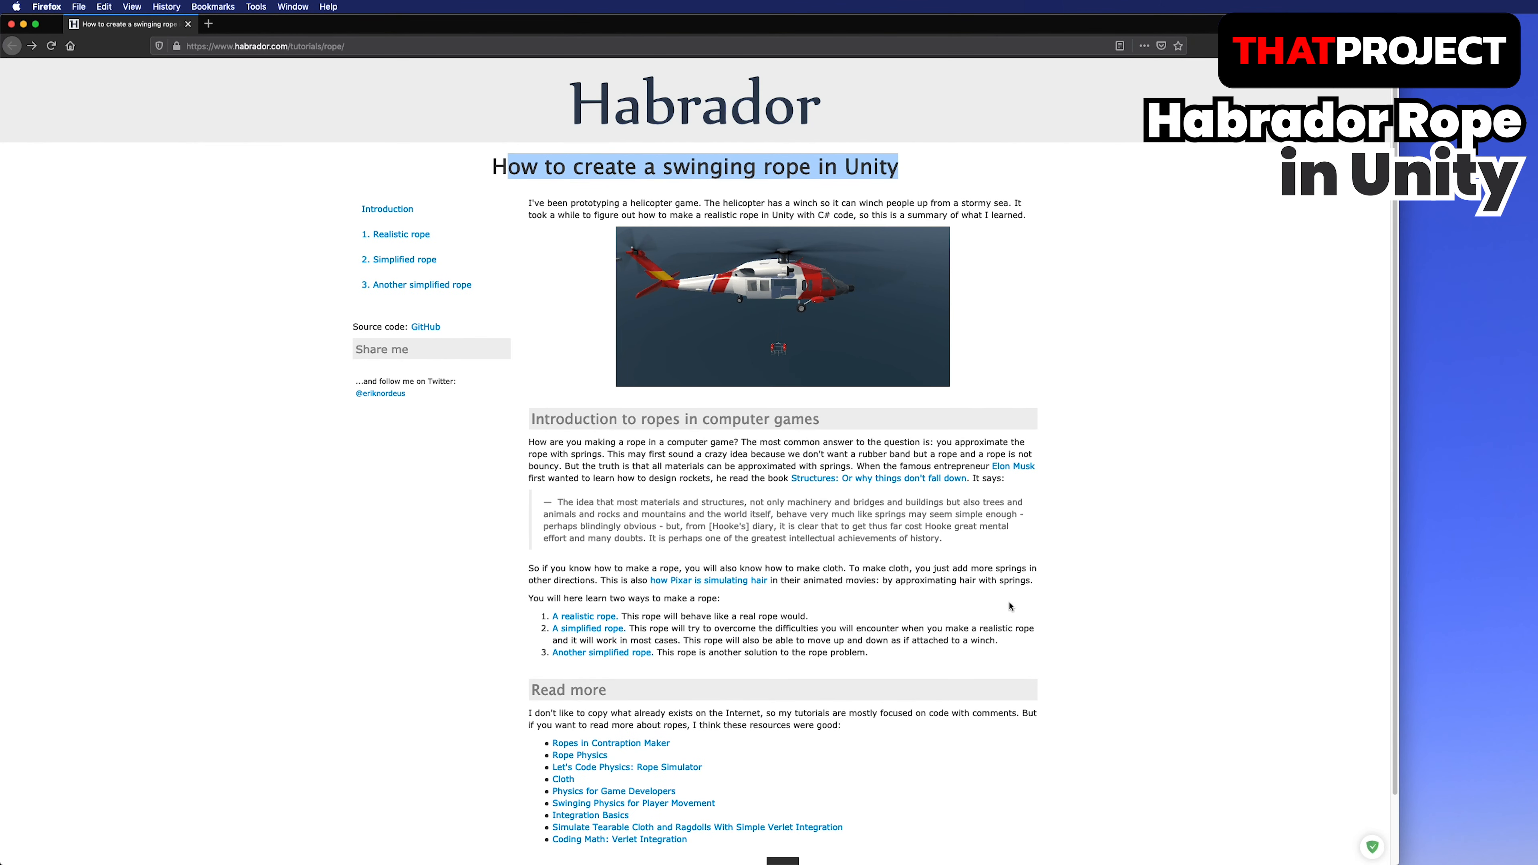
# Run the rope scene briefly, moving the start cube, then stop the test.
pyautogui.click(395, 233)
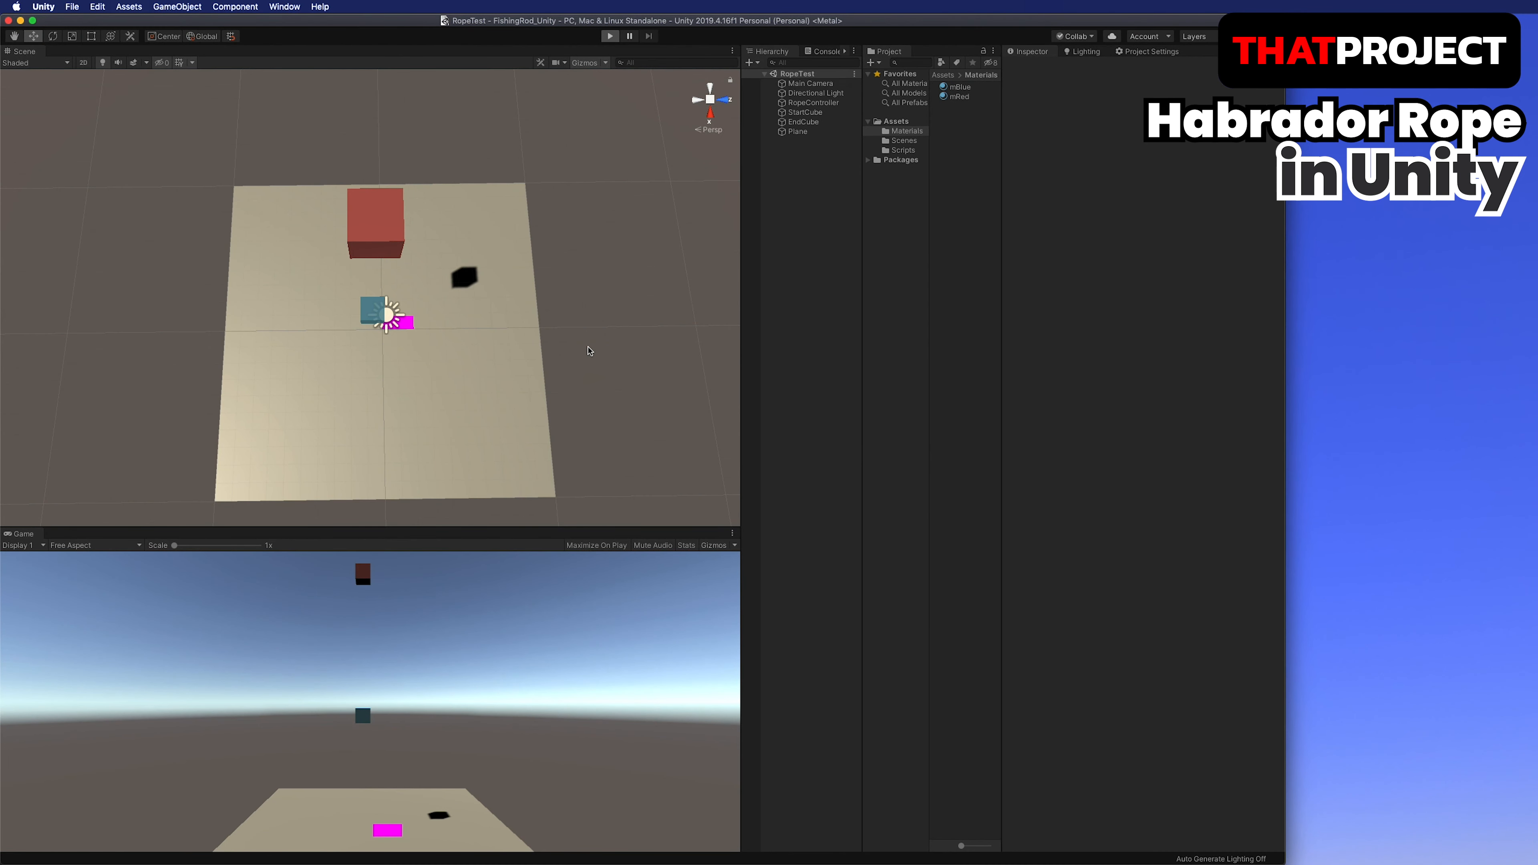
pyautogui.click(609, 35)
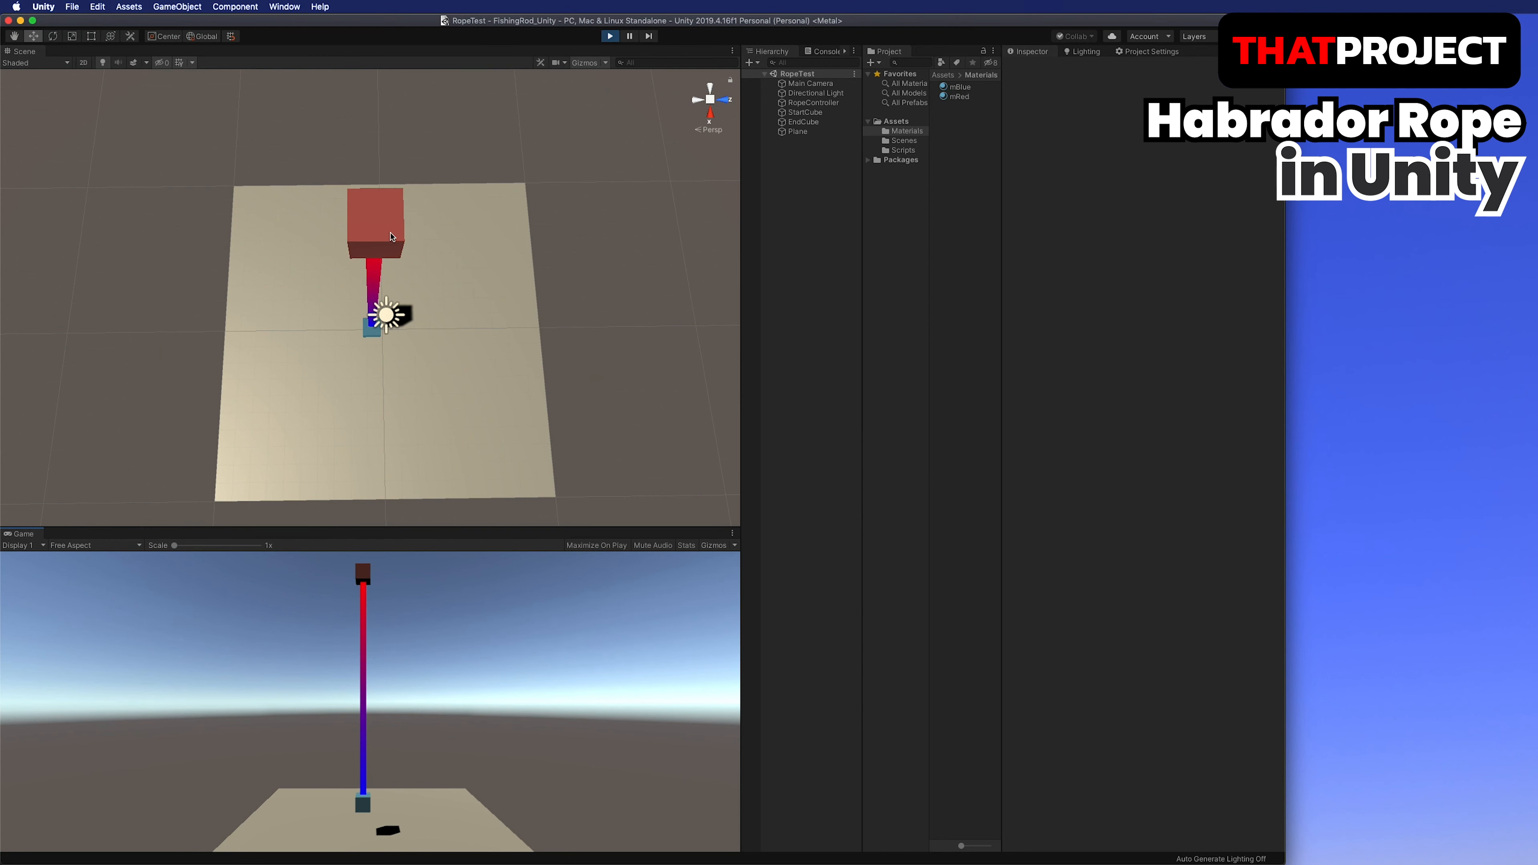
pyautogui.click(803, 112)
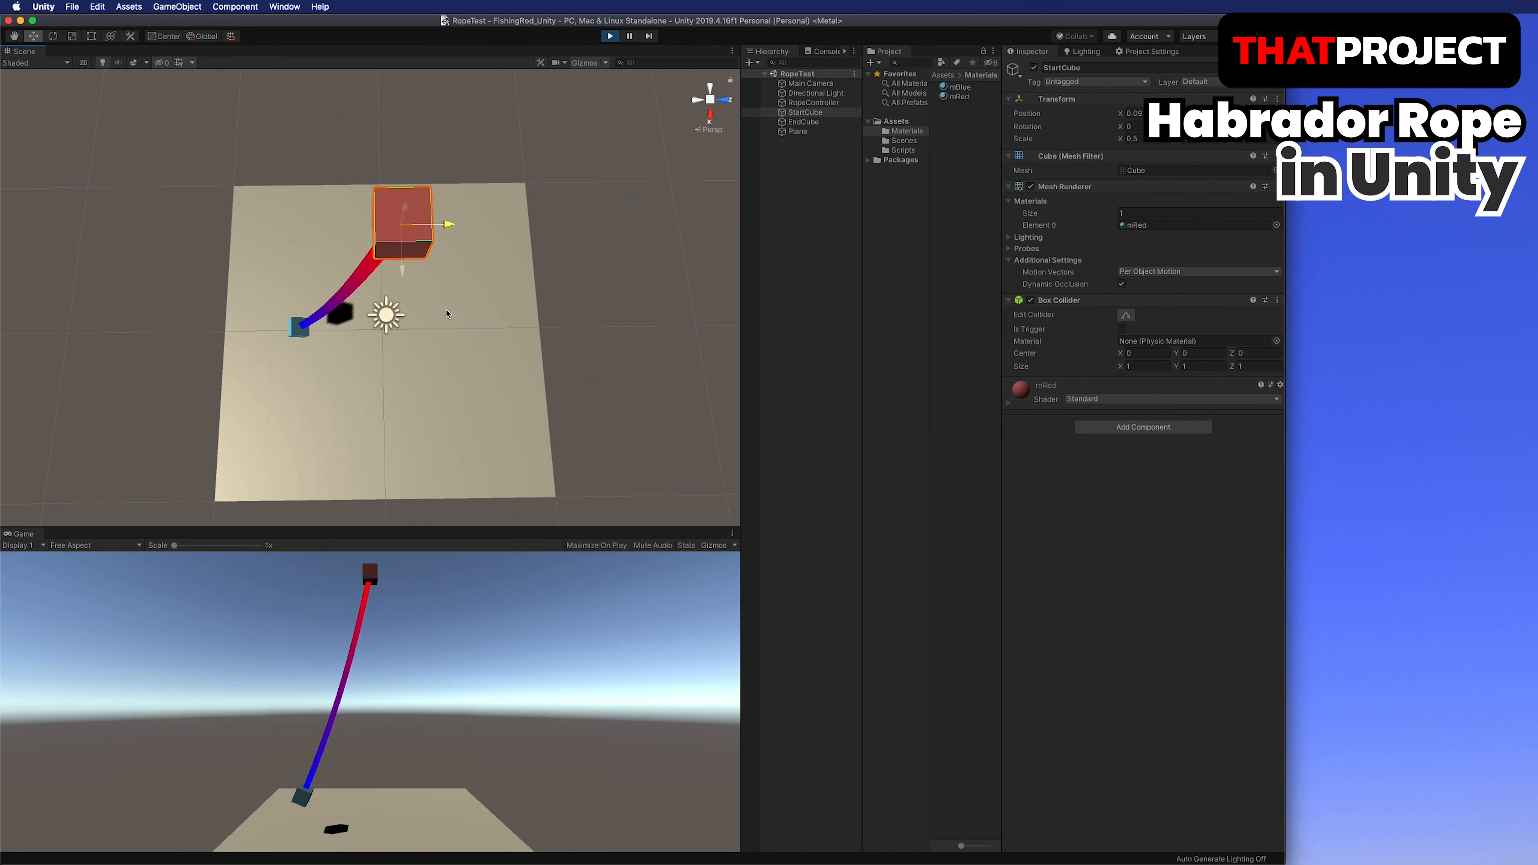
pyautogui.click(608, 35)
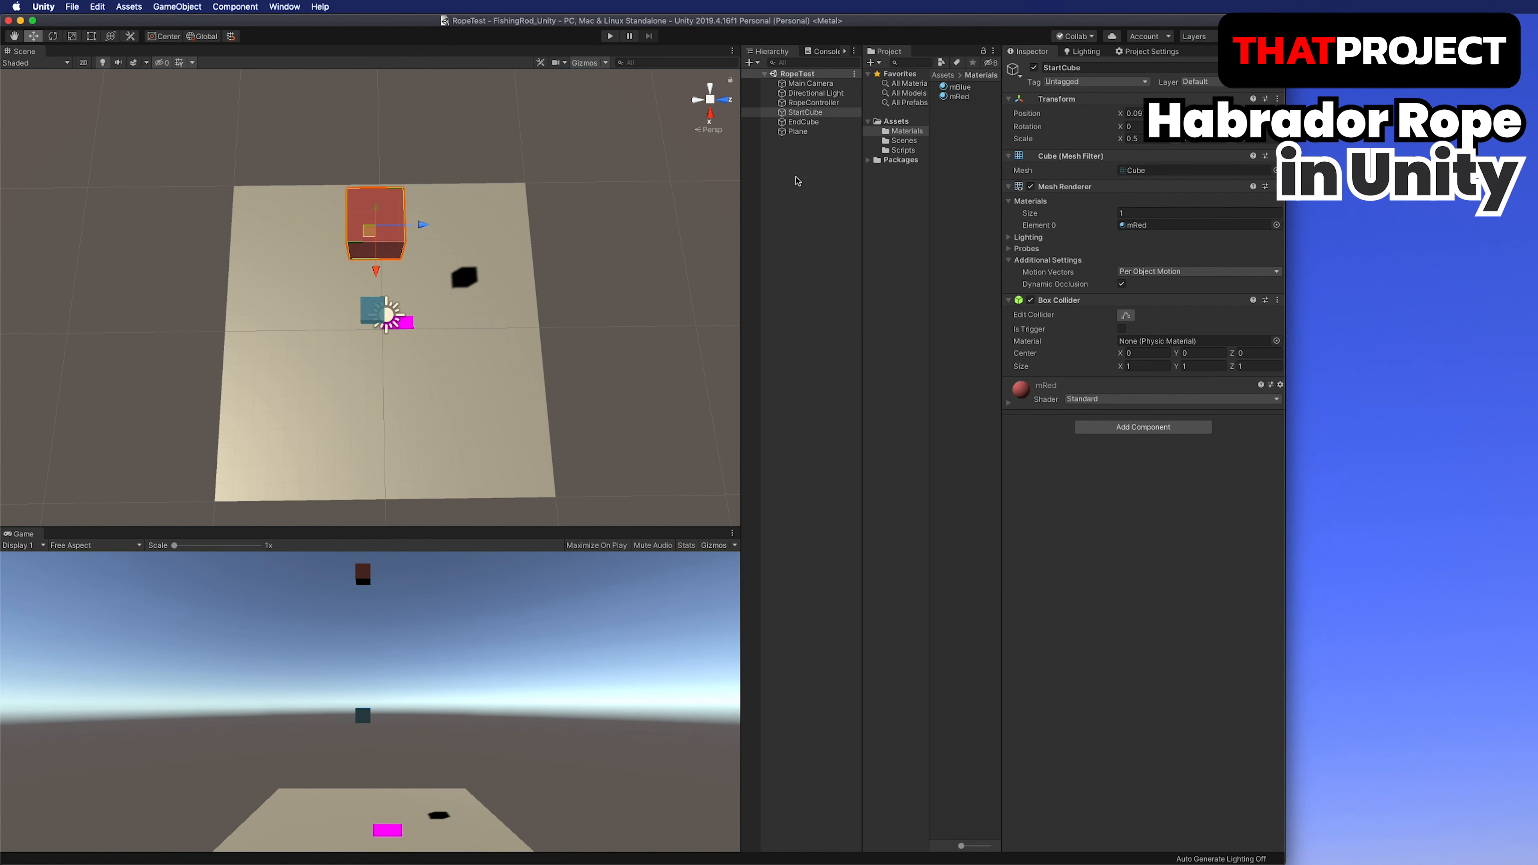
# Add a new cube obstacle beside the rope's path and play the scene again.
pyautogui.rightClick(794, 180)
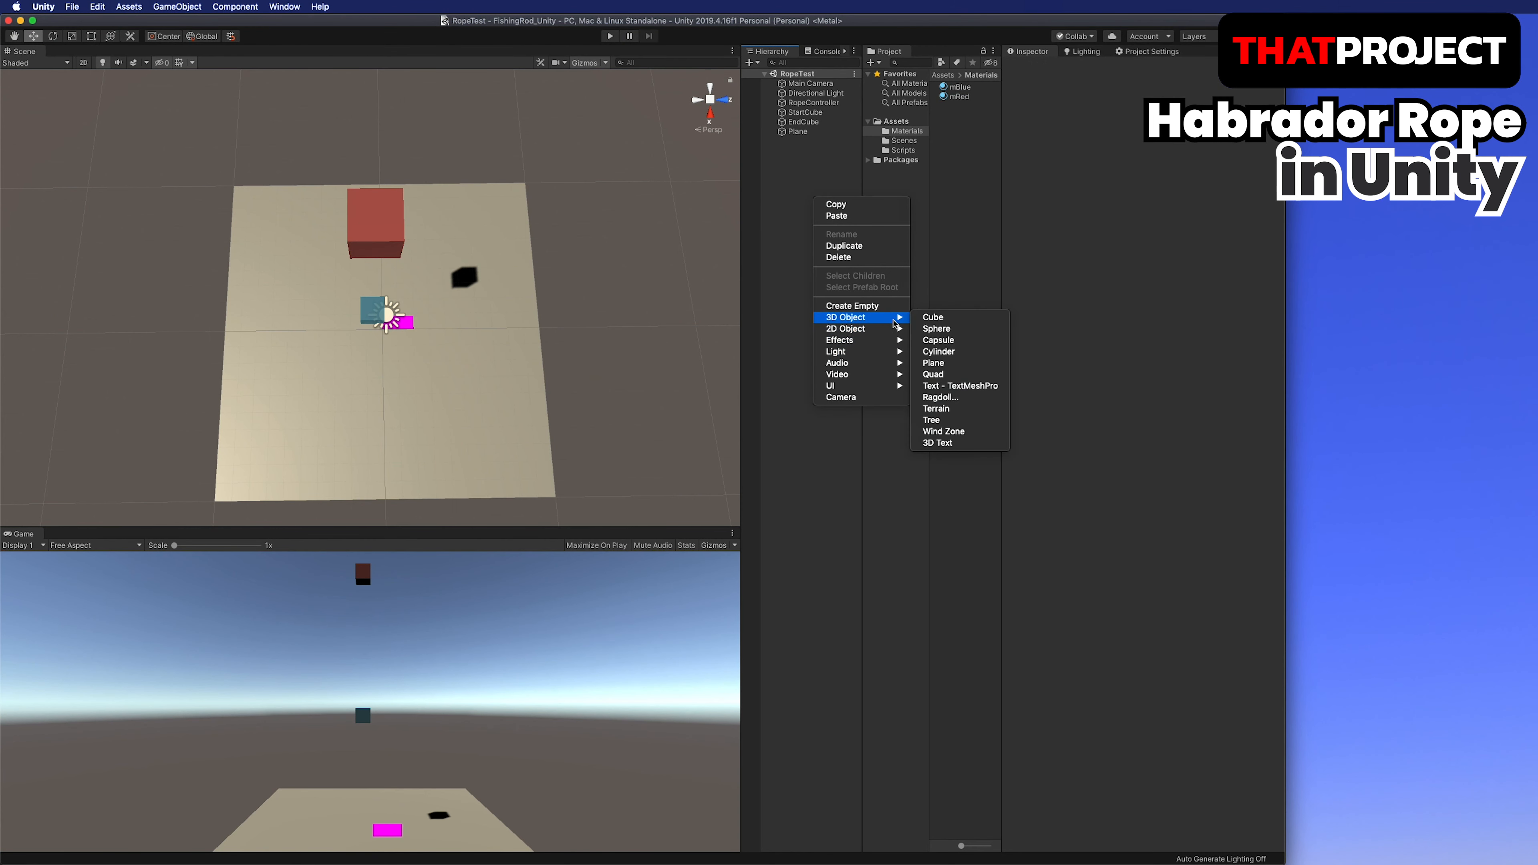
pyautogui.click(931, 316)
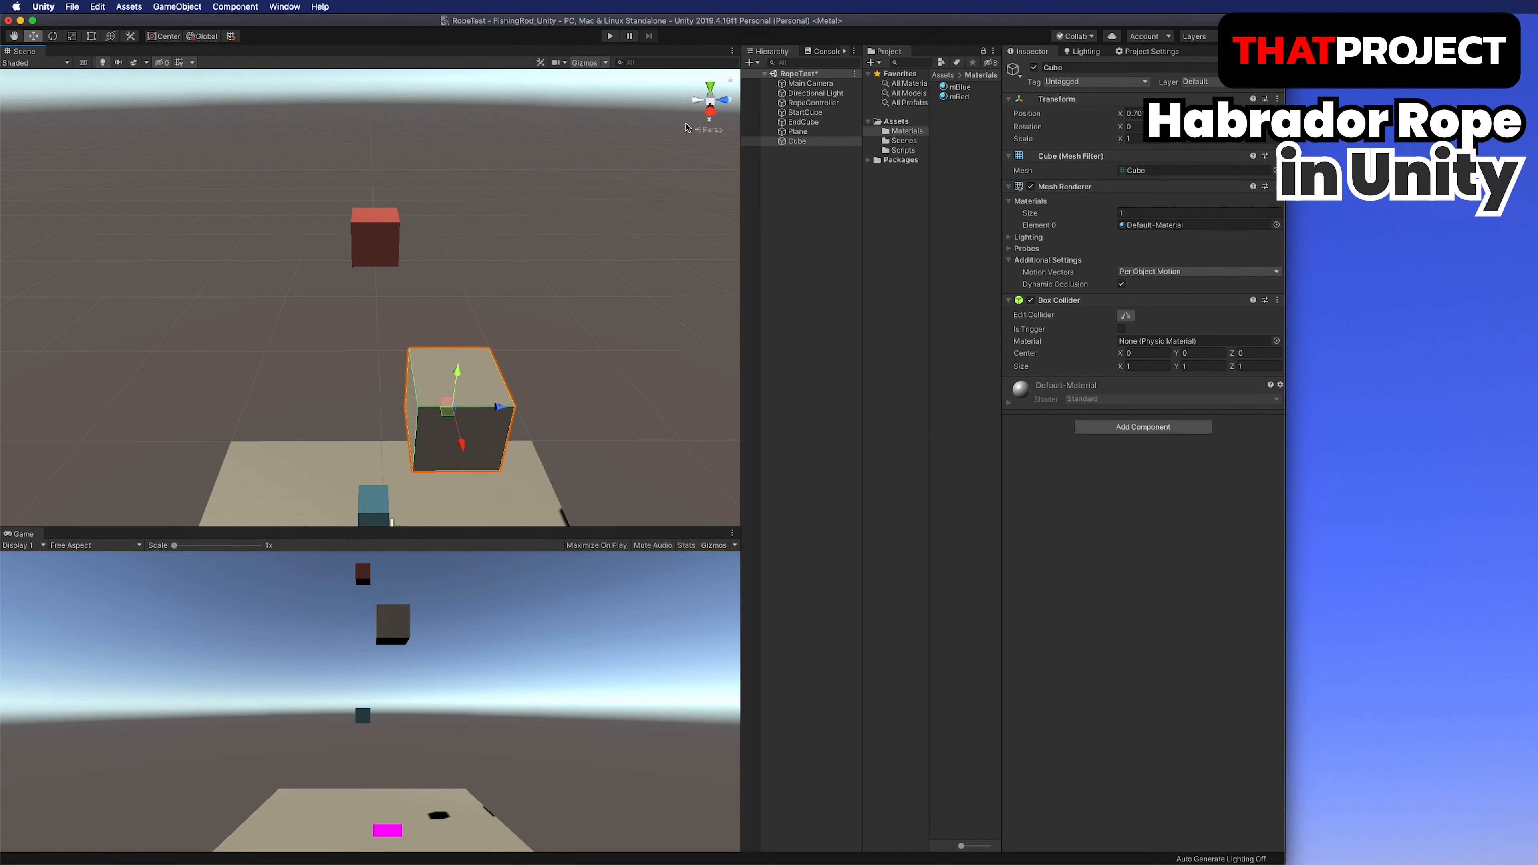
pyautogui.click(709, 78)
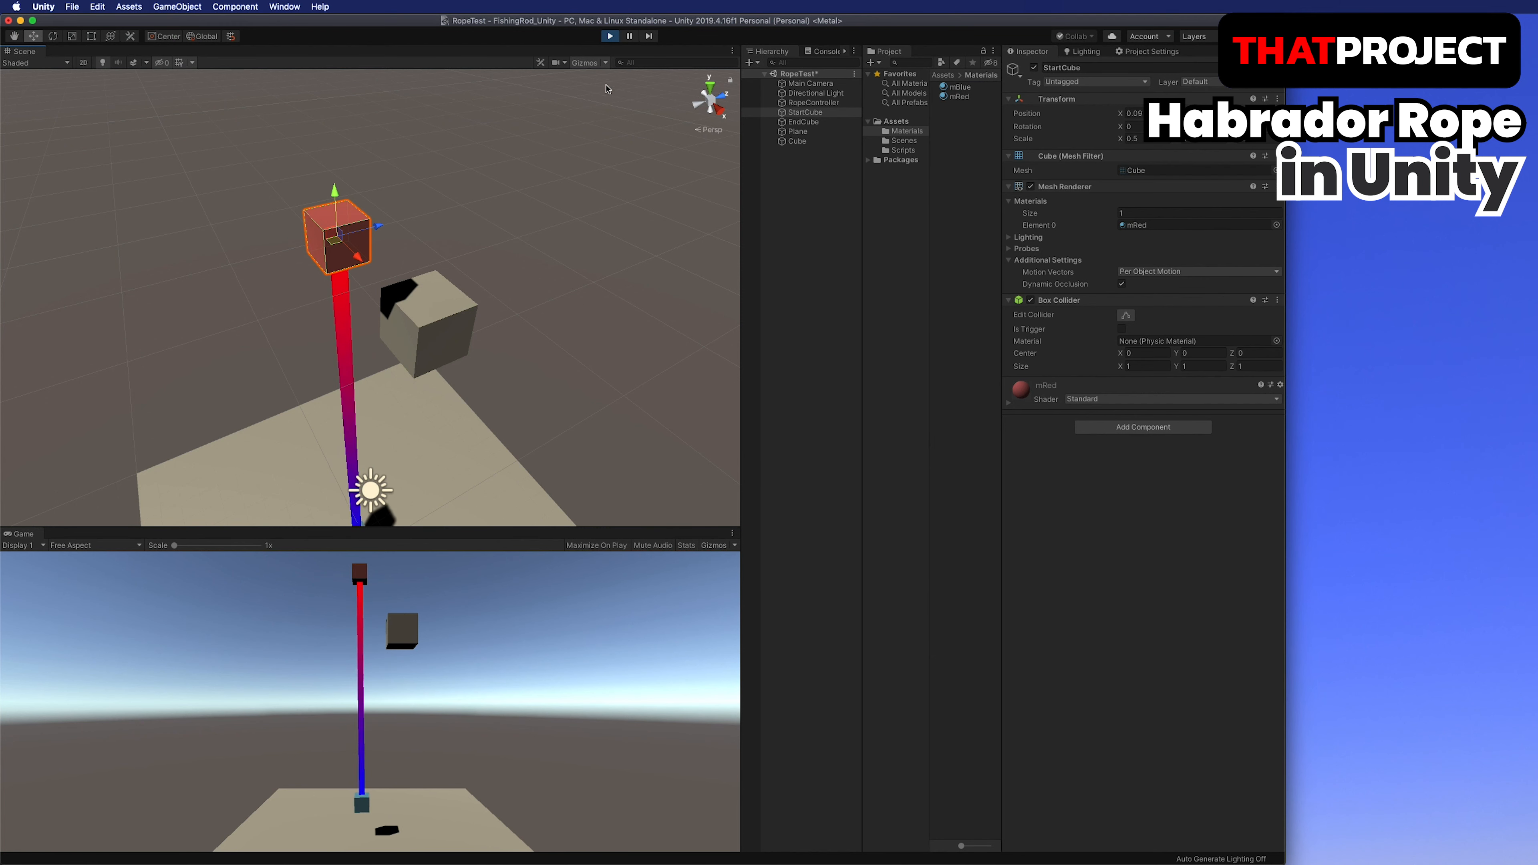
pyautogui.click(608, 36)
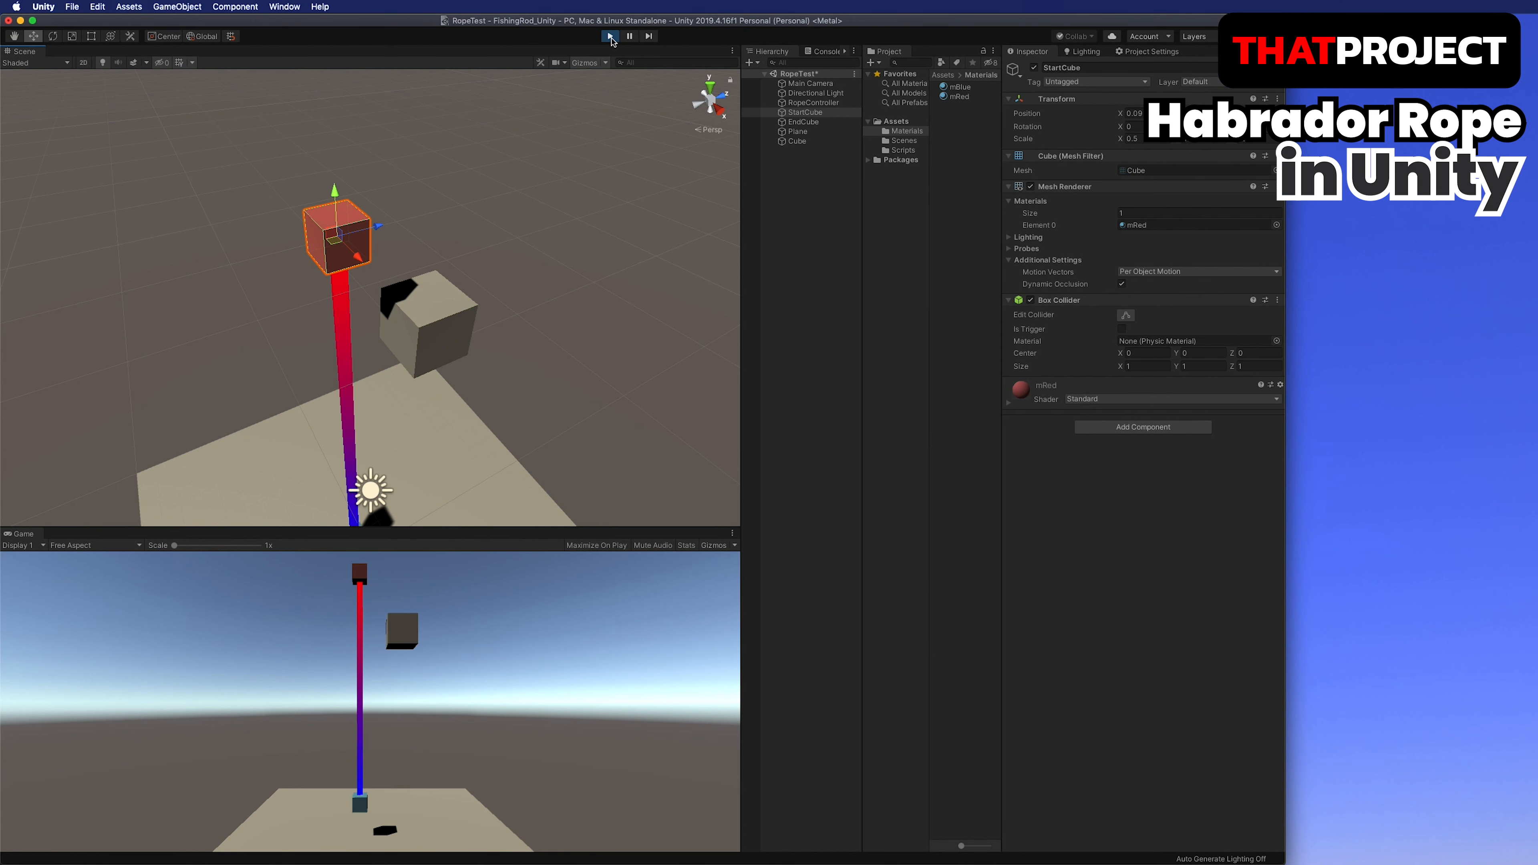
# Save a new empty scene as MyFishingRod in the project's Scenes folder.
pyautogui.click(609, 36)
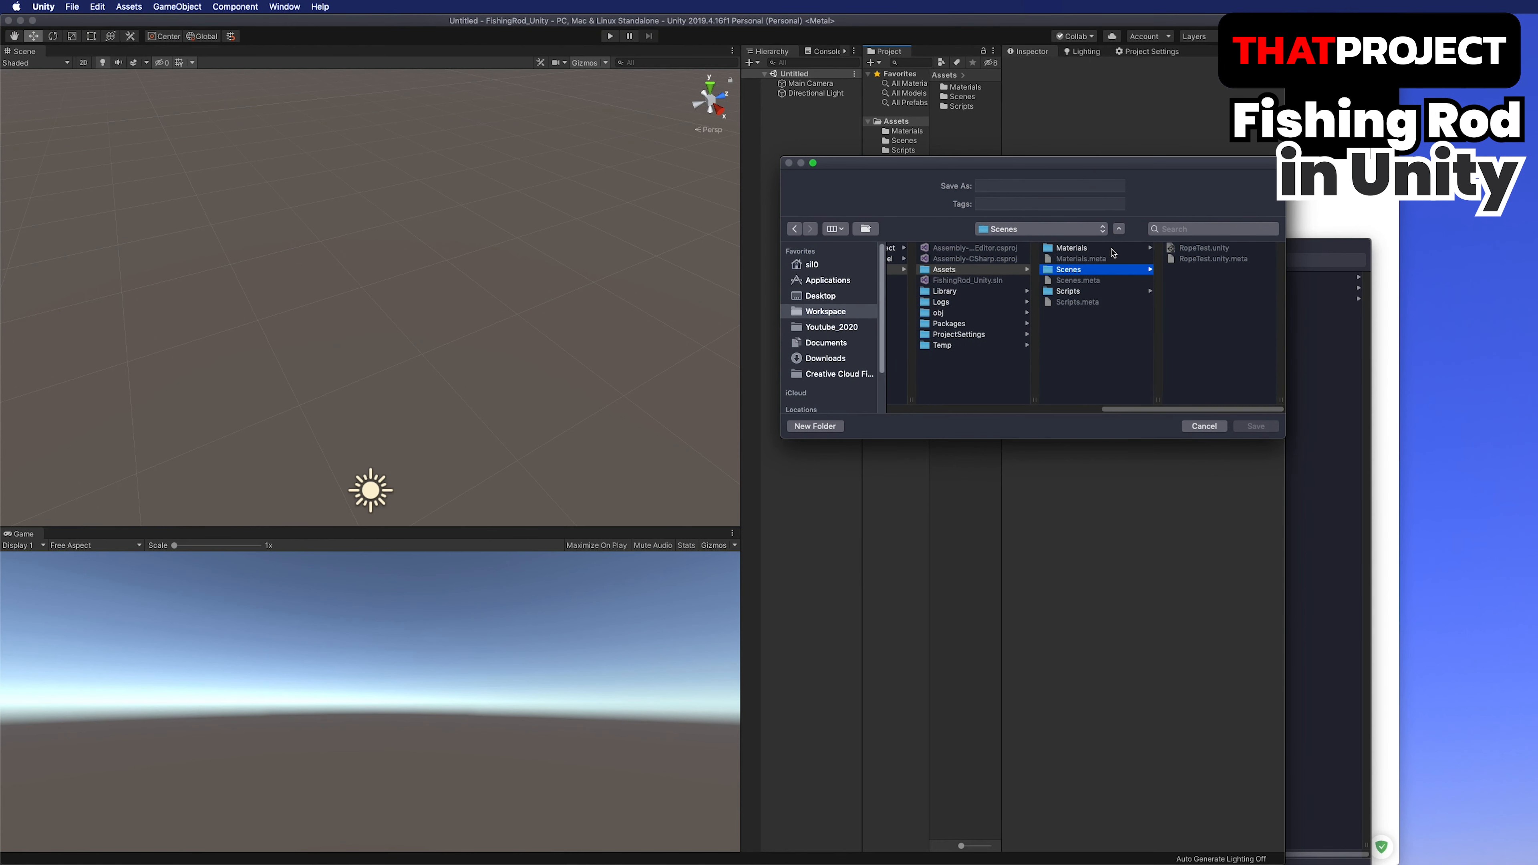
pyautogui.write('MyFishingRo')
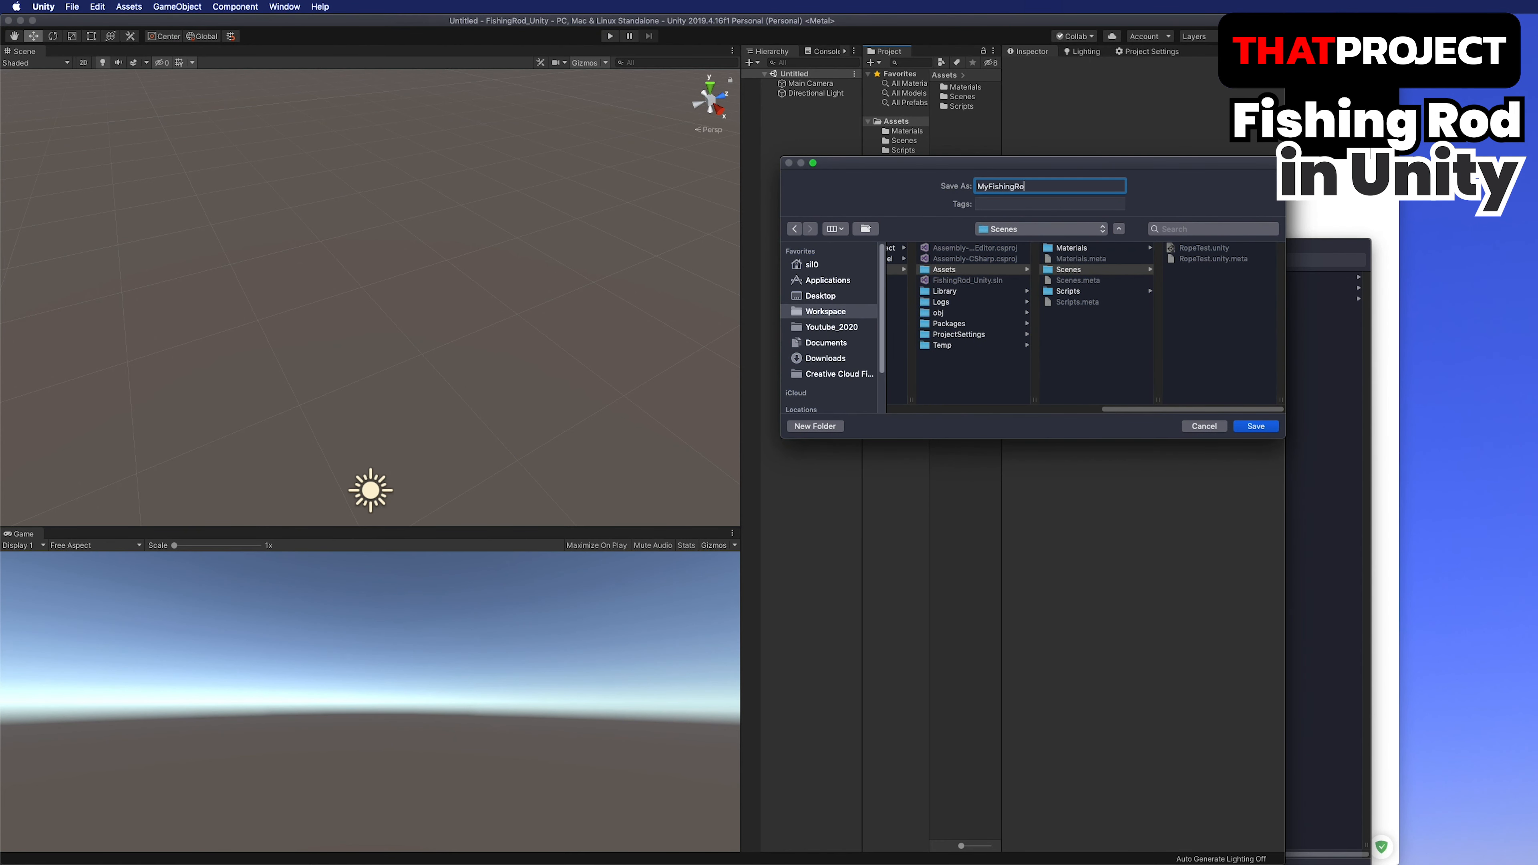
pyautogui.click(1254, 426)
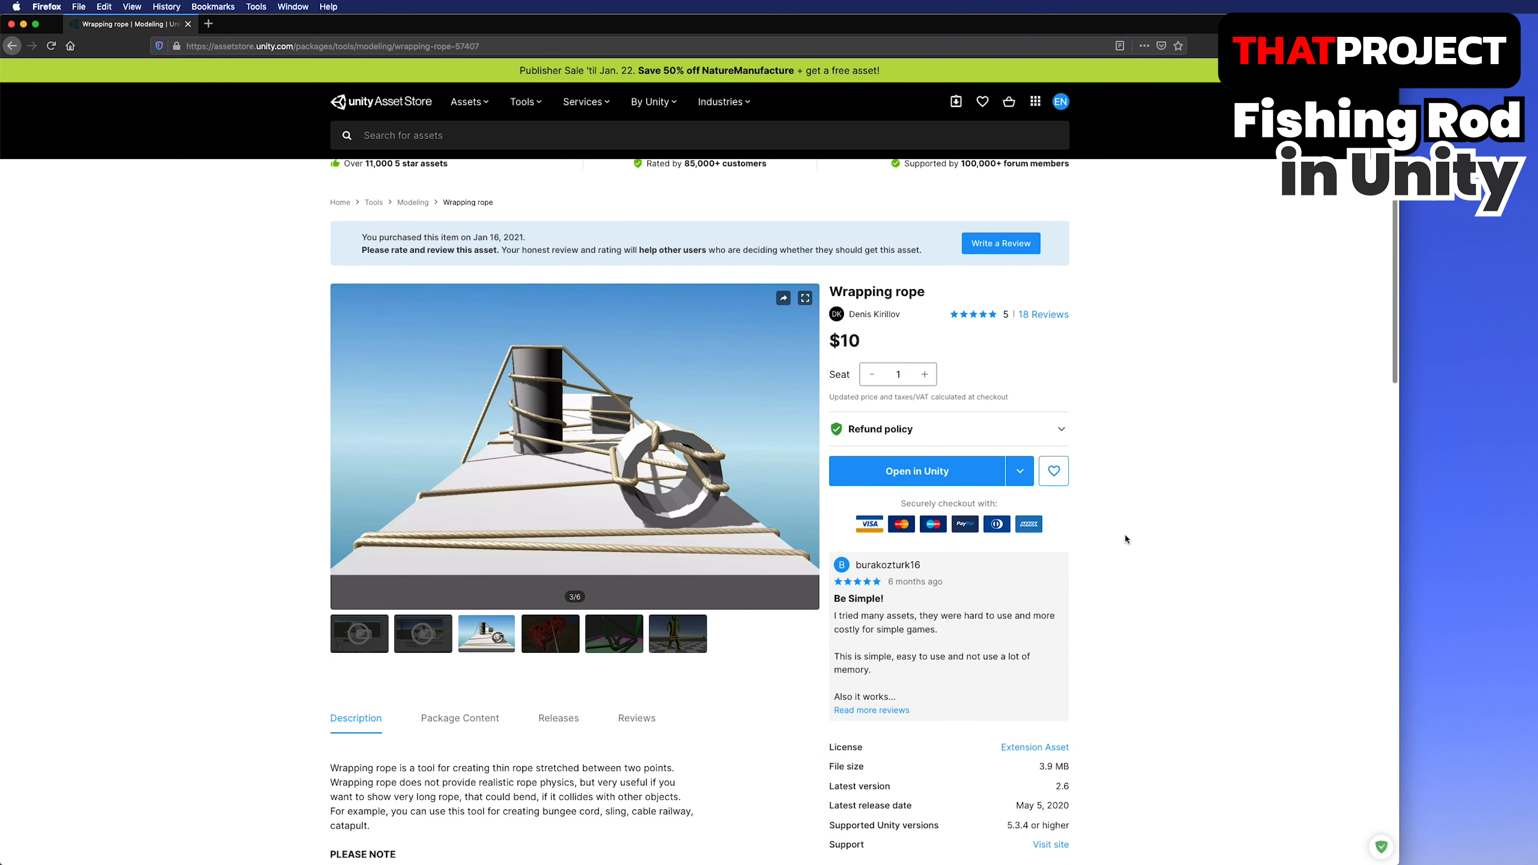
# Browse the Wrapping rope preview images and send the asset to open in Unity.
pyautogui.click(615, 634)
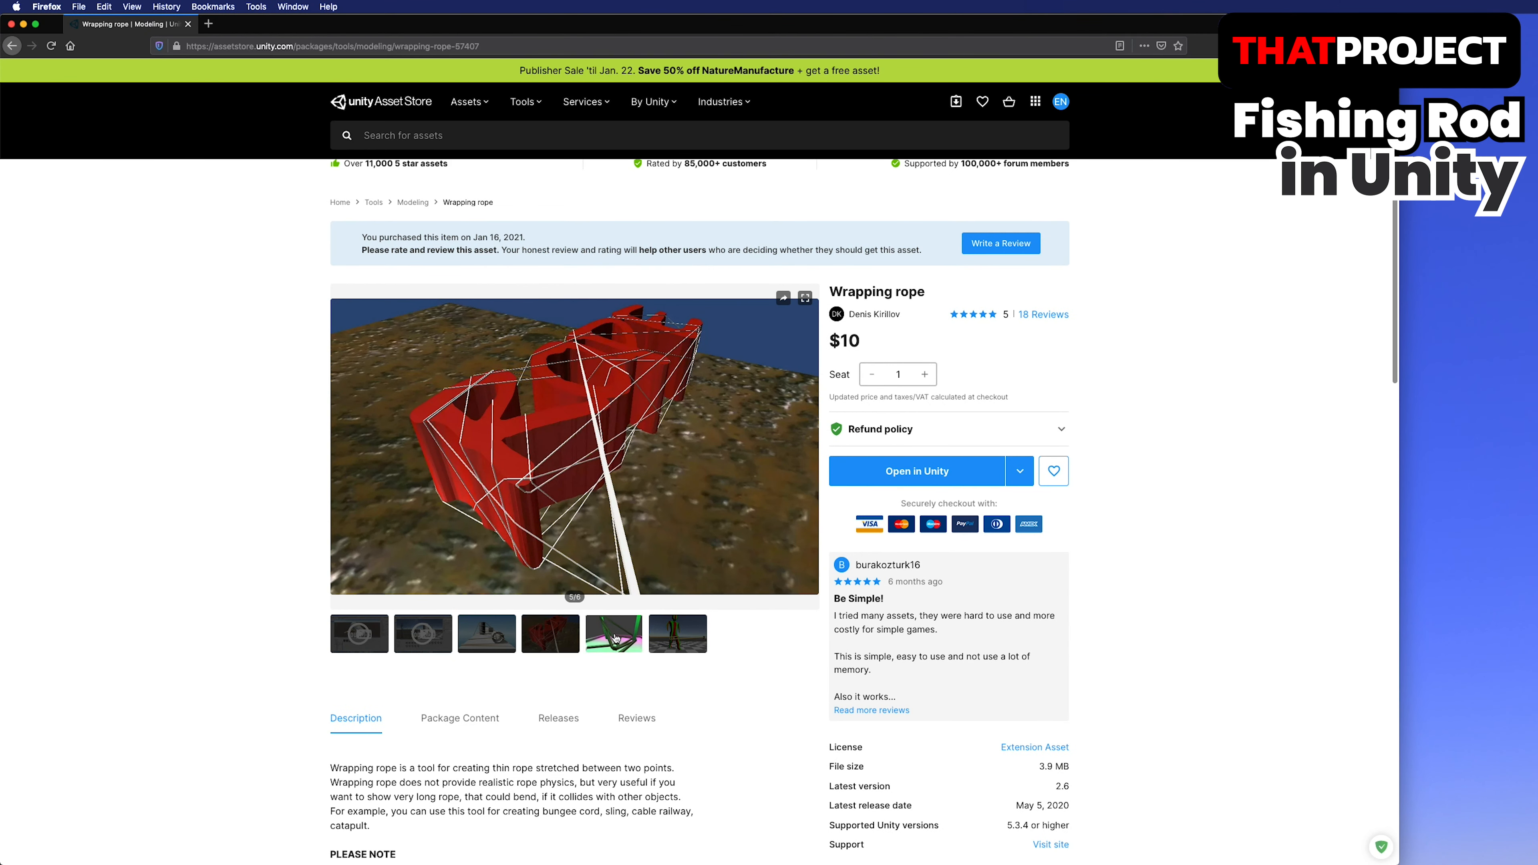
pyautogui.click(677, 633)
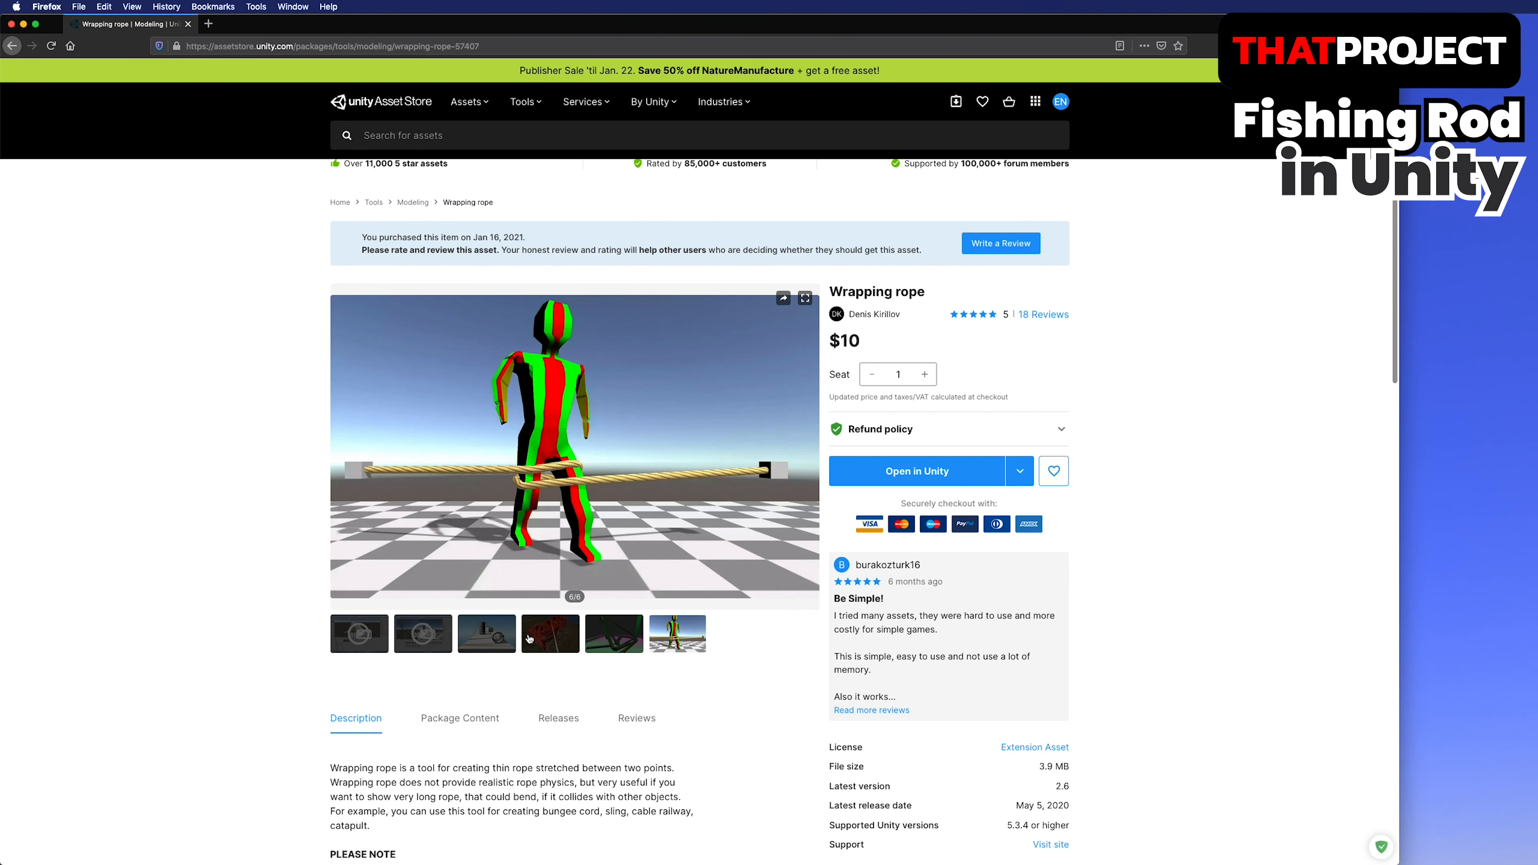
pyautogui.click(486, 633)
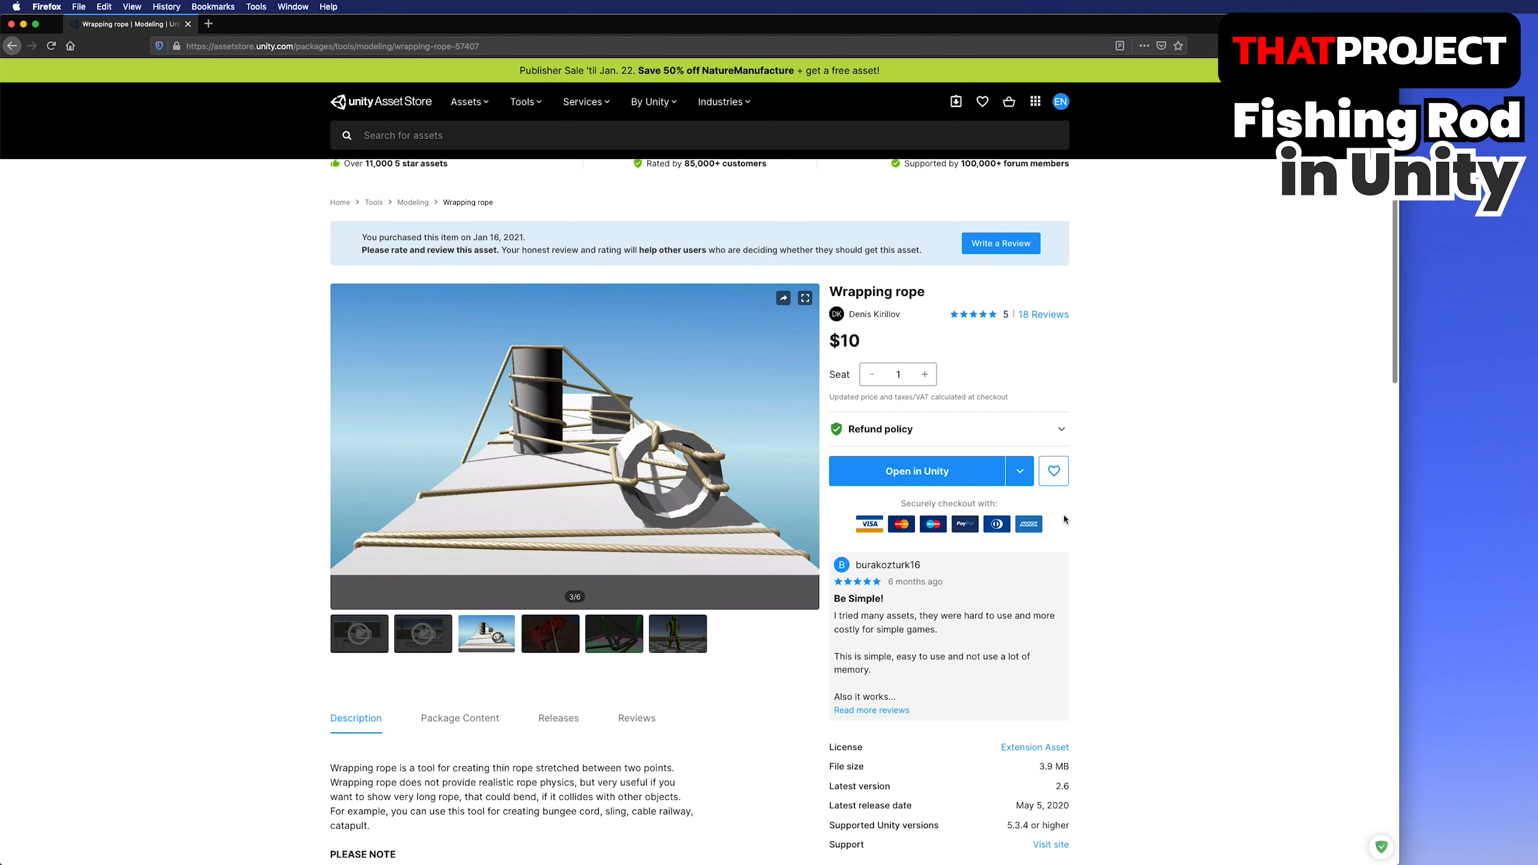
pyautogui.click(915, 471)
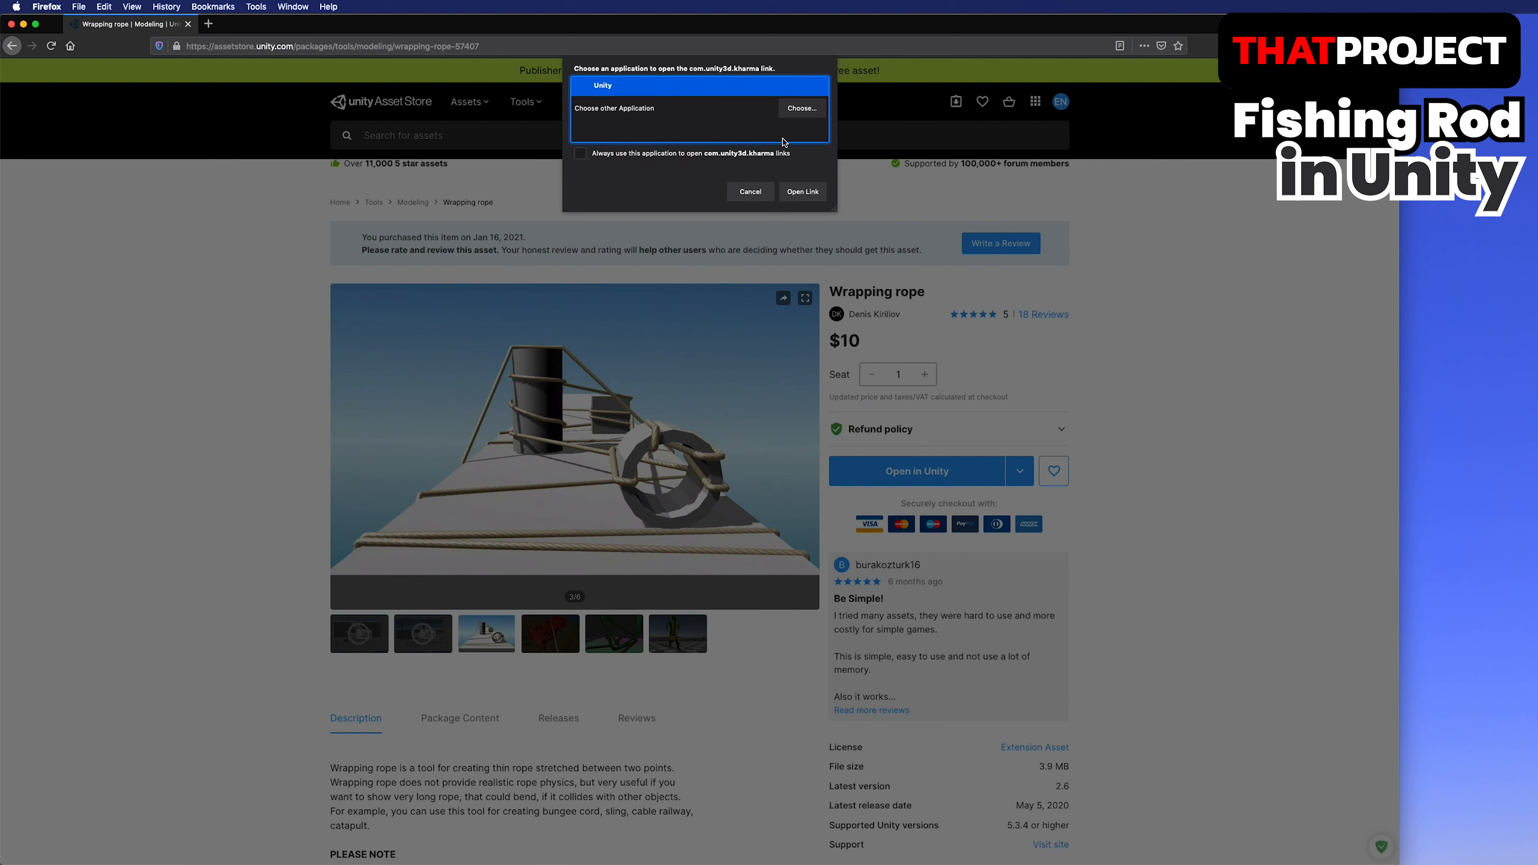
# Import the Wrapping rope package from My Assets in the Package Manager with all files.
pyautogui.click(801, 191)
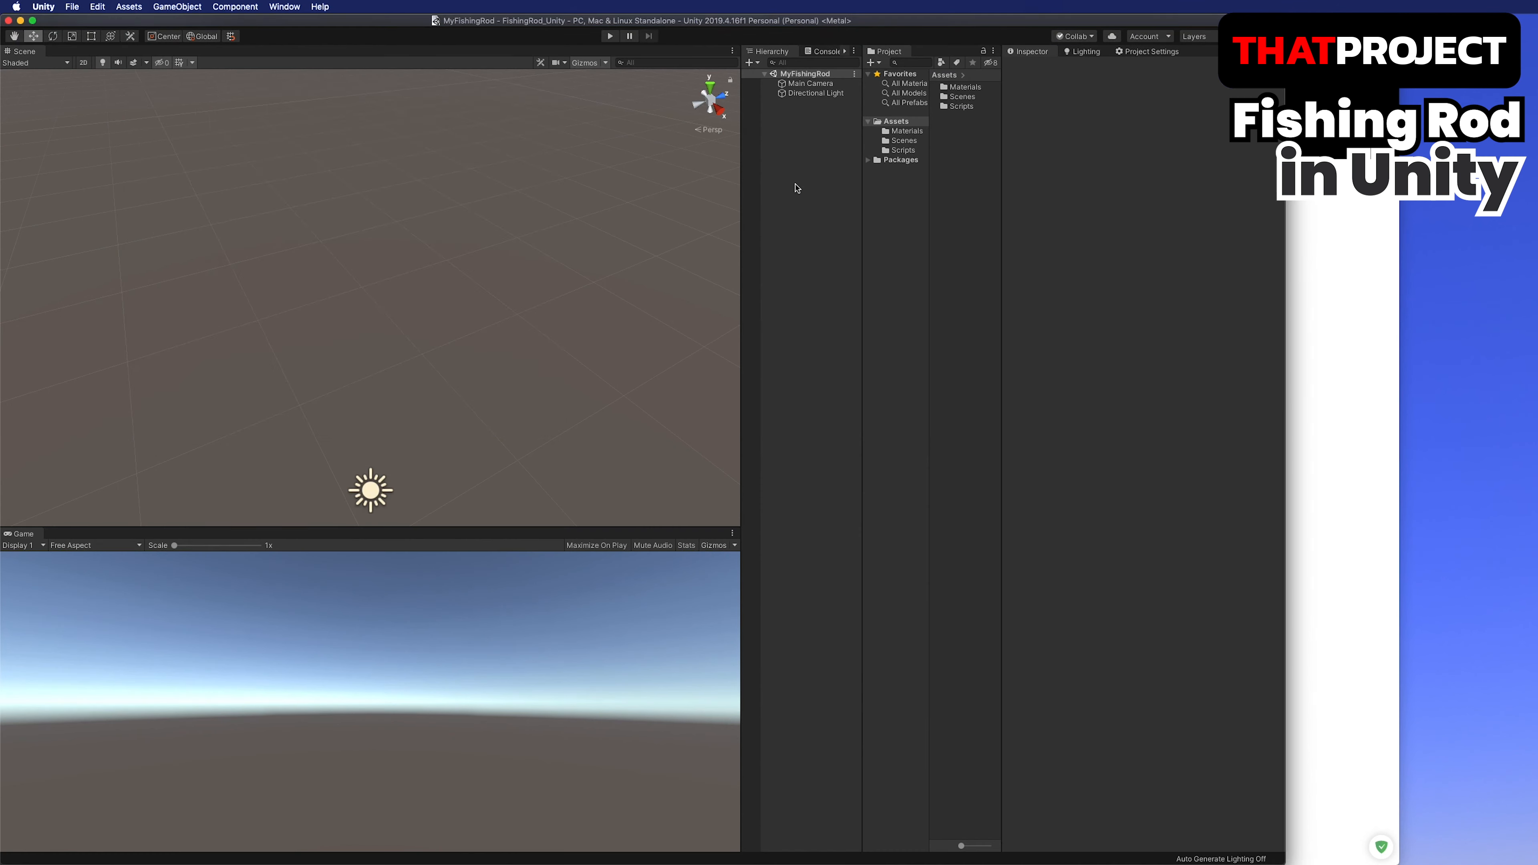
pyautogui.click(284, 6)
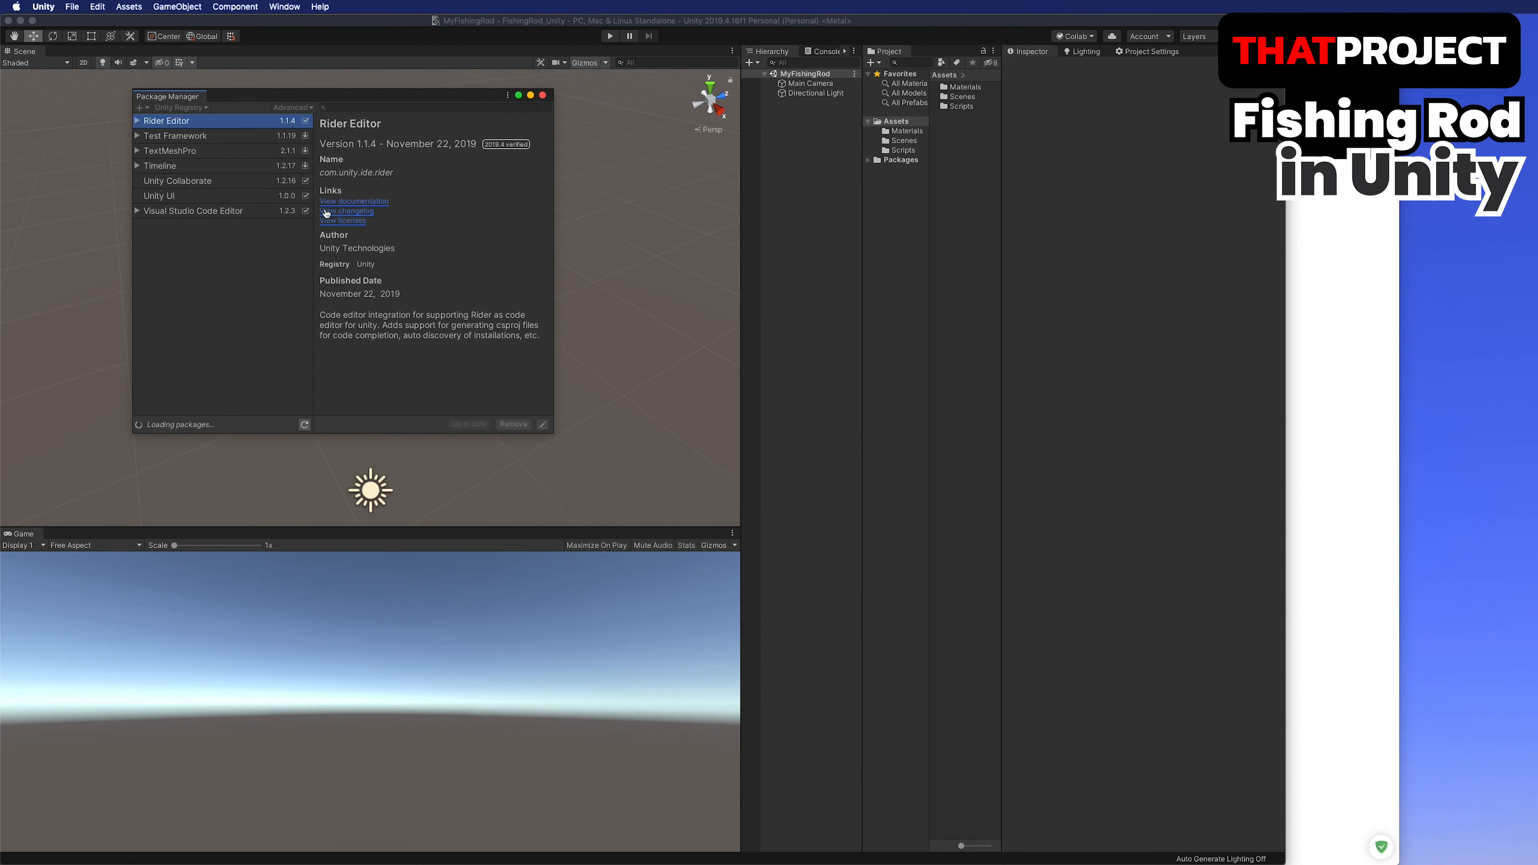
pyautogui.click(173, 106)
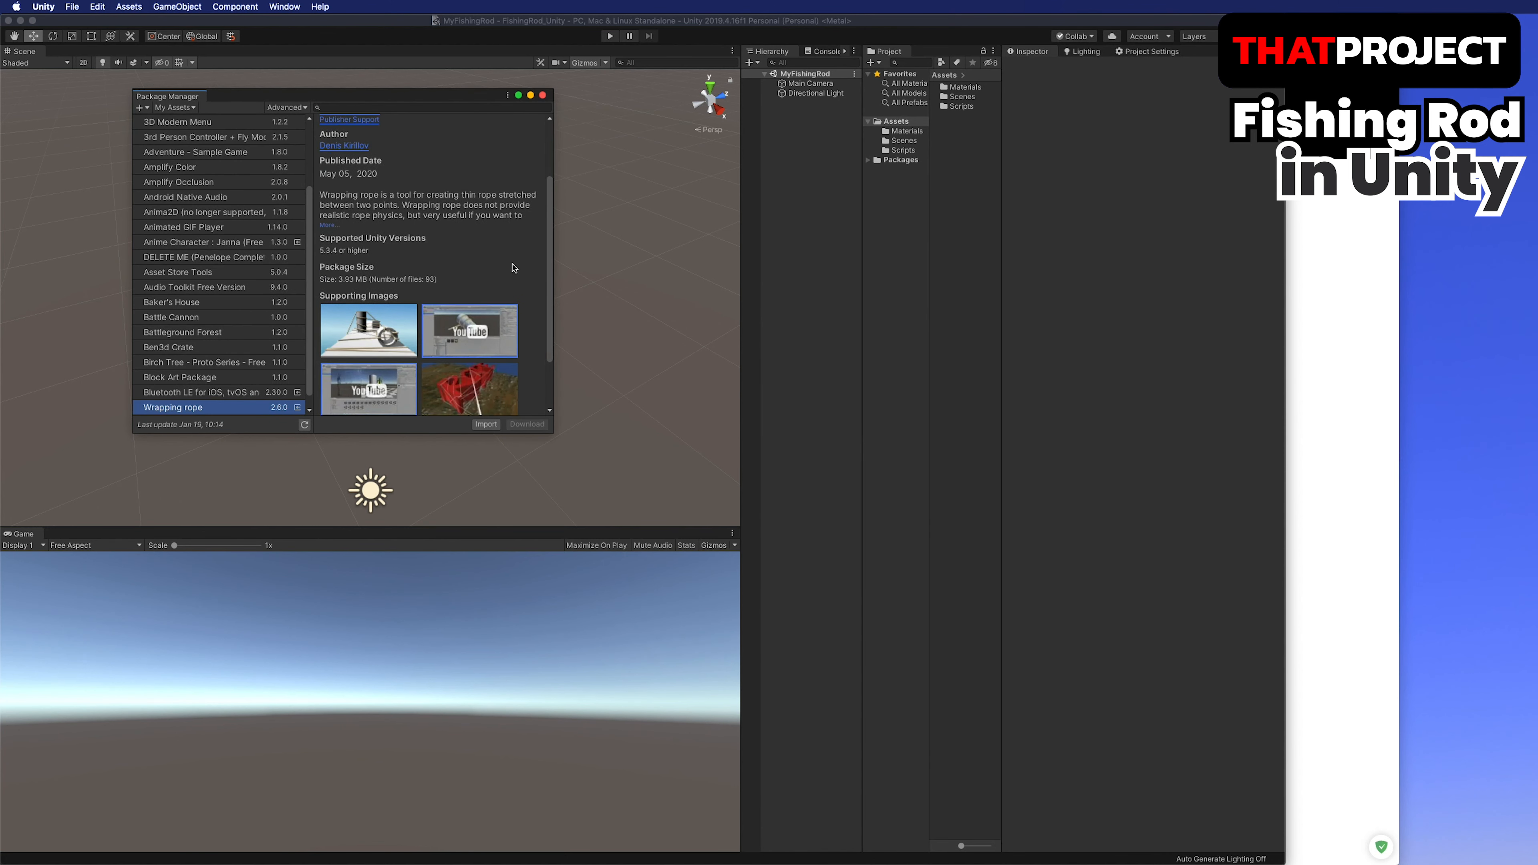
pyautogui.click(486, 424)
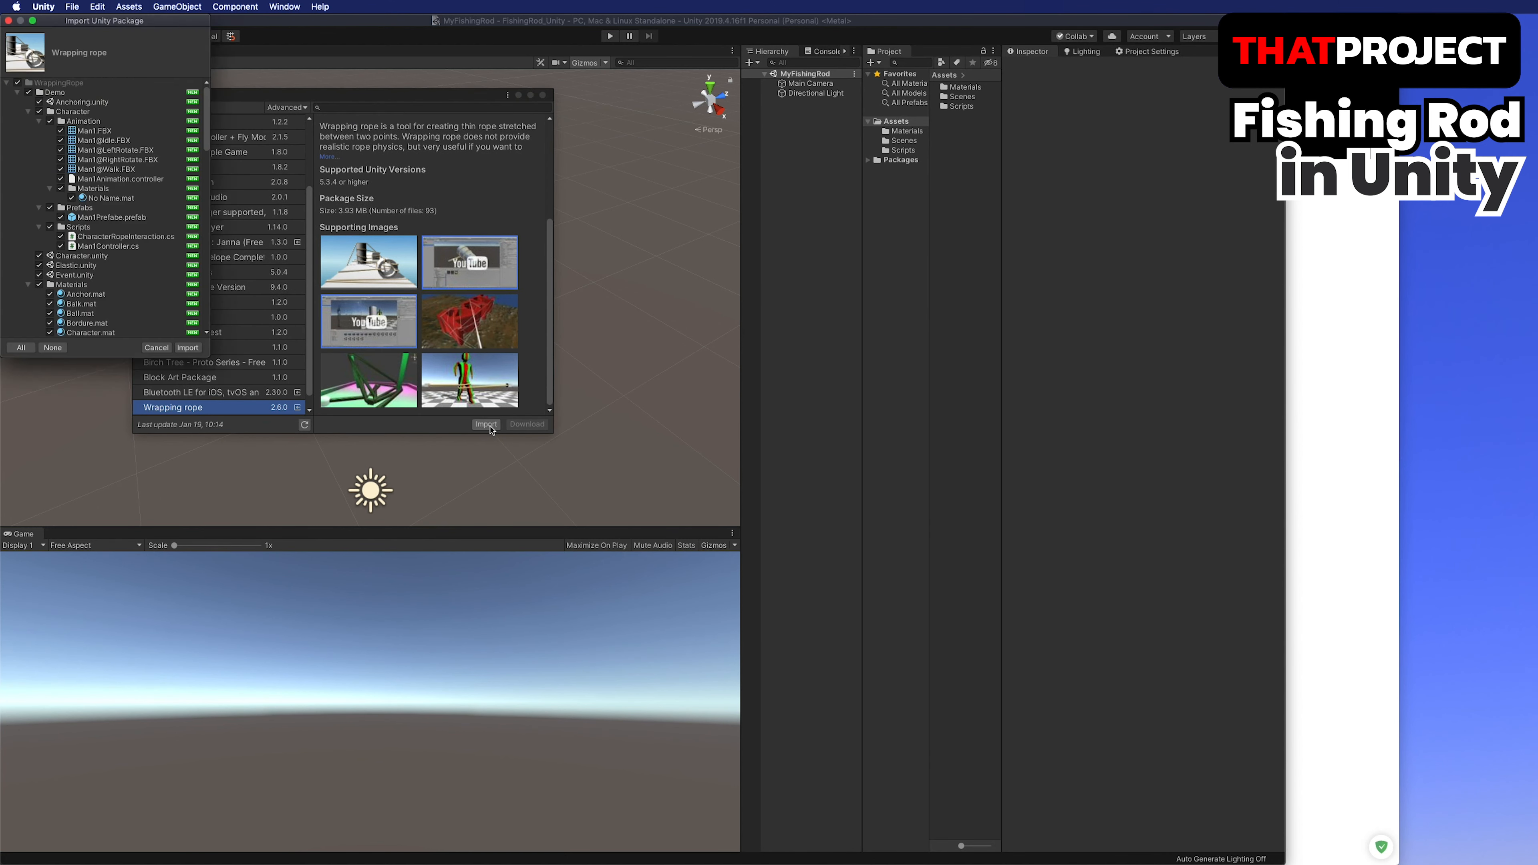
pyautogui.click(486, 423)
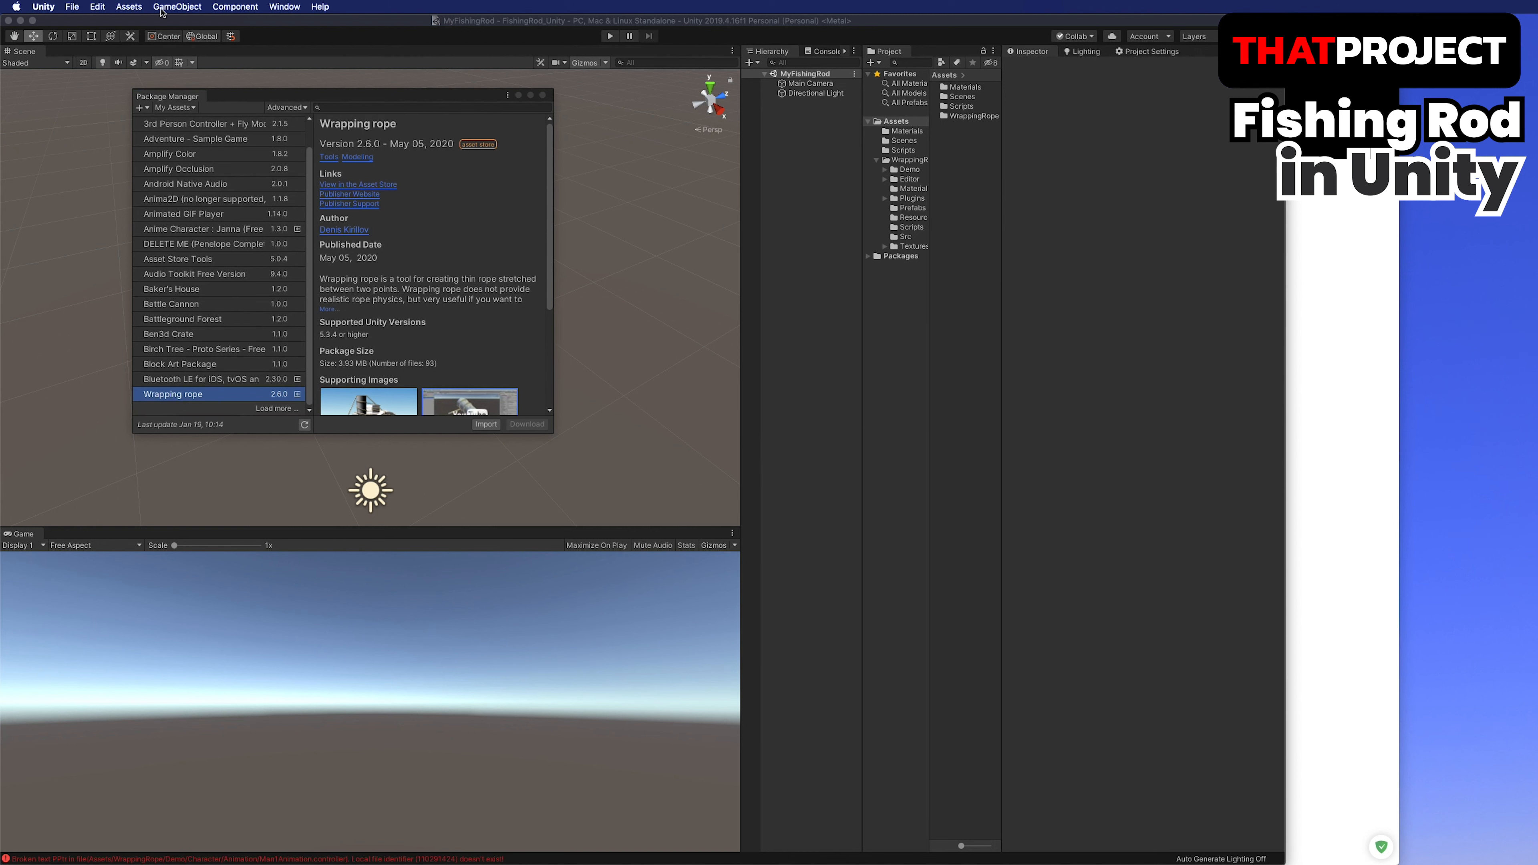
pyautogui.moveTo(540, 101)
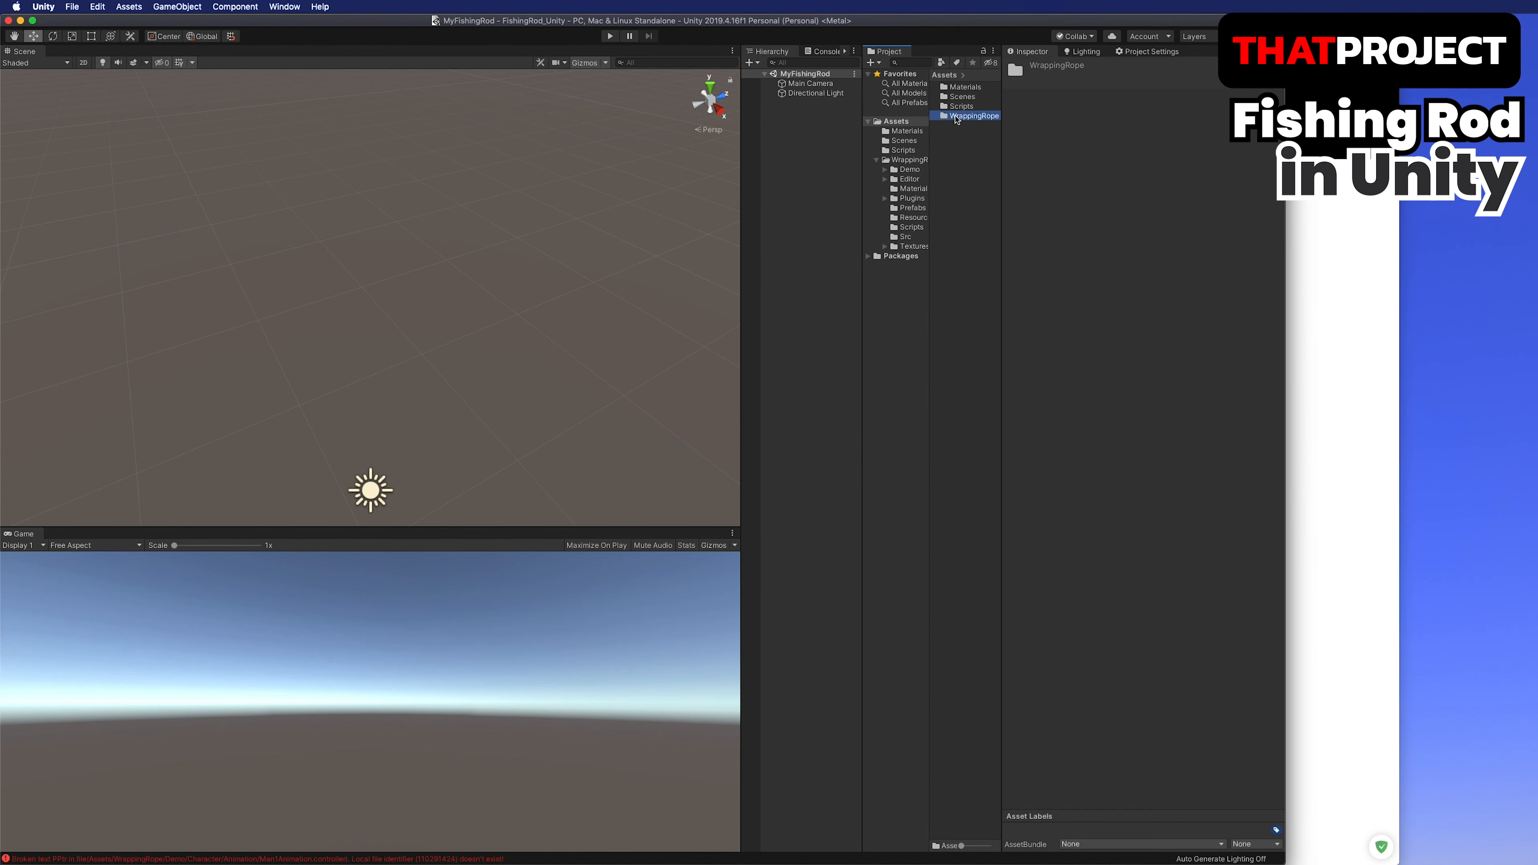
# Create a Models folder in Assets holding the fishing rod .vox models and inspect Fishing_Rod_Slim.
pyautogui.rightClick(966, 115)
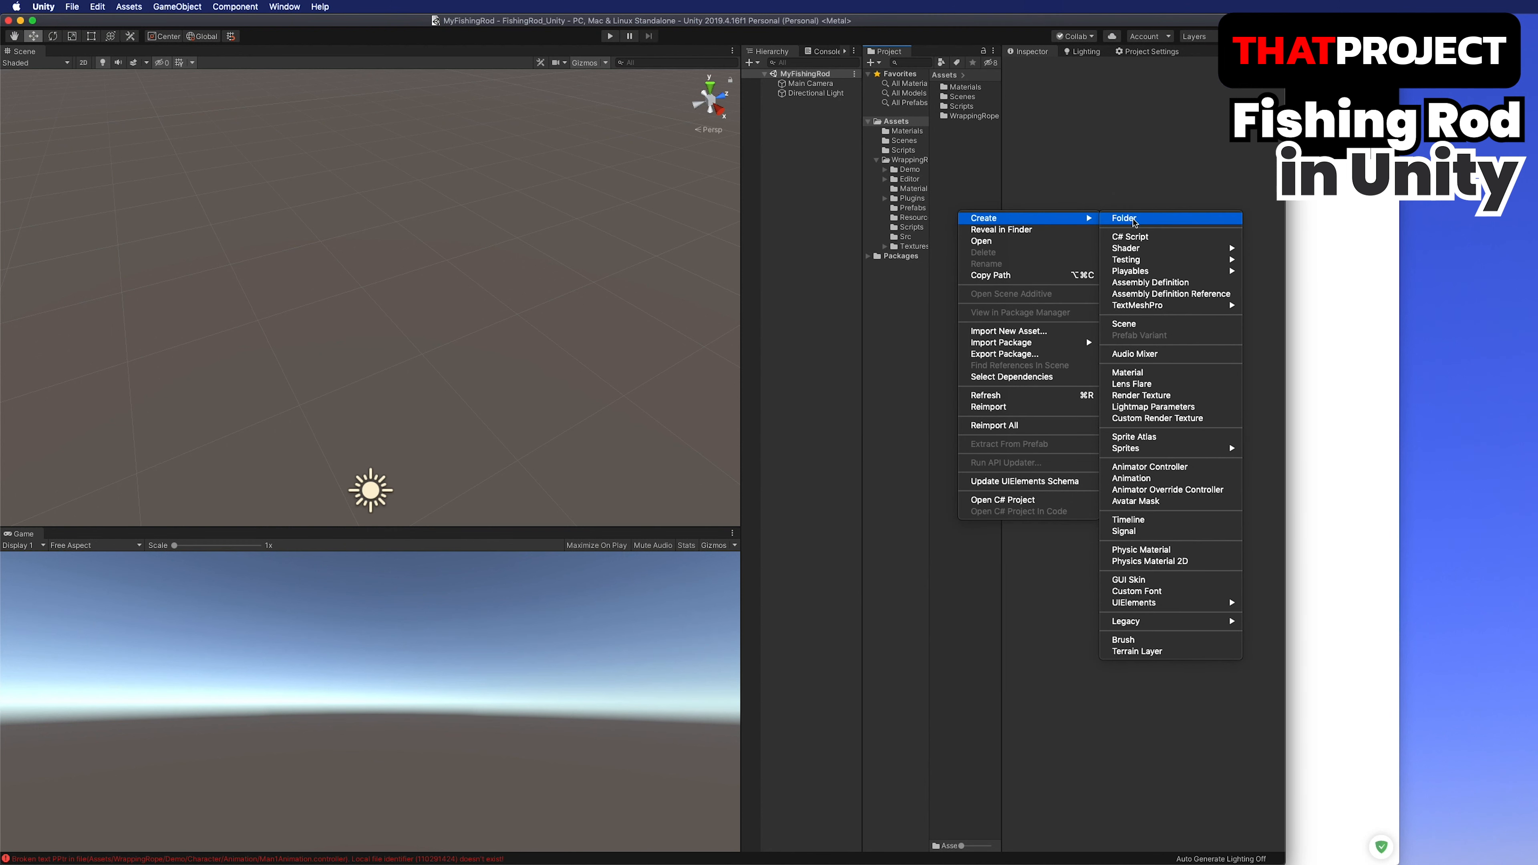
pyautogui.click(1124, 218)
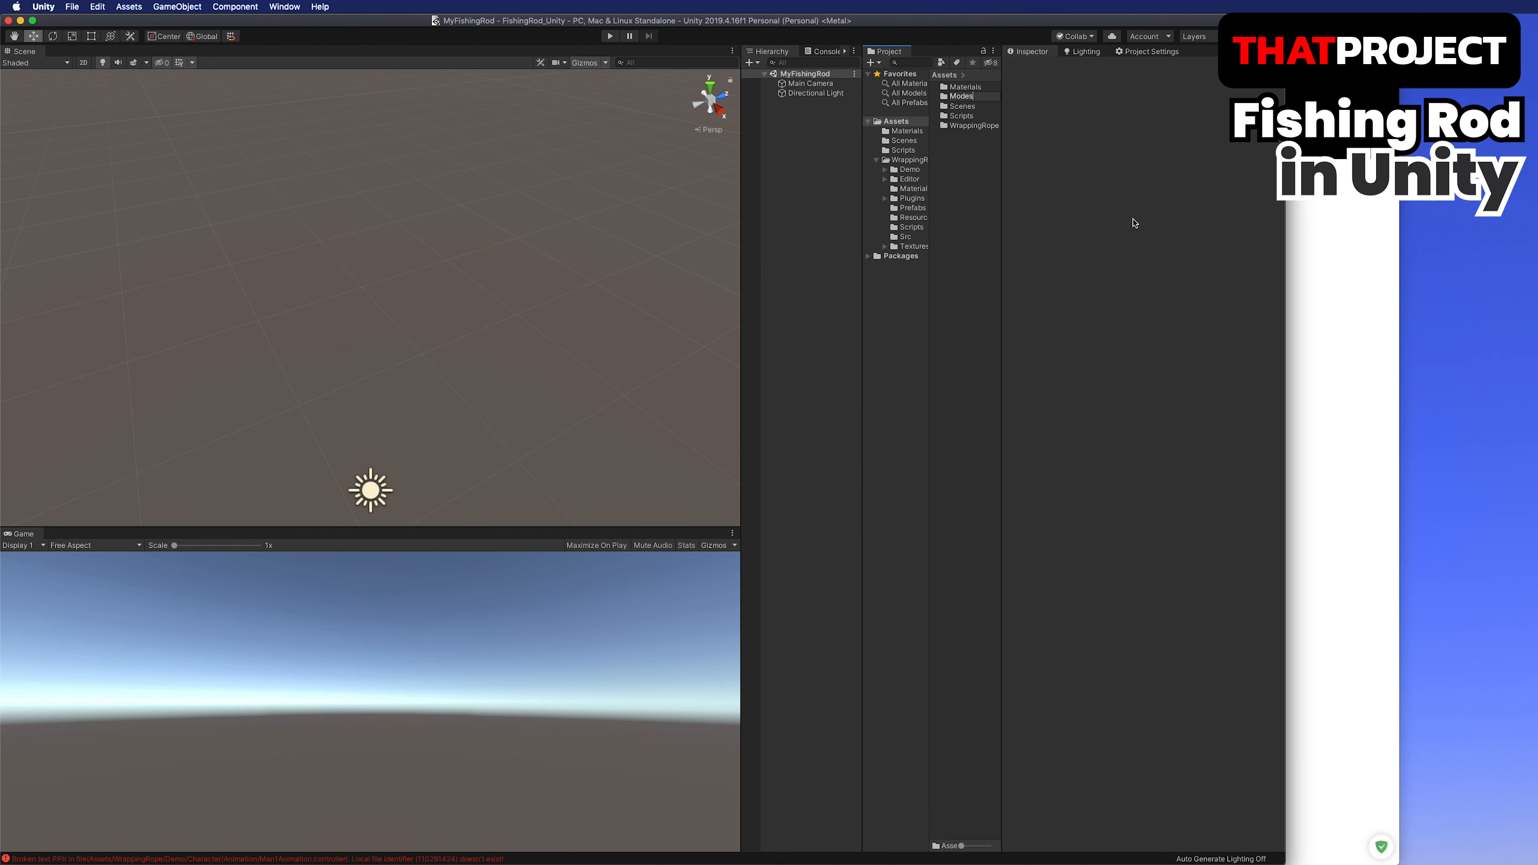
pyautogui.click(961, 96)
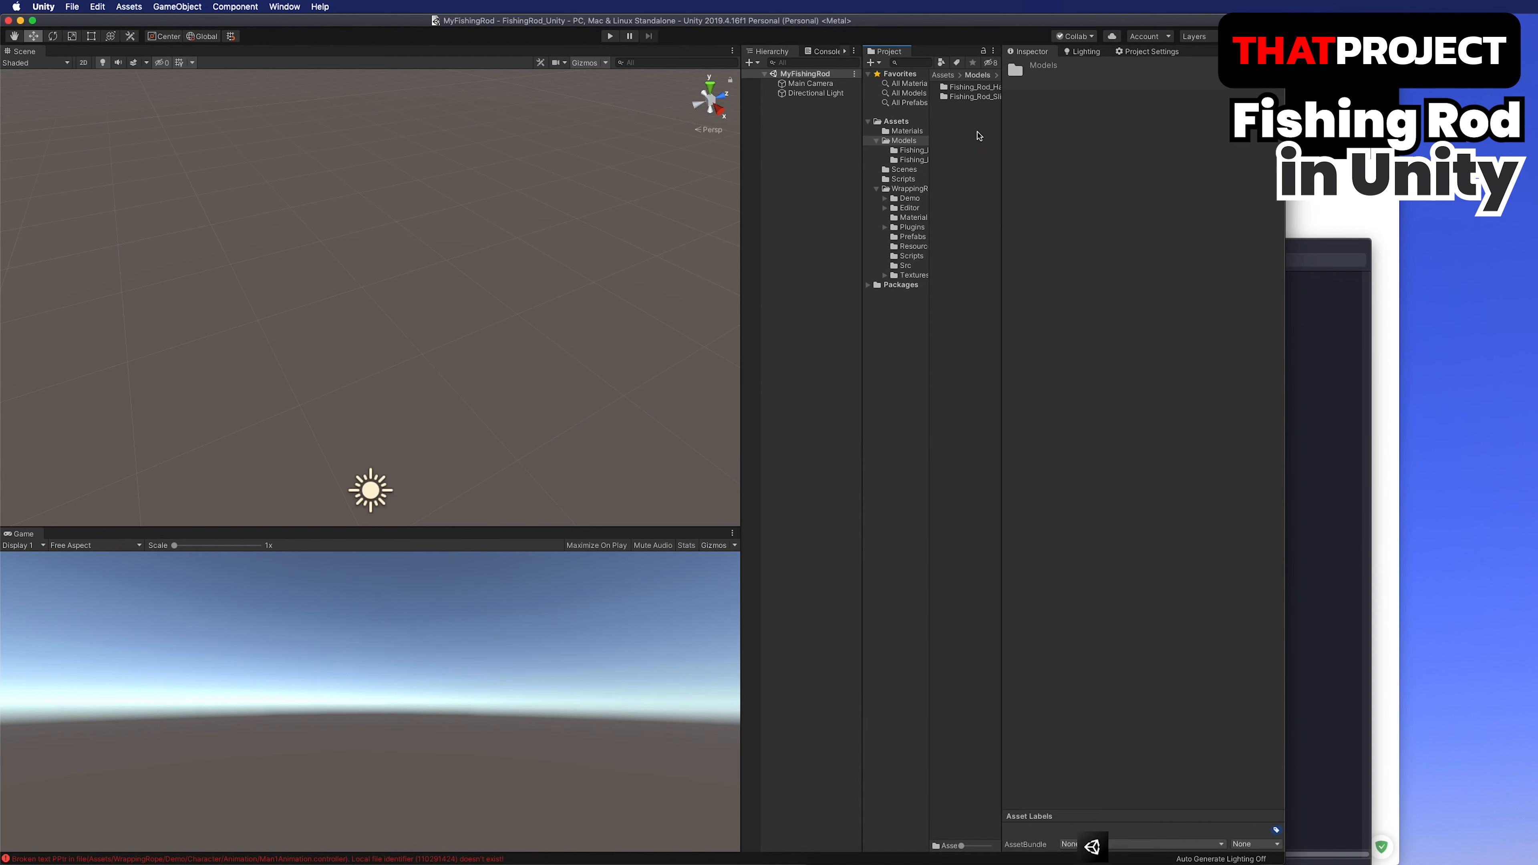
pyautogui.click(971, 96)
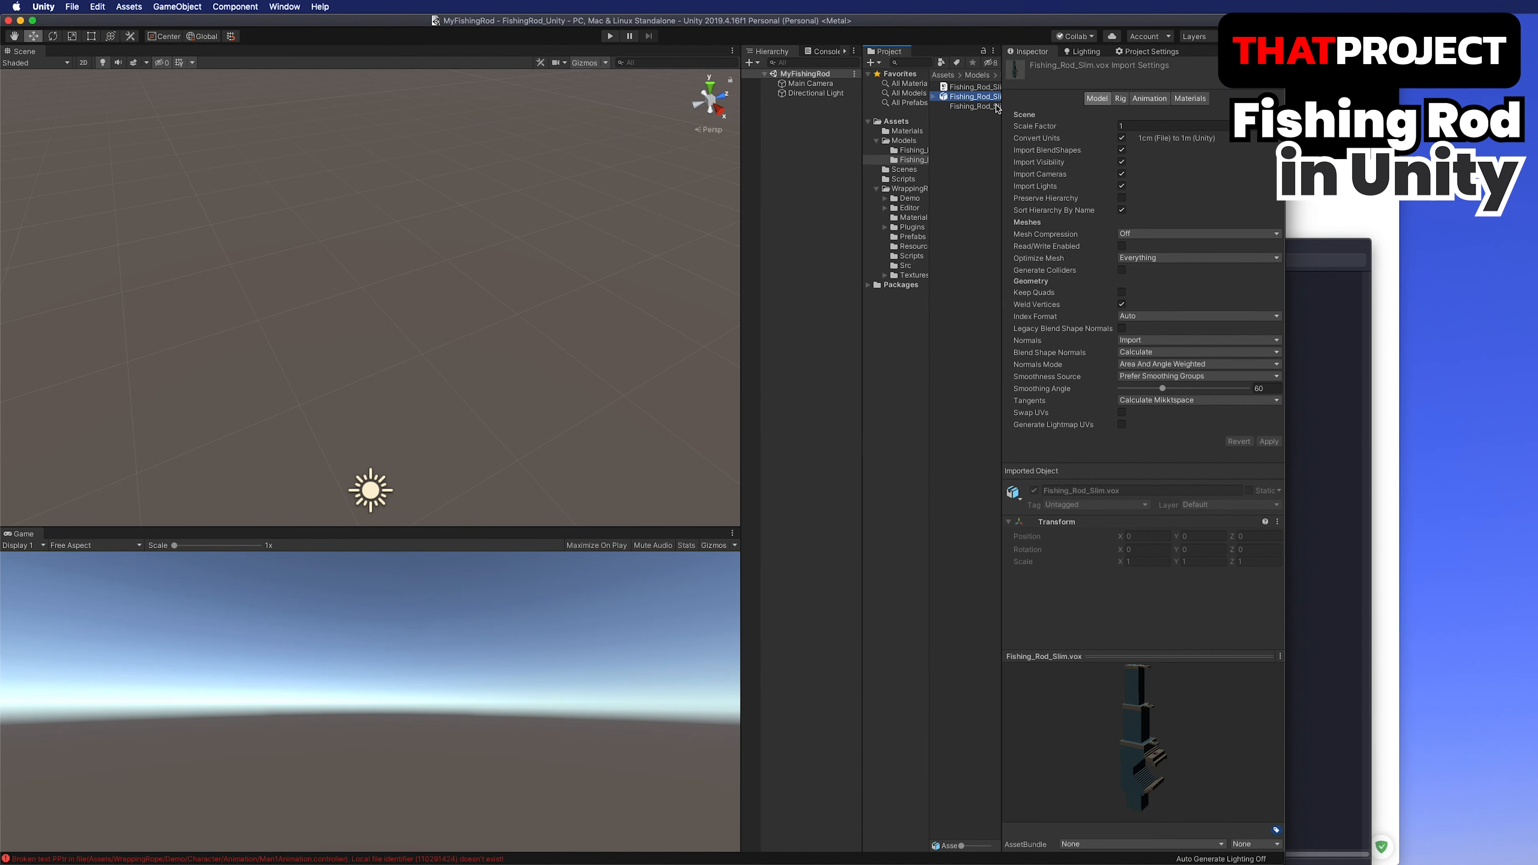
pyautogui.moveTo(1119, 427)
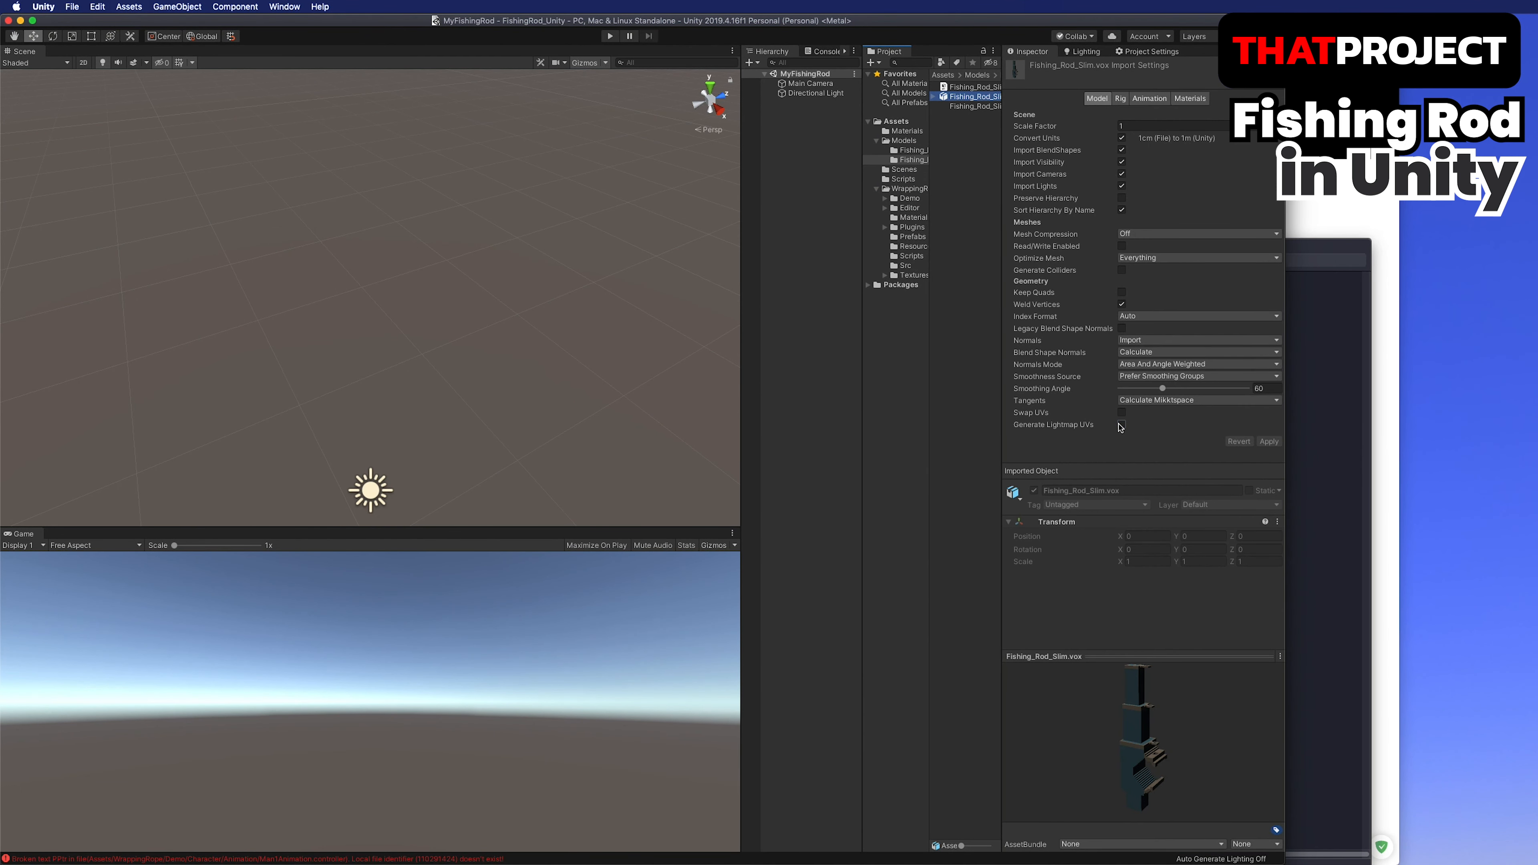
# Place the Fishing_Rod_Handler reel model from the Models folder into the scene.
pyautogui.click(1122, 423)
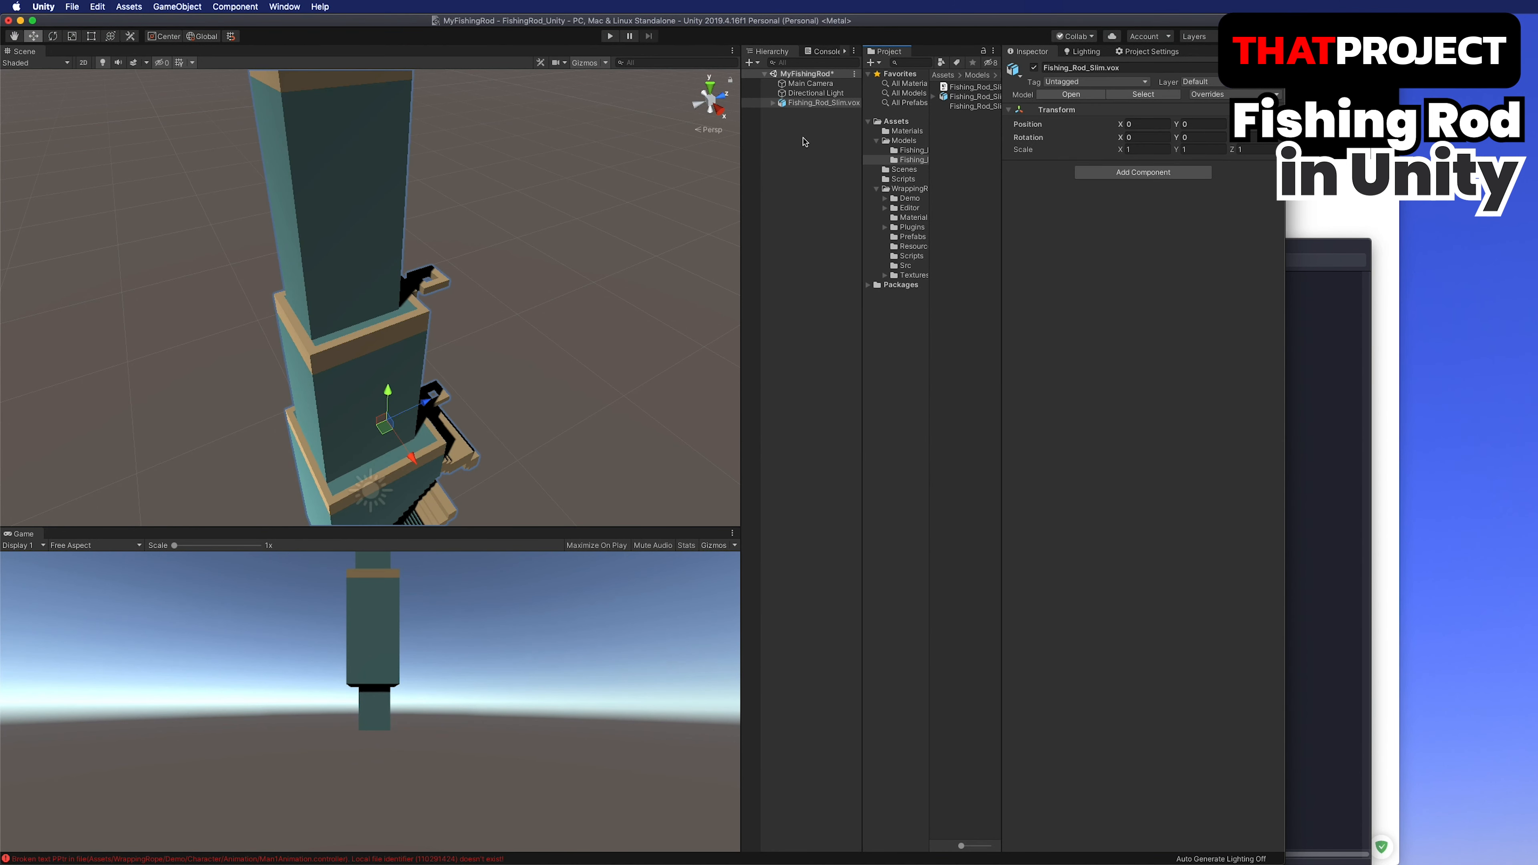
pyautogui.click(902, 149)
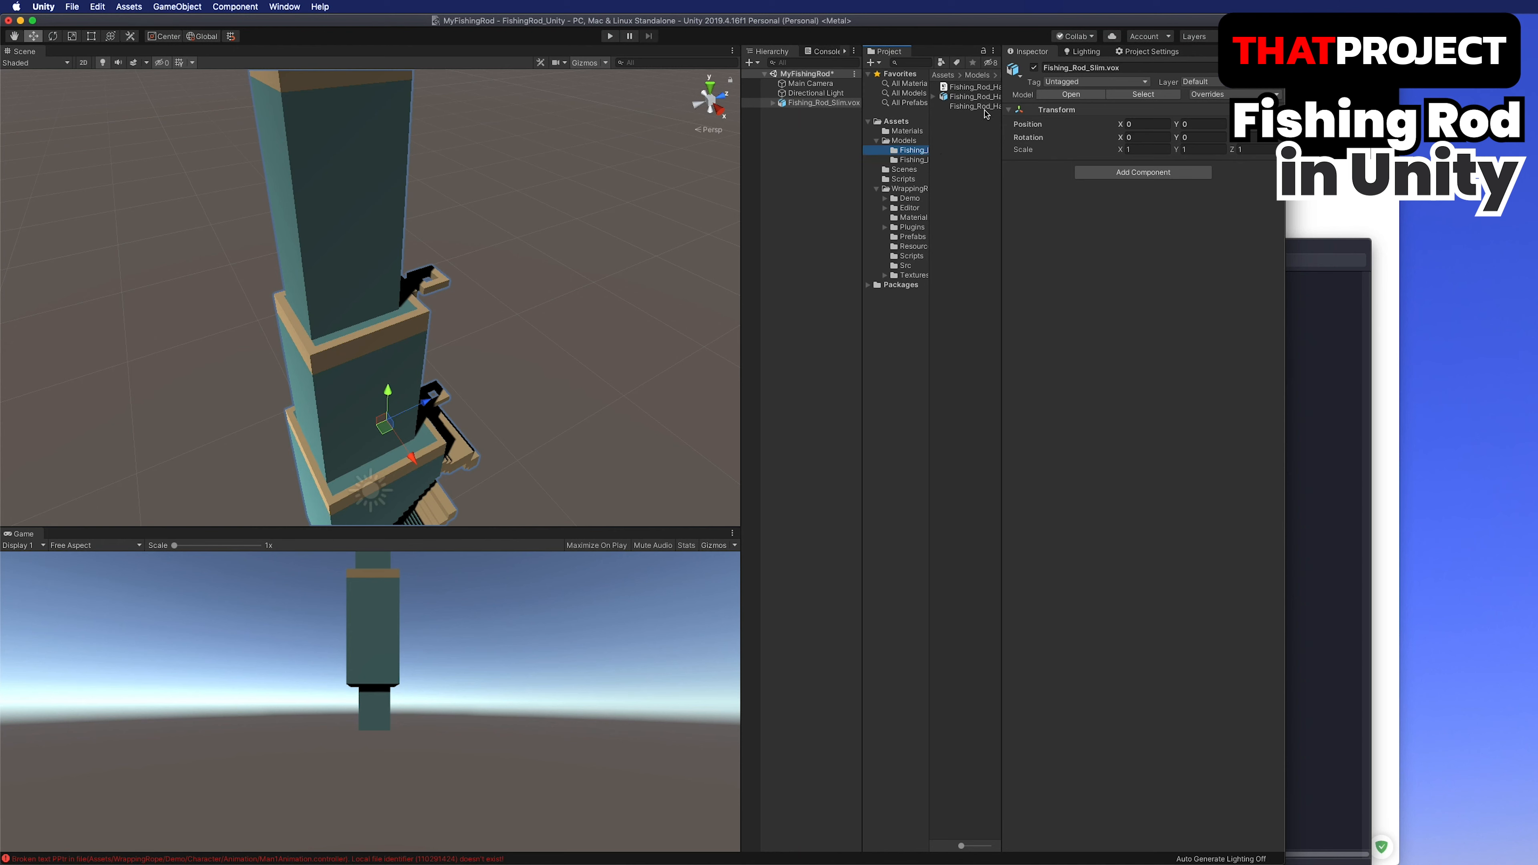
pyautogui.click(972, 96)
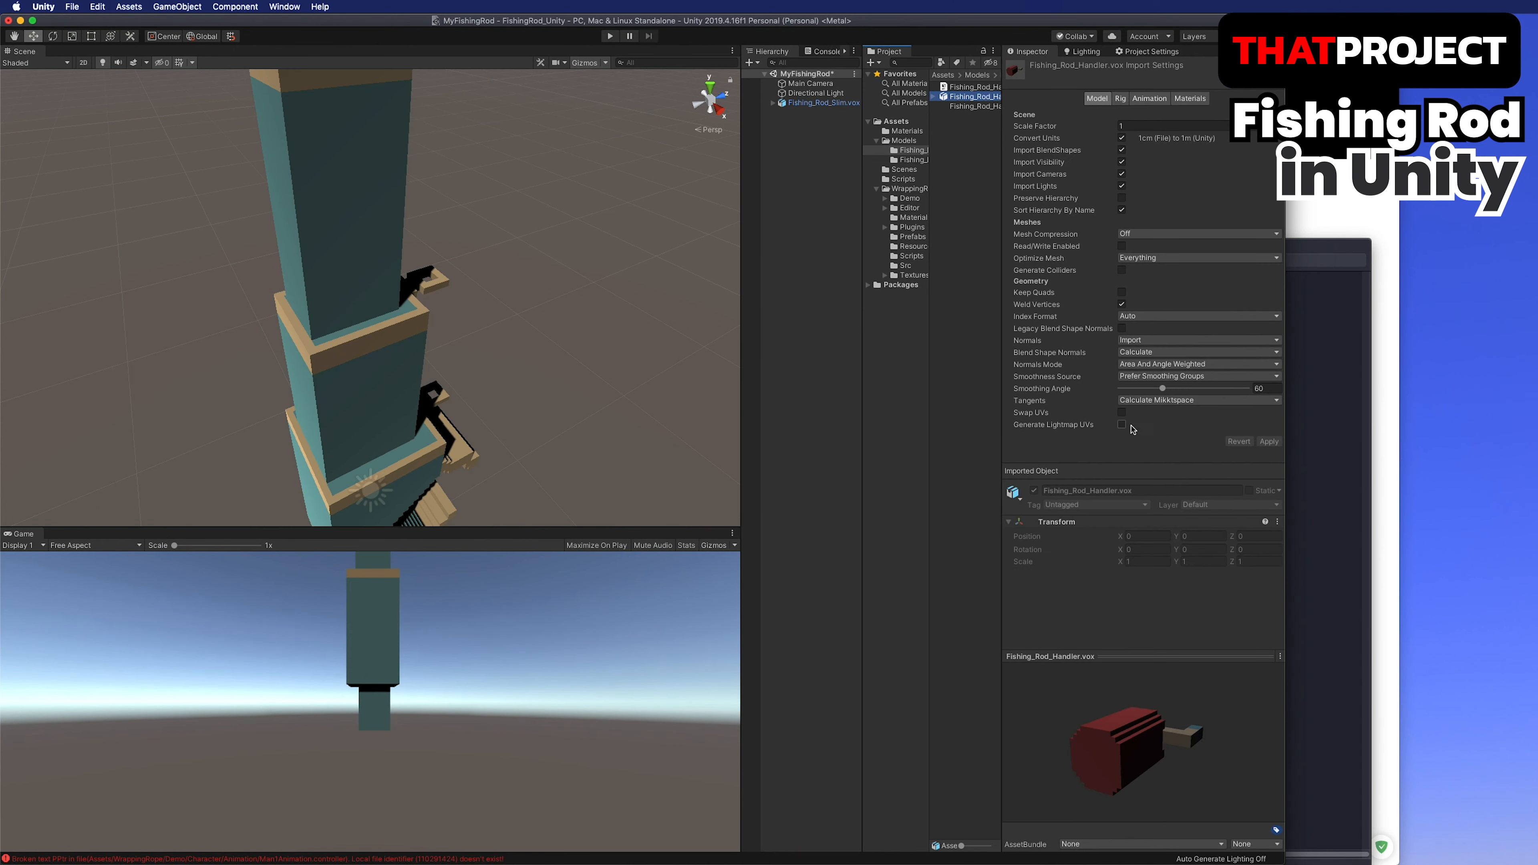
pyautogui.click(1121, 424)
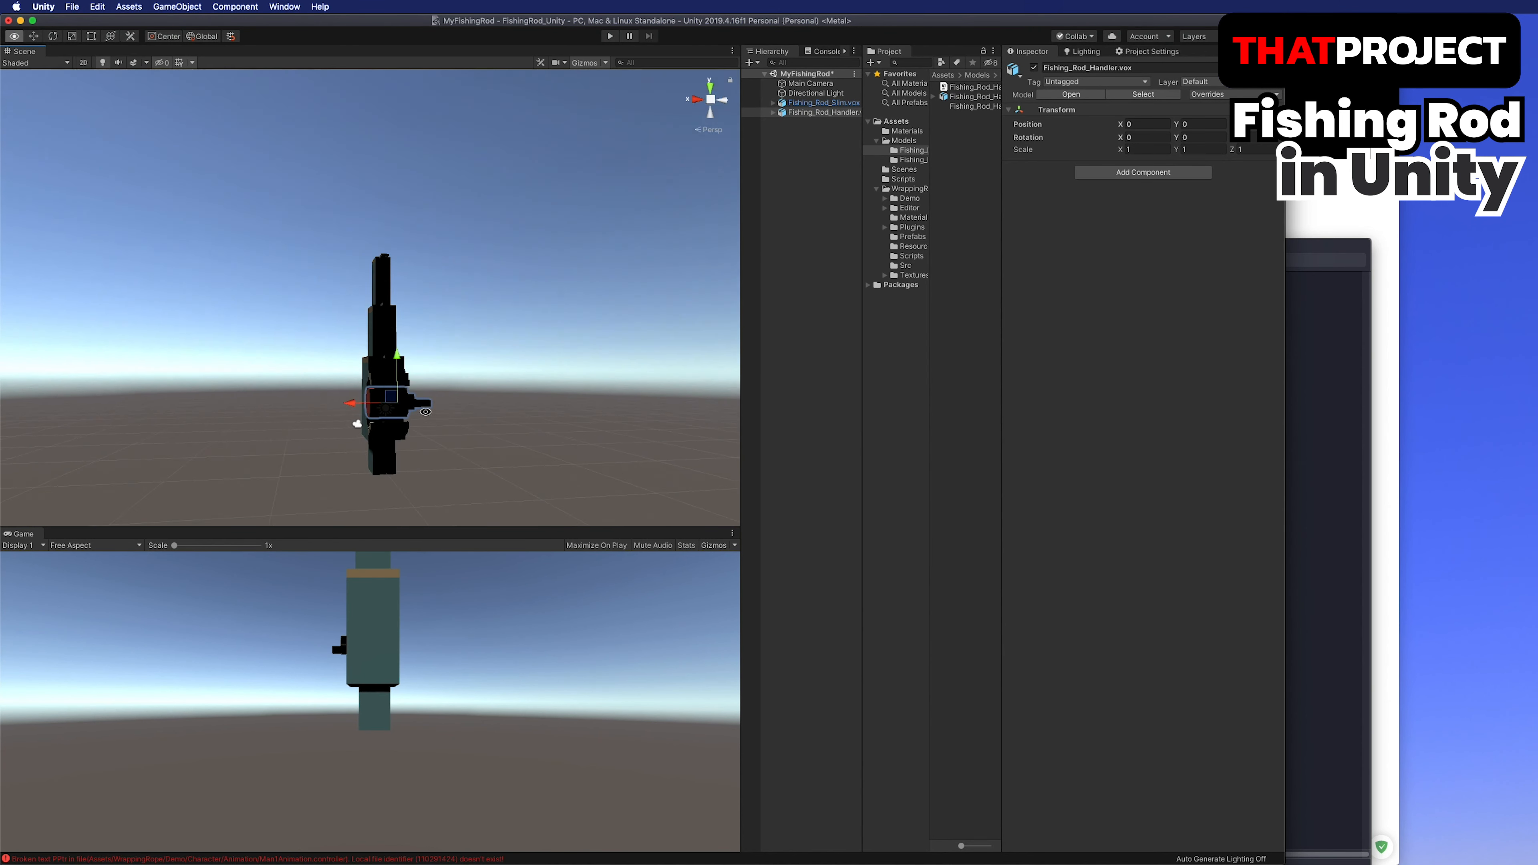
# Create an empty MyFishingRod object and parent both rod models under it.
pyautogui.rightClick(814, 118)
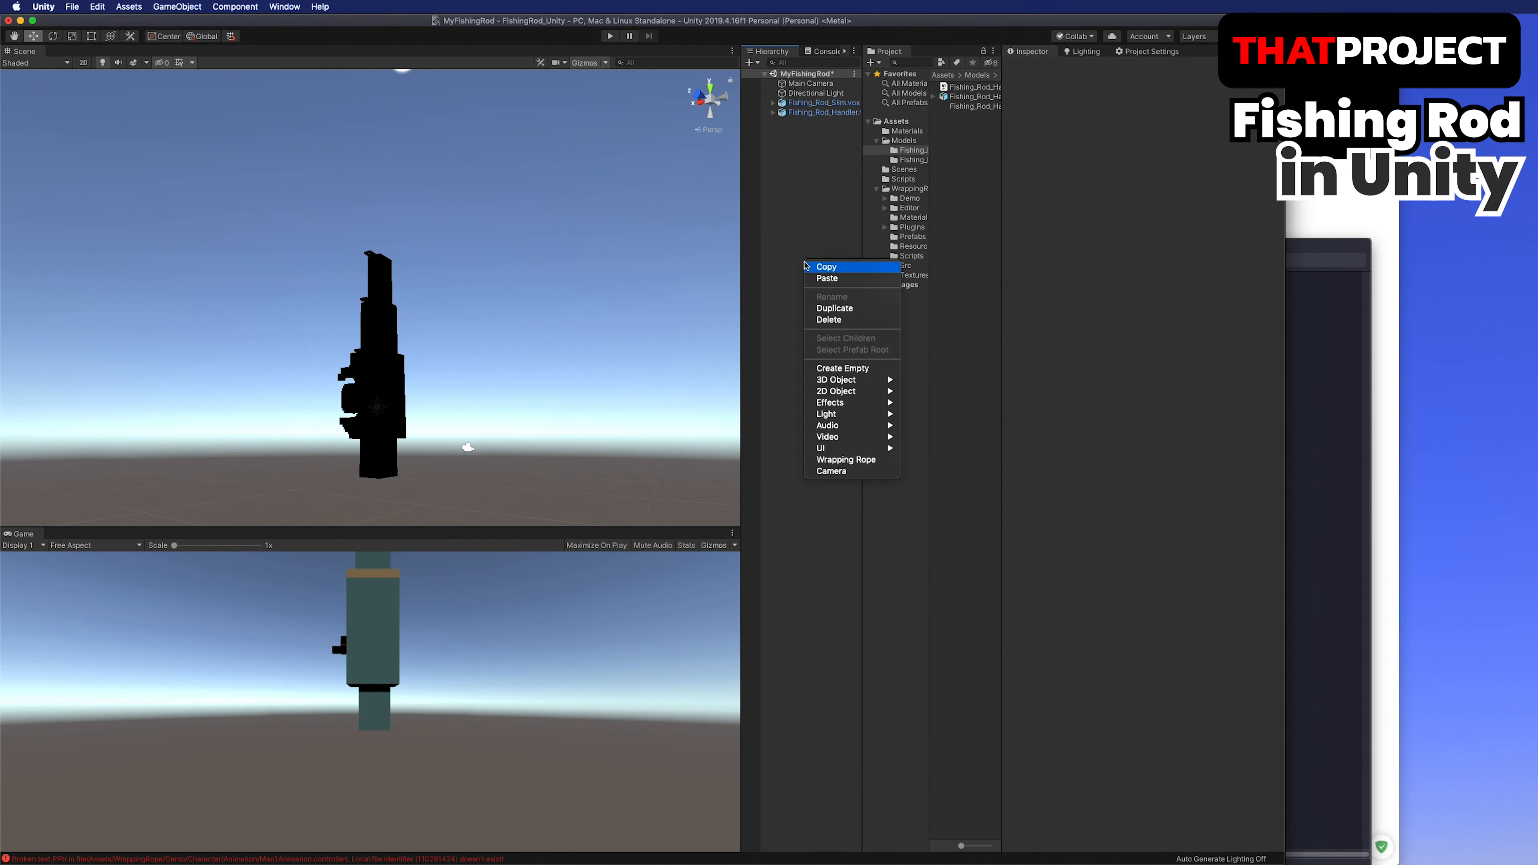
pyautogui.click(842, 368)
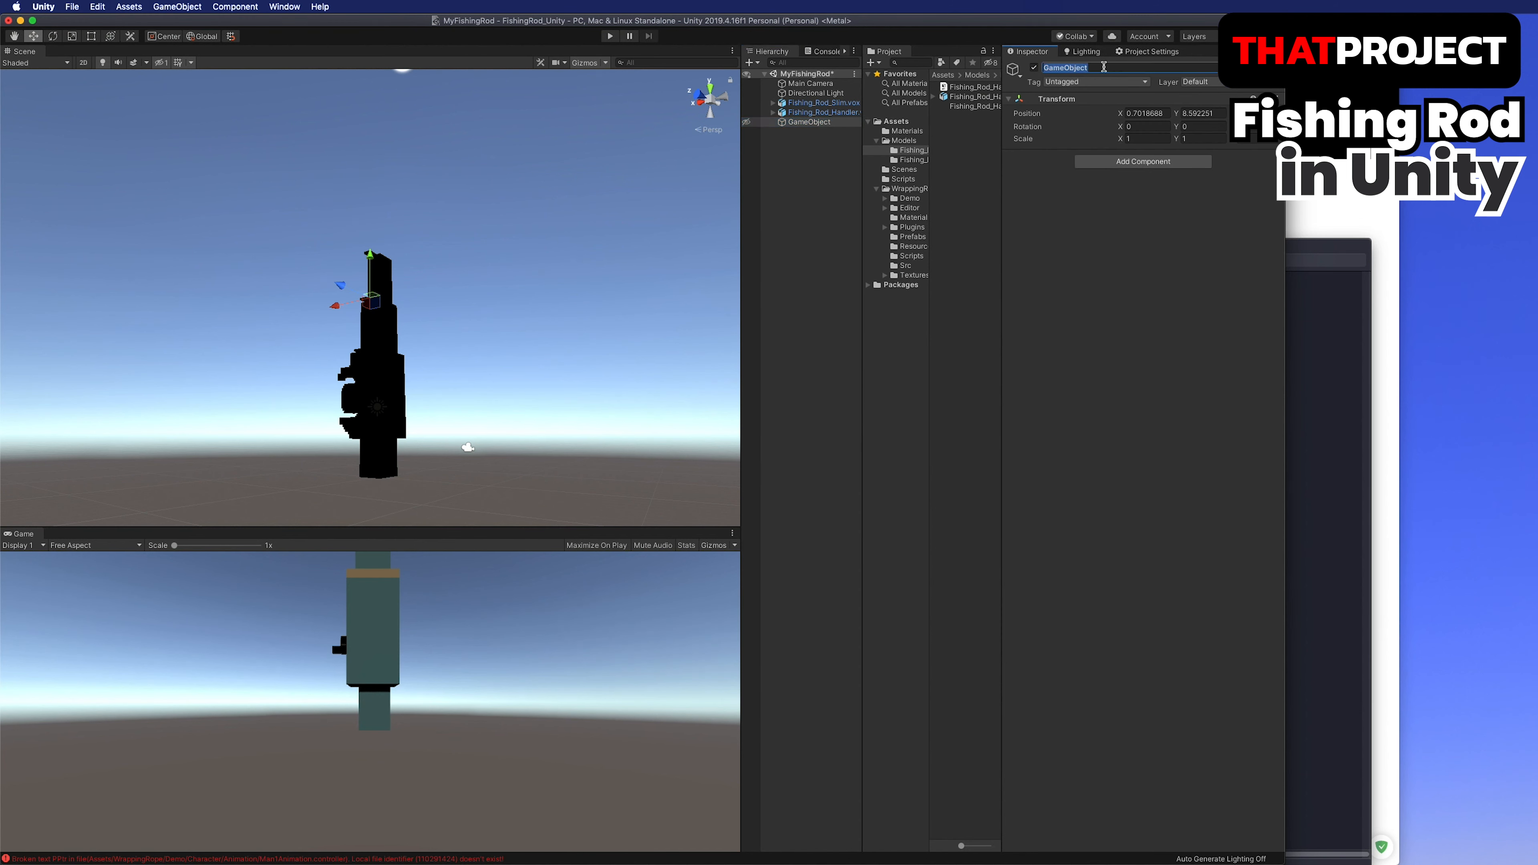
pyautogui.write('MyFishingRod')
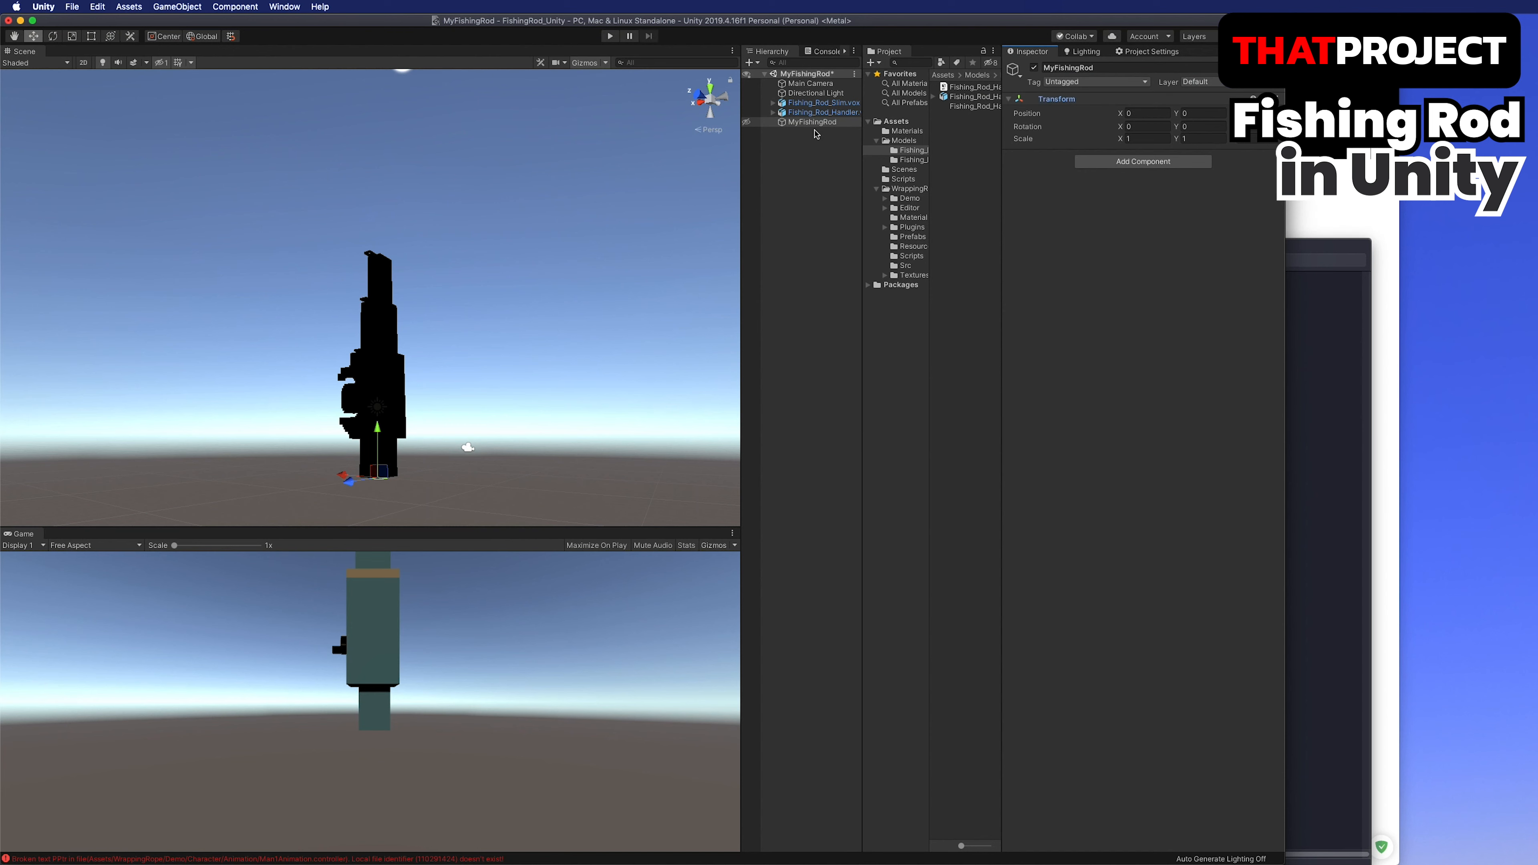
pyautogui.click(827, 122)
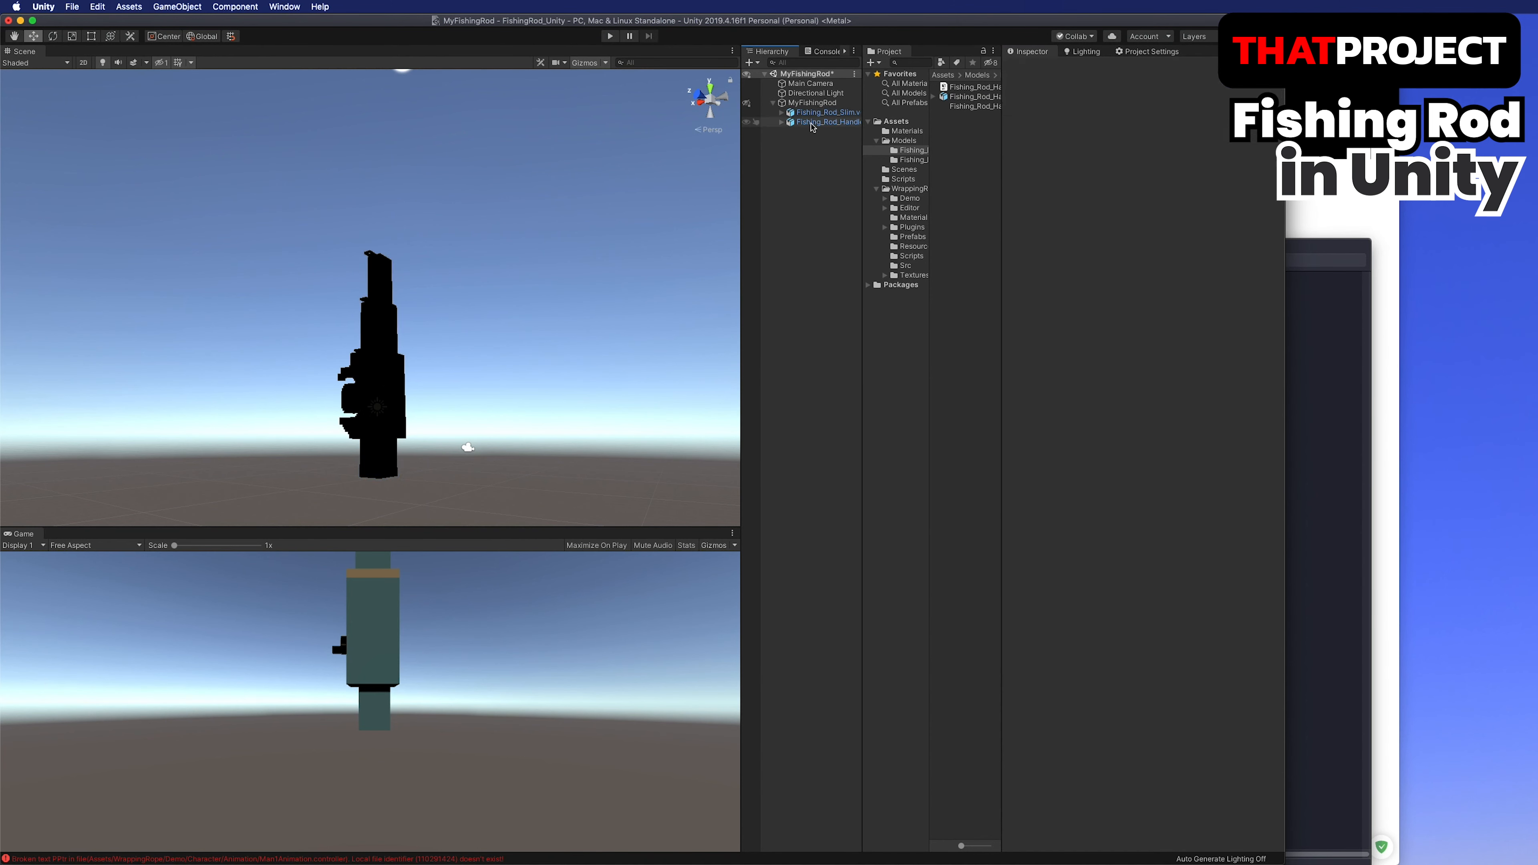
# Rotate the MyFishingRod group to X -90 so the rod lies flat.
pyautogui.click(810, 92)
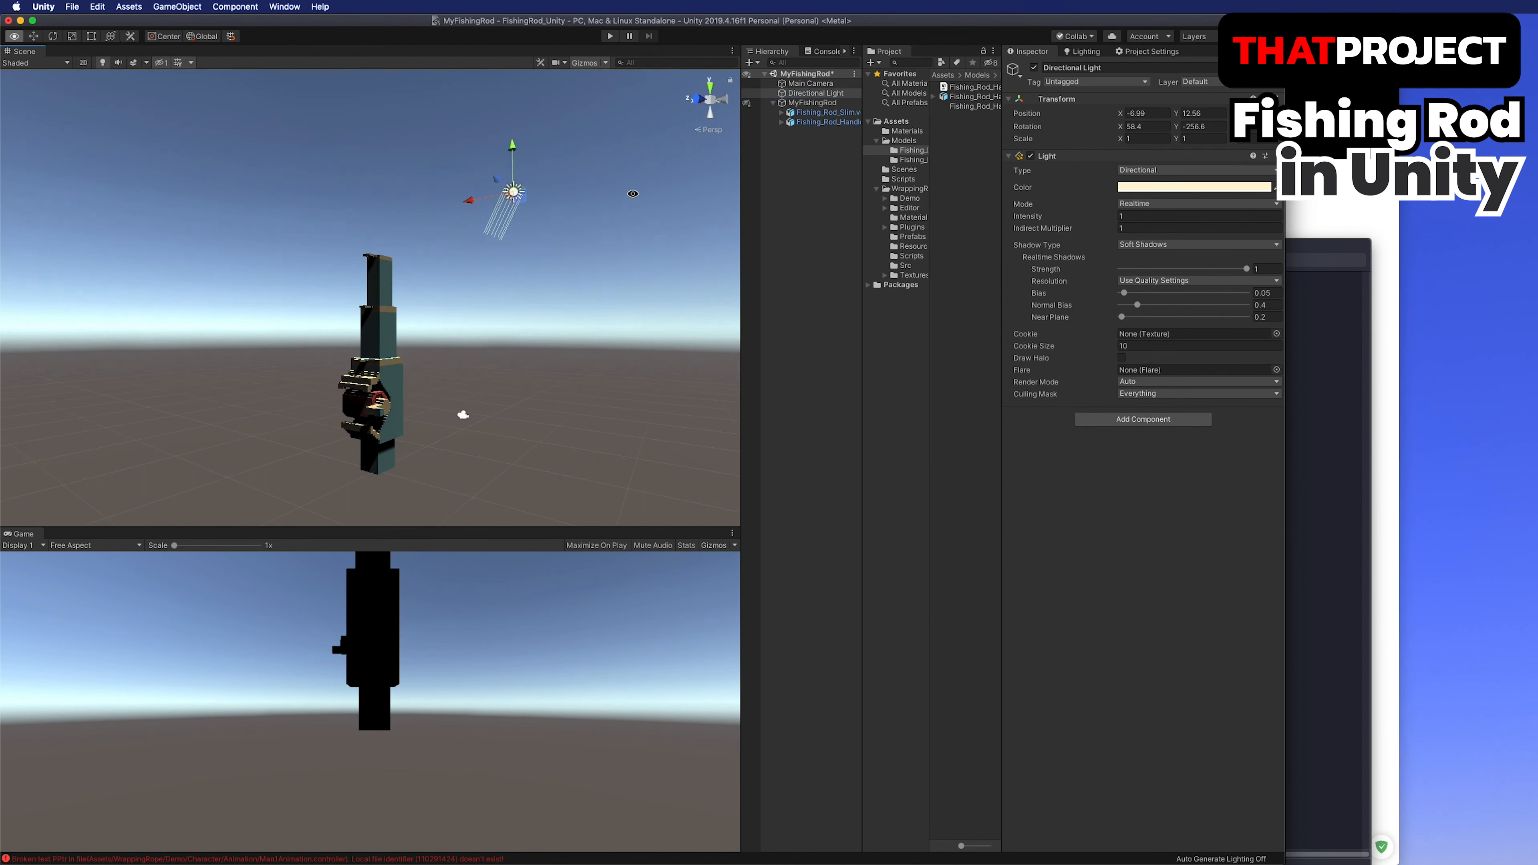
pyautogui.click(814, 103)
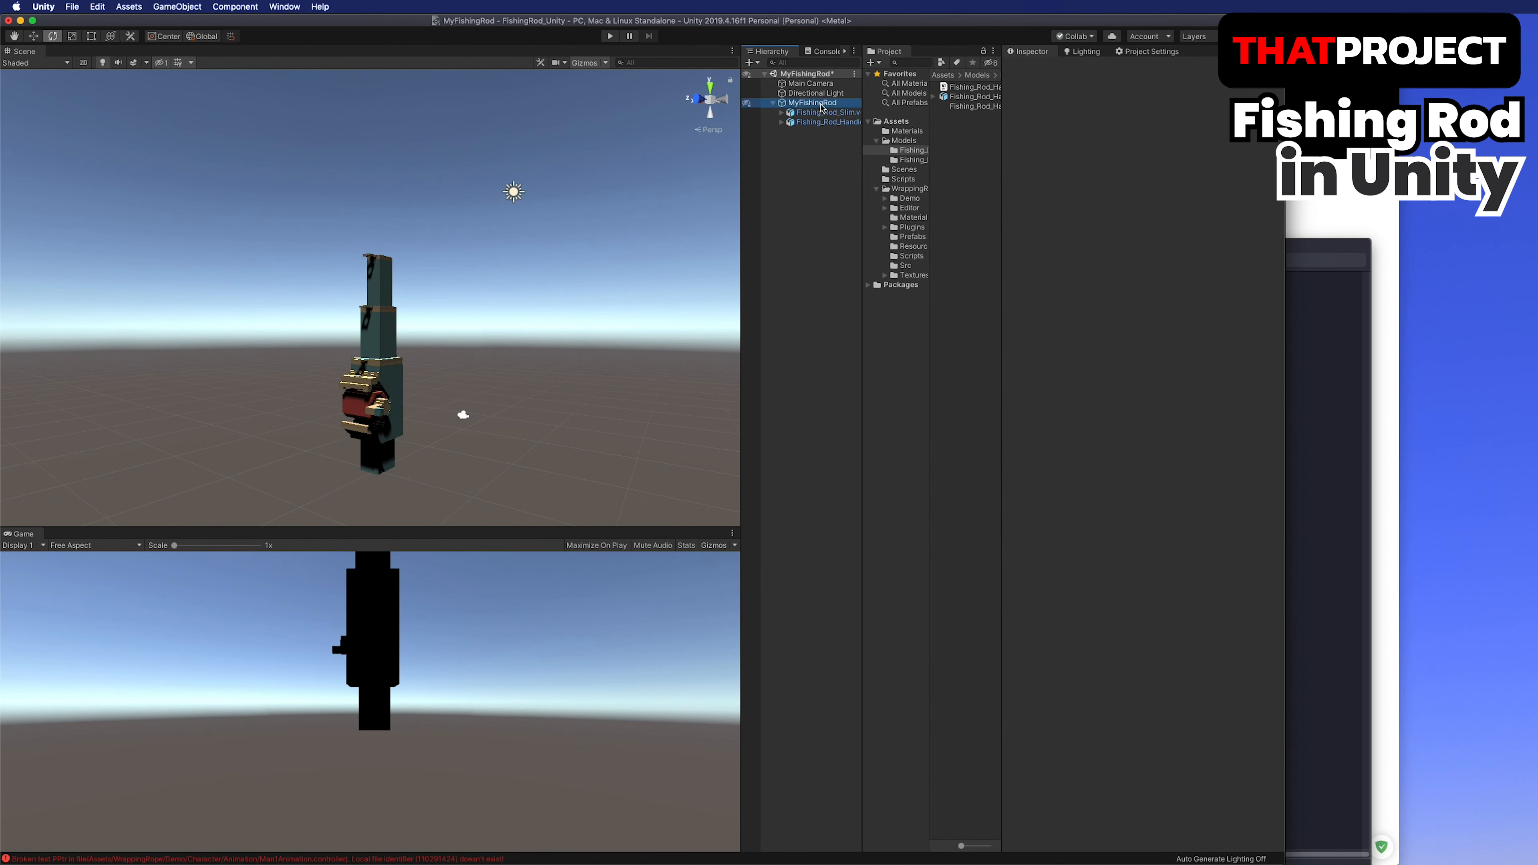
pyautogui.click(809, 101)
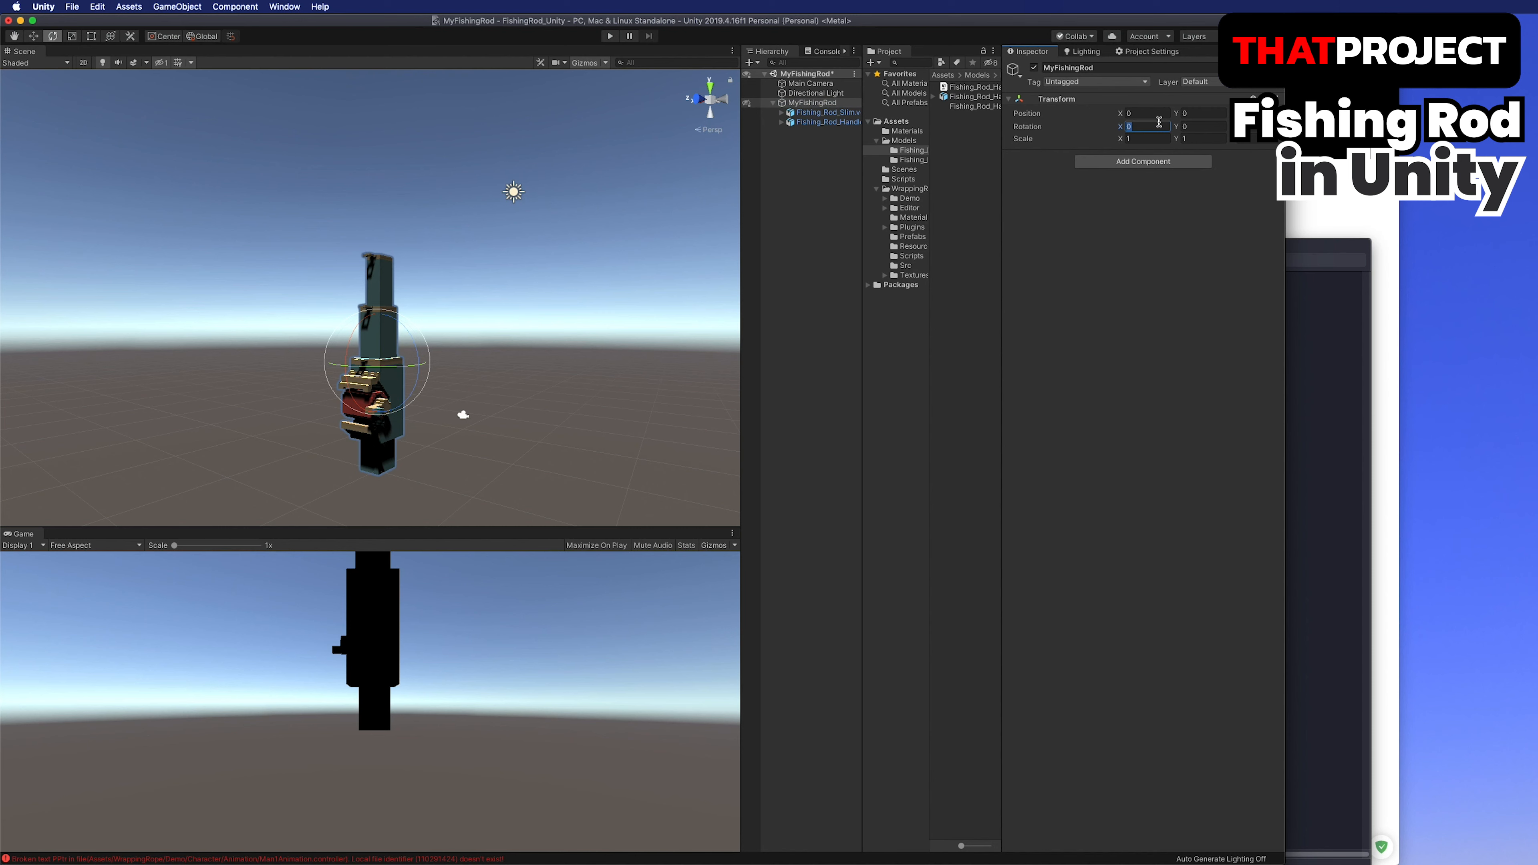
pyautogui.write('-90')
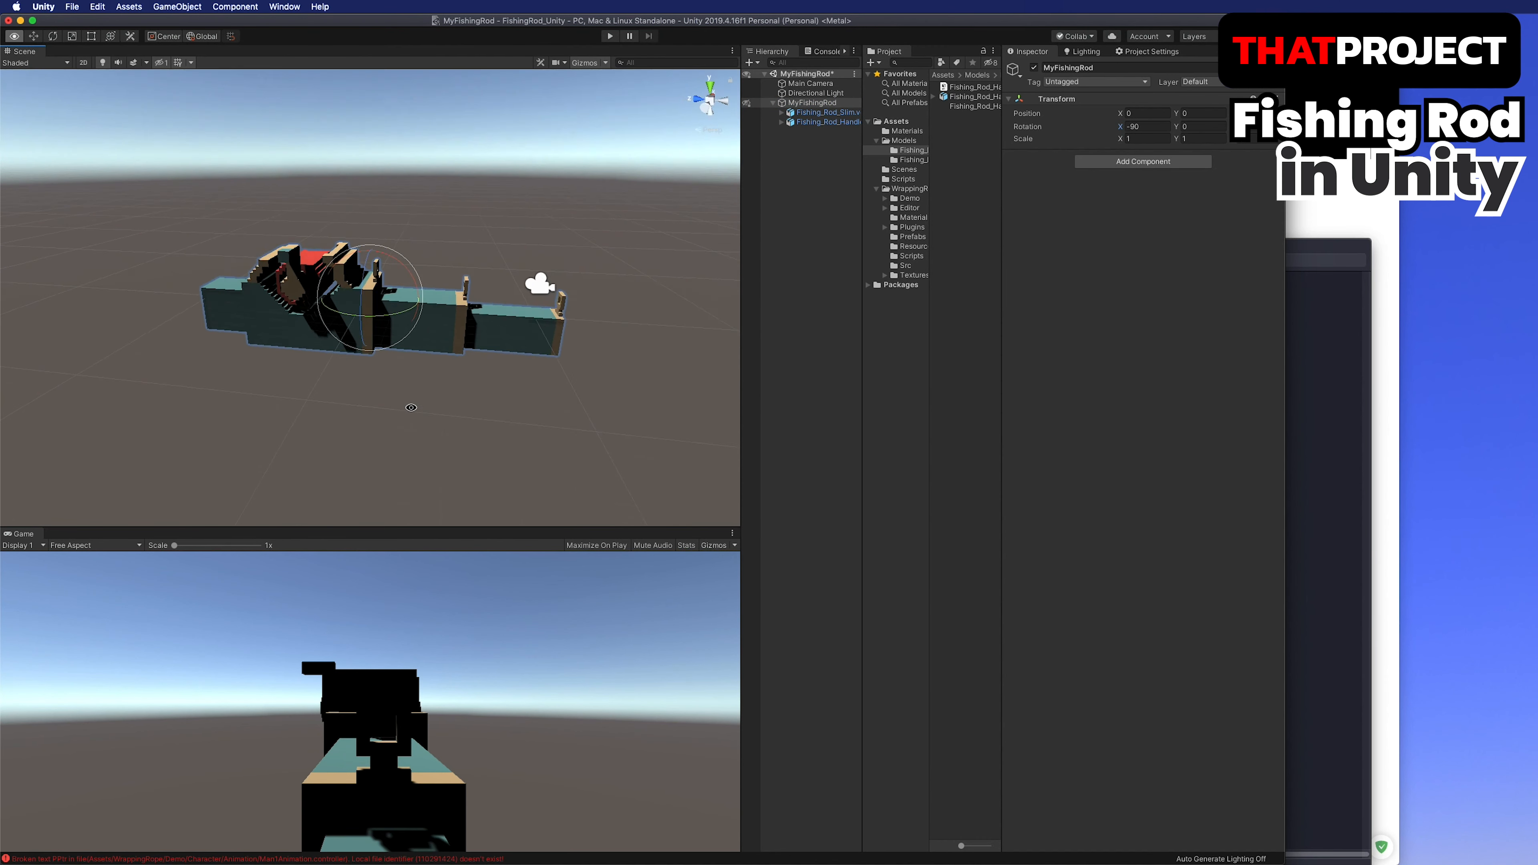
# Re-aim the Directional Light with rotation -321.5 and reposition the Main Camera to frame the rod.
pyautogui.click(811, 84)
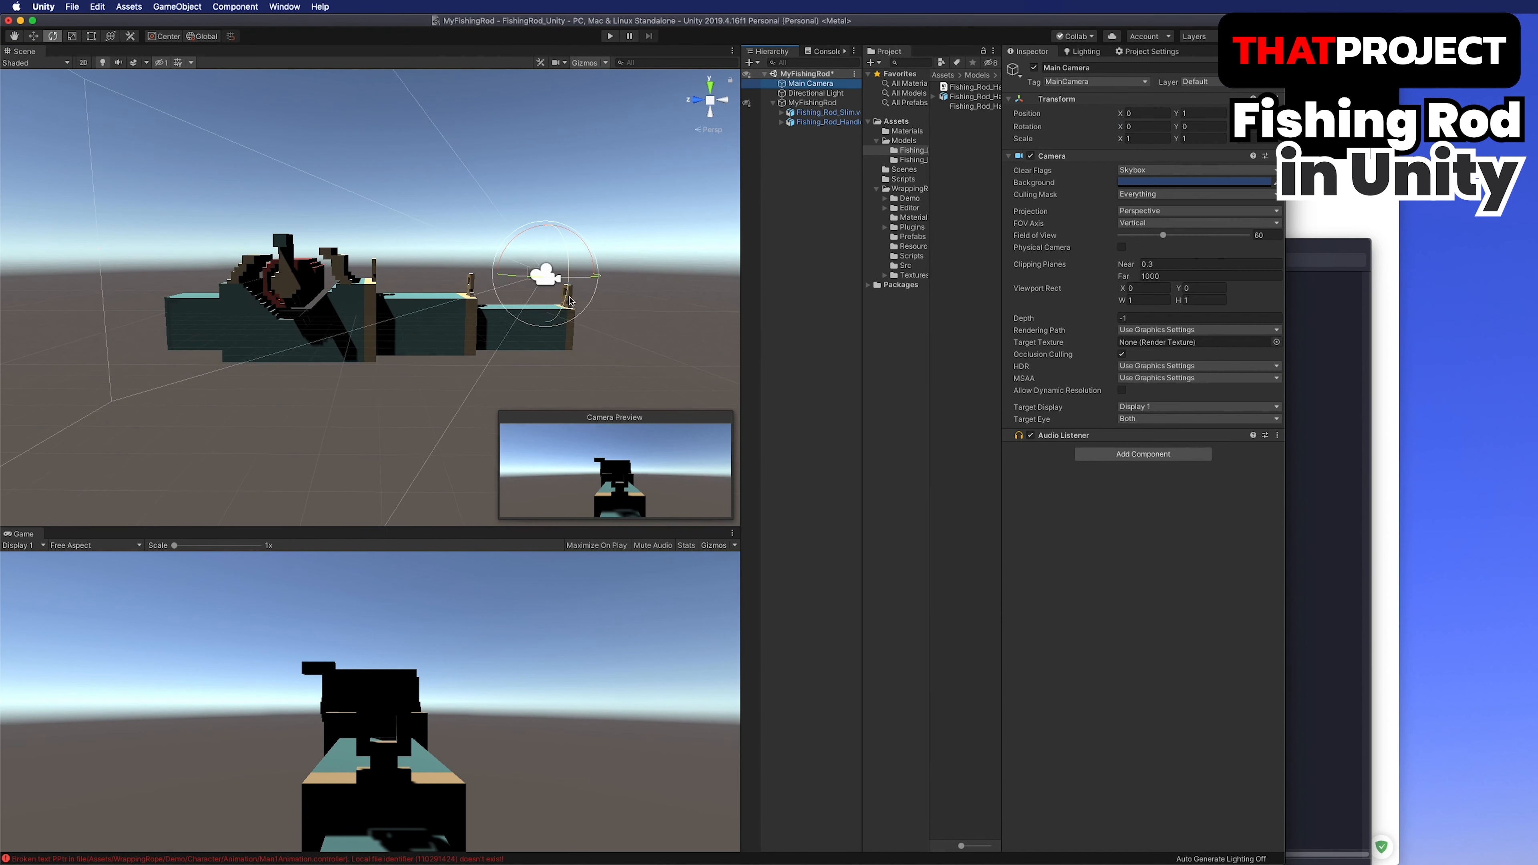
pyautogui.click(817, 92)
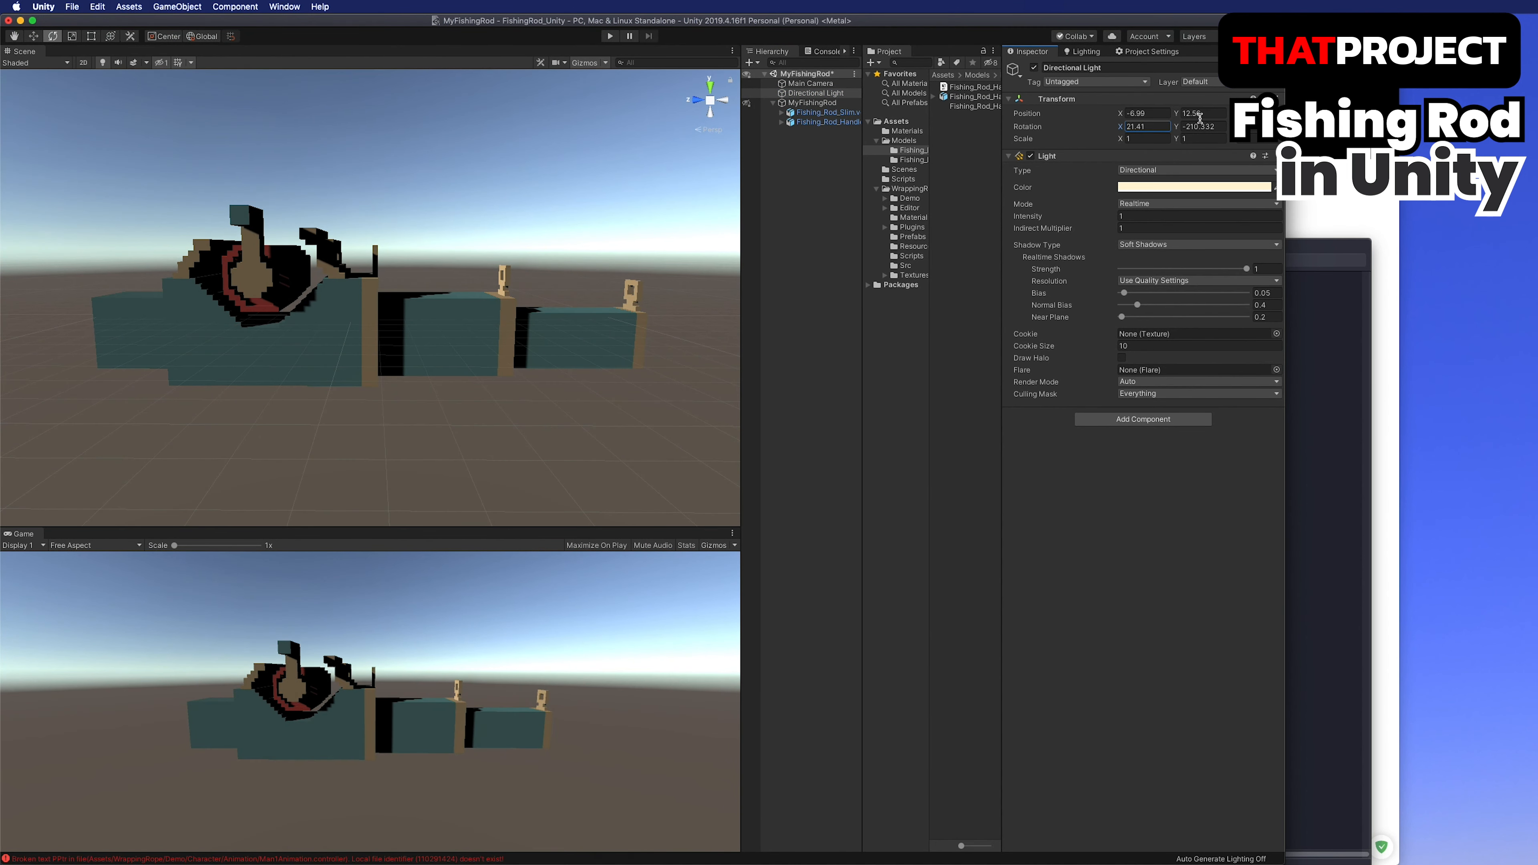
pyautogui.write('-321.5')
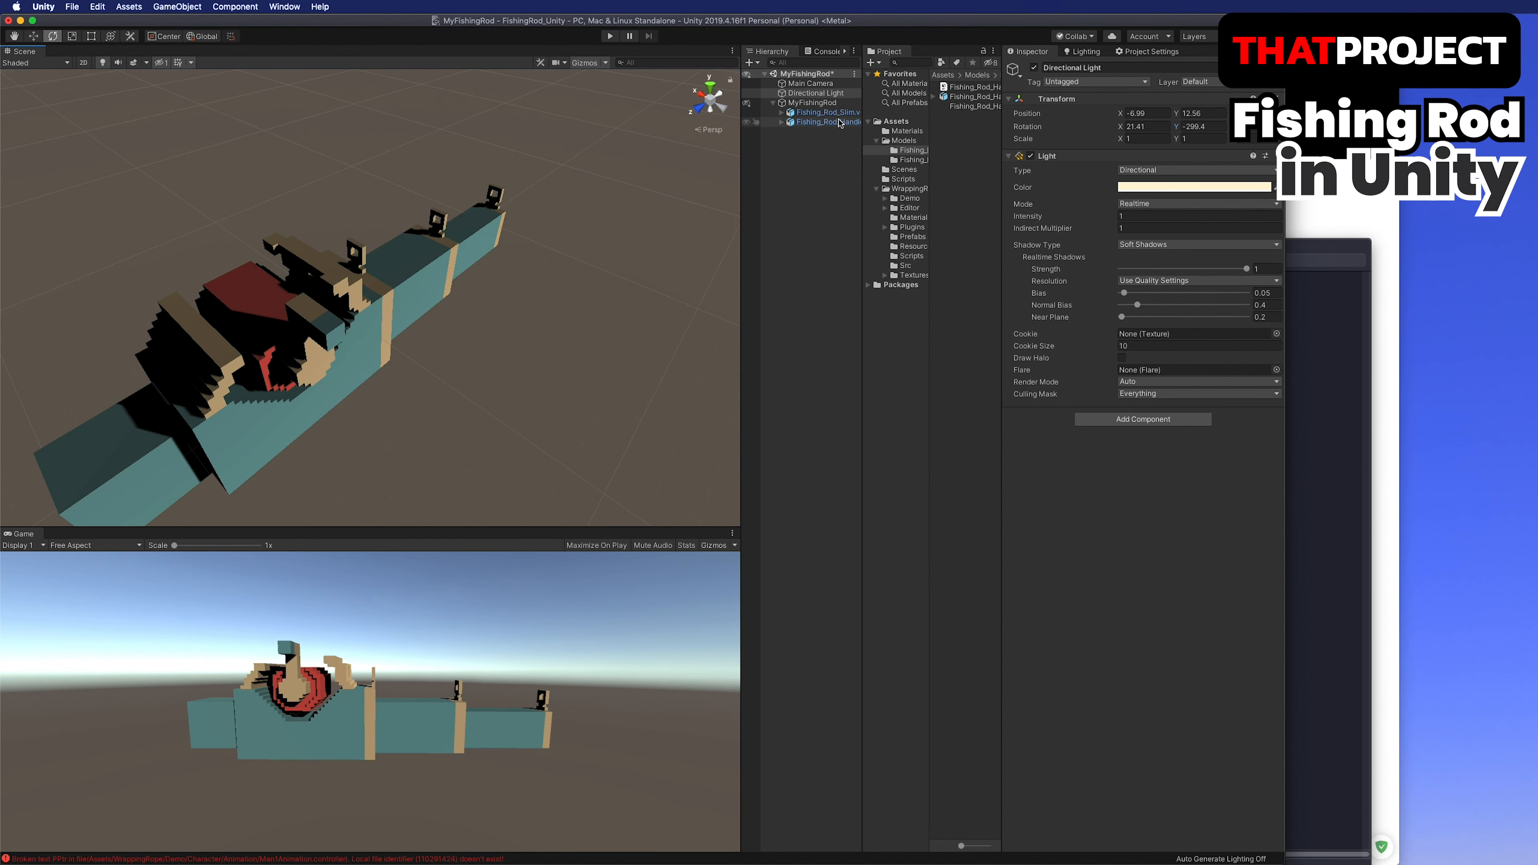
pyautogui.click(808, 82)
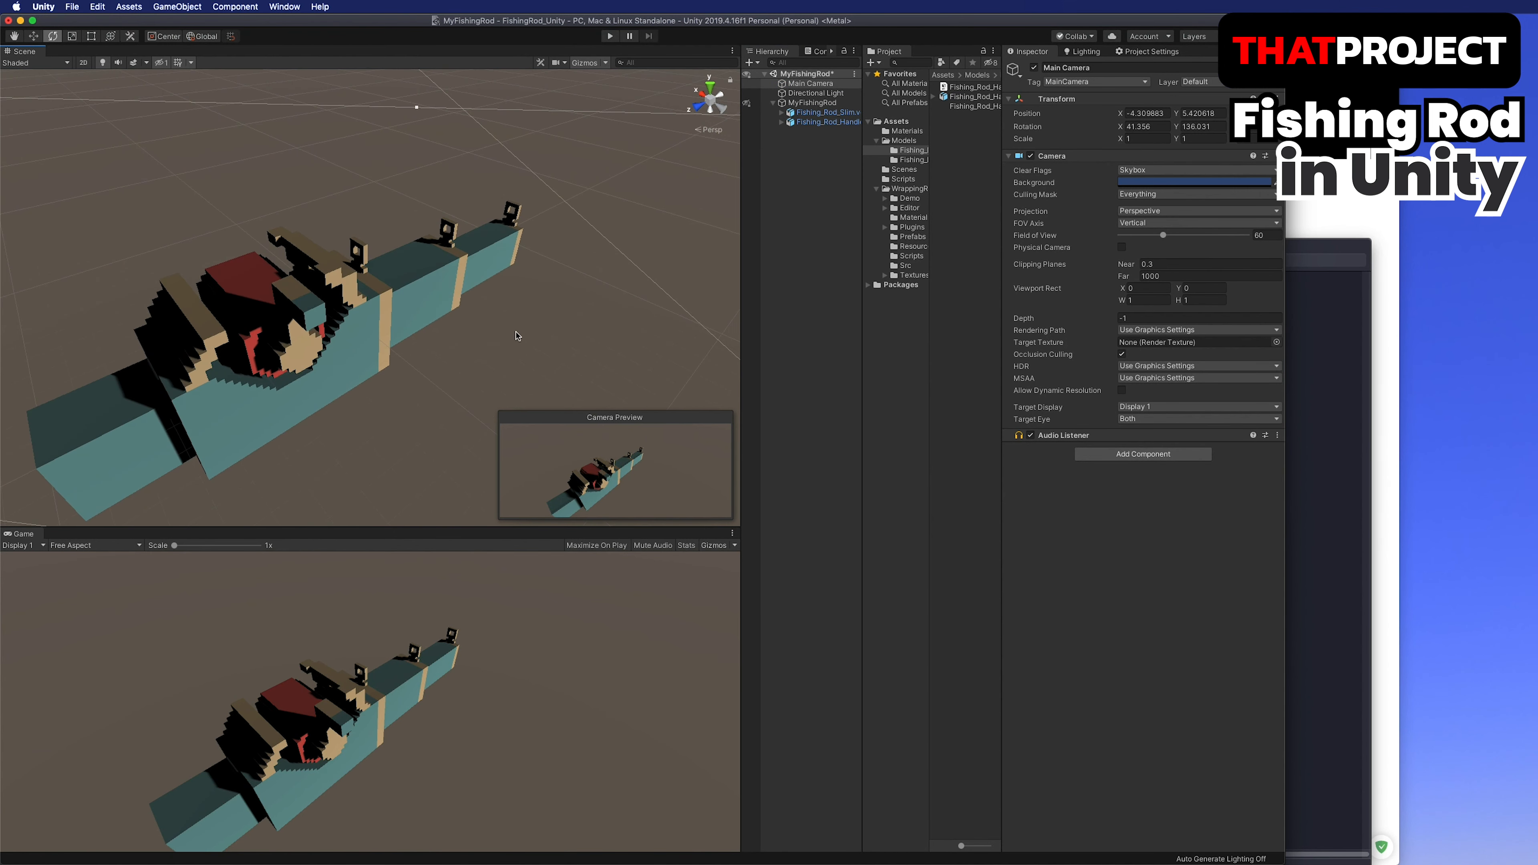
pyautogui.moveTo(829, 184)
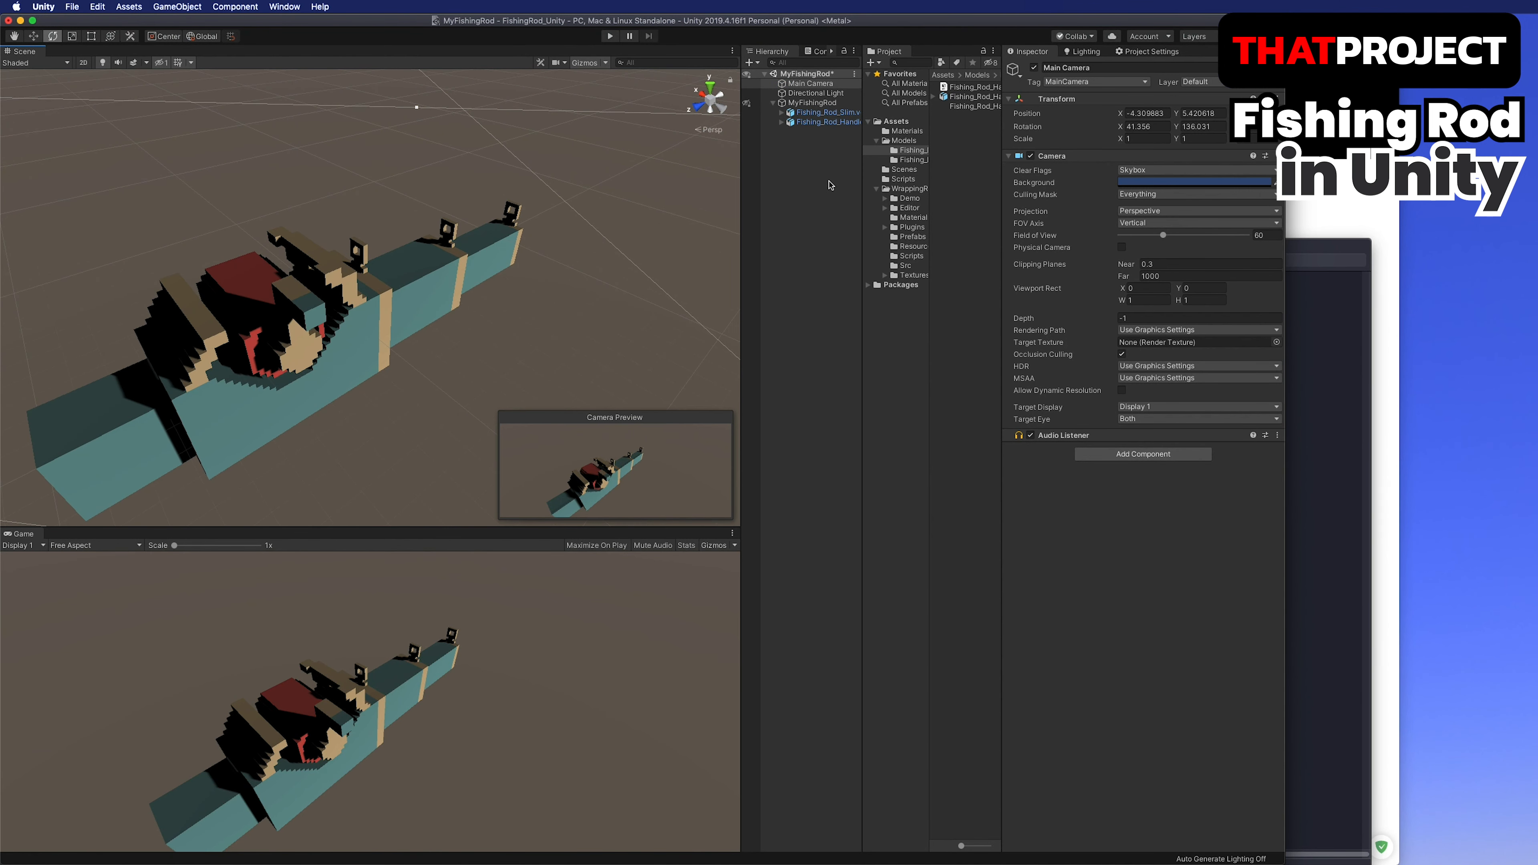
pyautogui.click(827, 122)
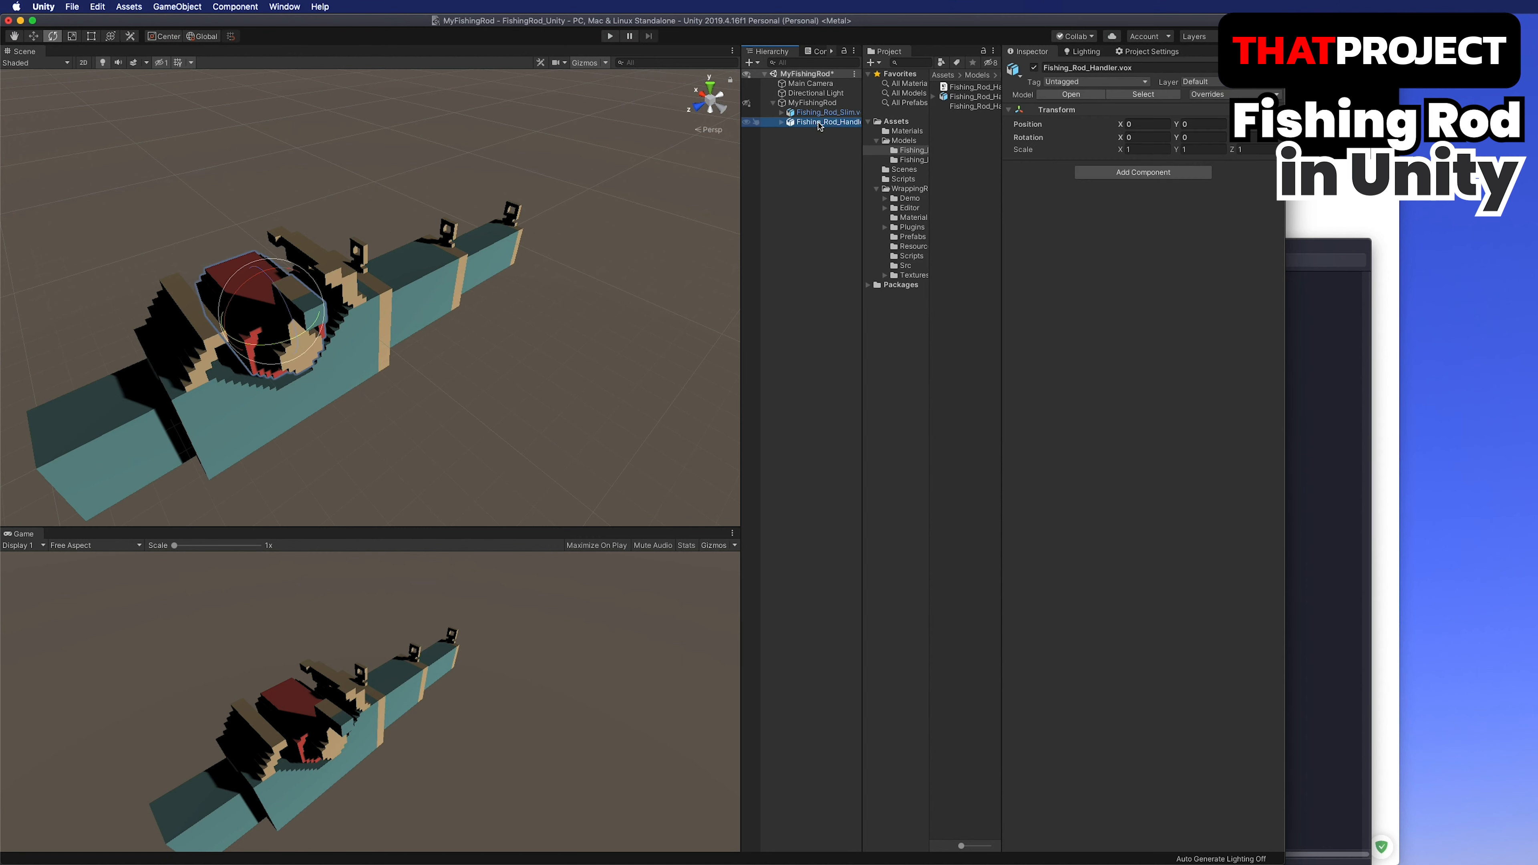
# Create an empty ReelRotater inside MyFishingRod at the reel's centre with X rotation 0.
pyautogui.rightClick(824, 115)
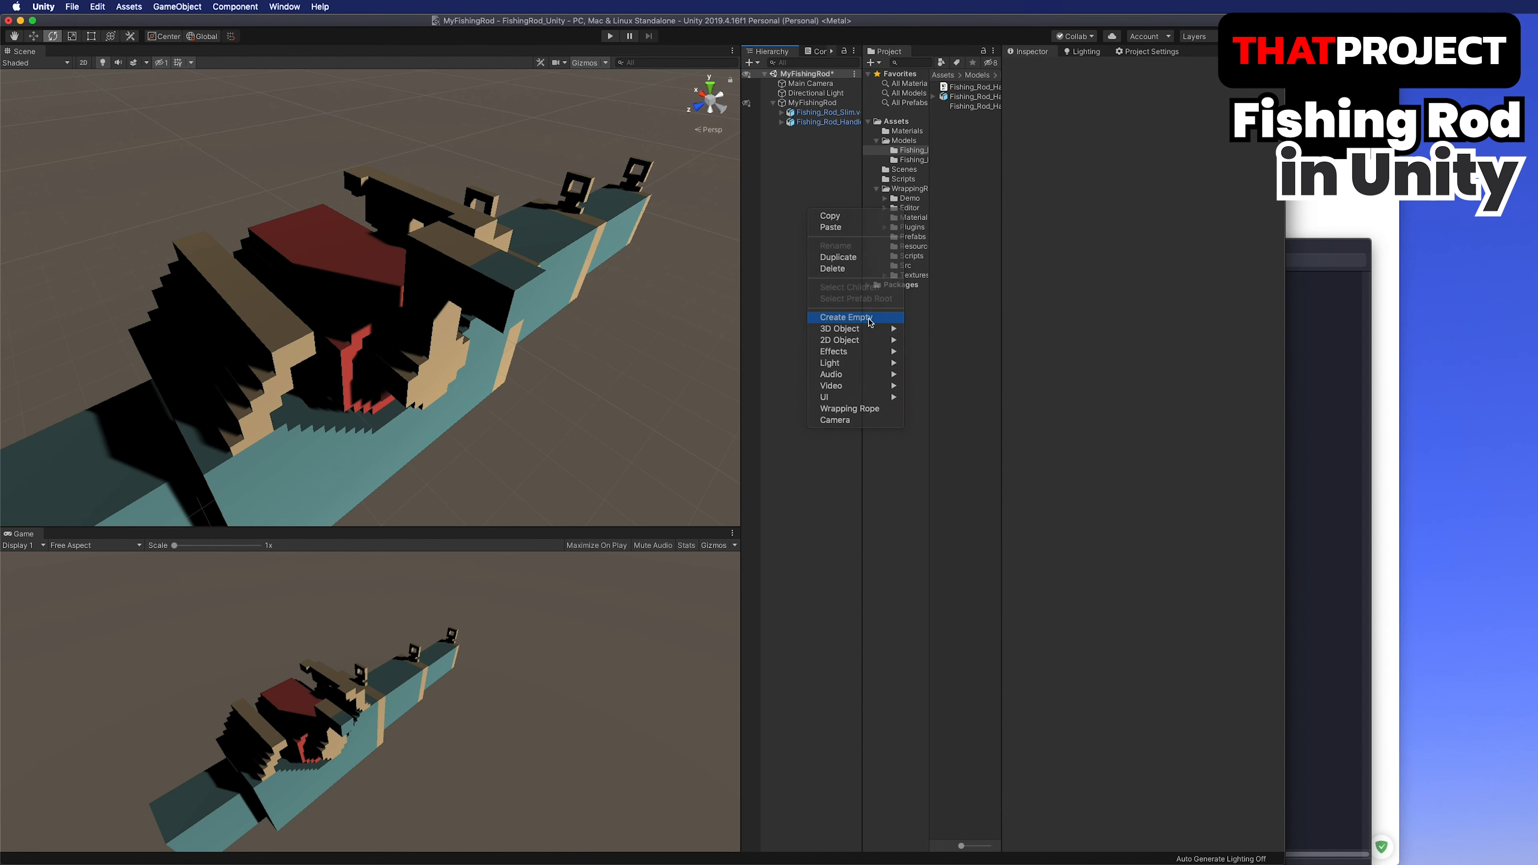
pyautogui.click(838, 315)
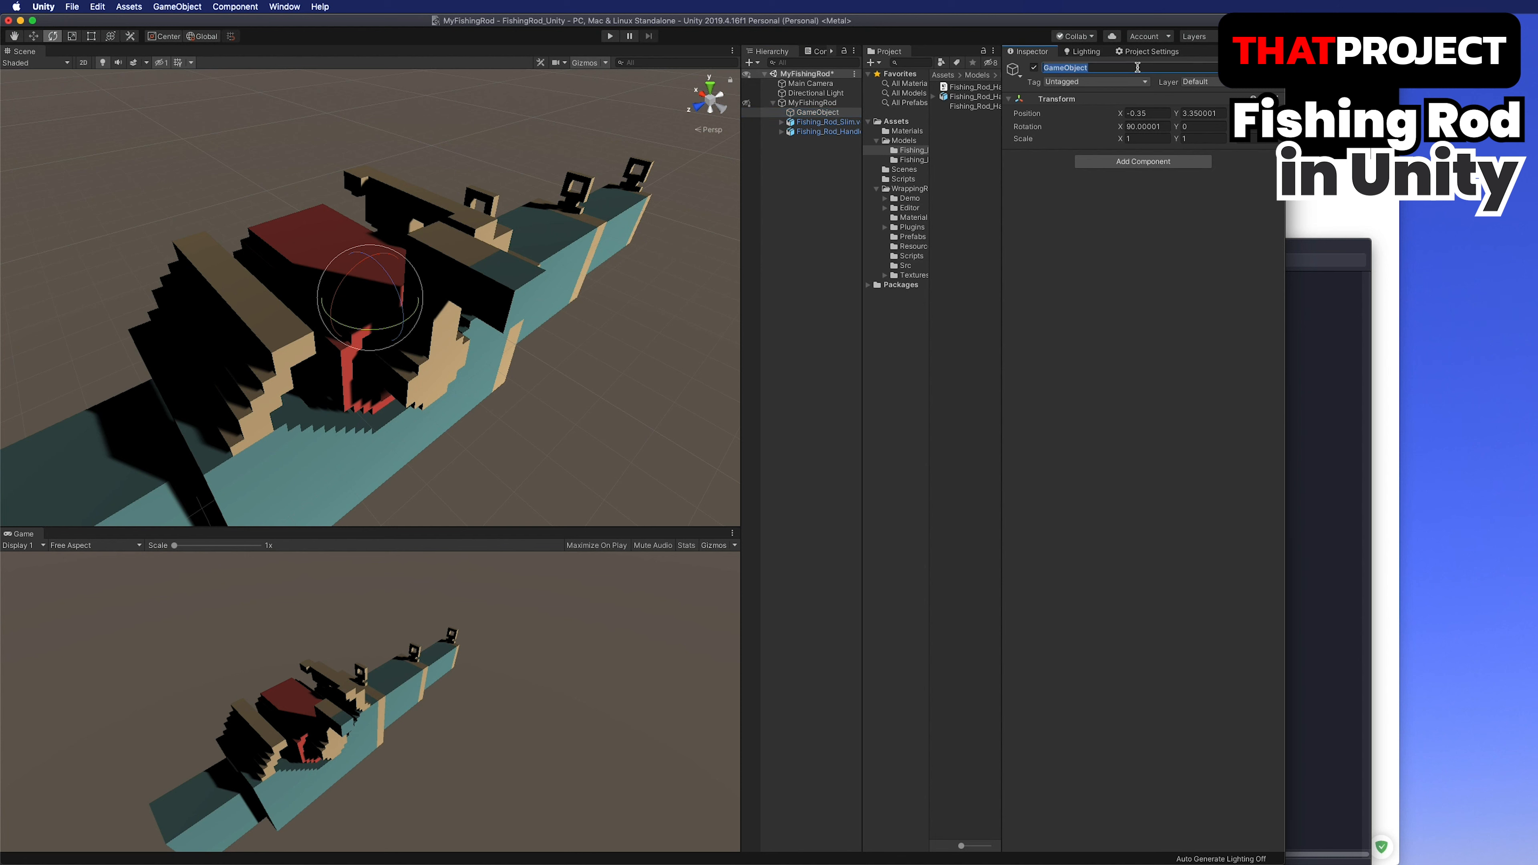
pyautogui.write('ReelRotater')
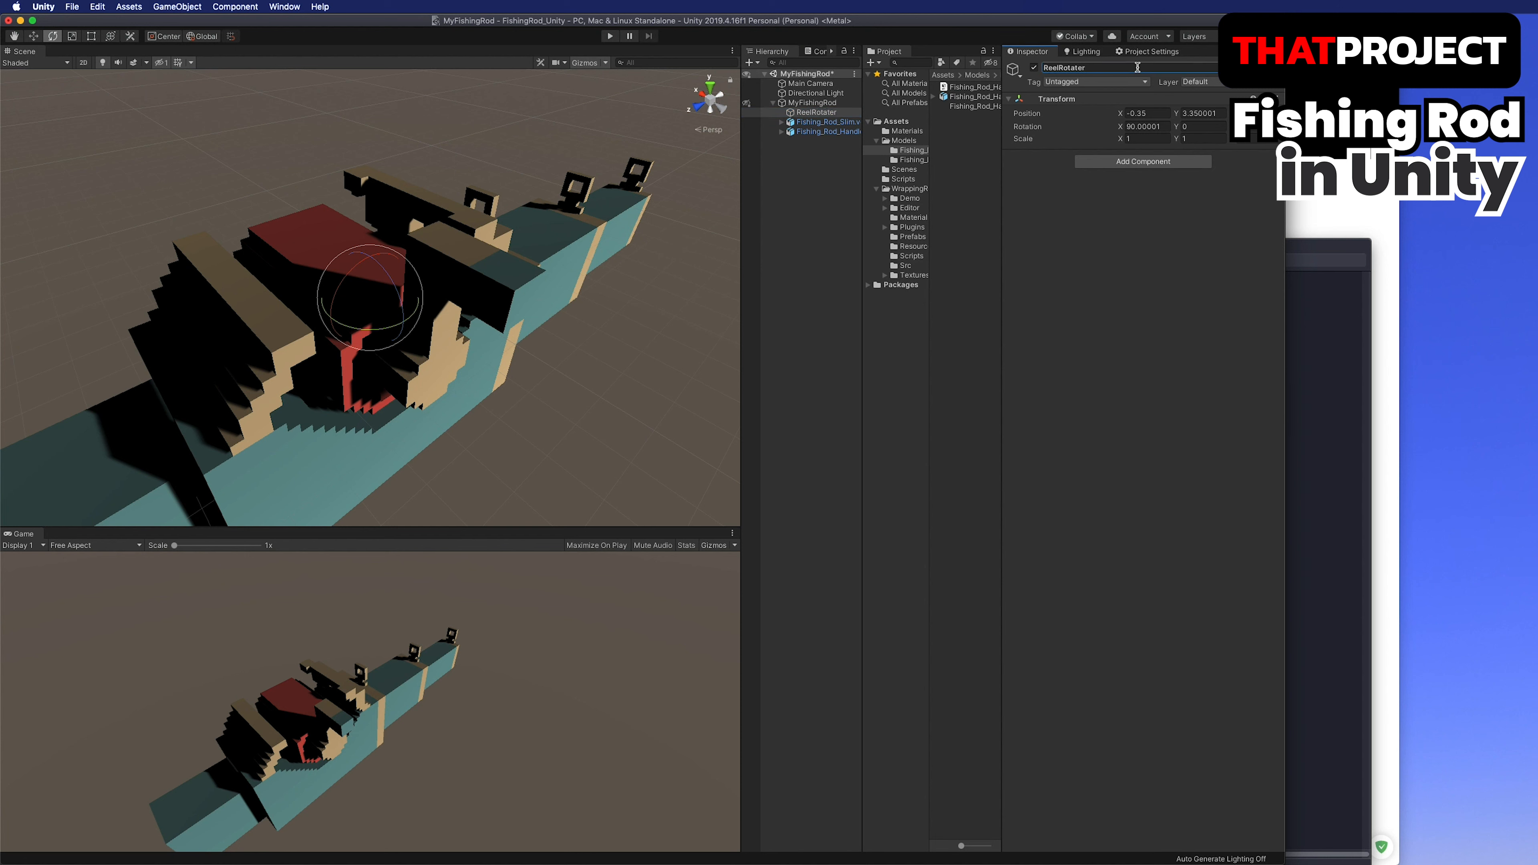
pyautogui.click(812, 112)
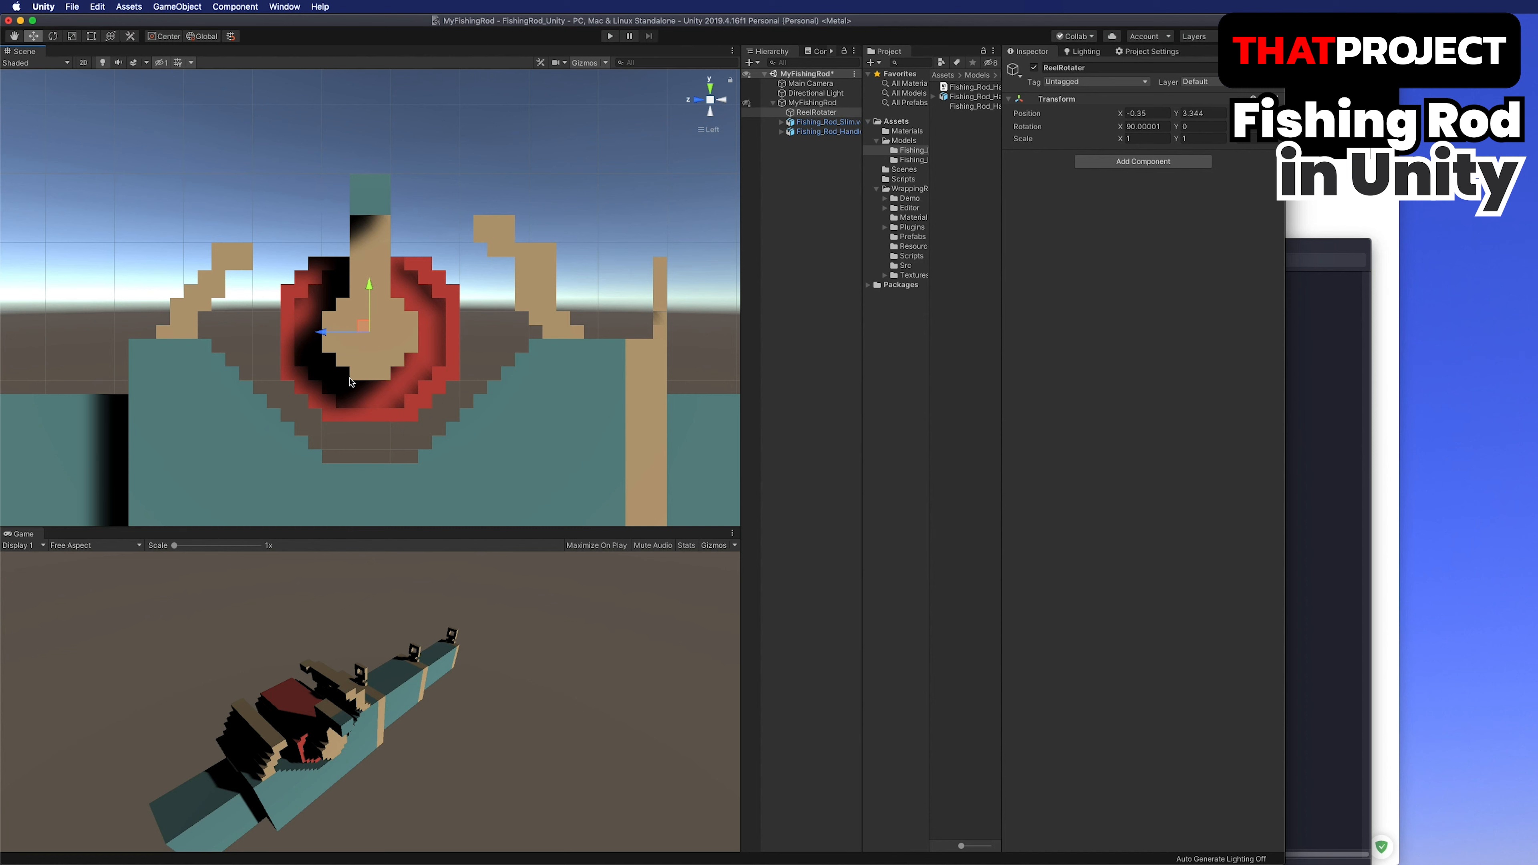
pyautogui.tripleClick(1144, 127)
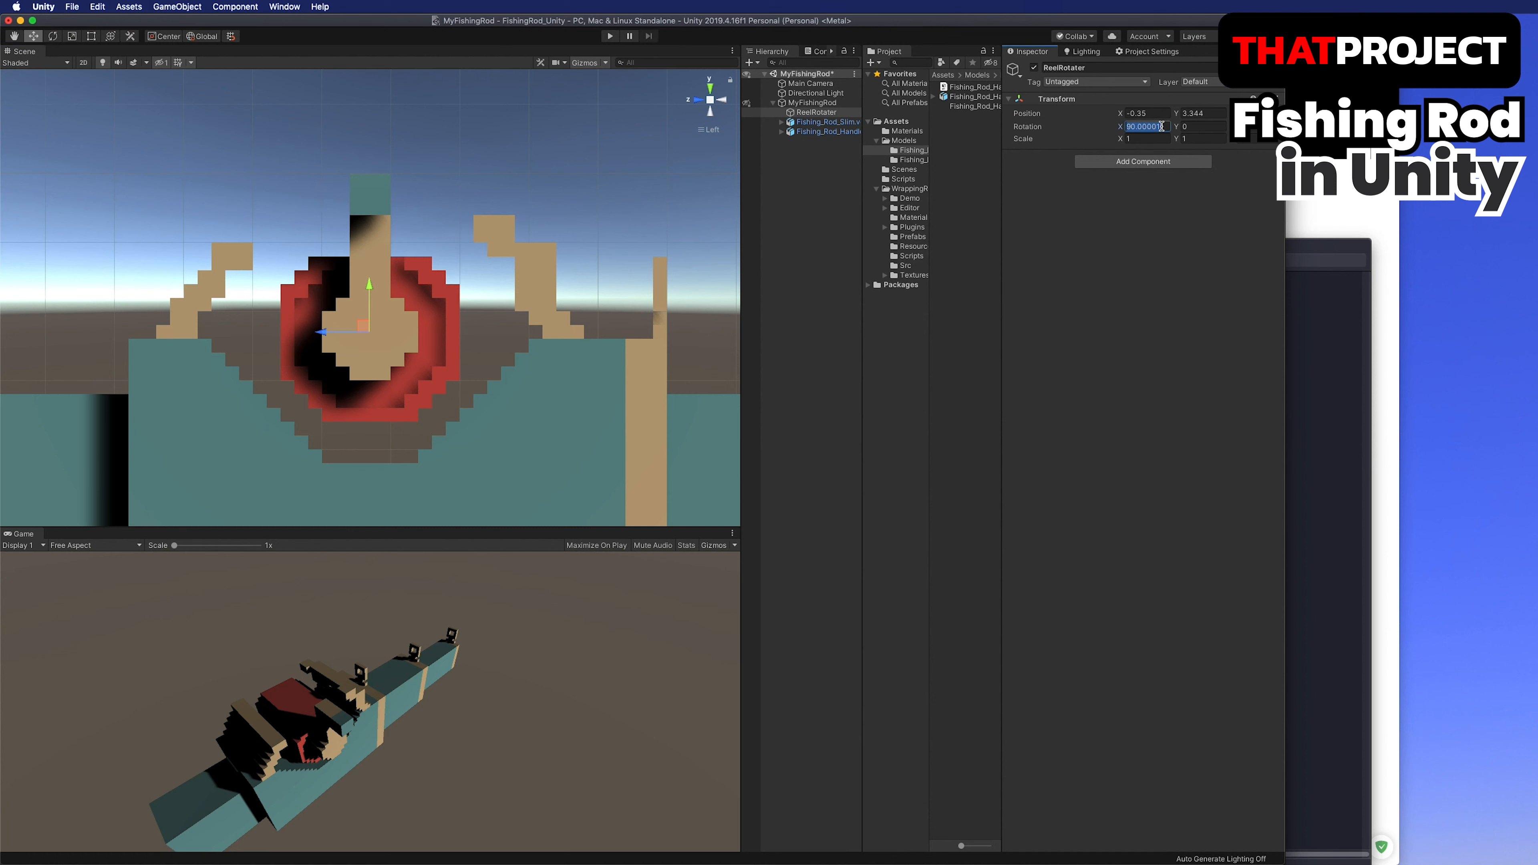
pyautogui.write('0')
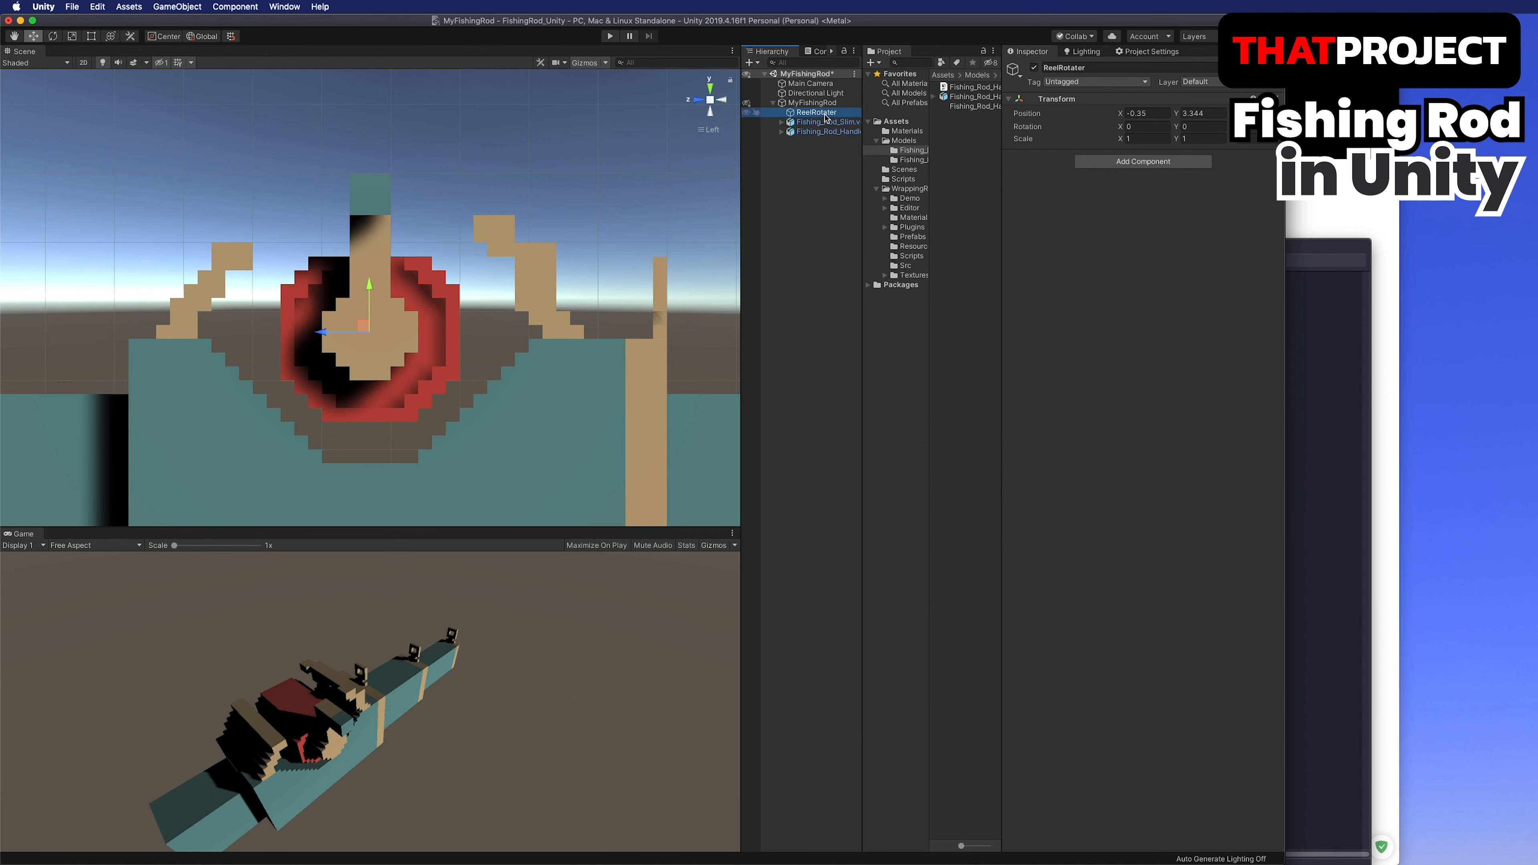
# Parent the reel handler under ReelRotater and set its X rotation to -162.
pyautogui.click(829, 130)
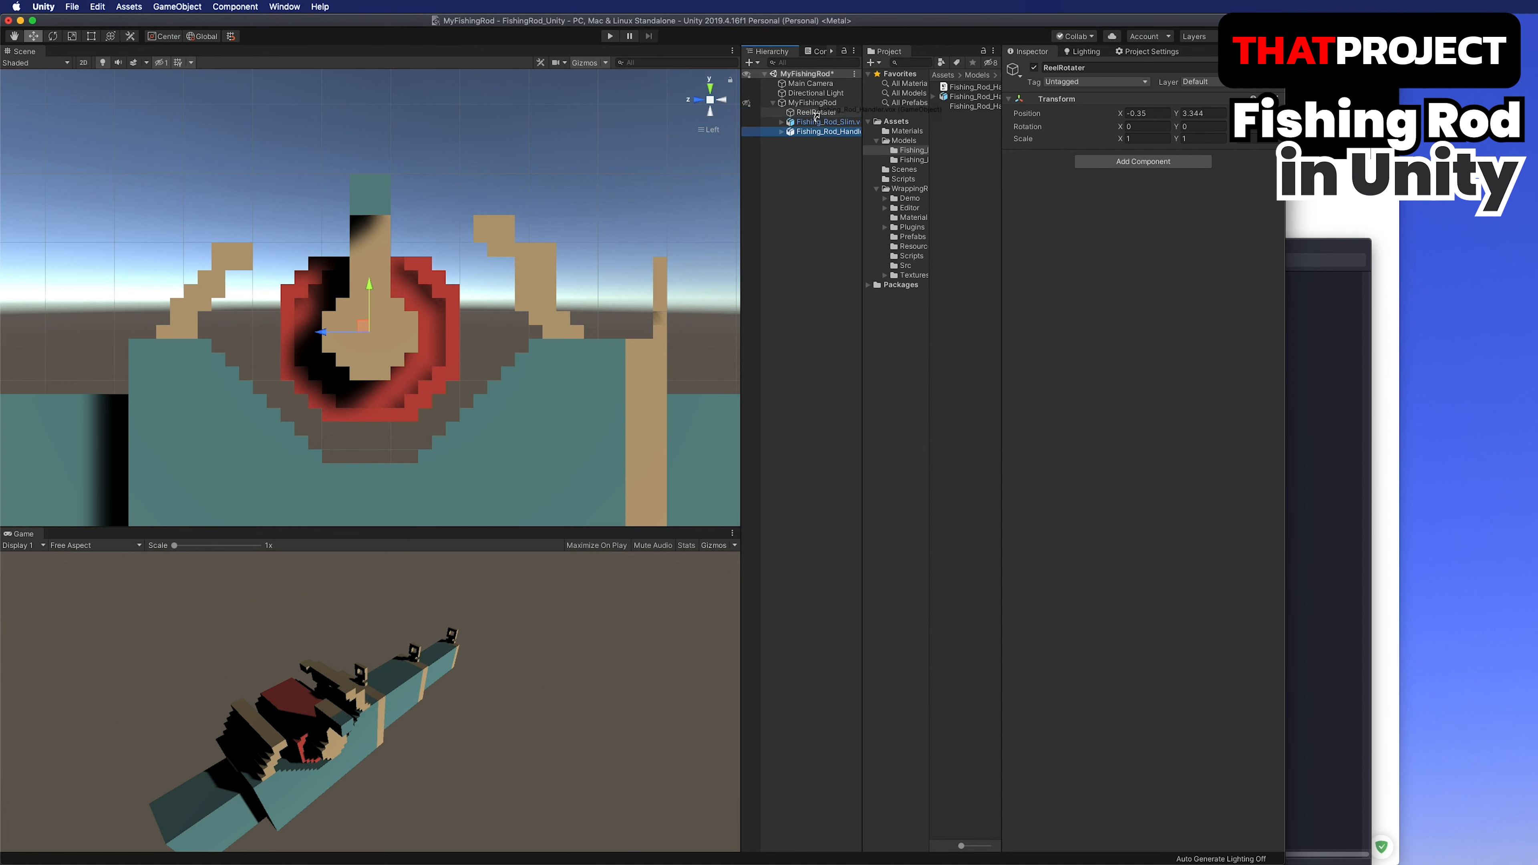
pyautogui.click(804, 112)
pyautogui.write('-72.2')
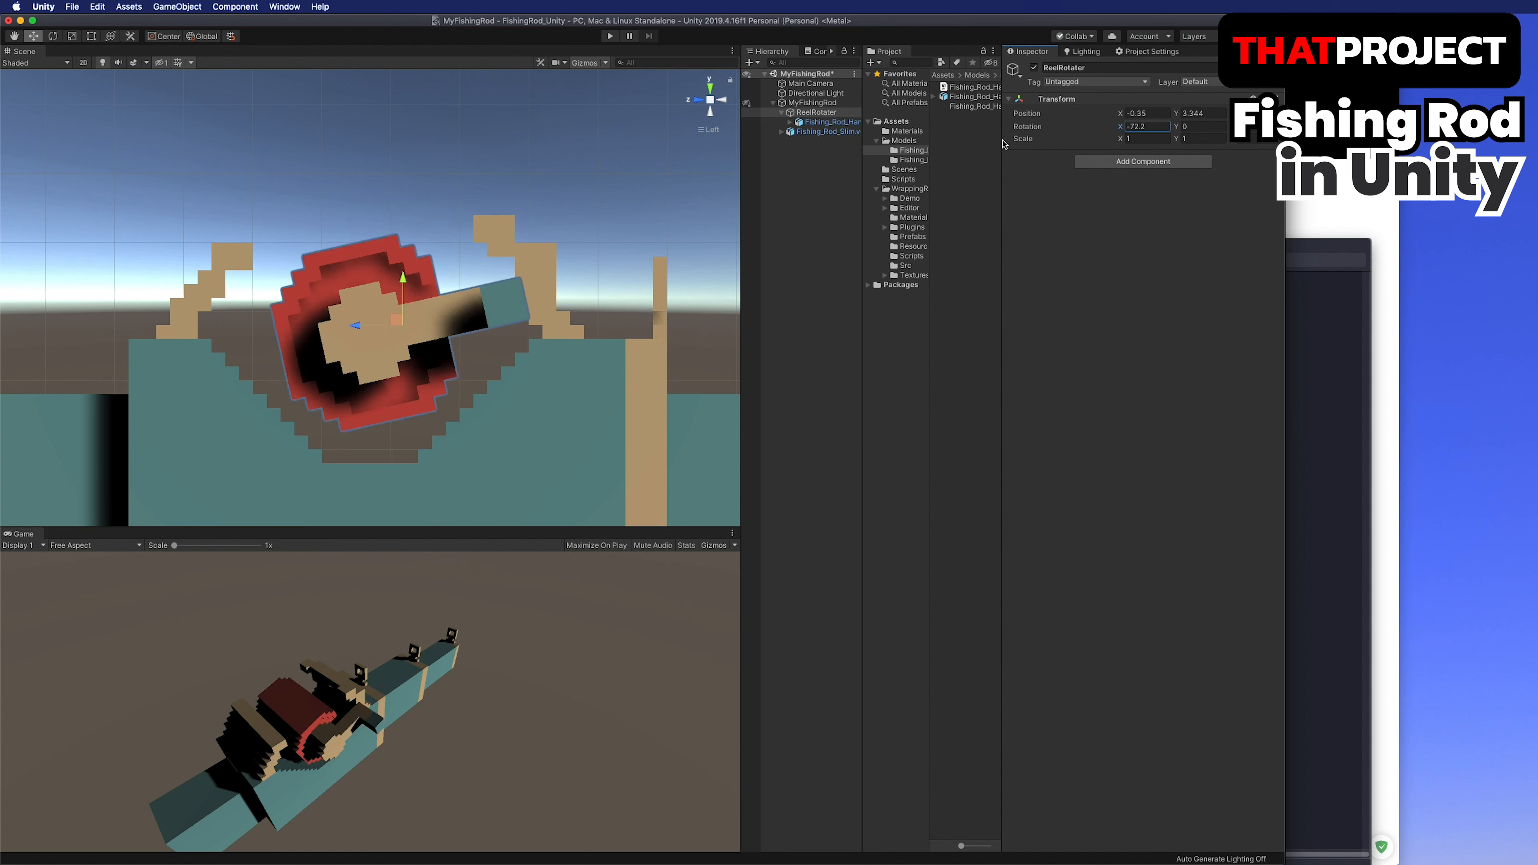
pyautogui.write('-162')
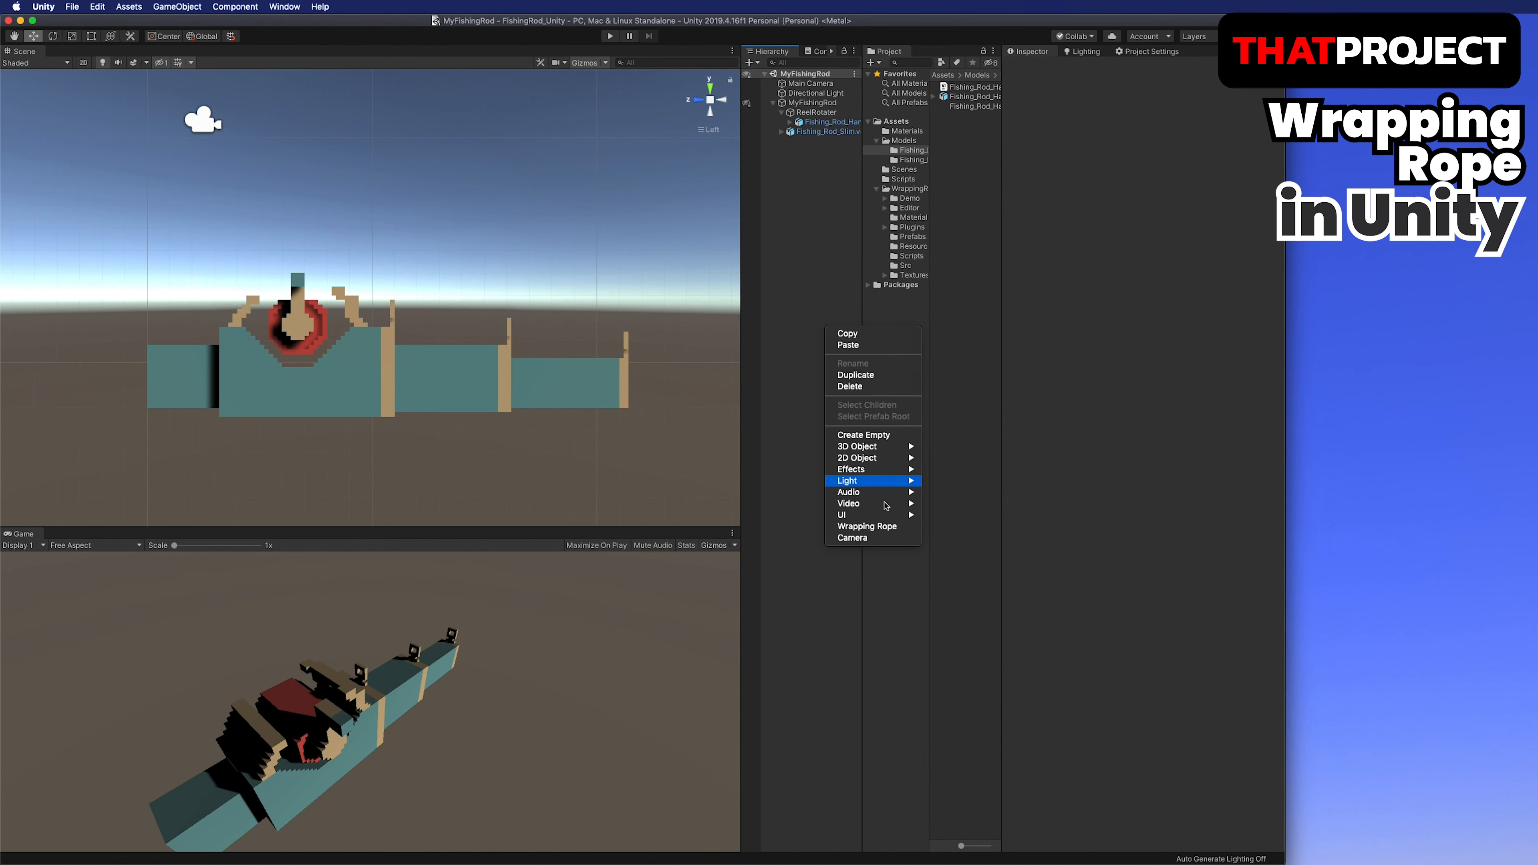
# Add a small cube to the scene named StartCube.
pyautogui.click(867, 526)
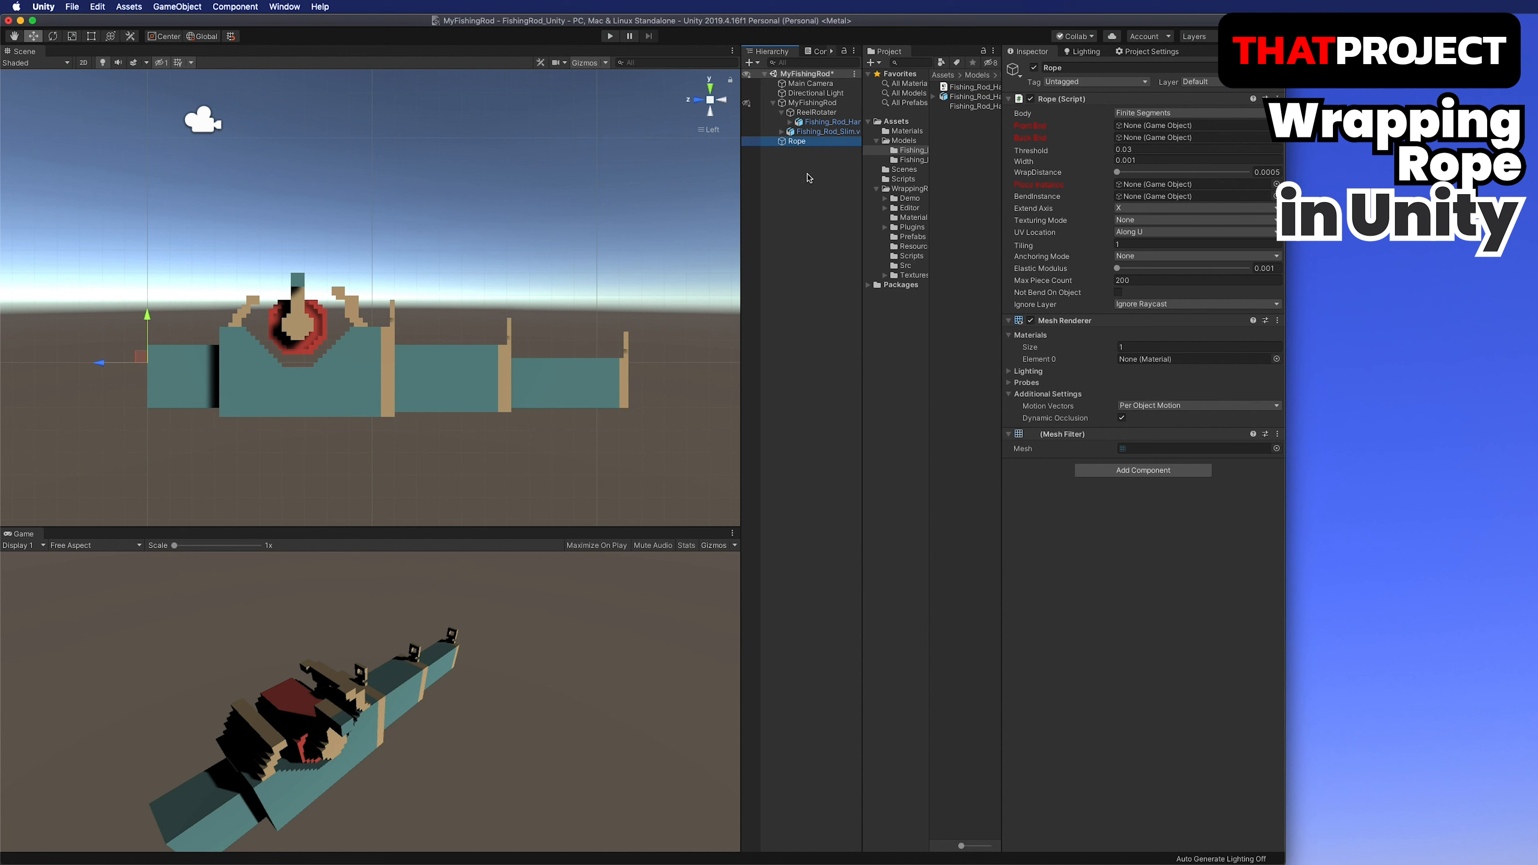
pyautogui.moveTo(818, 177)
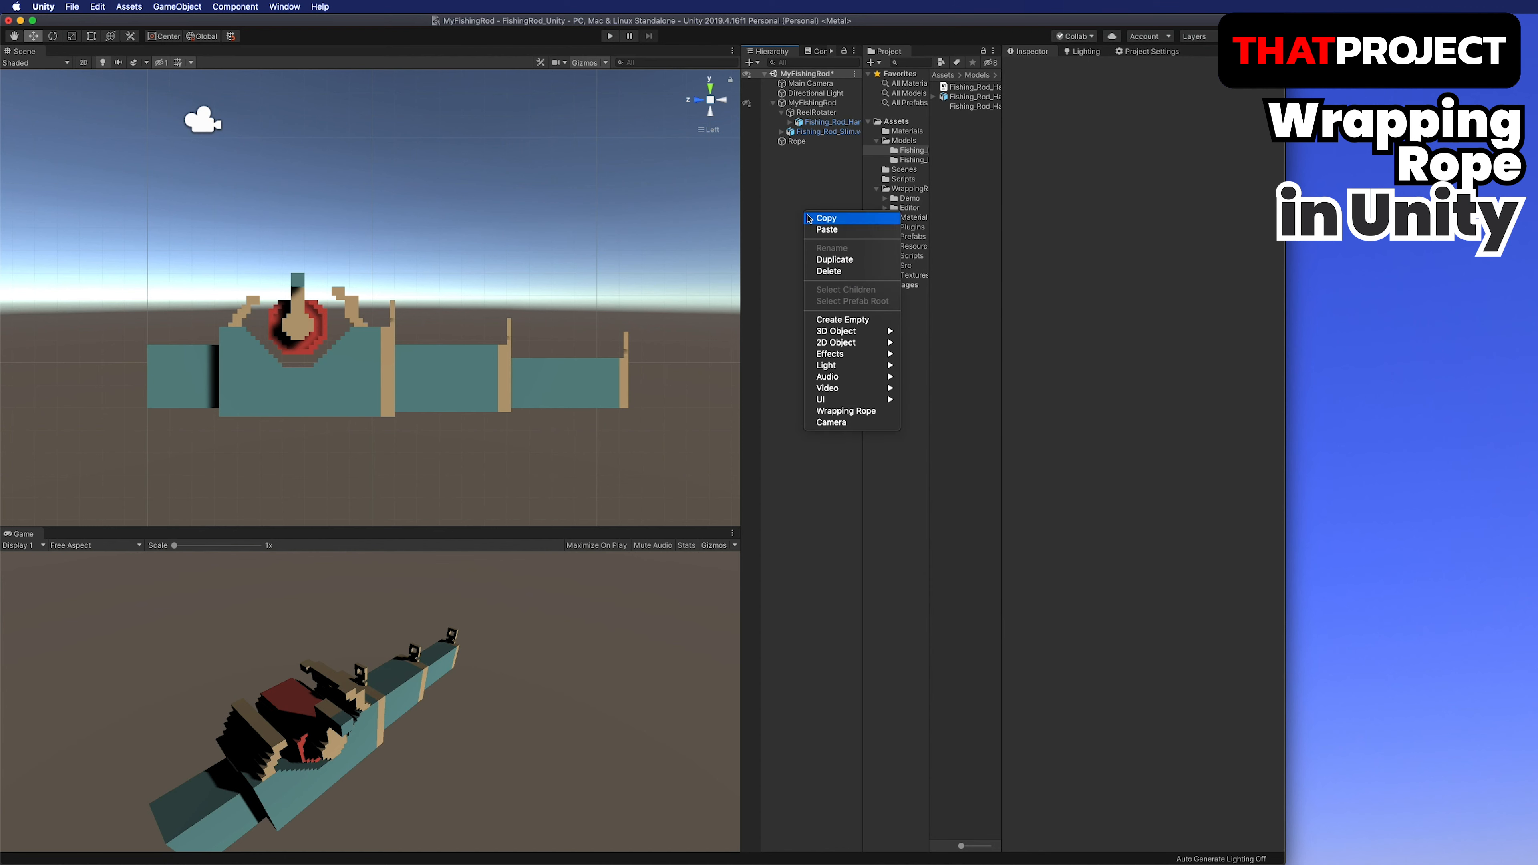
pyautogui.click(836, 331)
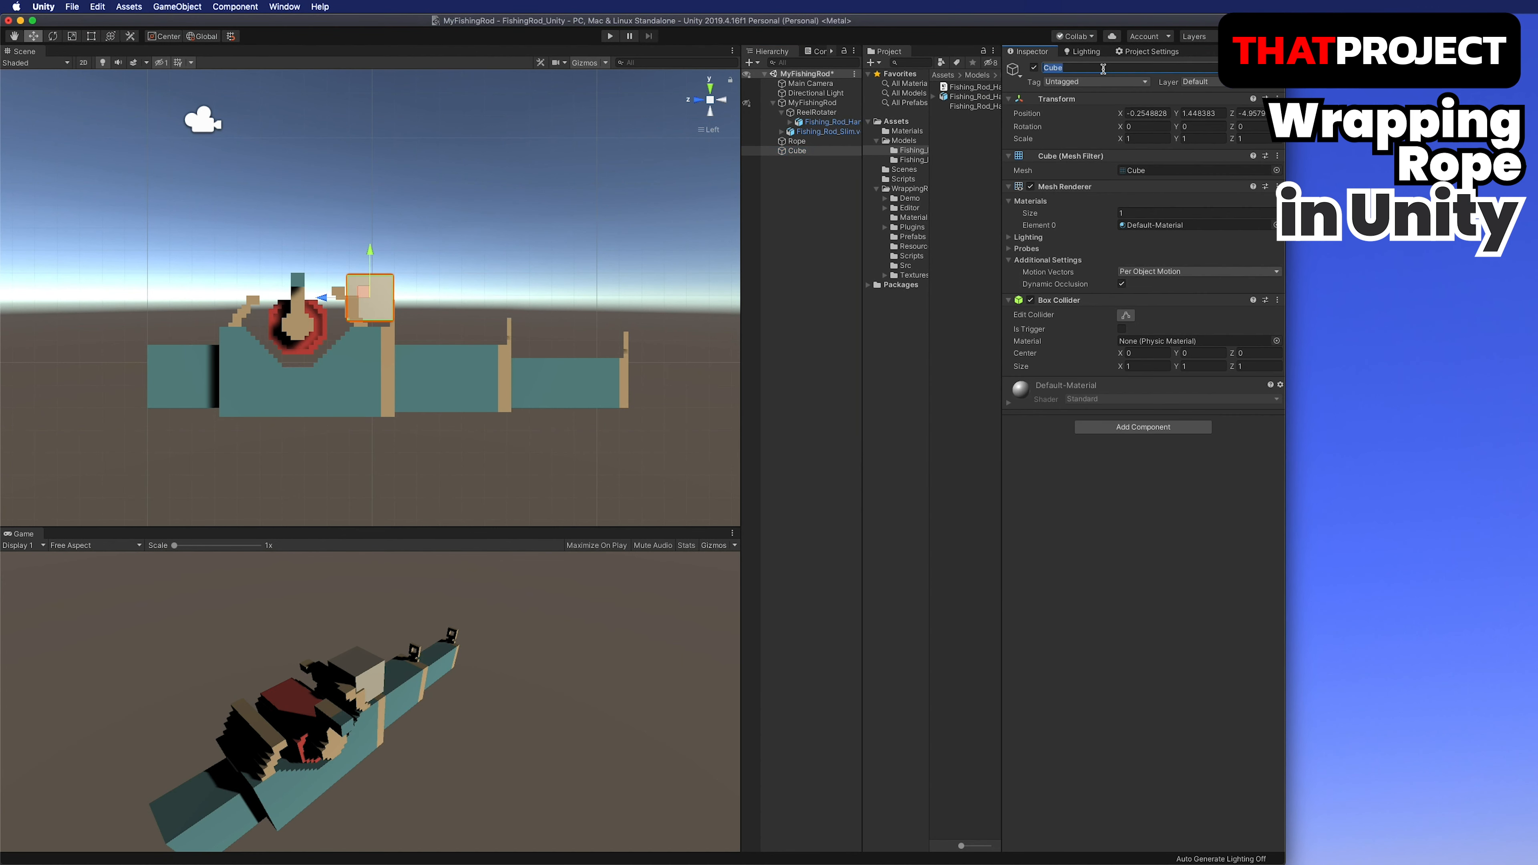
pyautogui.write('StartCube')
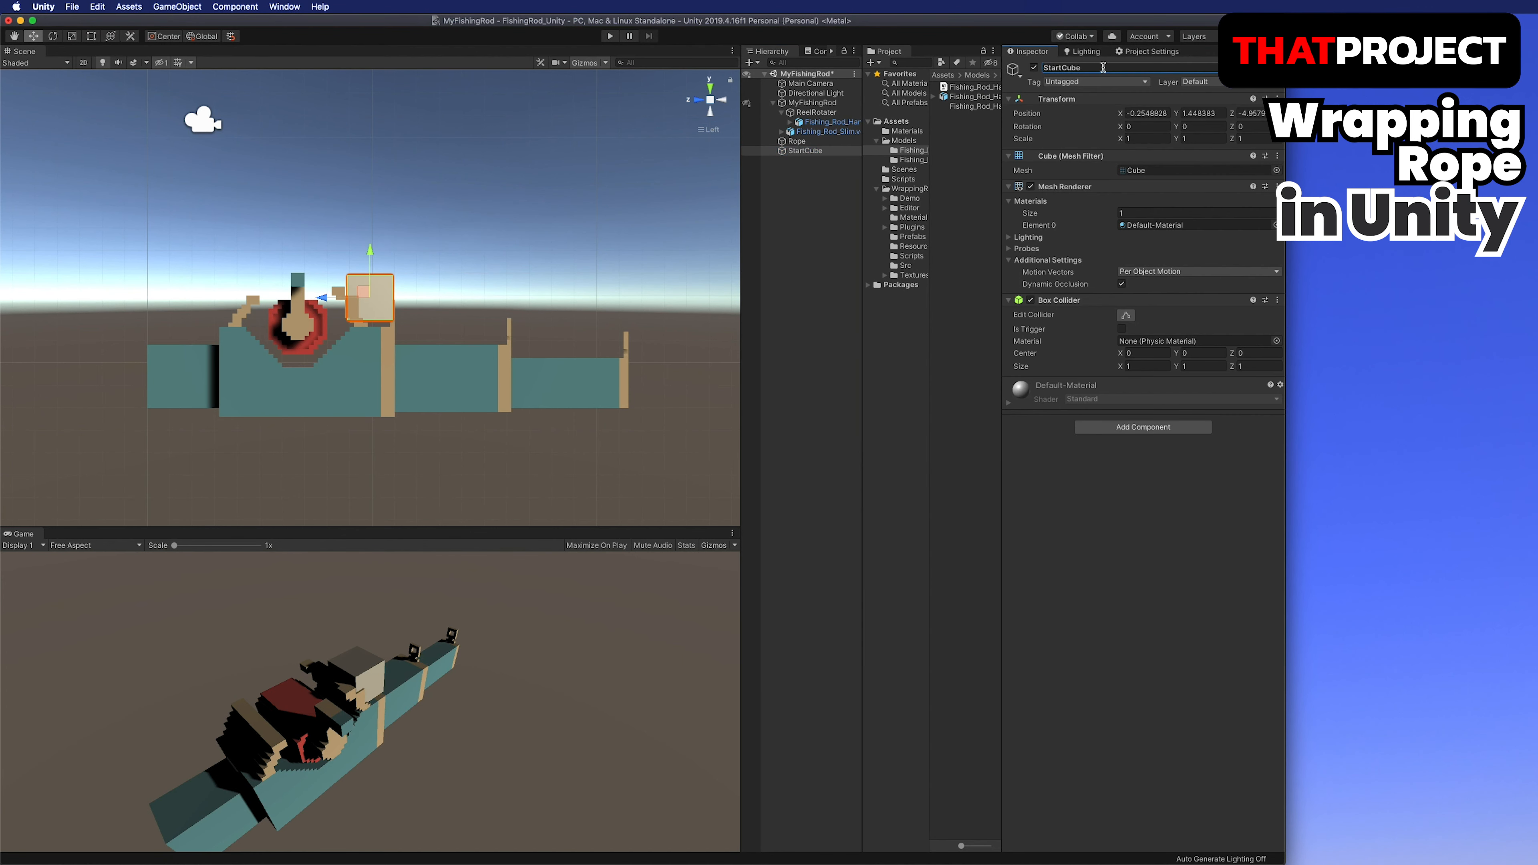
# Add a second small cube, EndCube, scaled down and moved toward the rod's tip.
pyautogui.rightClick(799, 149)
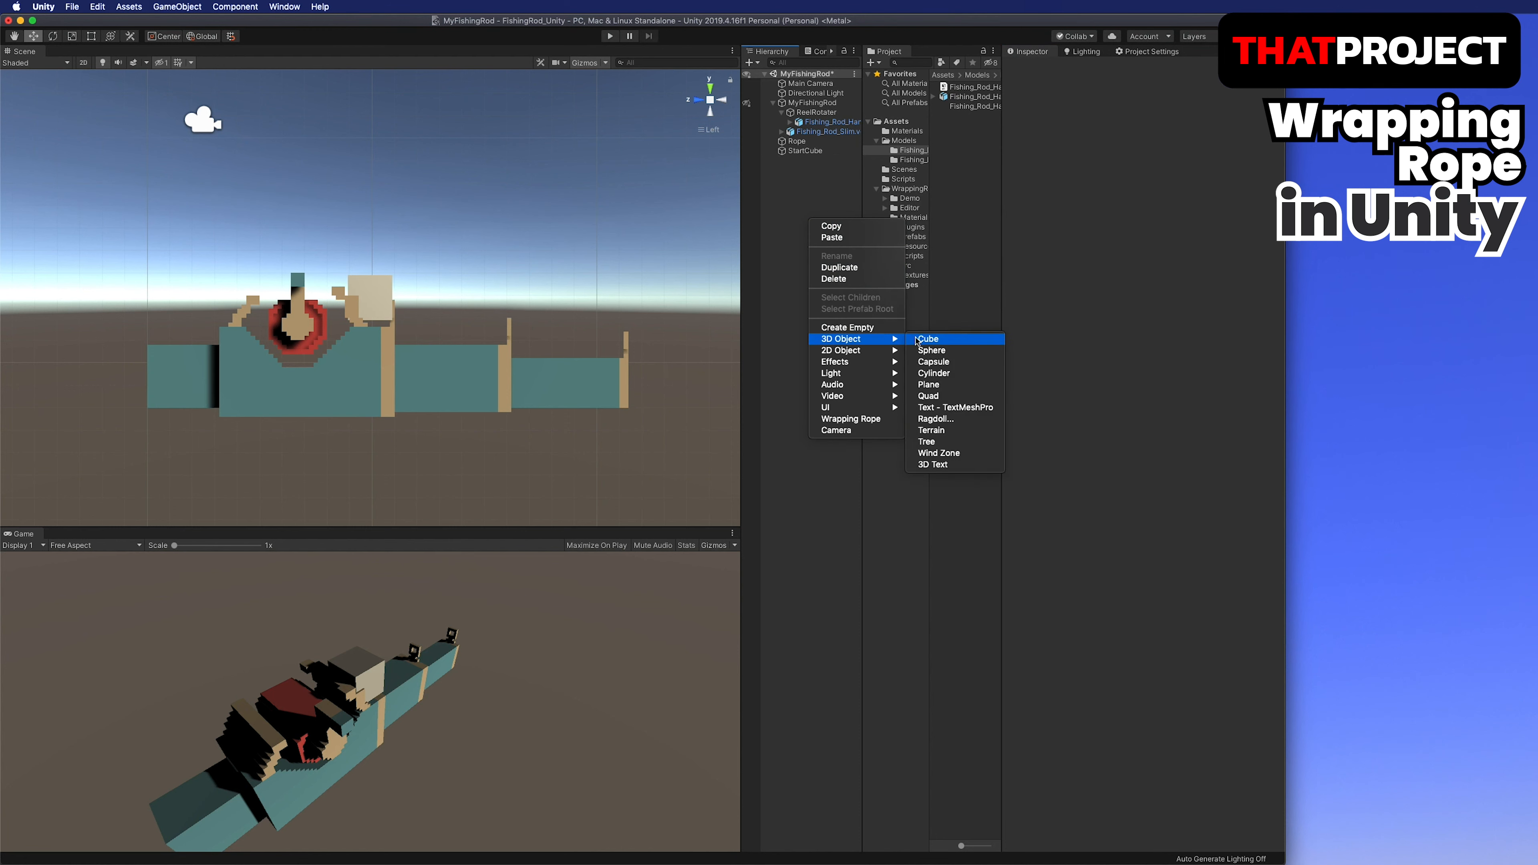
pyautogui.click(926, 338)
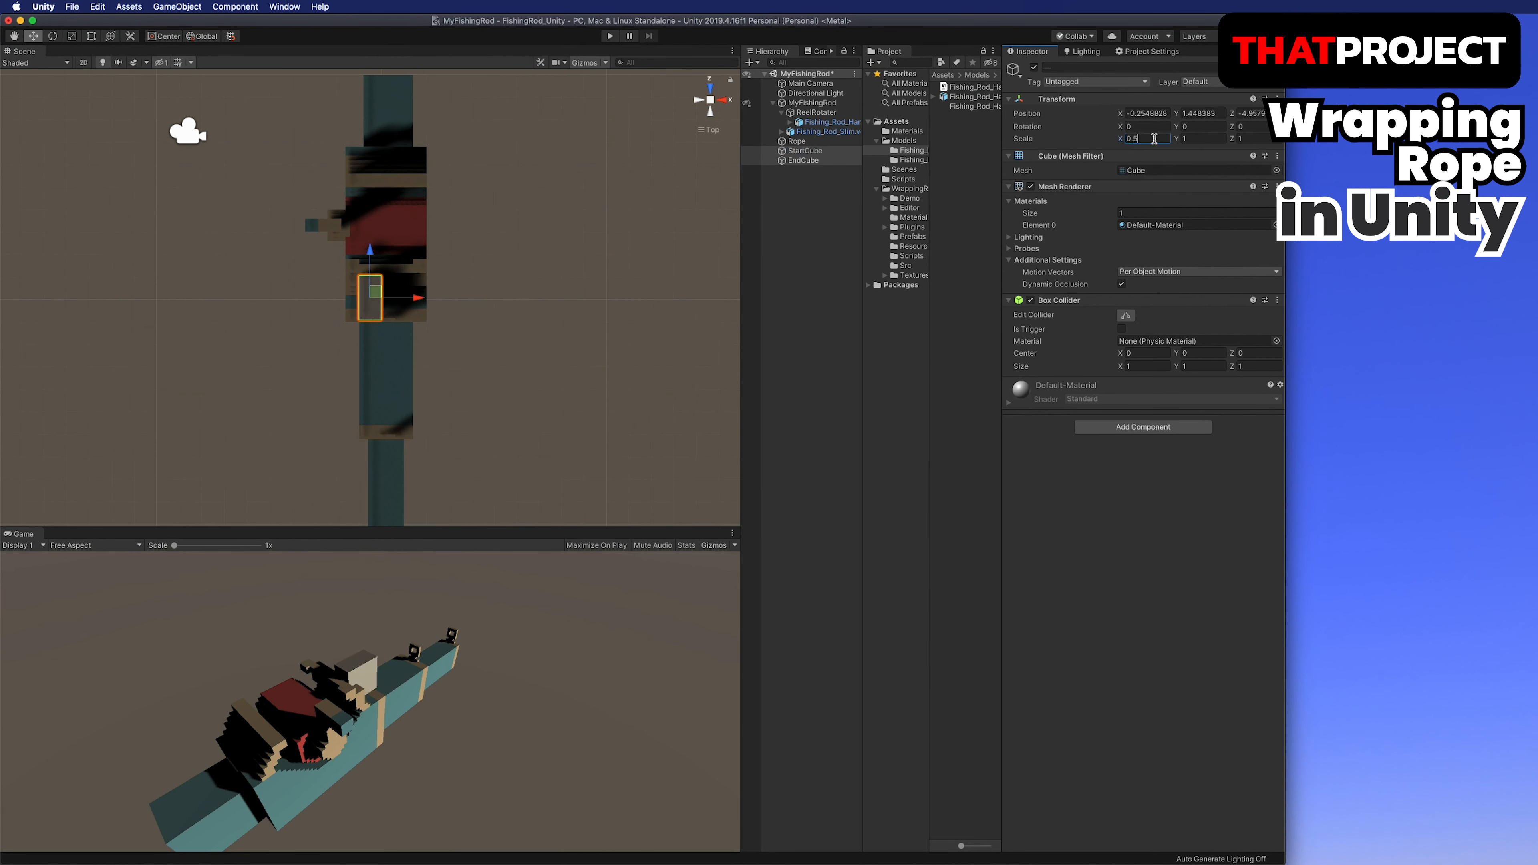
pyautogui.write('0.5')
pyautogui.click(1255, 139)
pyautogui.write('0.1')
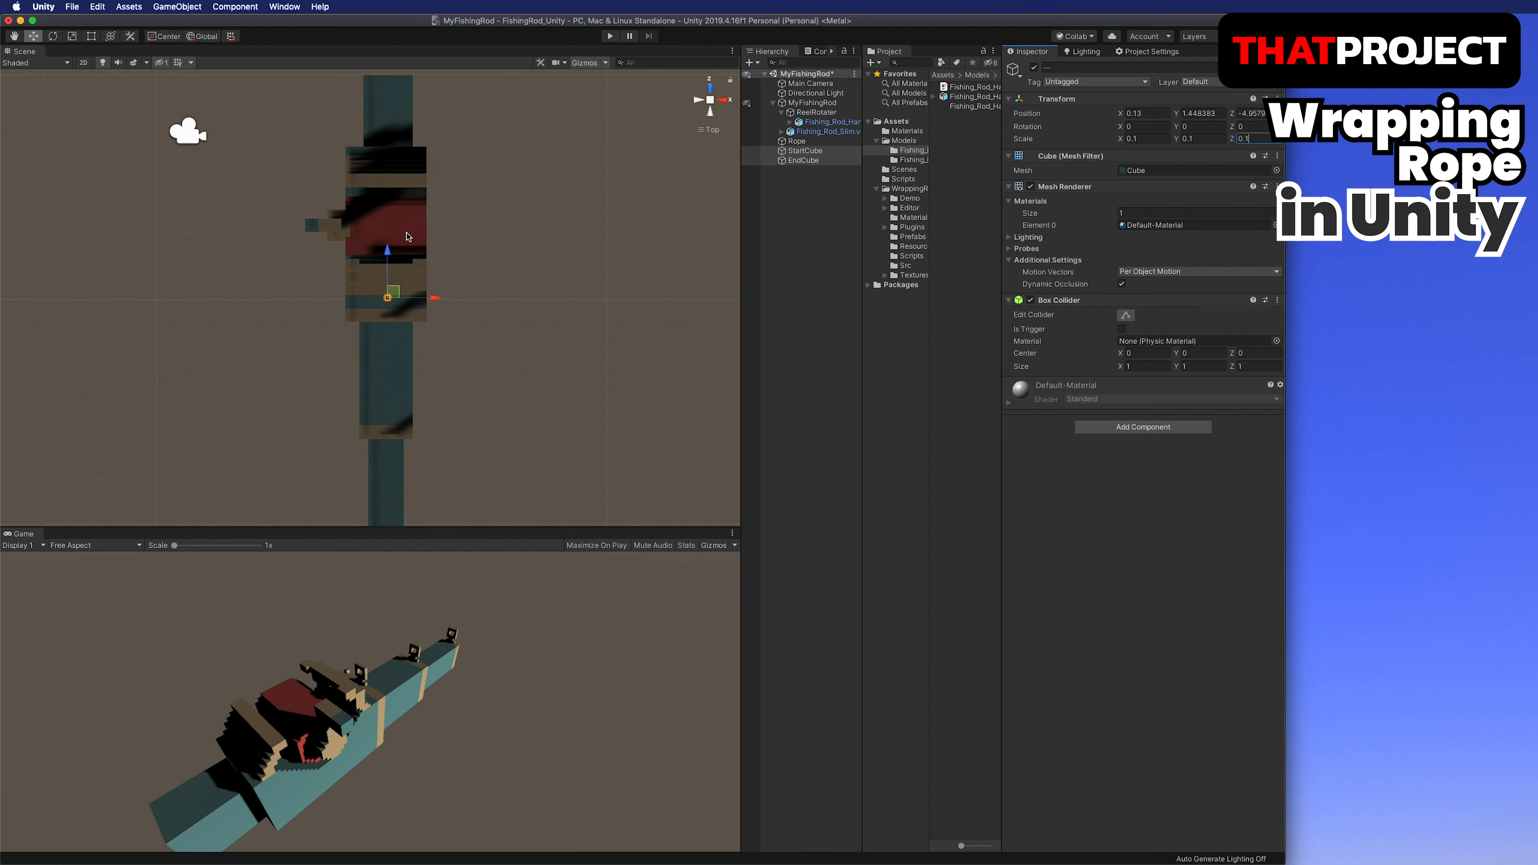
pyautogui.click(801, 160)
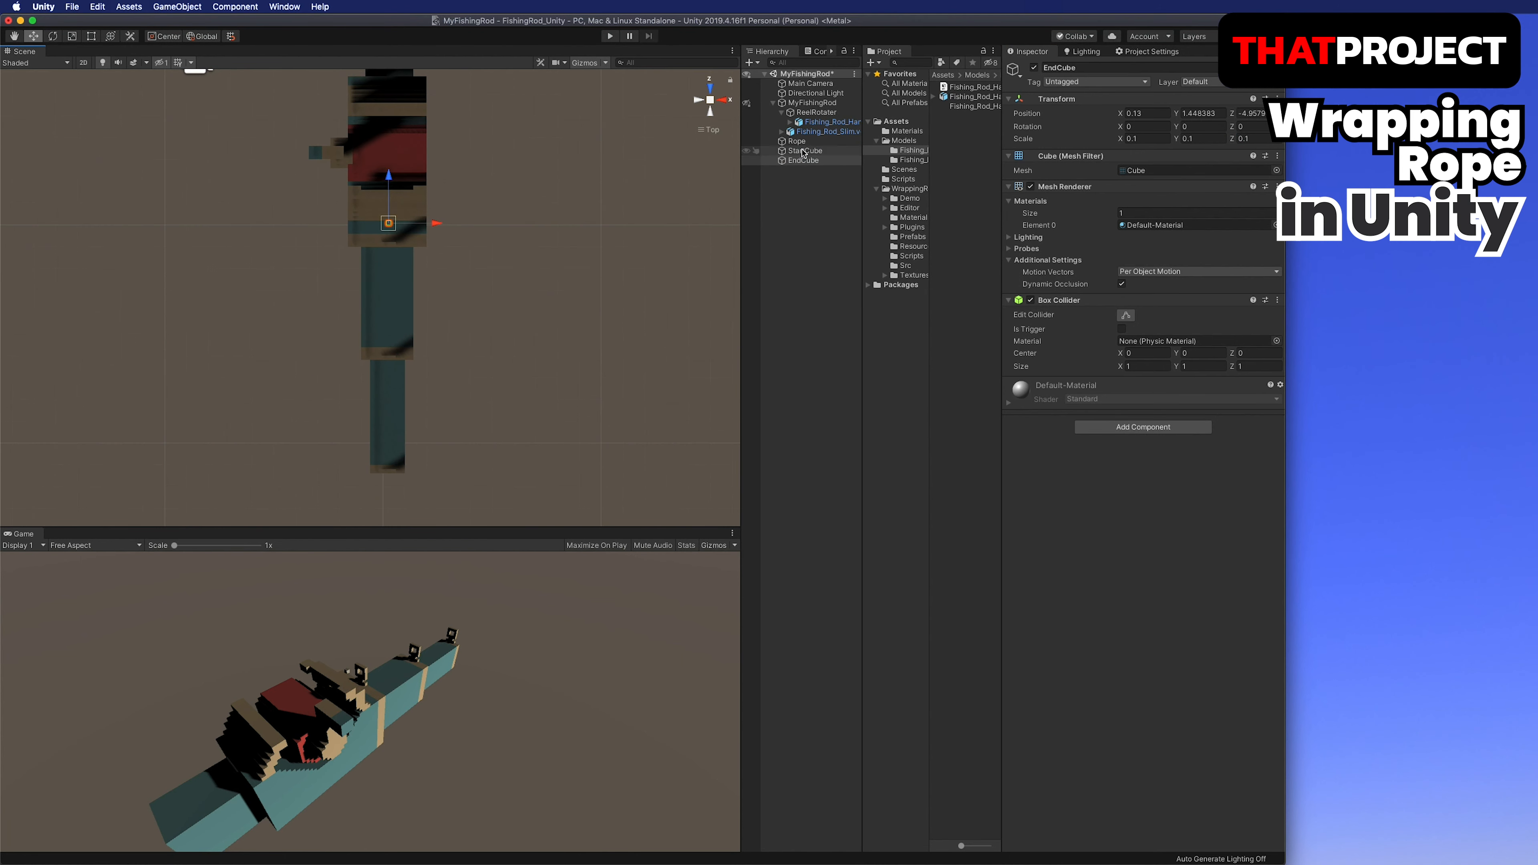
pyautogui.click(802, 160)
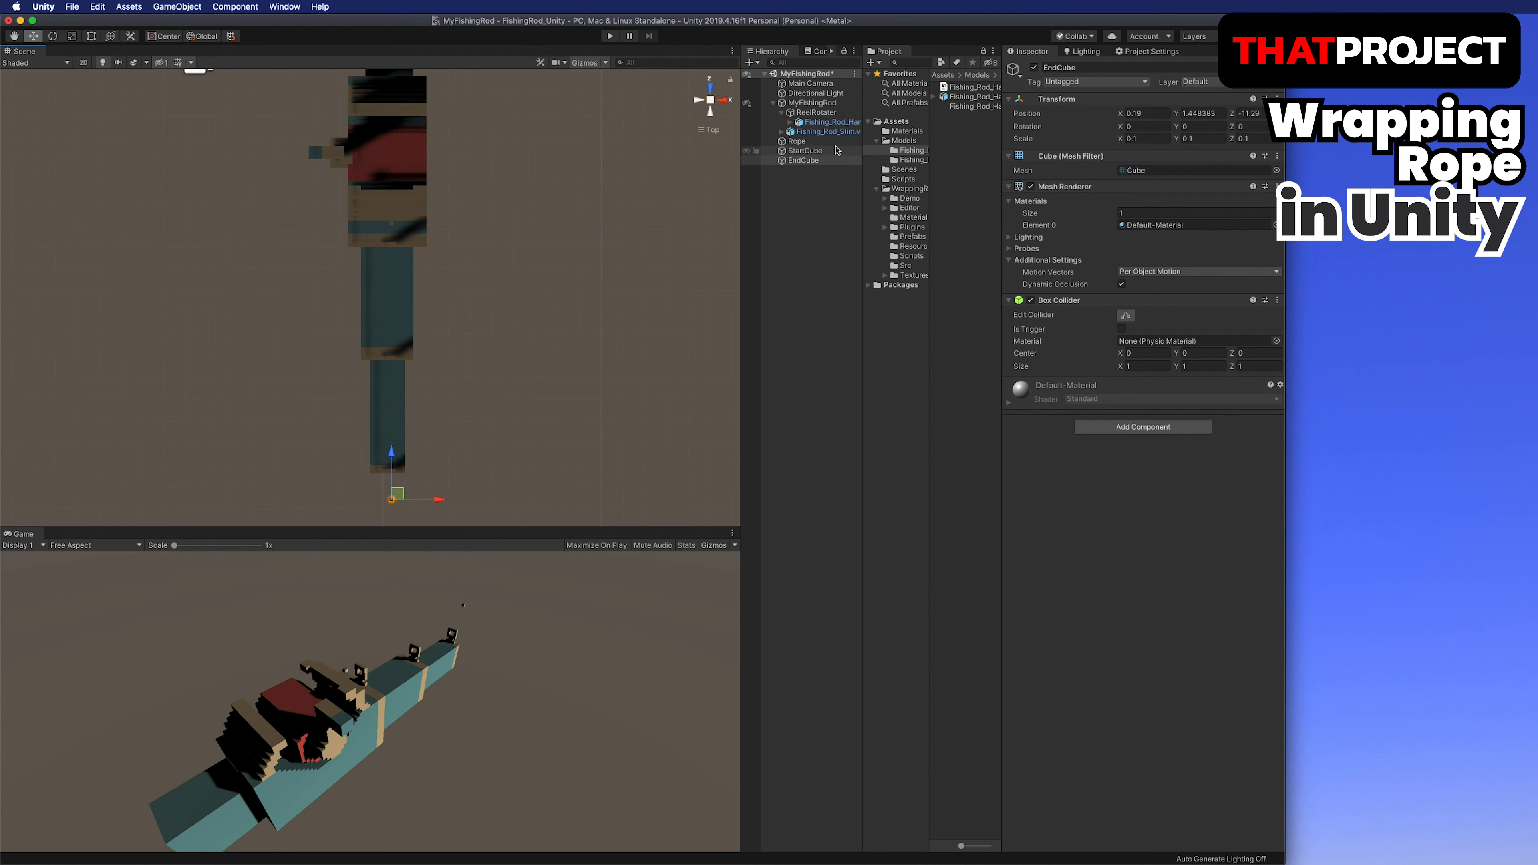
# Hide the Fishing_Rod_Slim model and drag StartCube up beside the top of the reel.
pyautogui.click(829, 132)
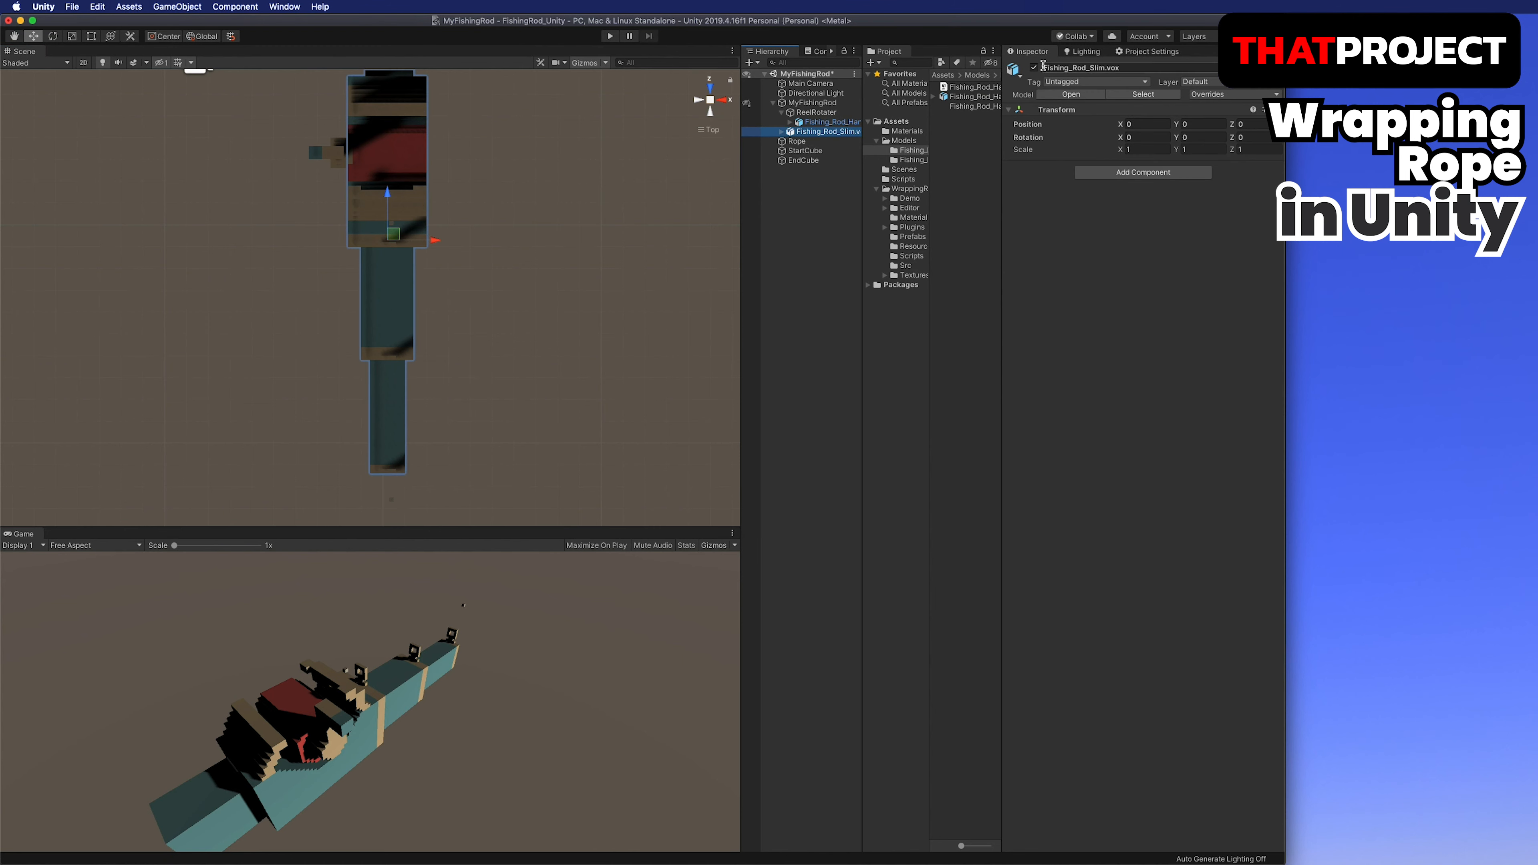
pyautogui.click(803, 151)
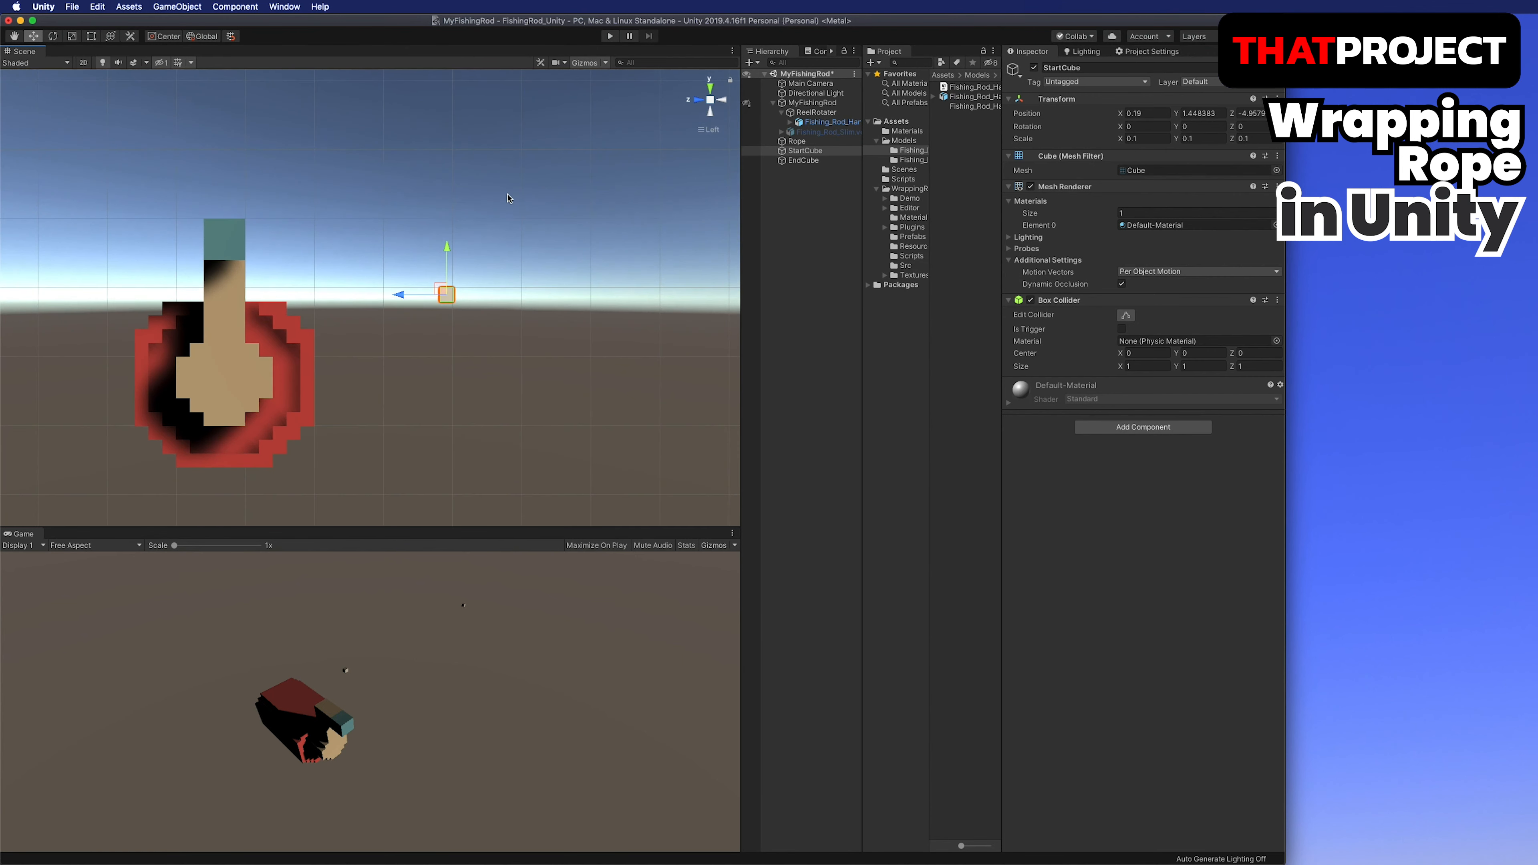
pyautogui.moveTo(446, 294); pyautogui.dragTo(118, 248)
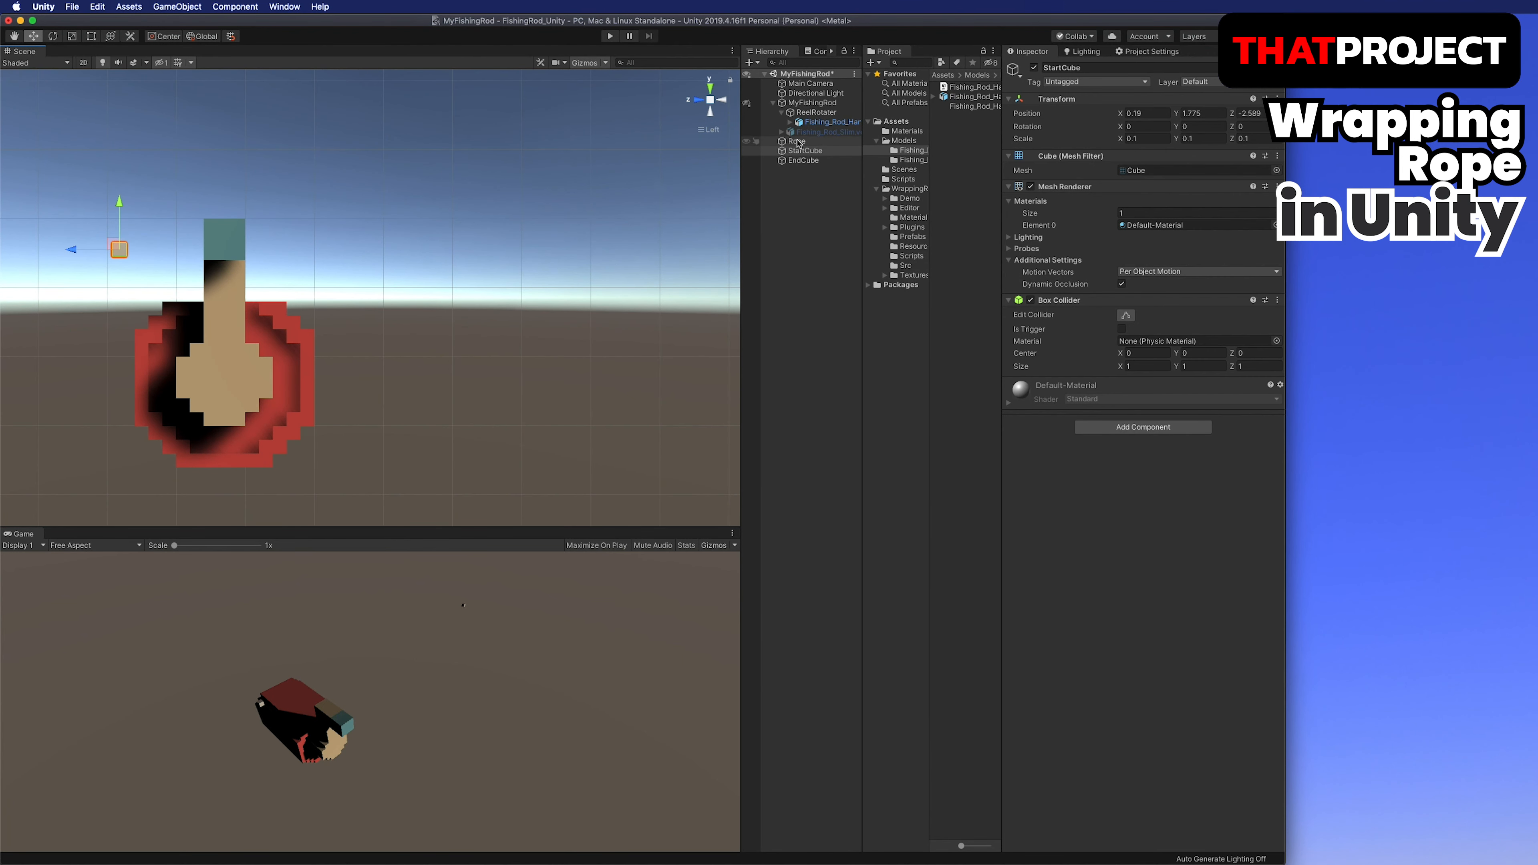
pyautogui.click(796, 140)
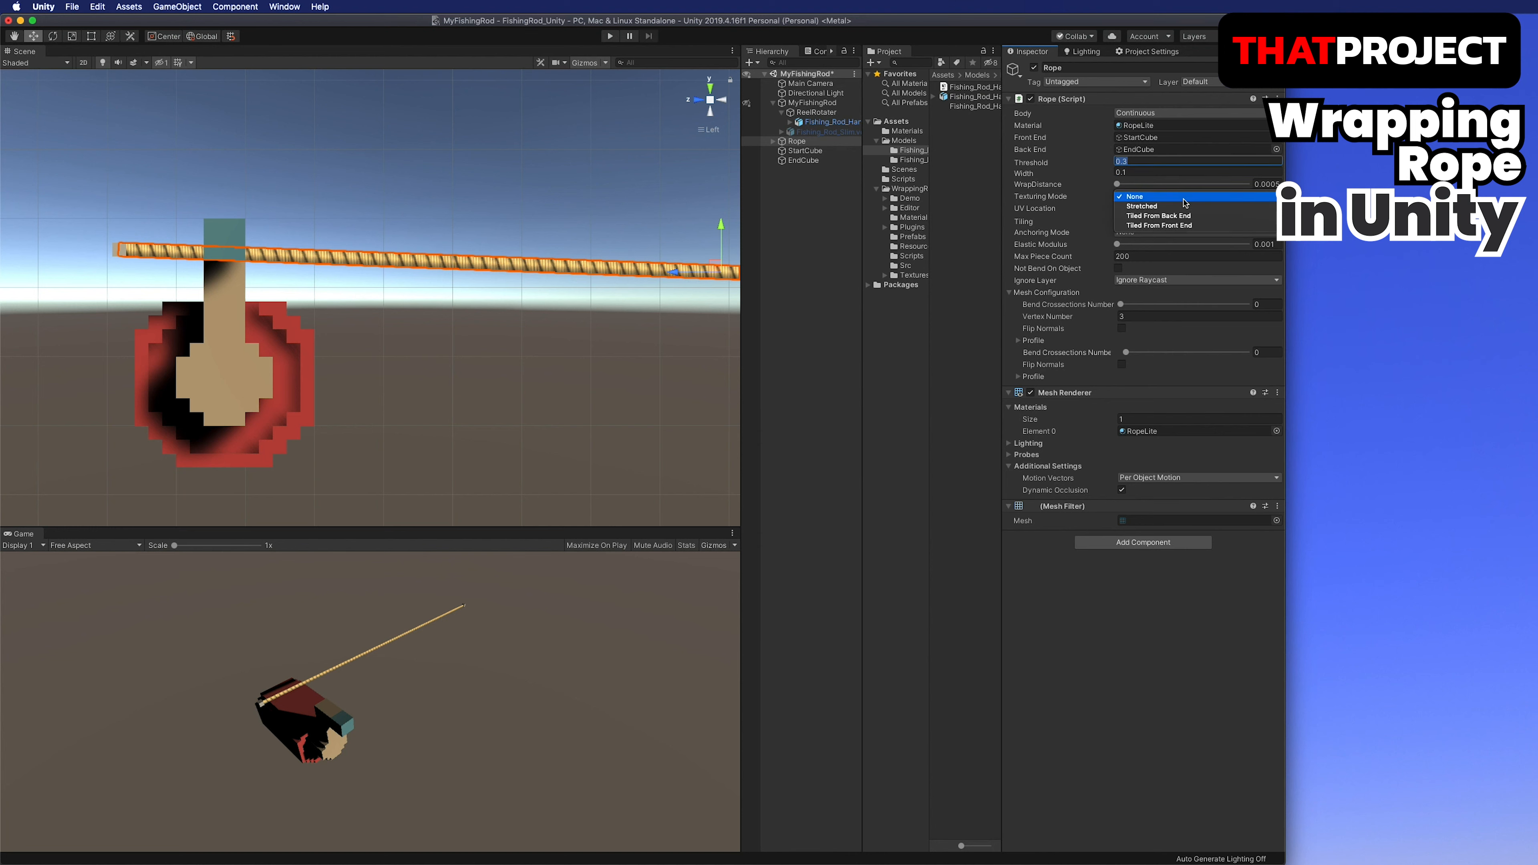
# Set rope texturing to Tiled From Back End along V and give its profile 8 cross-section points.
pyautogui.click(1158, 215)
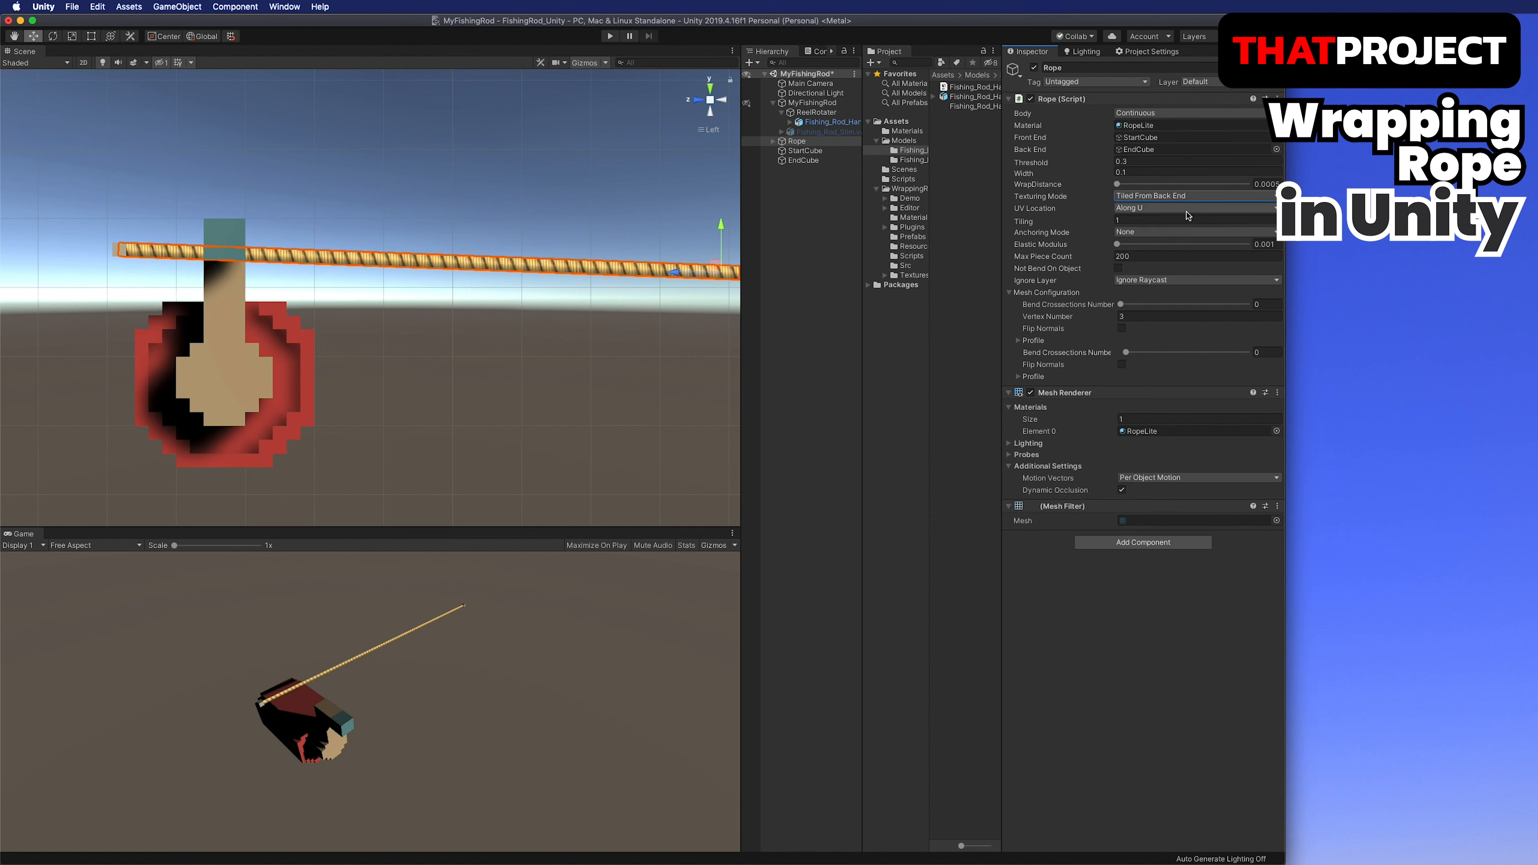
pyautogui.click(1195, 208)
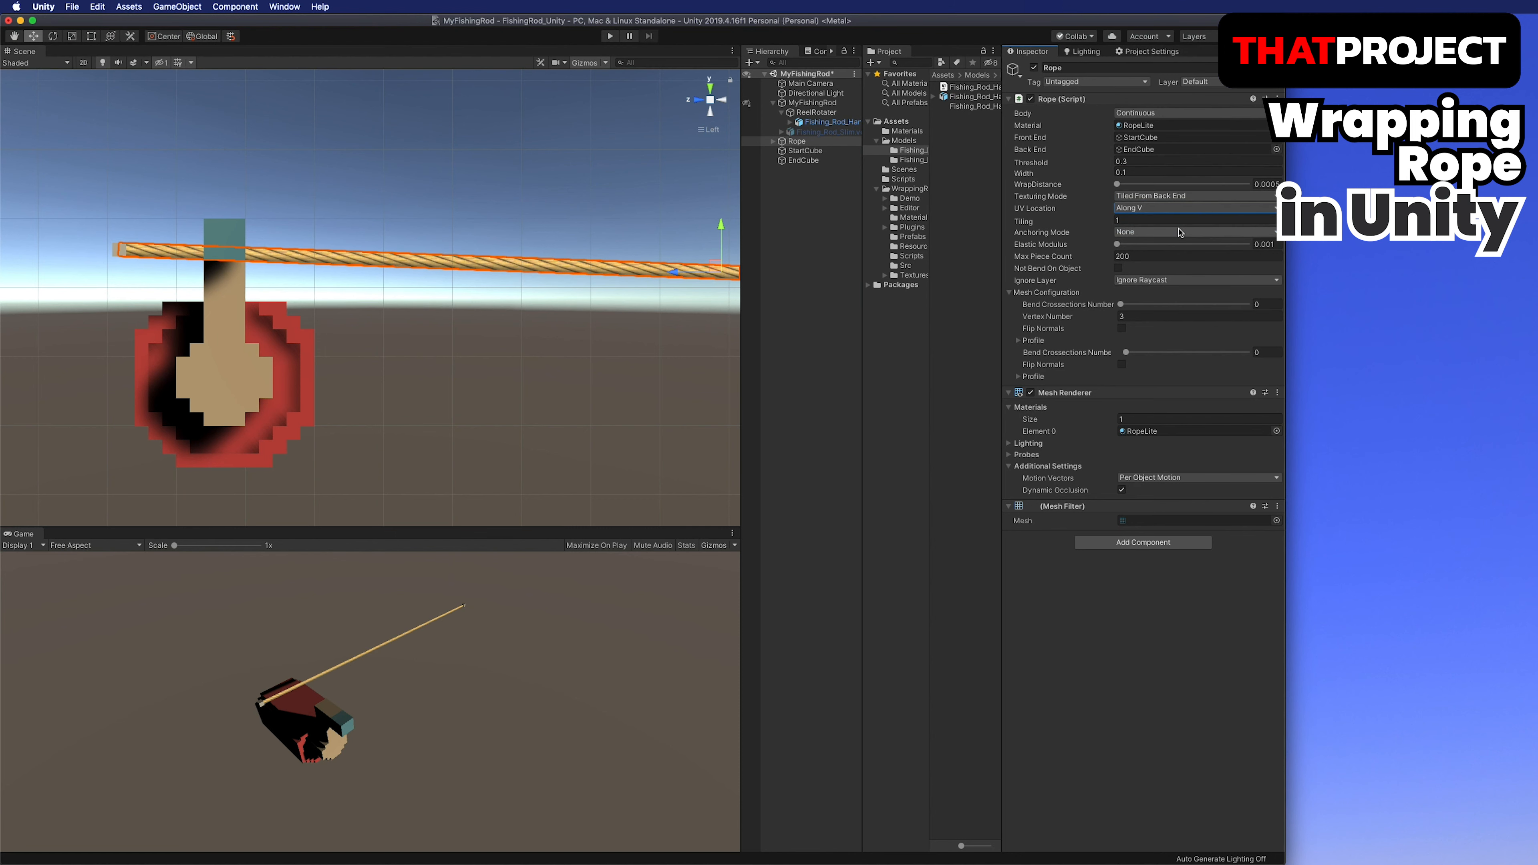
pyautogui.moveTo(1172, 234)
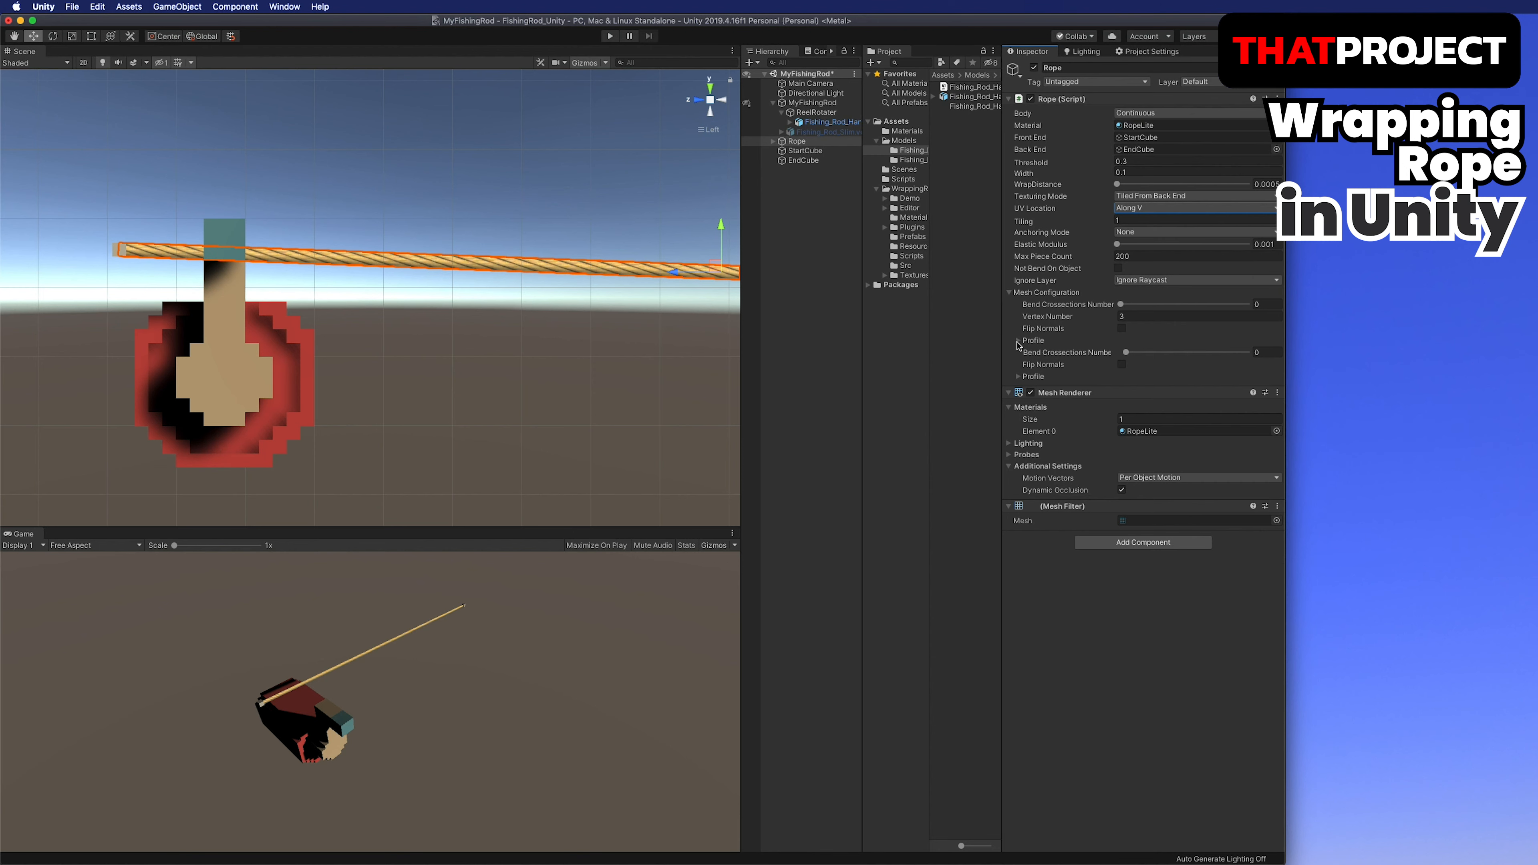
pyautogui.click(1024, 340)
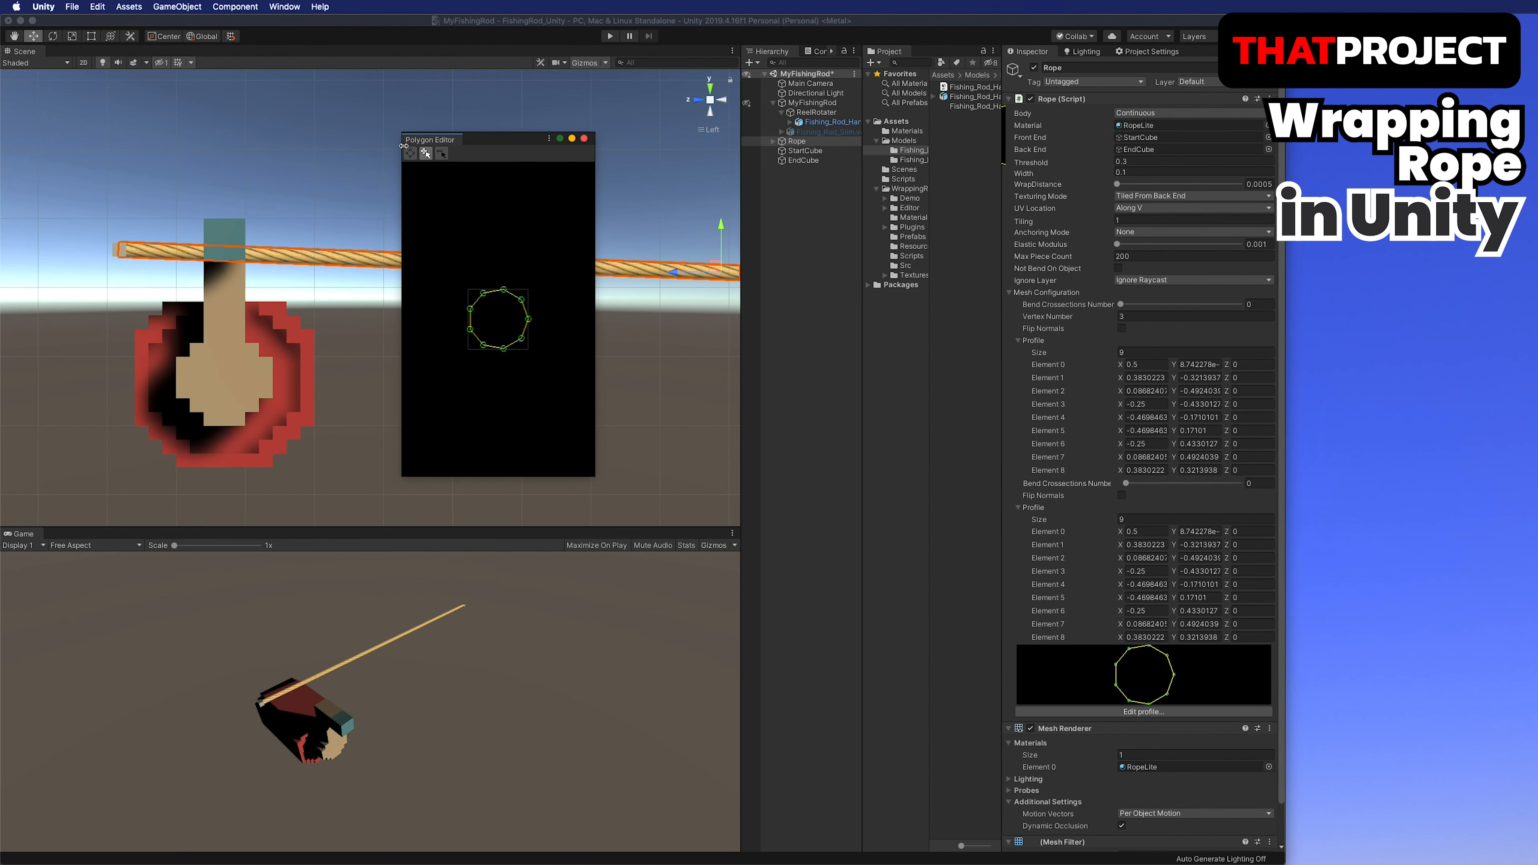
pyautogui.click(584, 139)
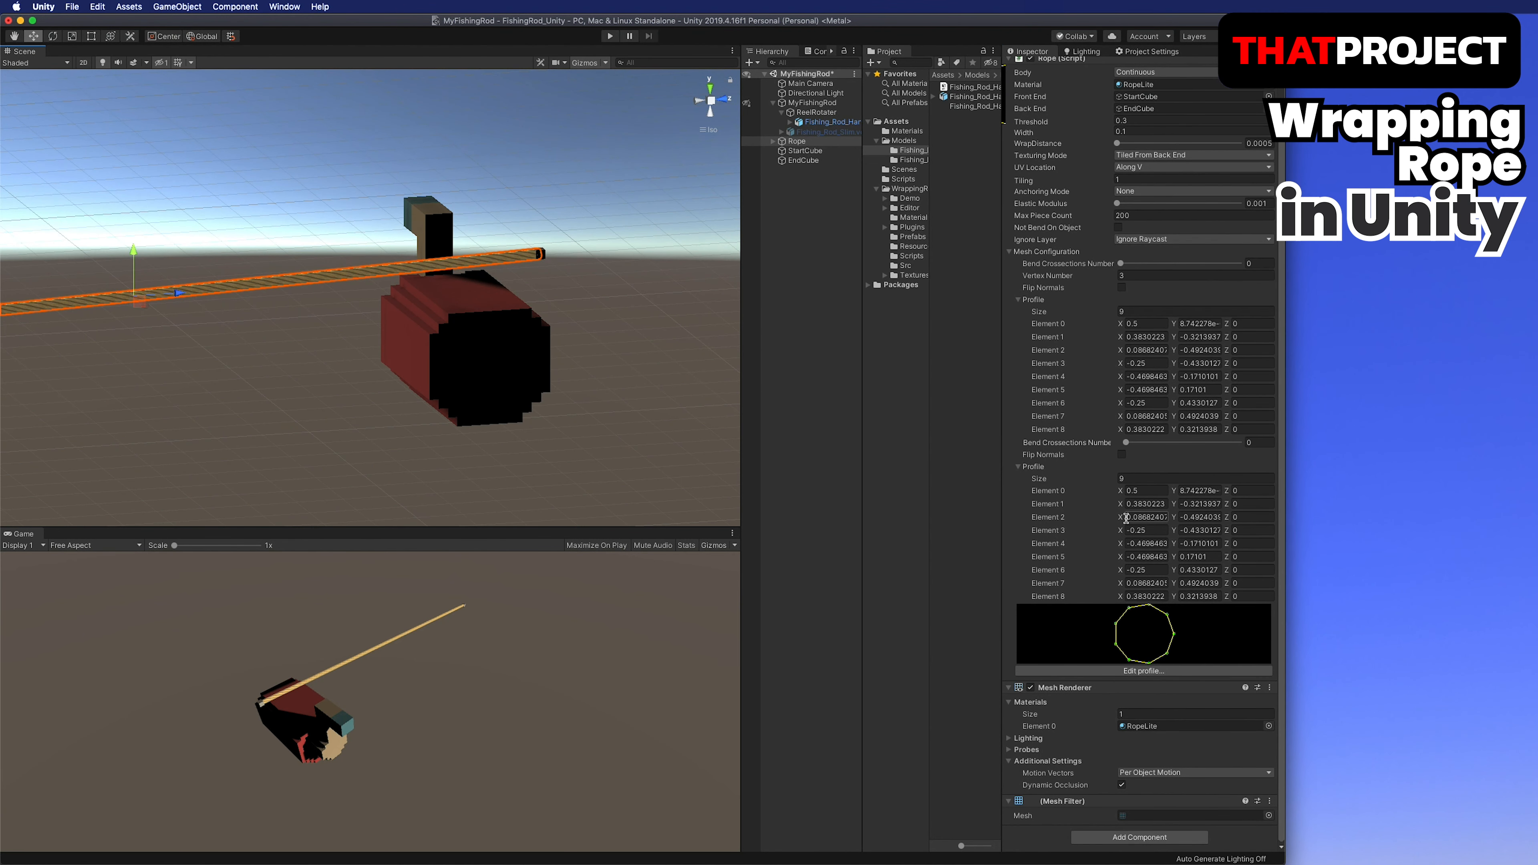
pyautogui.click(1140, 670)
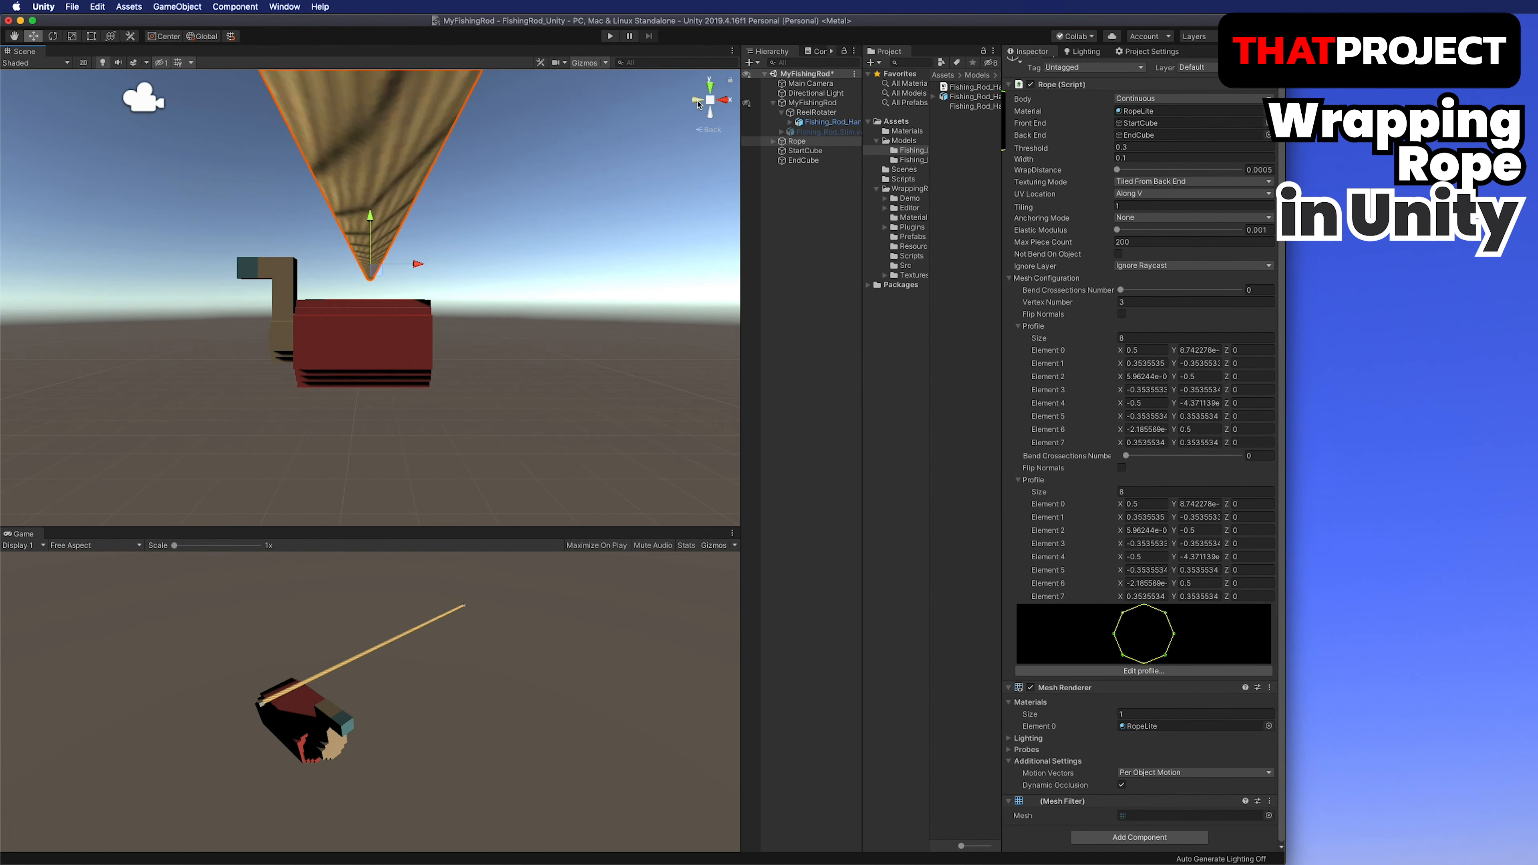
pyautogui.rightClick(804, 112)
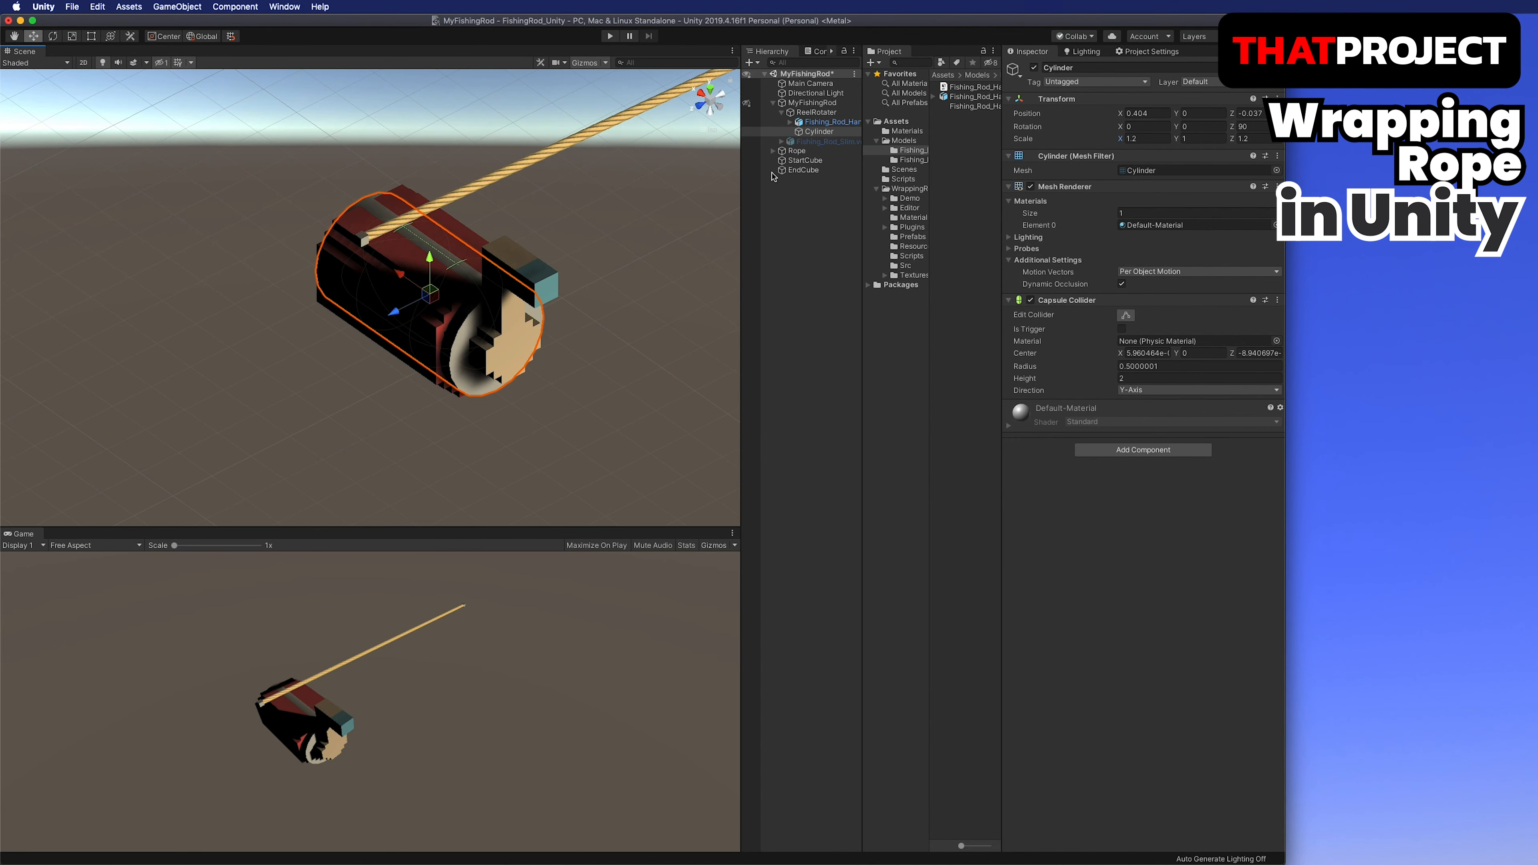
# Select ReelRotater via the hierarchy and adjust its rotation, then select StartCube.
pyautogui.click(812, 93)
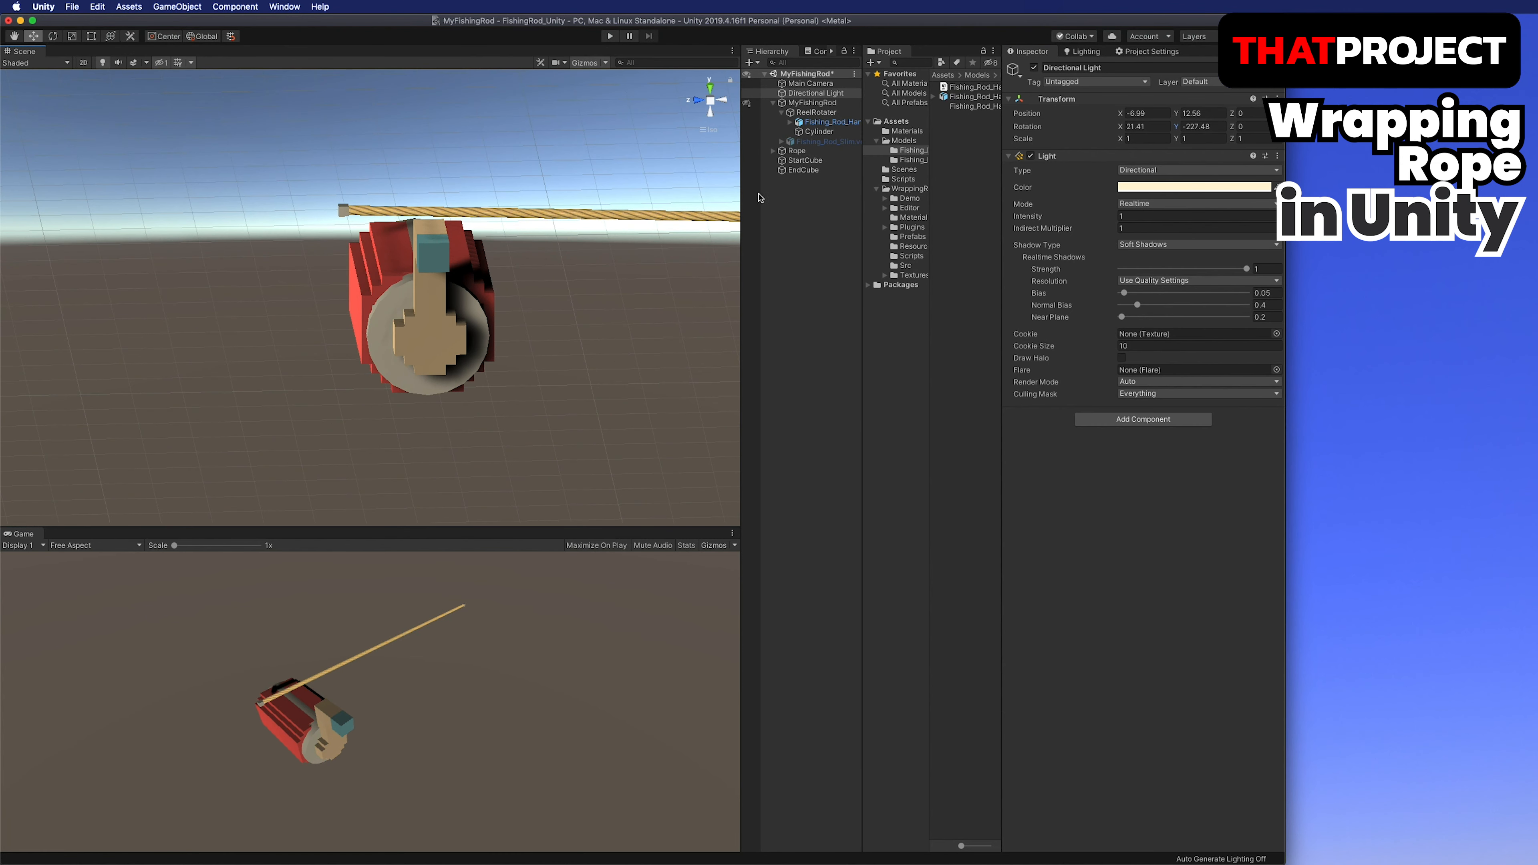
pyautogui.click(816, 112)
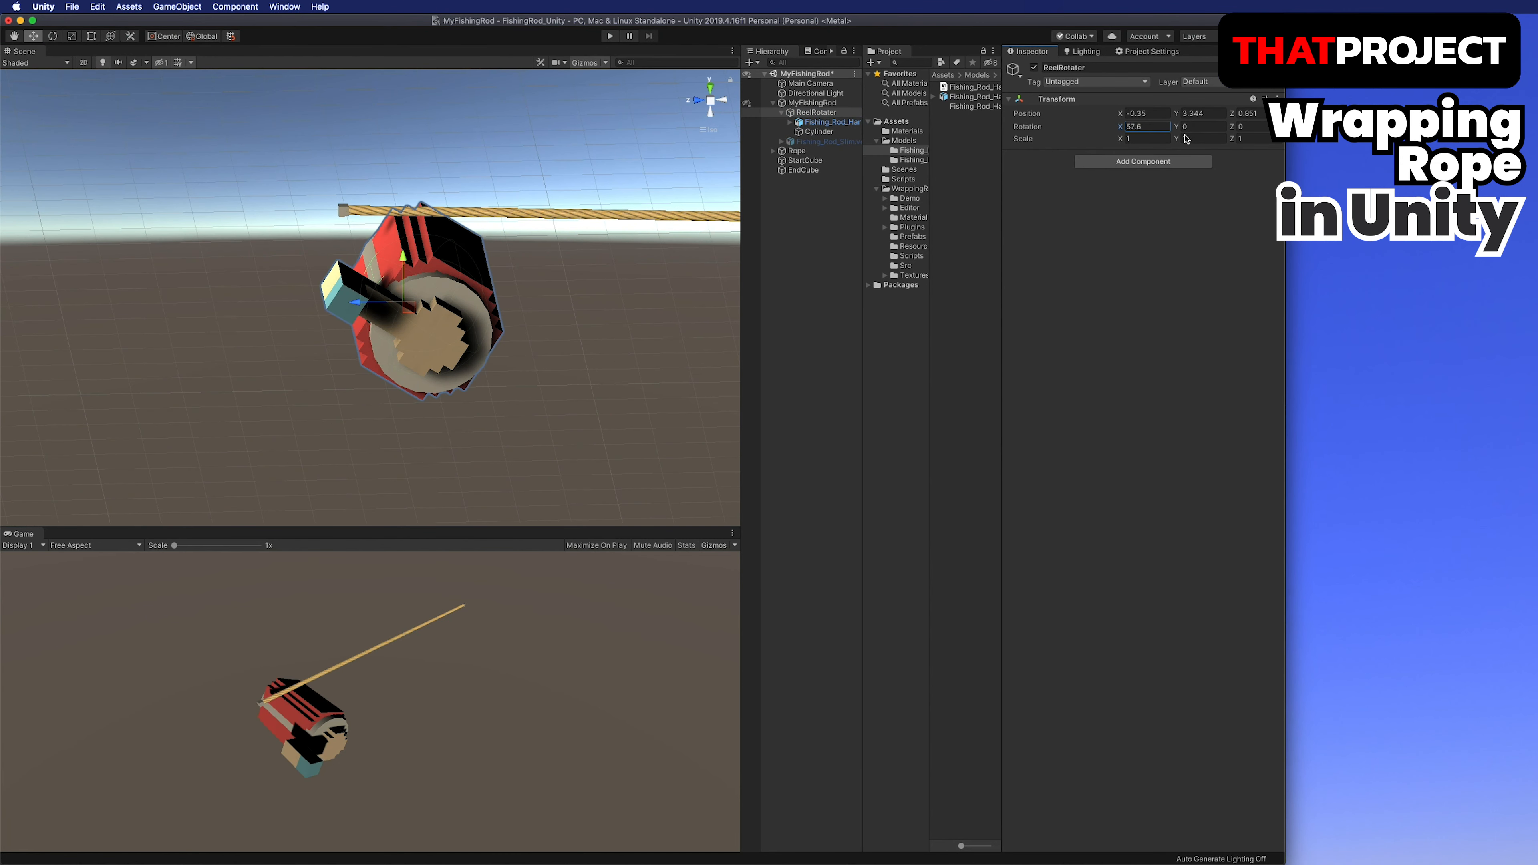
pyautogui.click(804, 160)
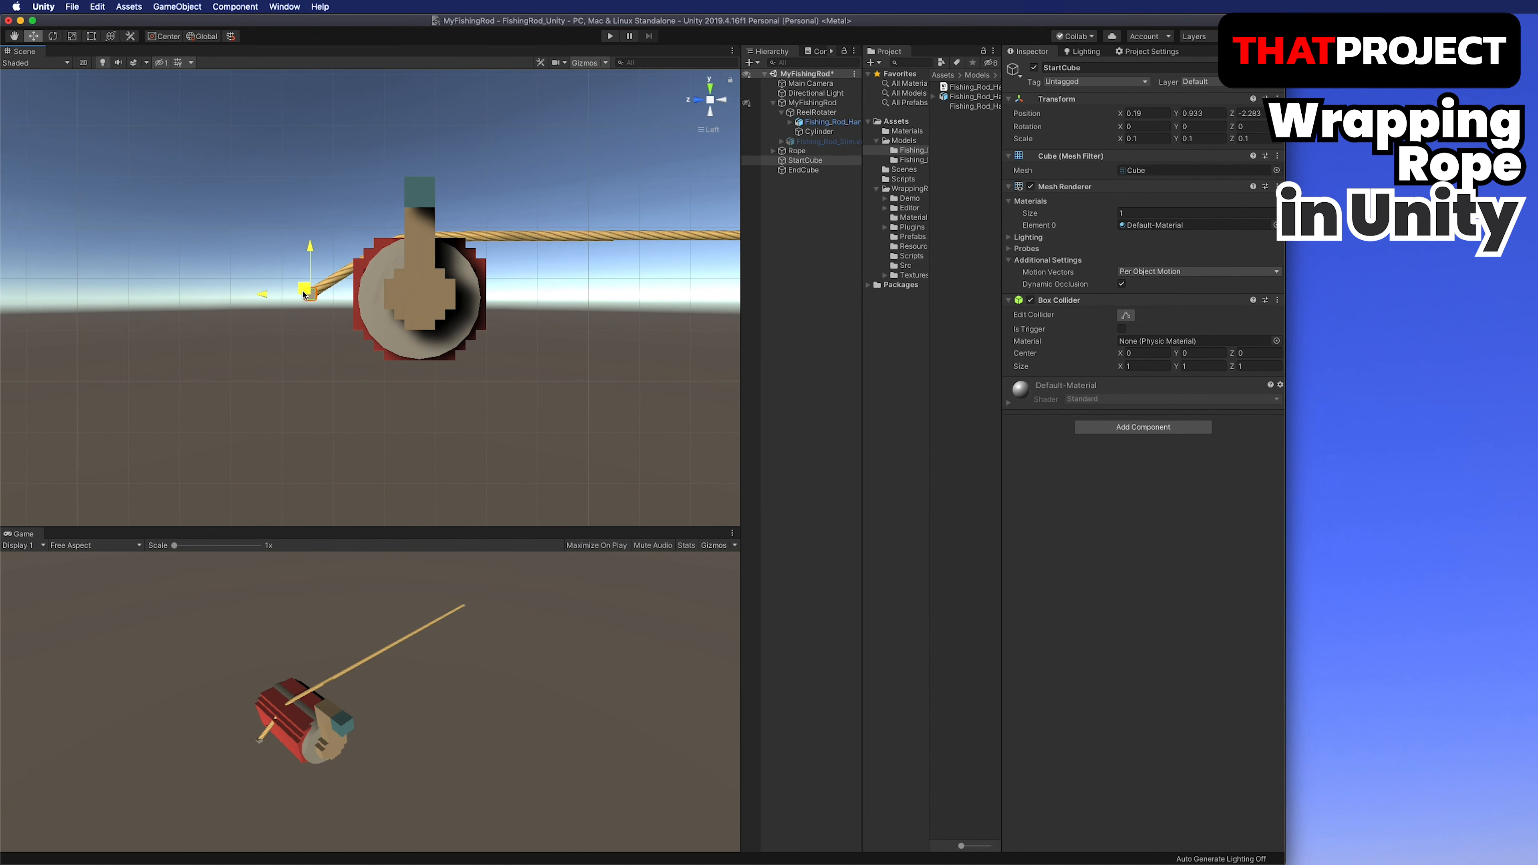
# Drag StartCube to several spots around the reel, ending level with the rope left of it.
pyautogui.moveTo(310, 284); pyautogui.dragTo(506, 236)
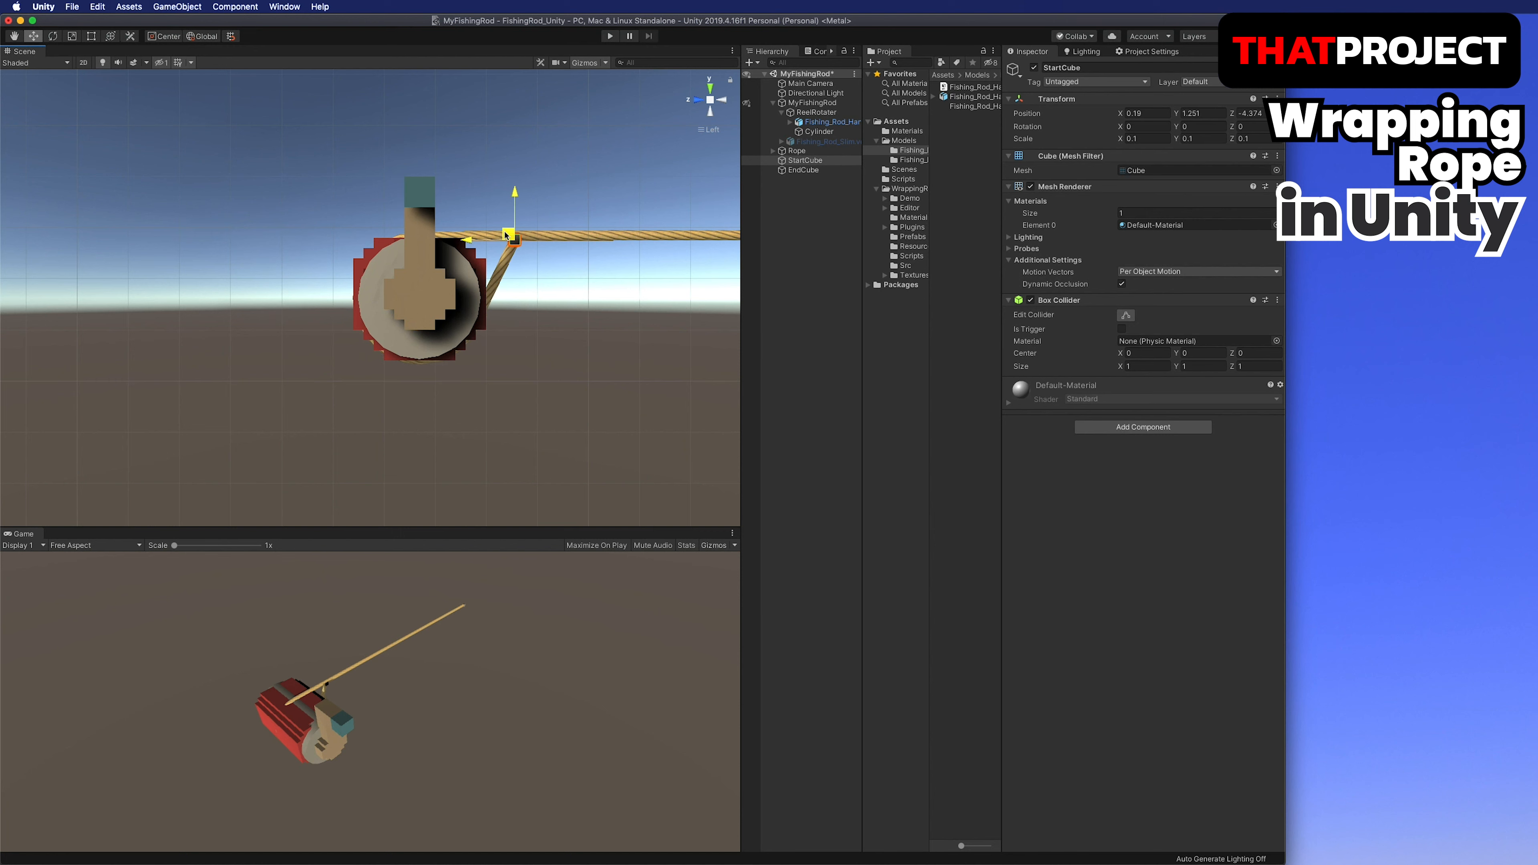
pyautogui.moveTo(510, 235); pyautogui.dragTo(309, 324)
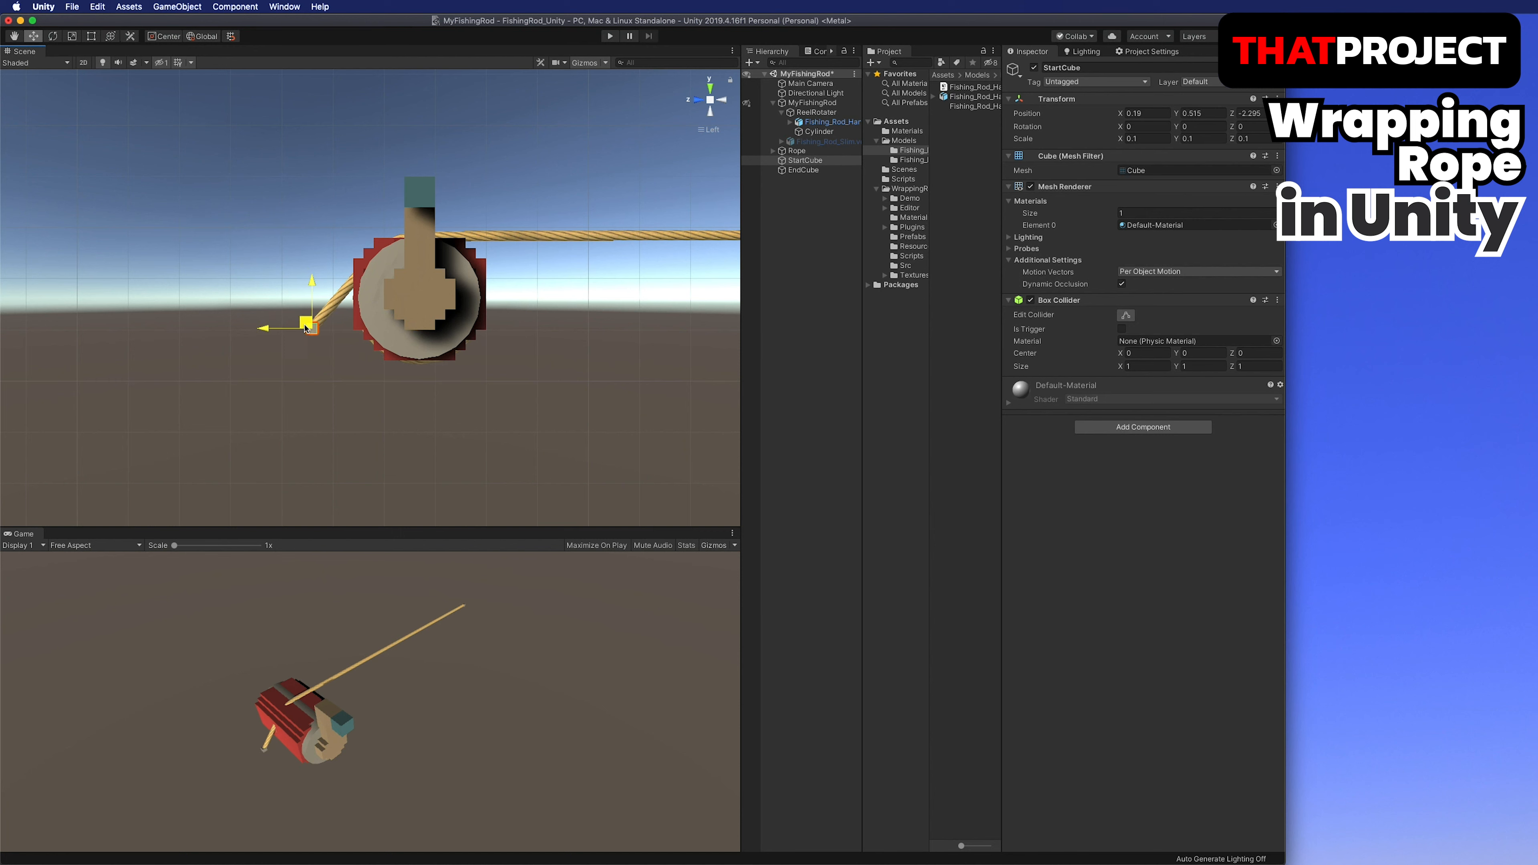
pyautogui.moveTo(305, 328); pyautogui.dragTo(386, 157)
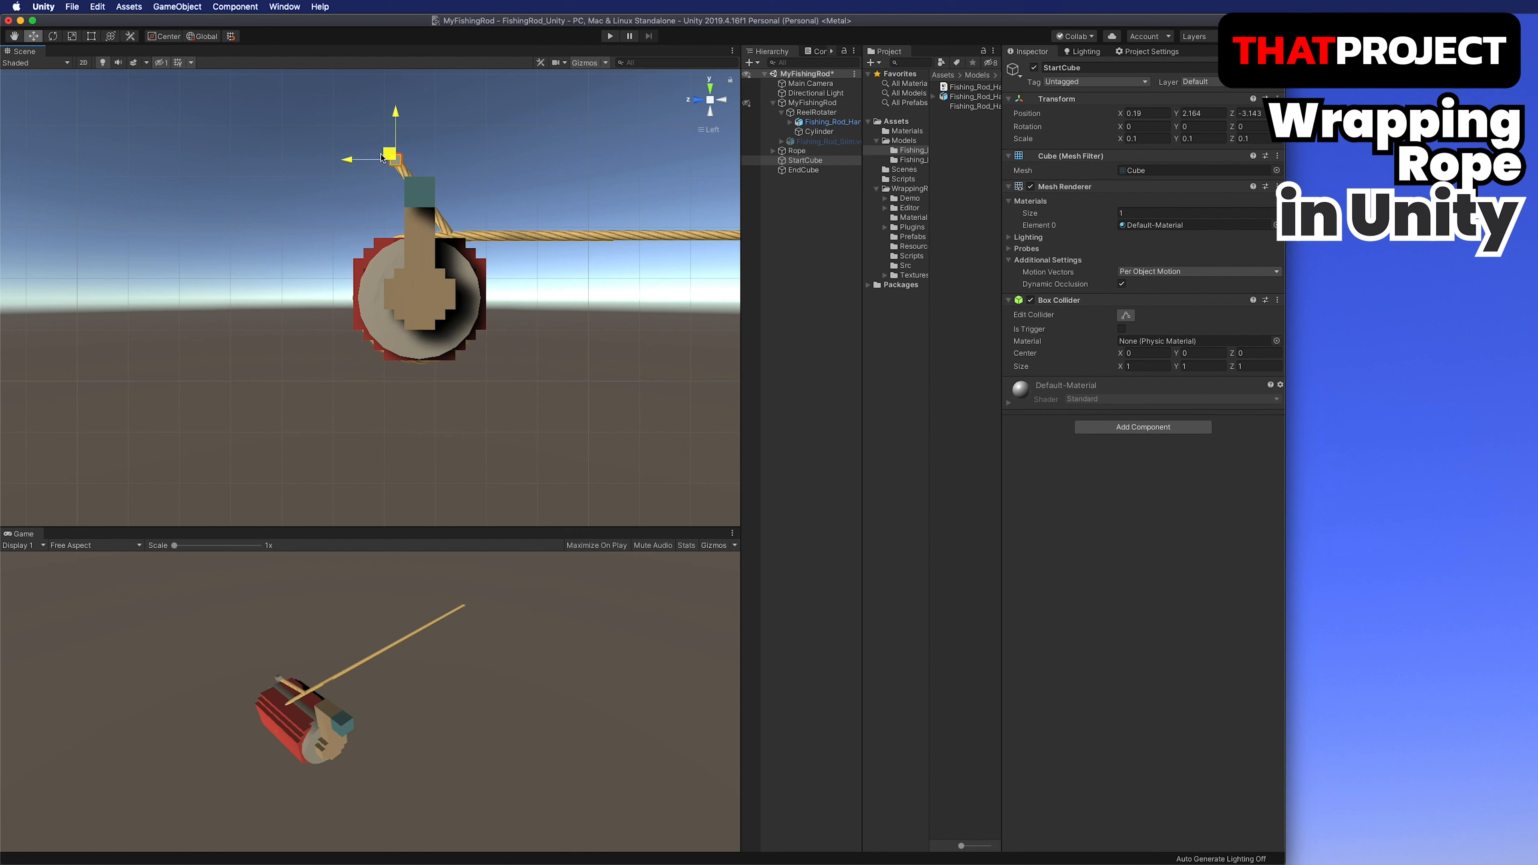
pyautogui.moveTo(380, 158); pyautogui.dragTo(338, 250)
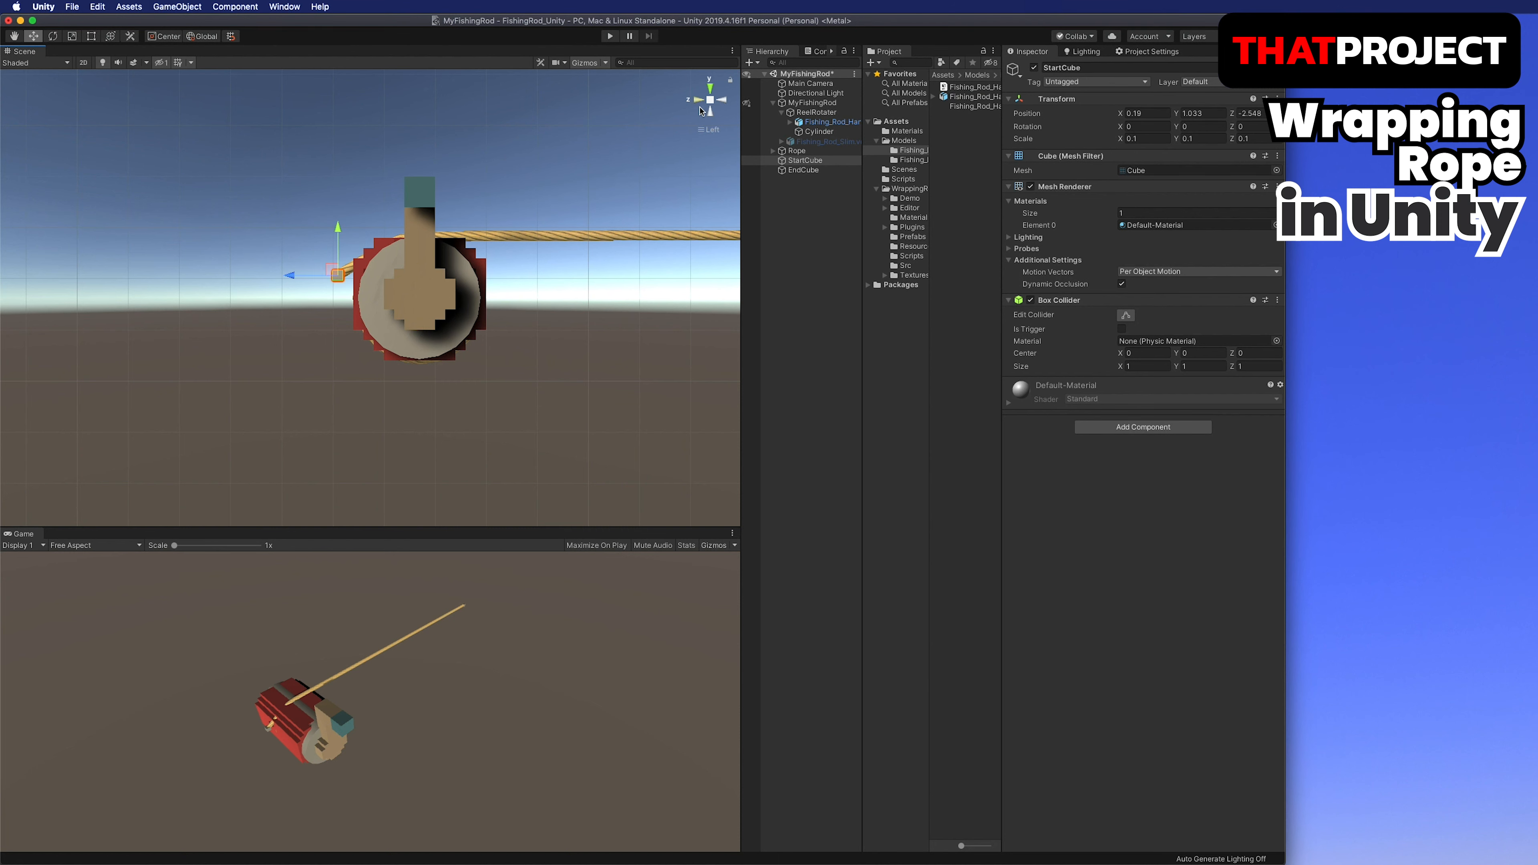
pyautogui.click(708, 98)
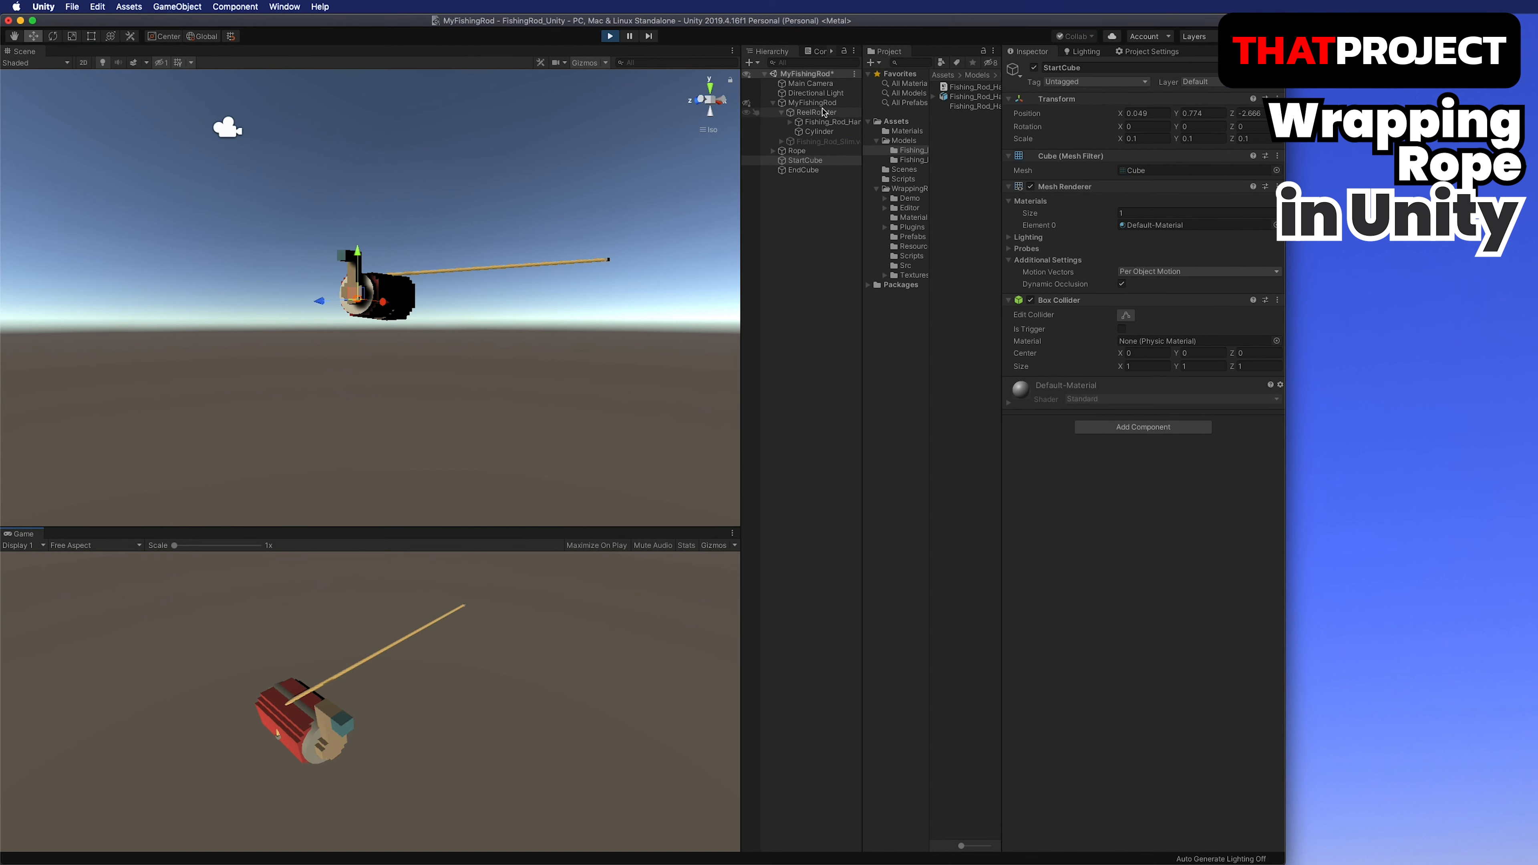
# Spin ReelRotater to X rotation 243.73 during the run, then re-enable Fishing_Rod_Slim.
pyautogui.click(814, 112)
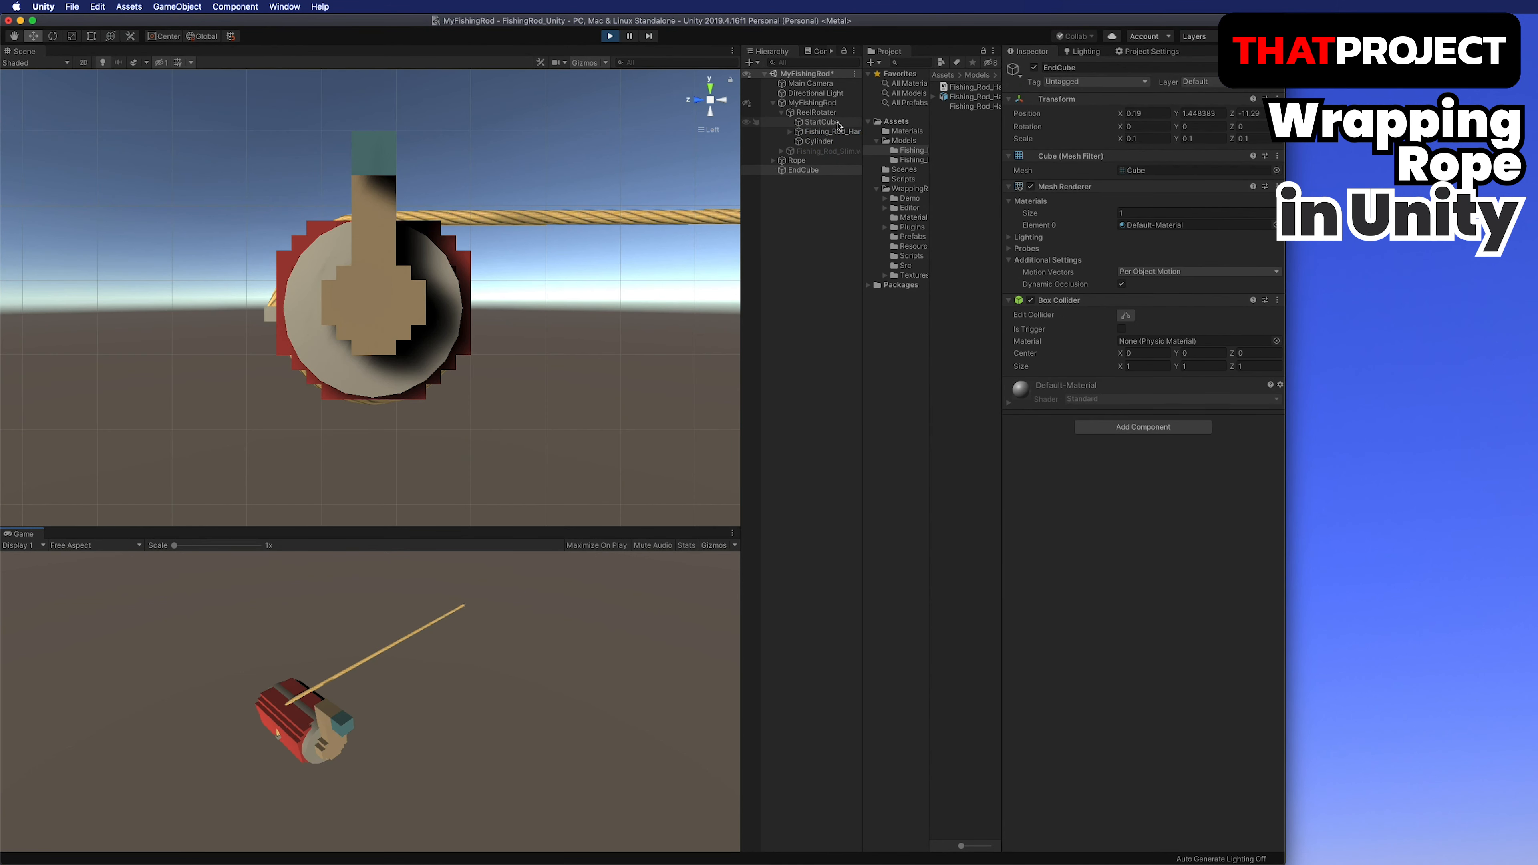
pyautogui.click(813, 102)
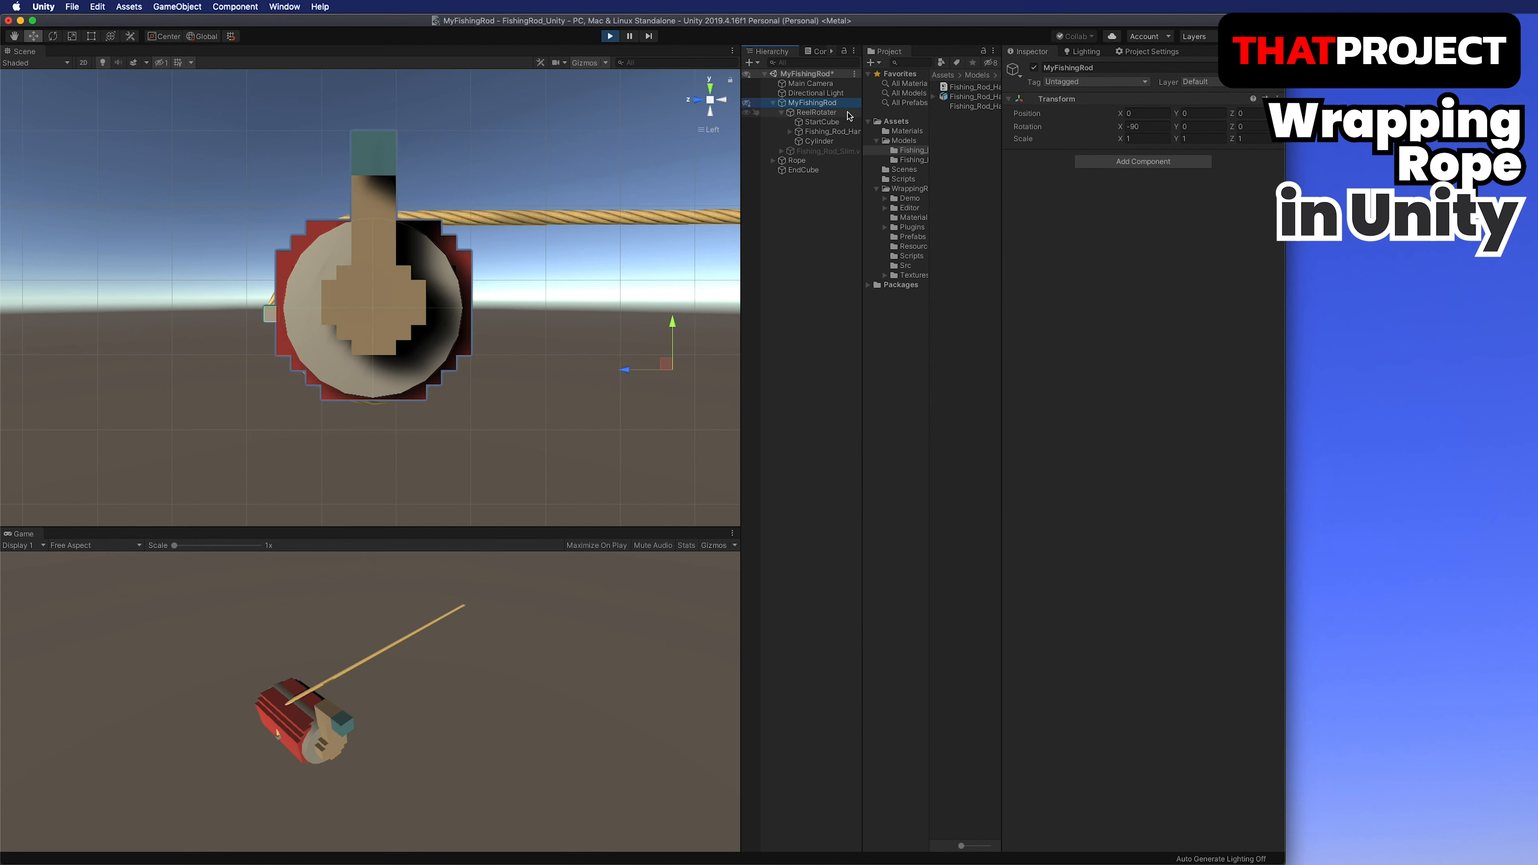
pyautogui.click(815, 113)
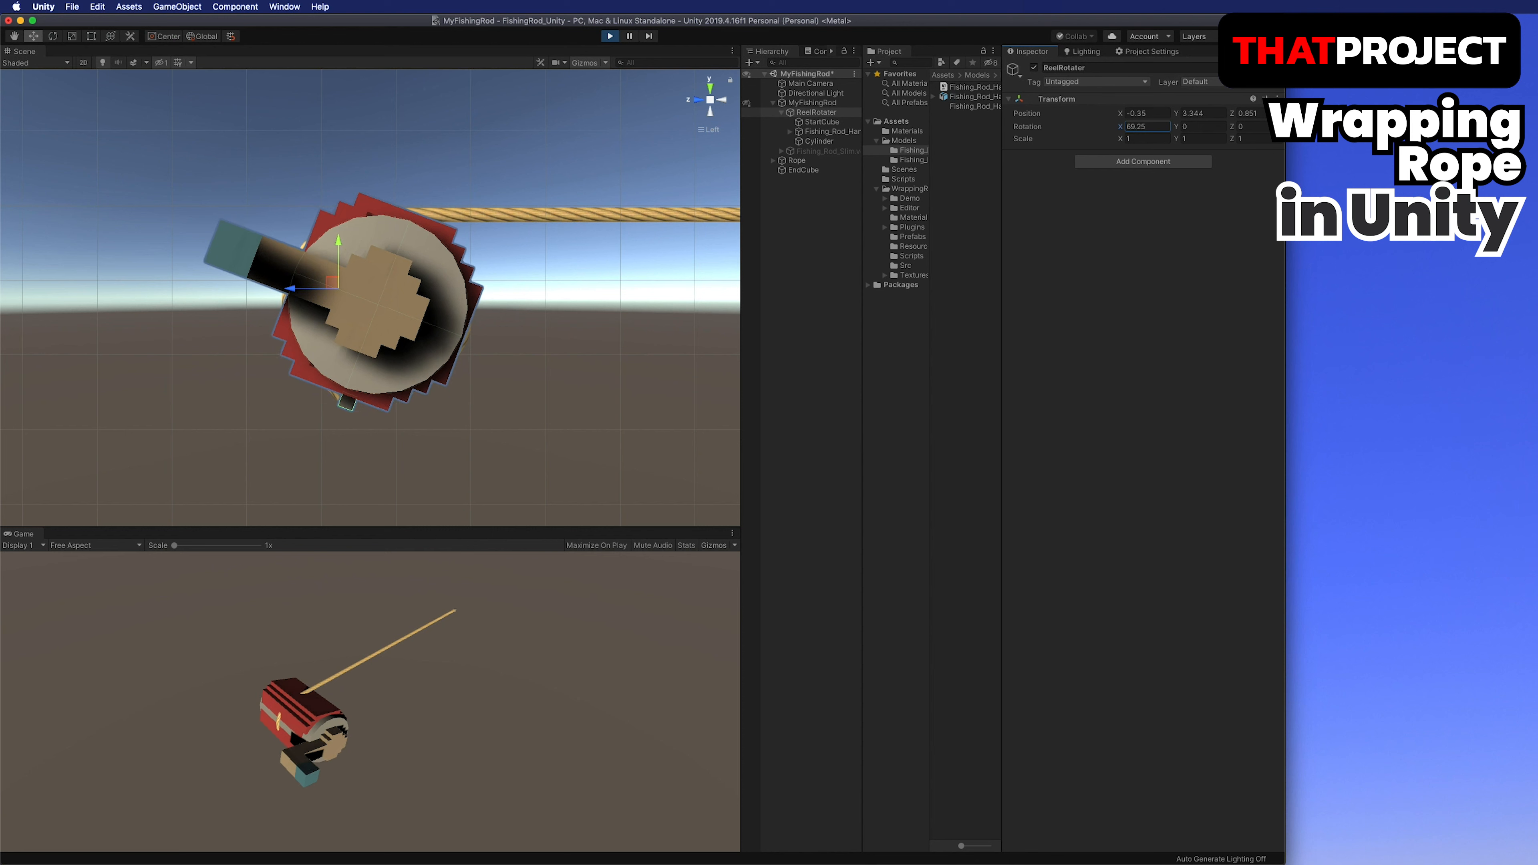
pyautogui.write('243.73')
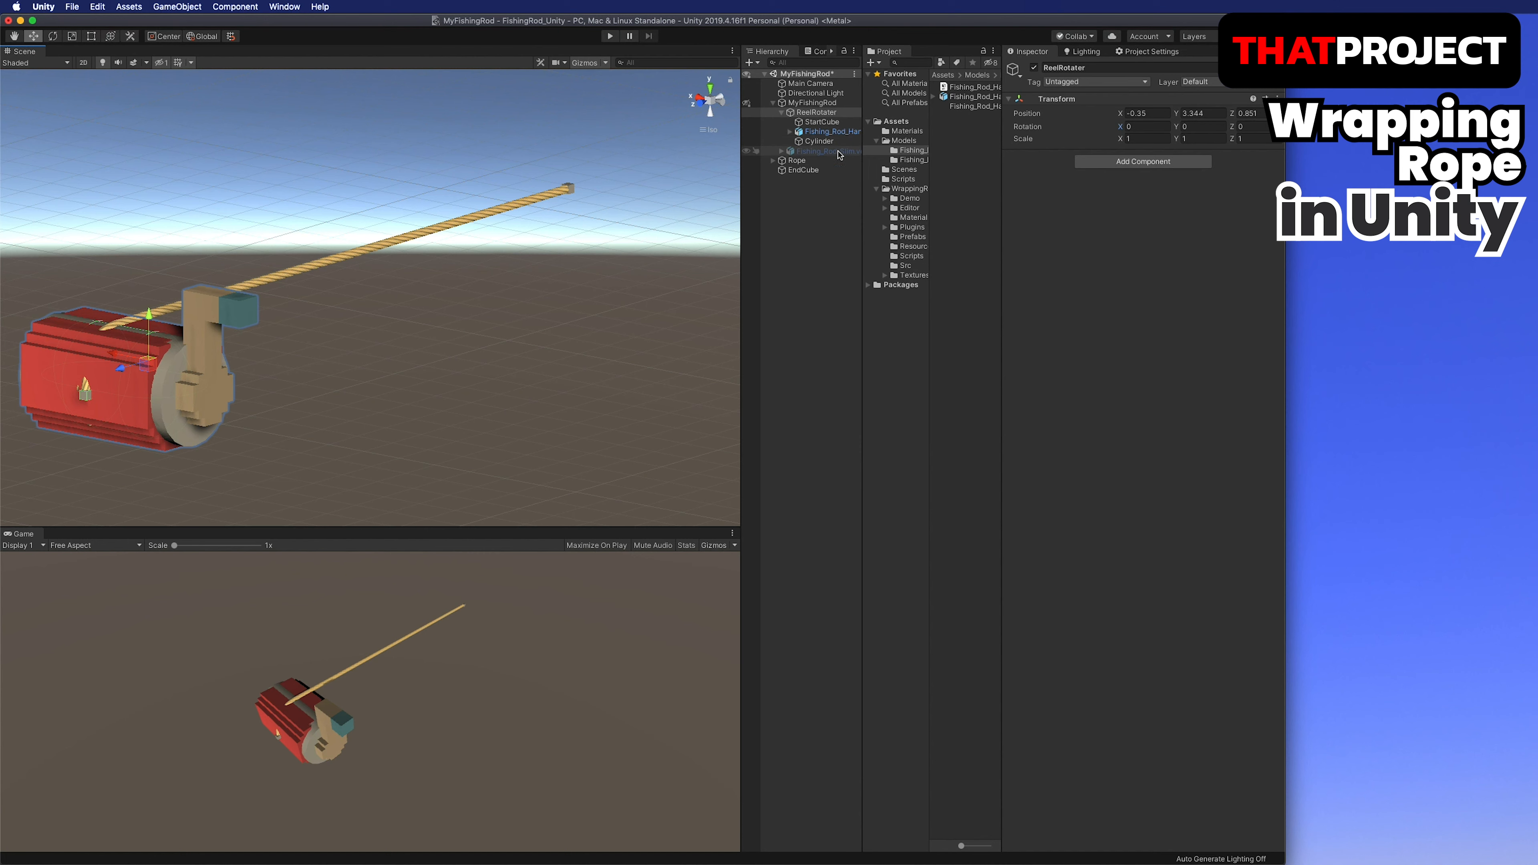
pyautogui.click(825, 150)
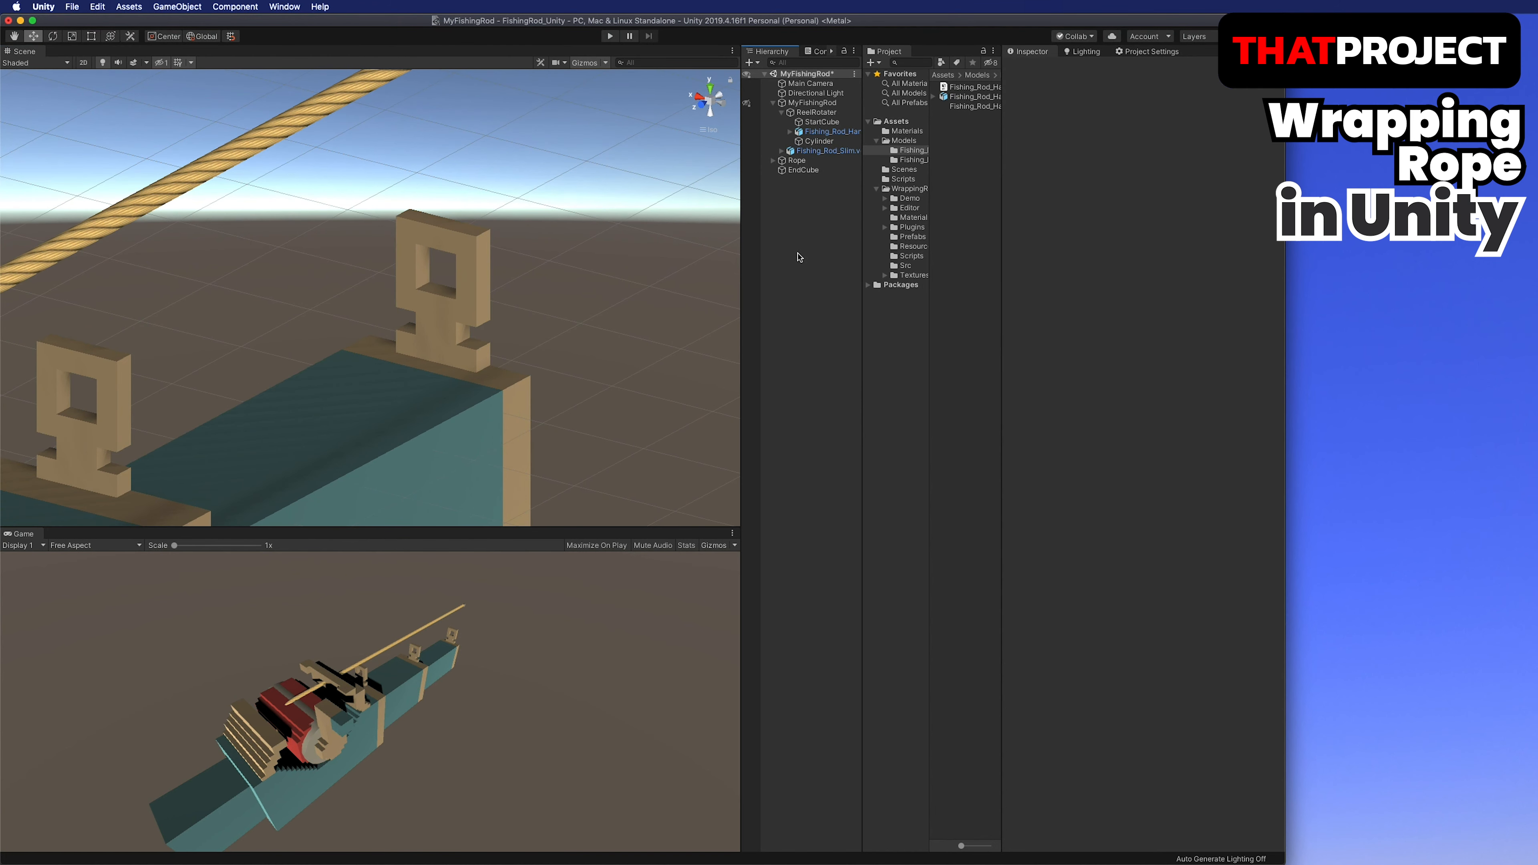
# Create a new Cube in the Hierarchy and make it thin with scale 0.2.
pyautogui.rightClick(798, 257)
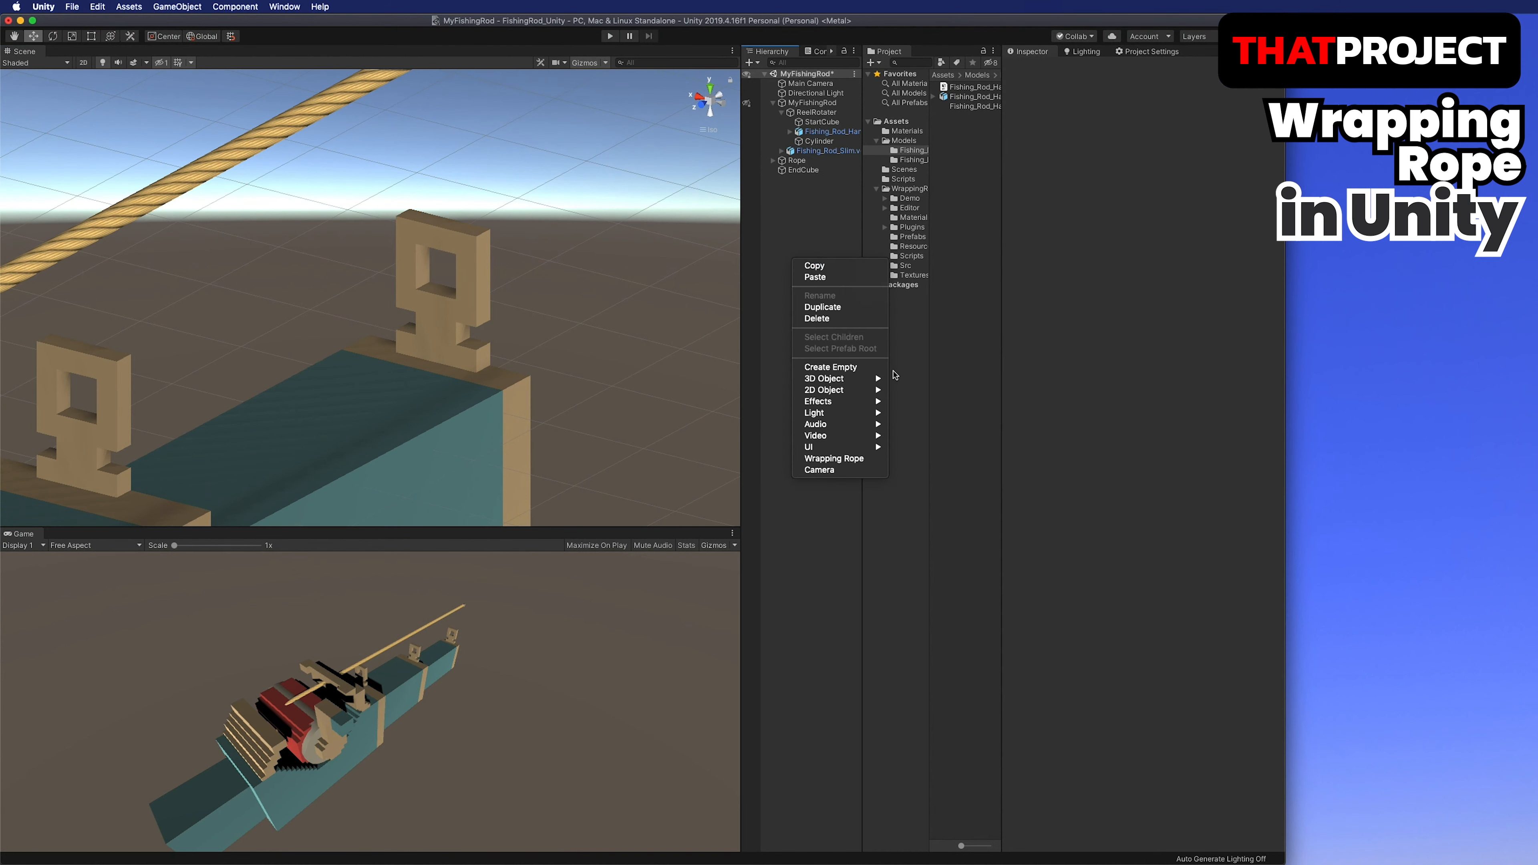
pyautogui.click(825, 377)
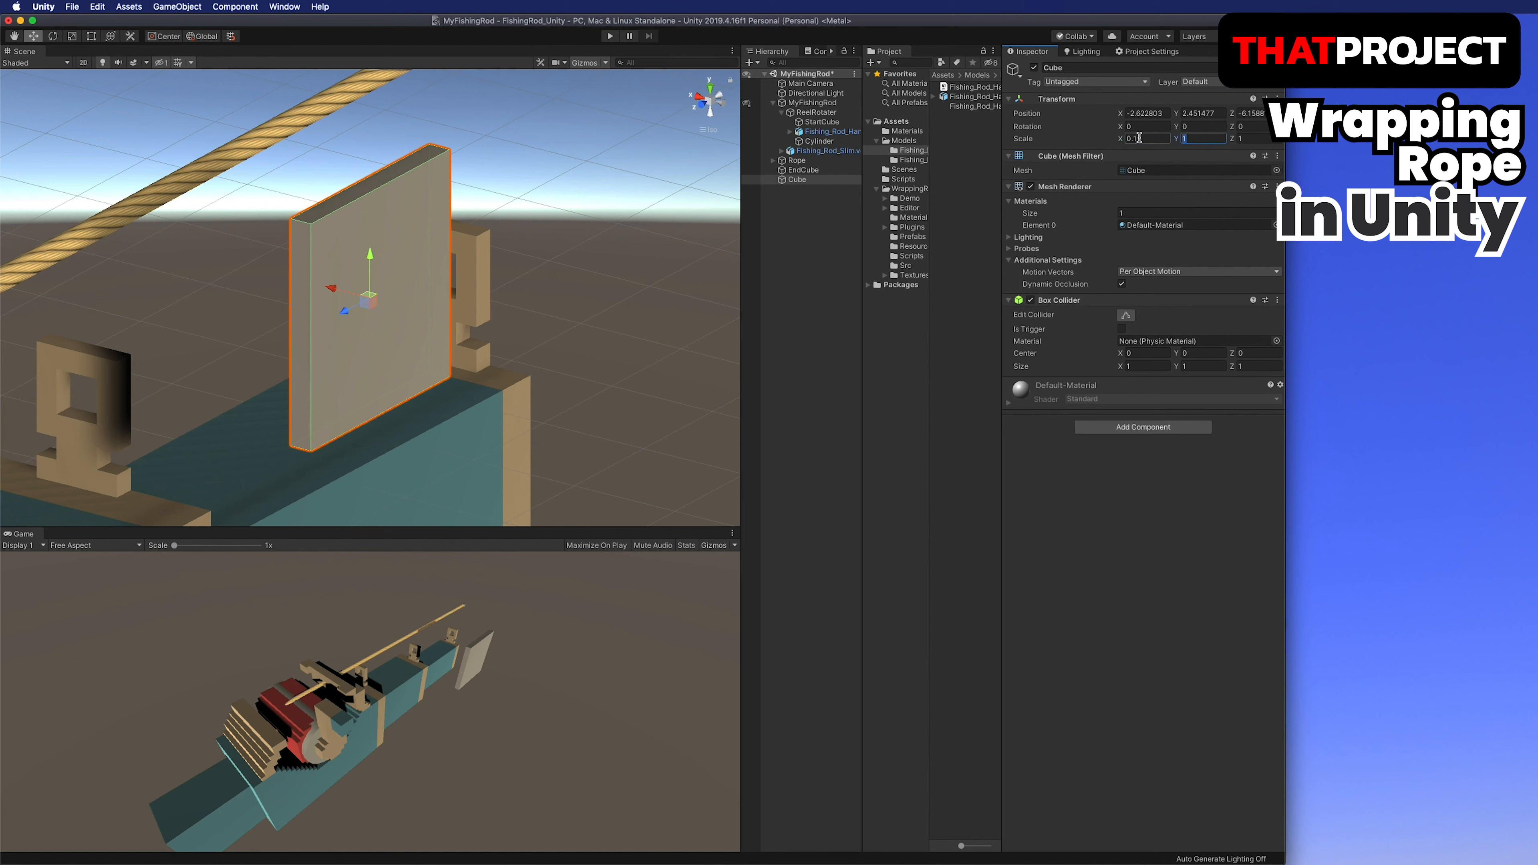
pyautogui.write('0.2')
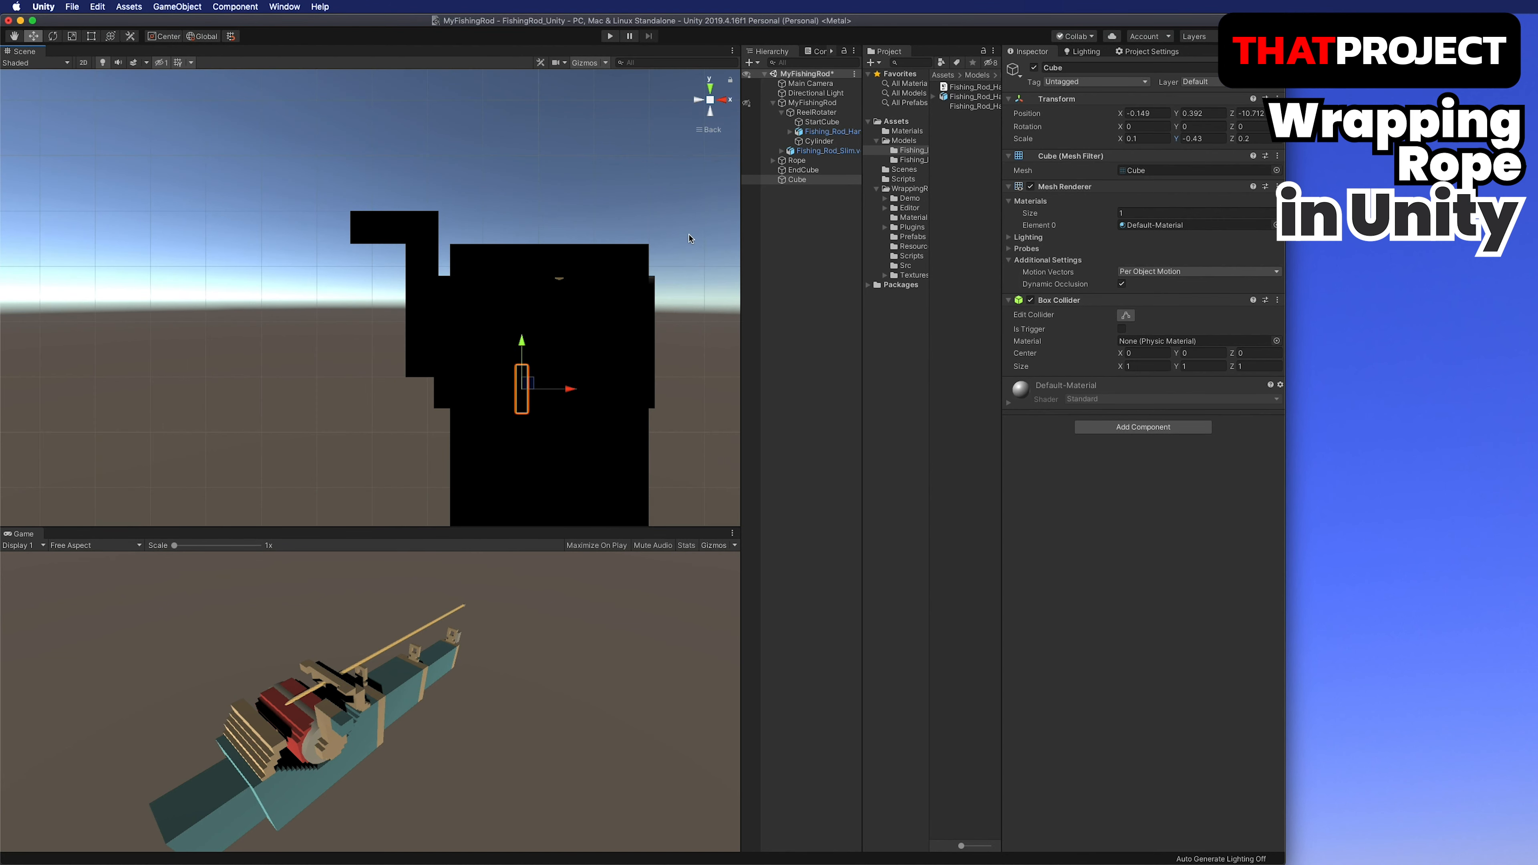
# Duplicate the thin cube and position the copies at the rod's line guides.
pyautogui.click(812, 93)
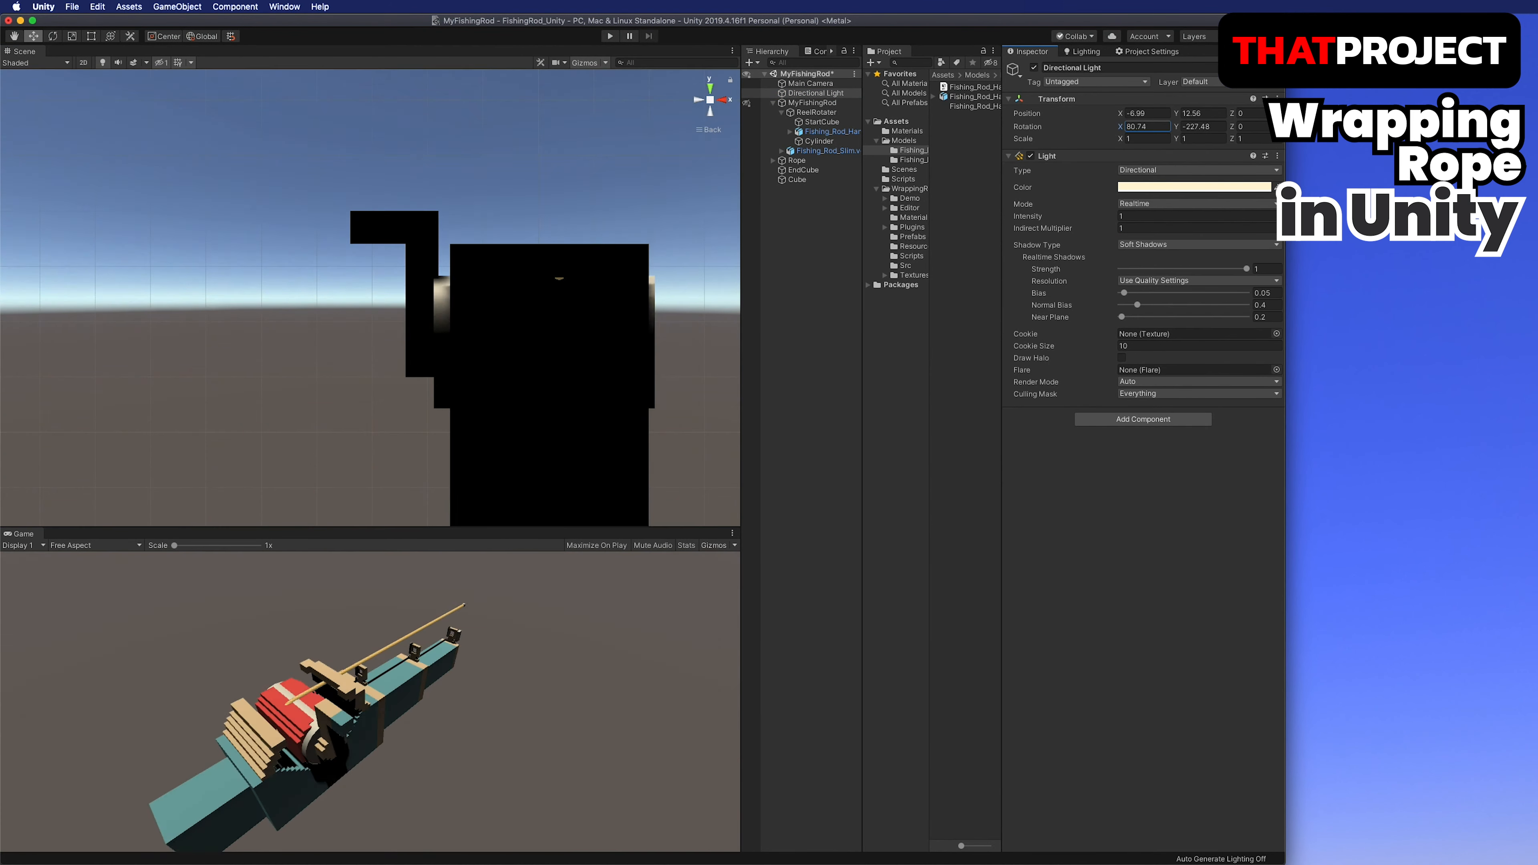
pyautogui.click(796, 179)
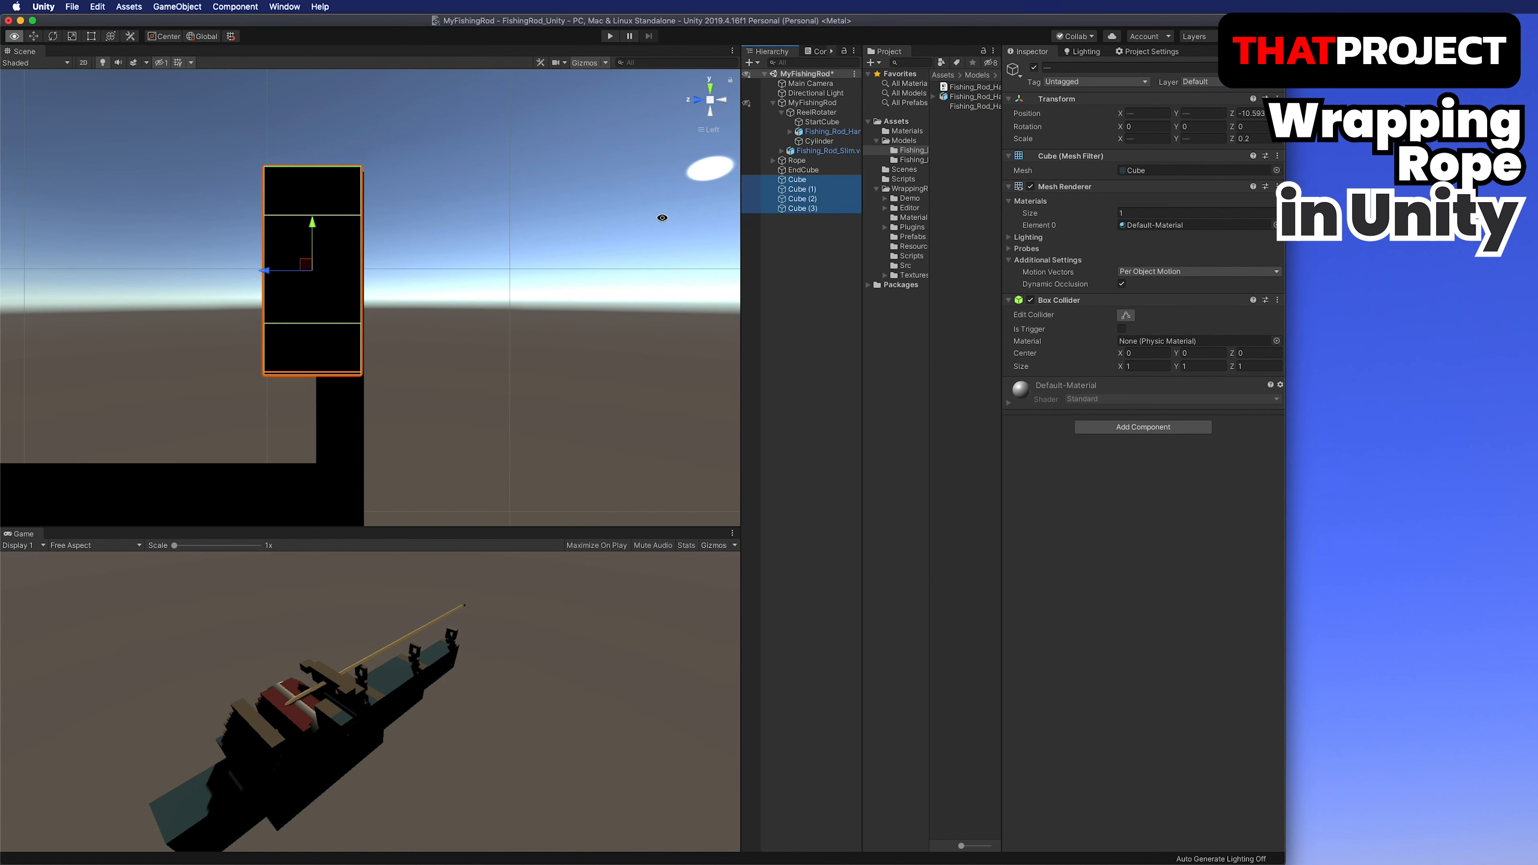
pyautogui.click(801, 208)
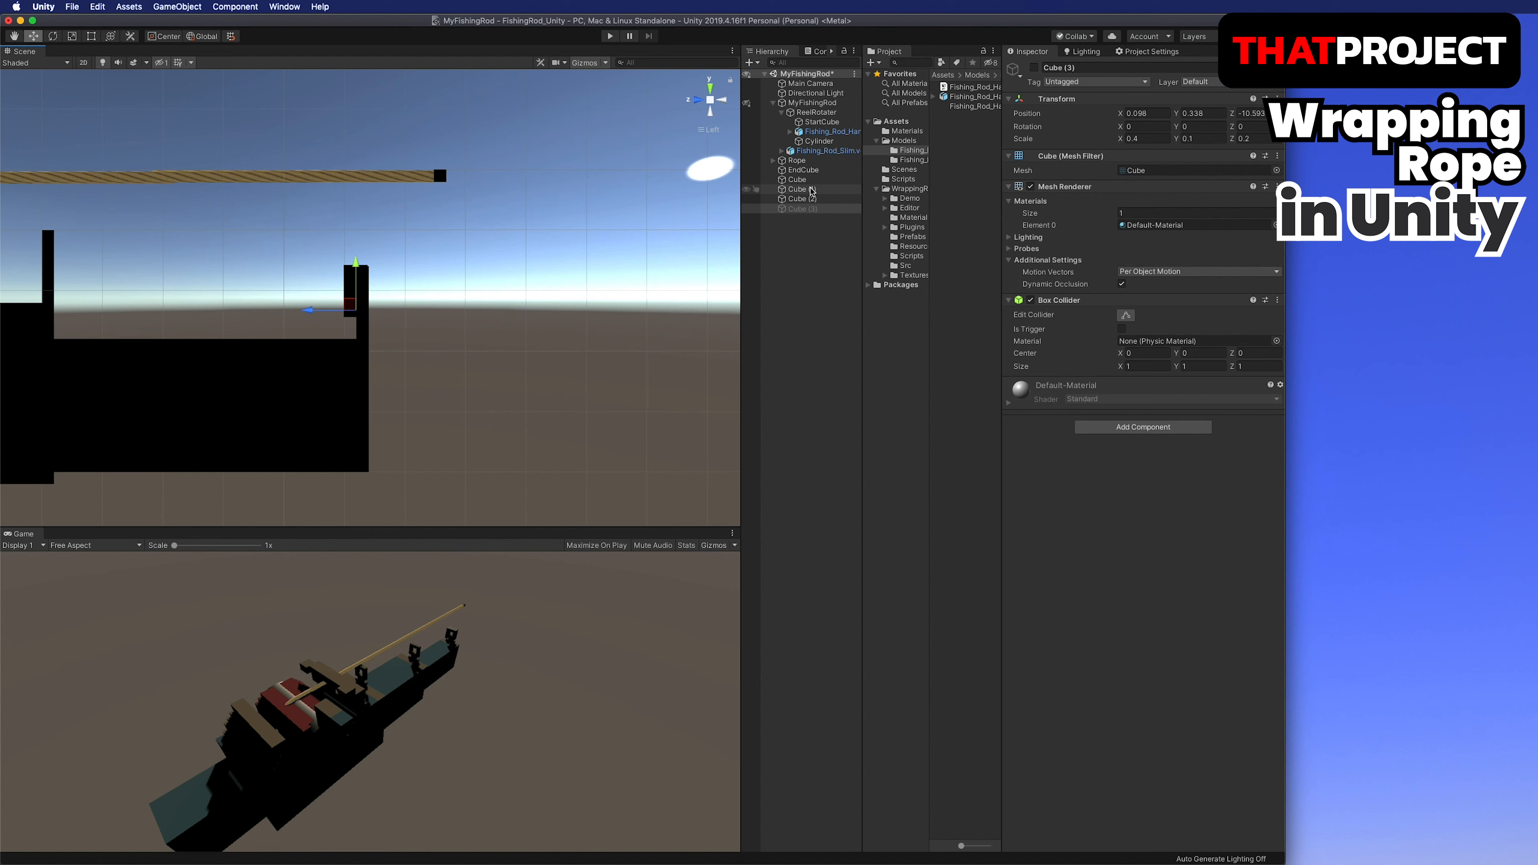
pyautogui.click(800, 197)
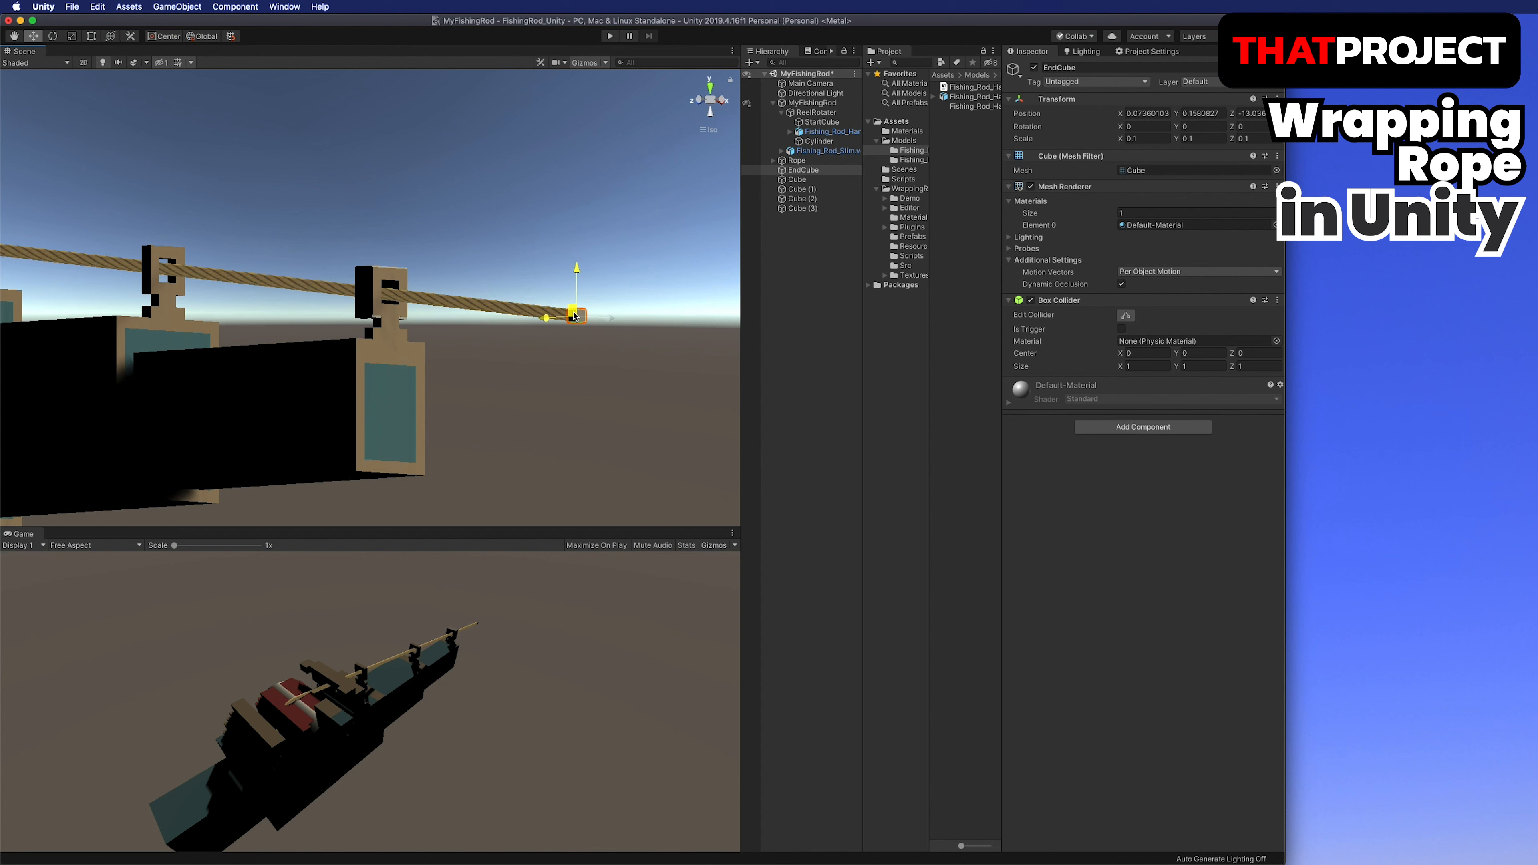
# Raise EndCube slightly and add a Rigidbody component to it.
pyautogui.moveTo(550, 275); pyautogui.dragTo(550, 284)
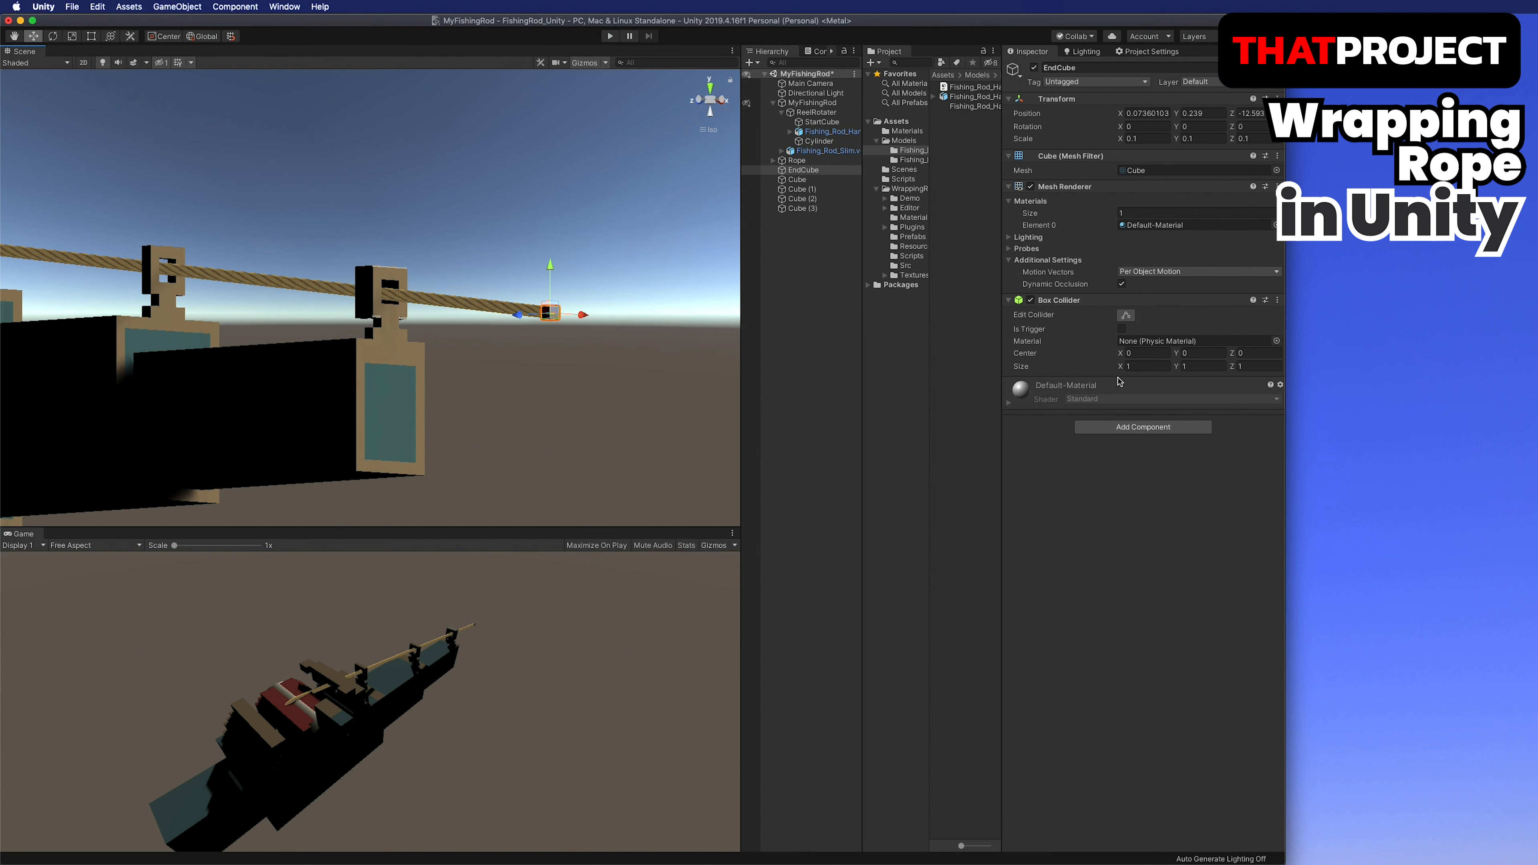
pyautogui.click(1141, 425)
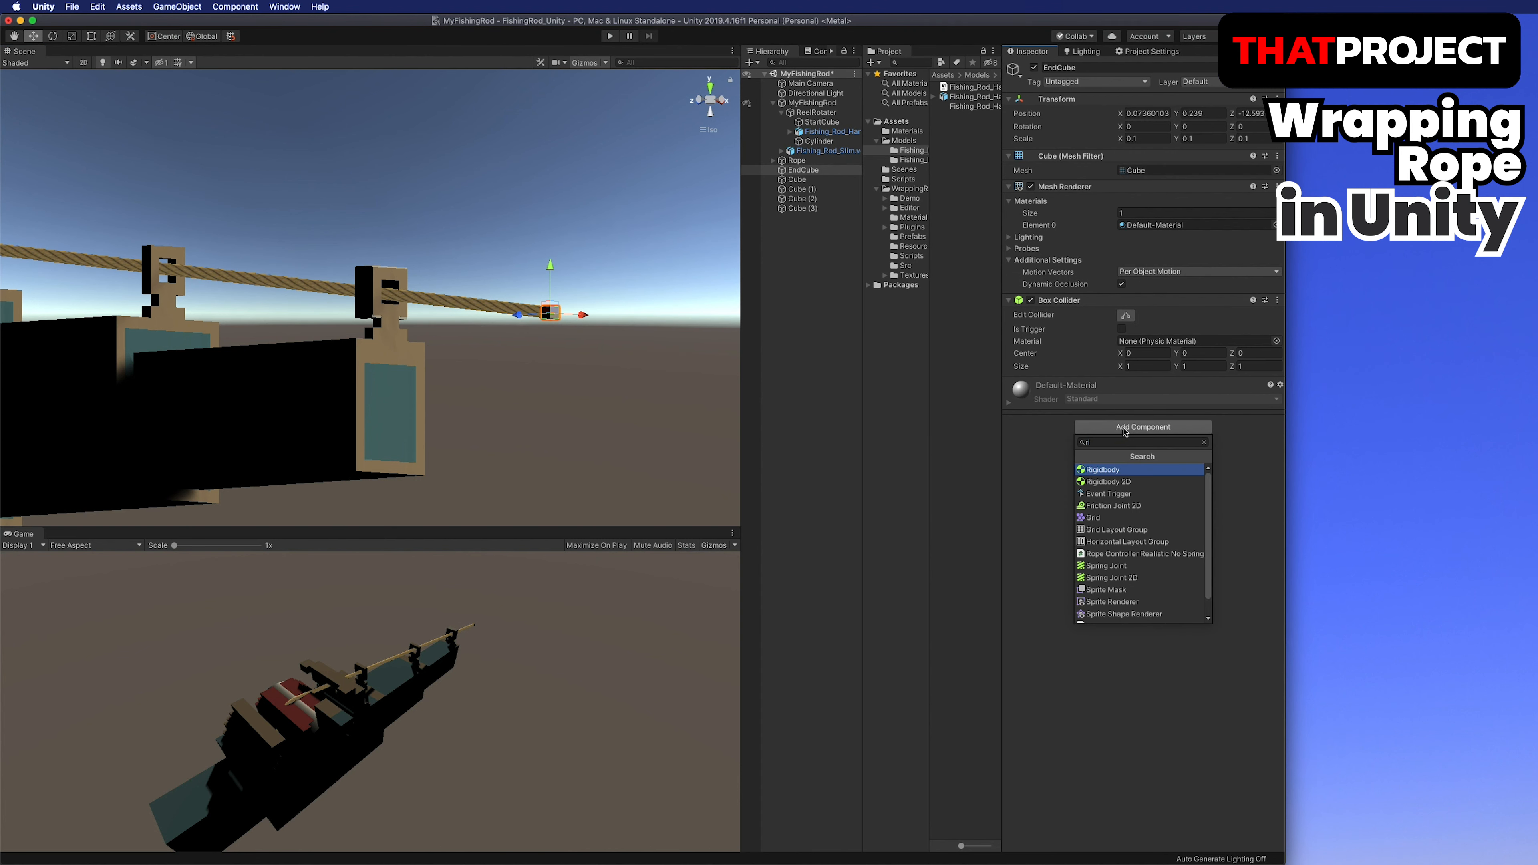
pyautogui.click(1102, 469)
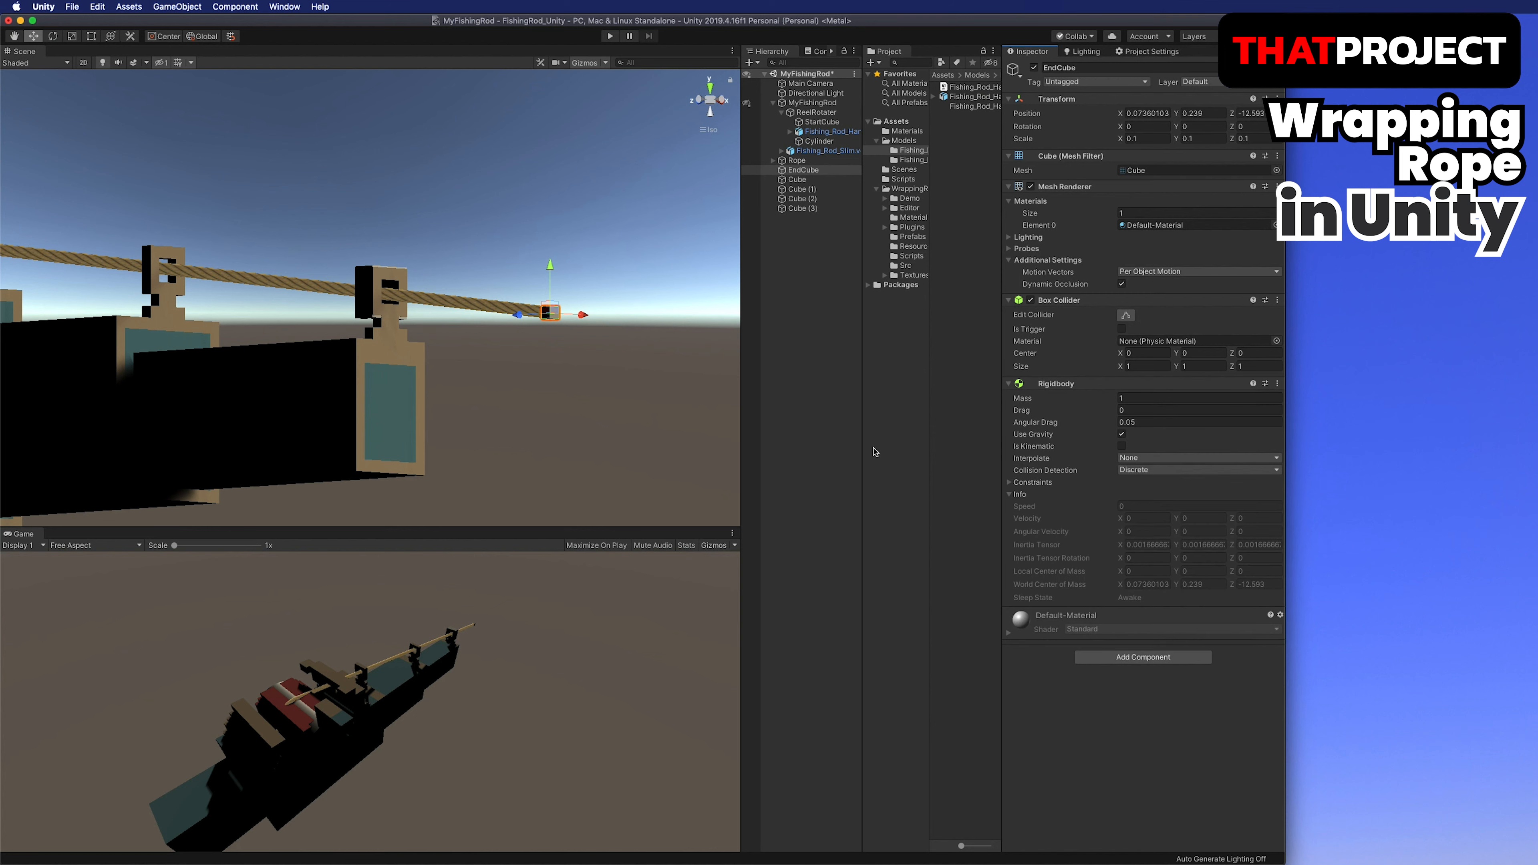
# Check the rope and wall cubes, then set EndCube's drag to 1 and angular drag to 0.1.
pyautogui.click(796, 160)
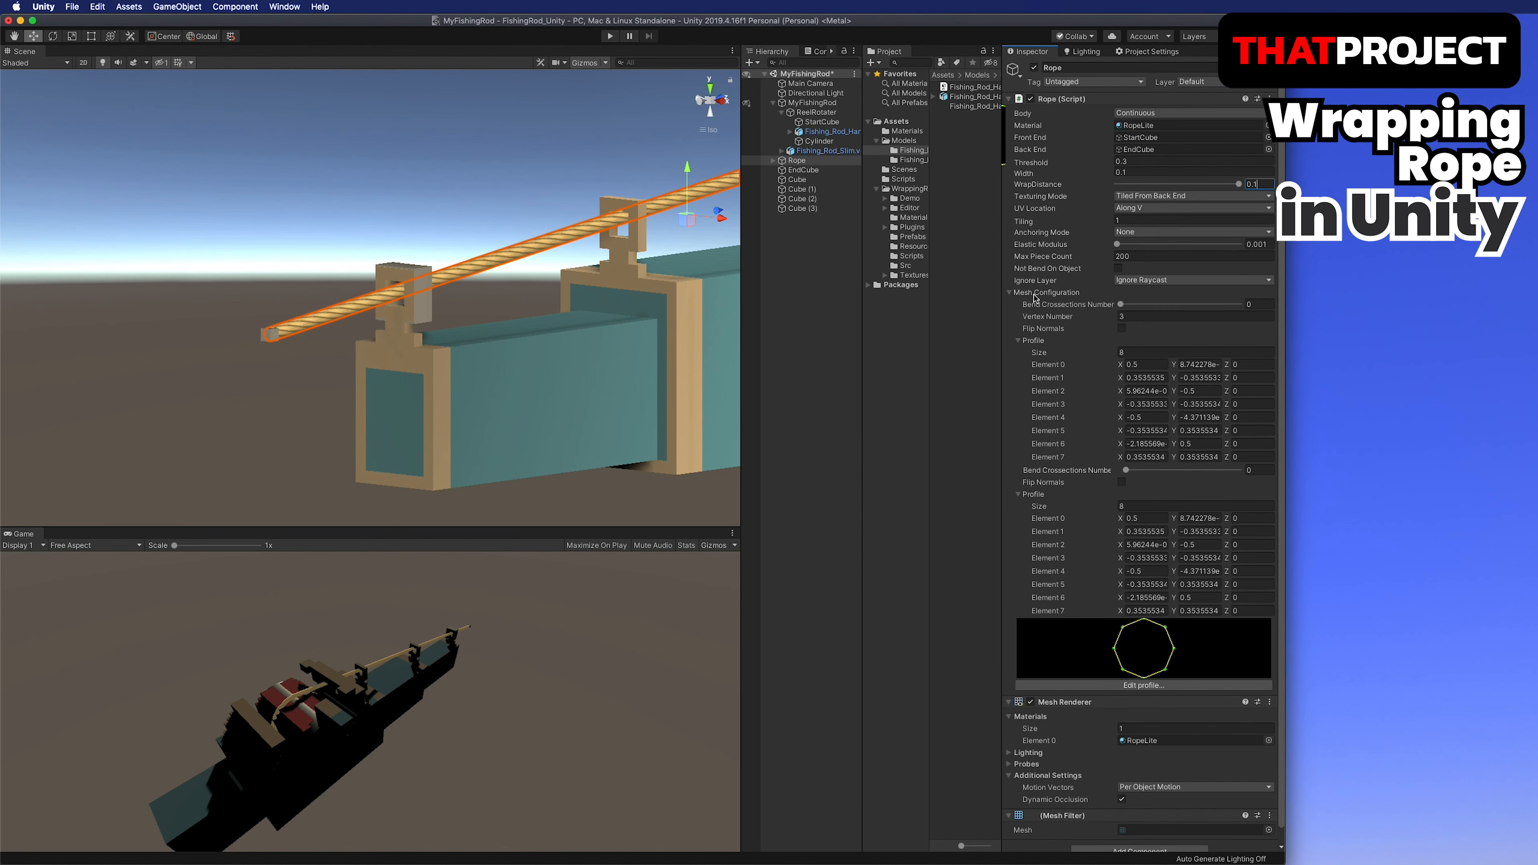
pyautogui.click(1010, 293)
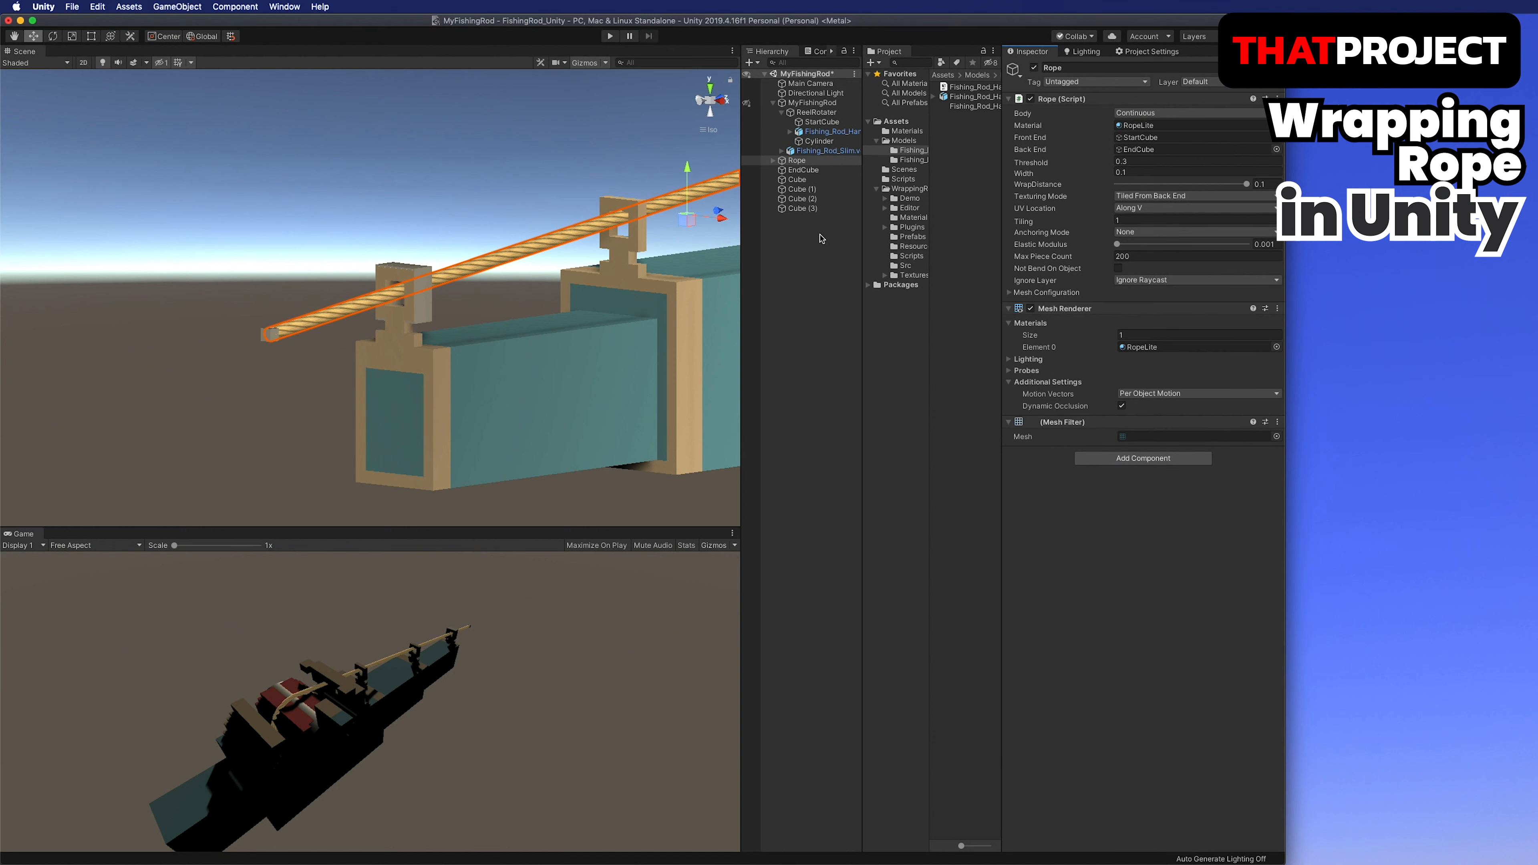
pyautogui.click(796, 197)
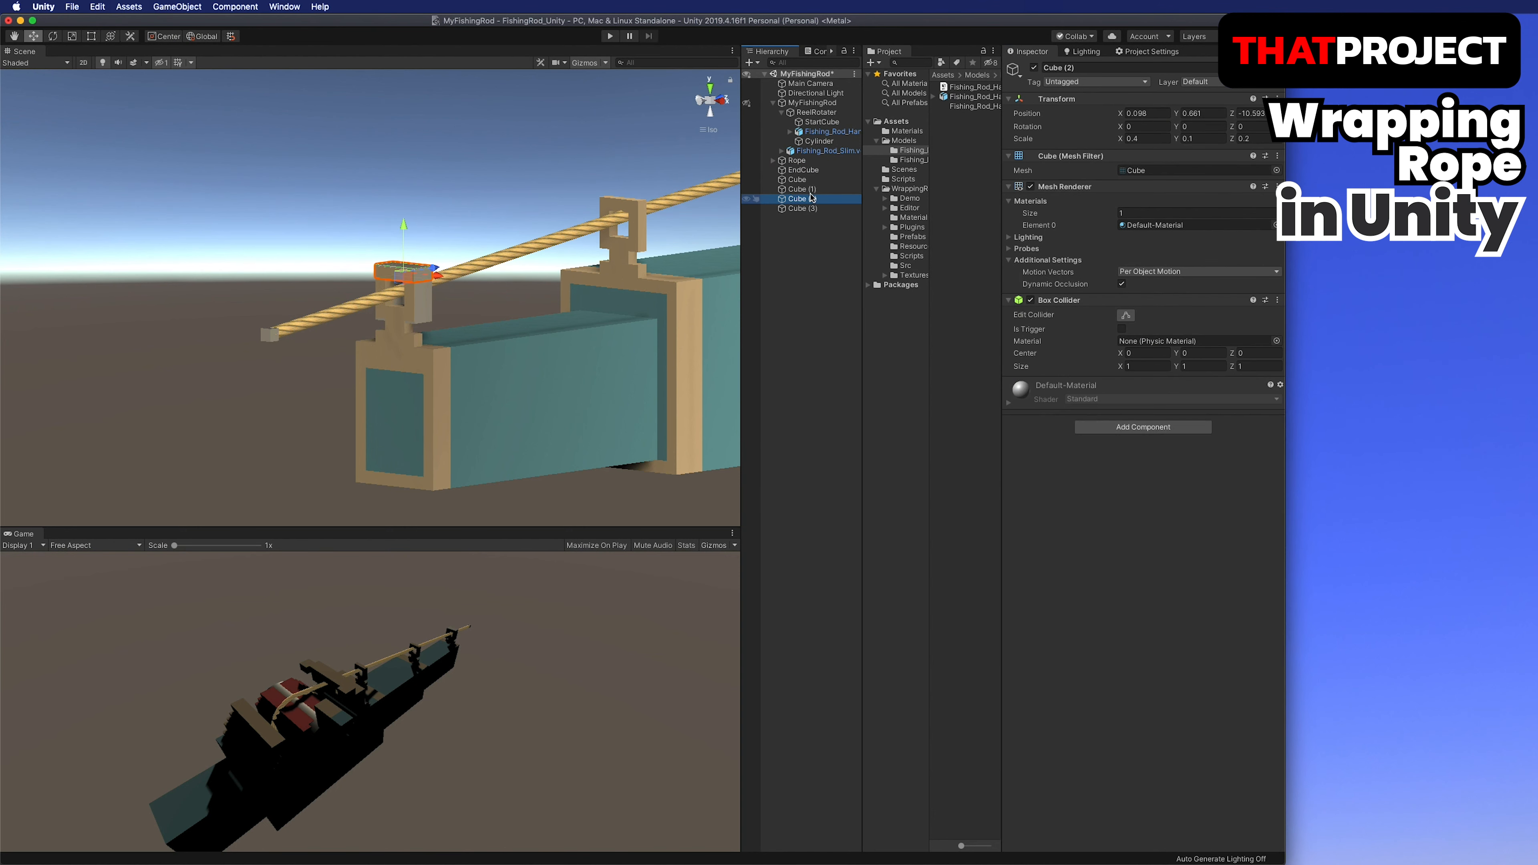
pyautogui.click(803, 208)
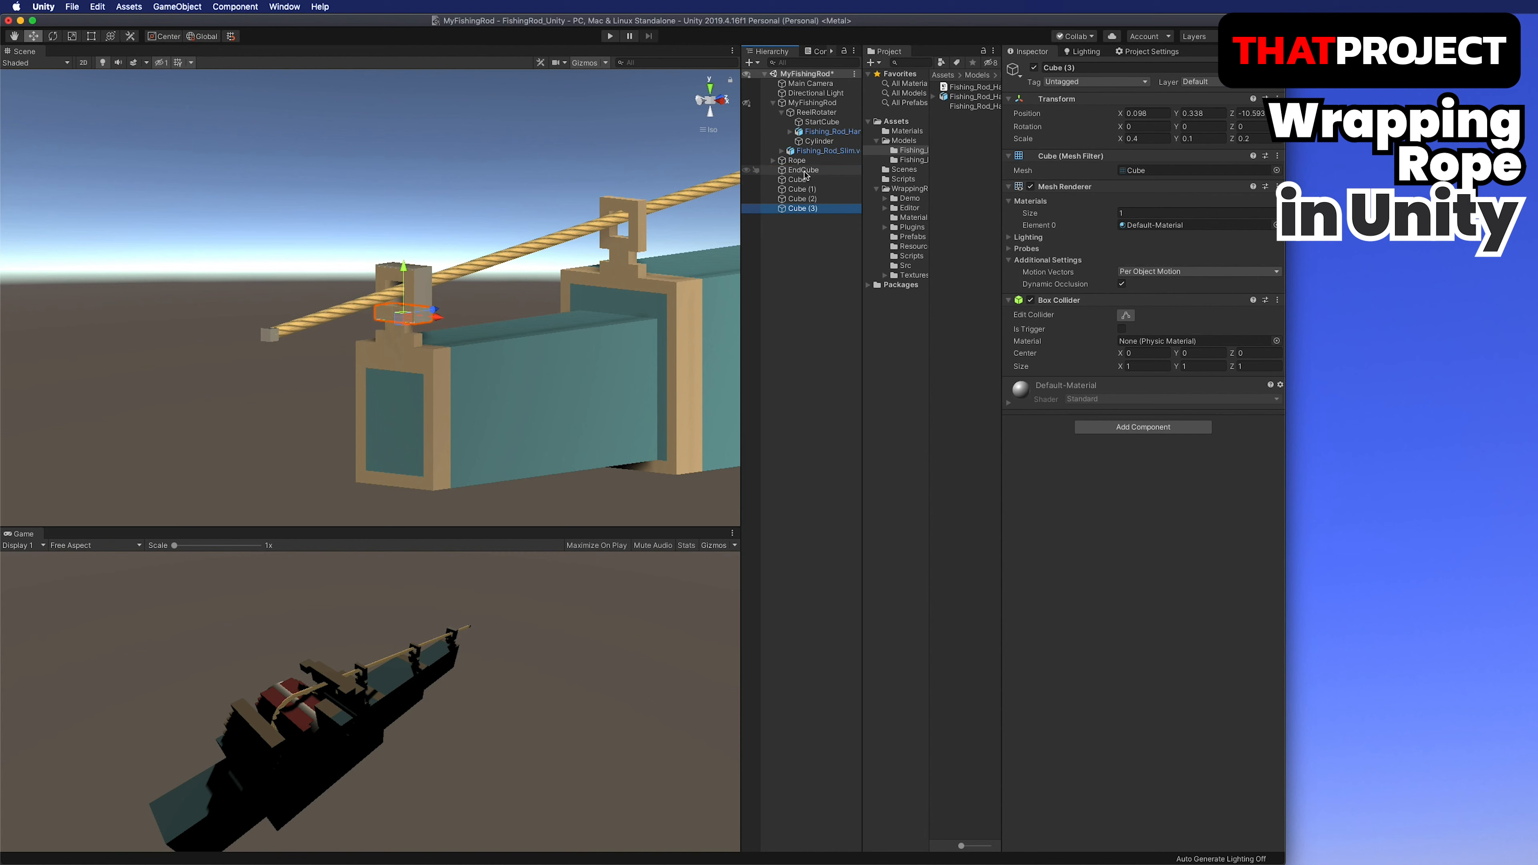
pyautogui.click(803, 170)
pyautogui.write('0.1')
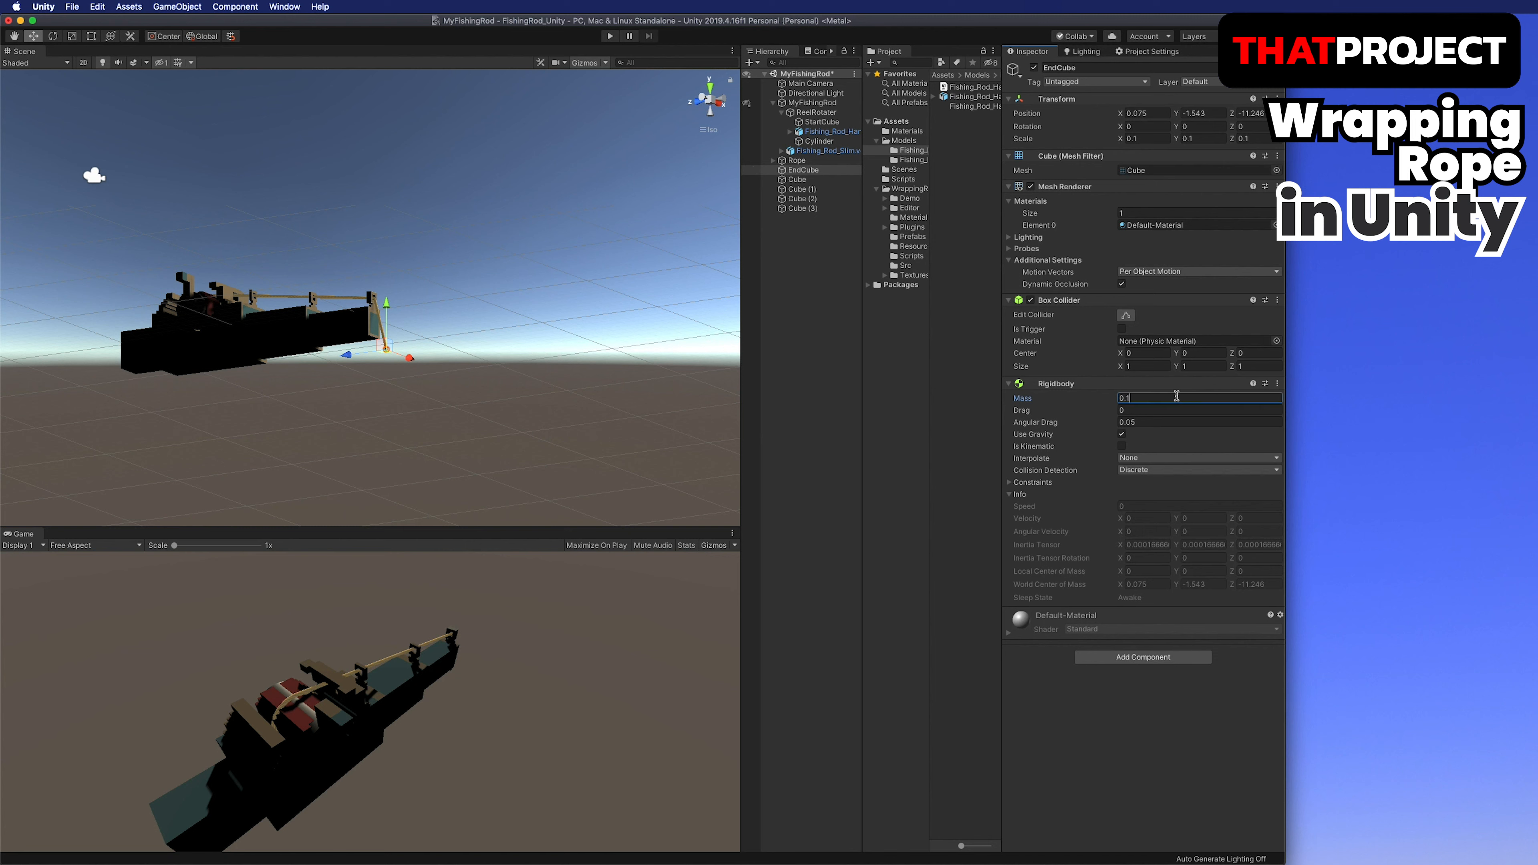
pyautogui.click(1196, 423)
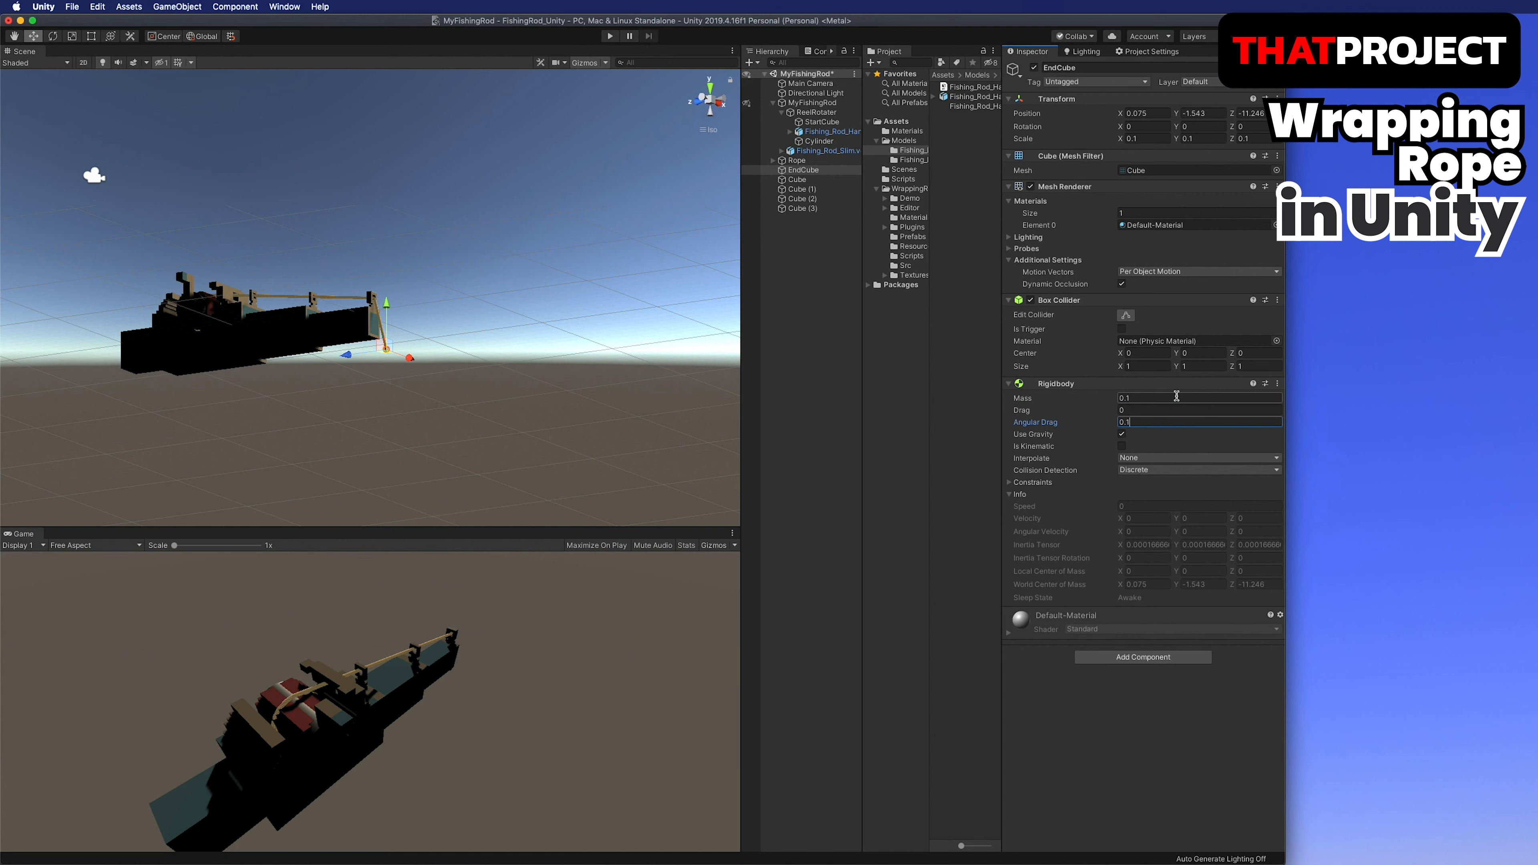
pyautogui.click(1196, 409)
pyautogui.write('1')
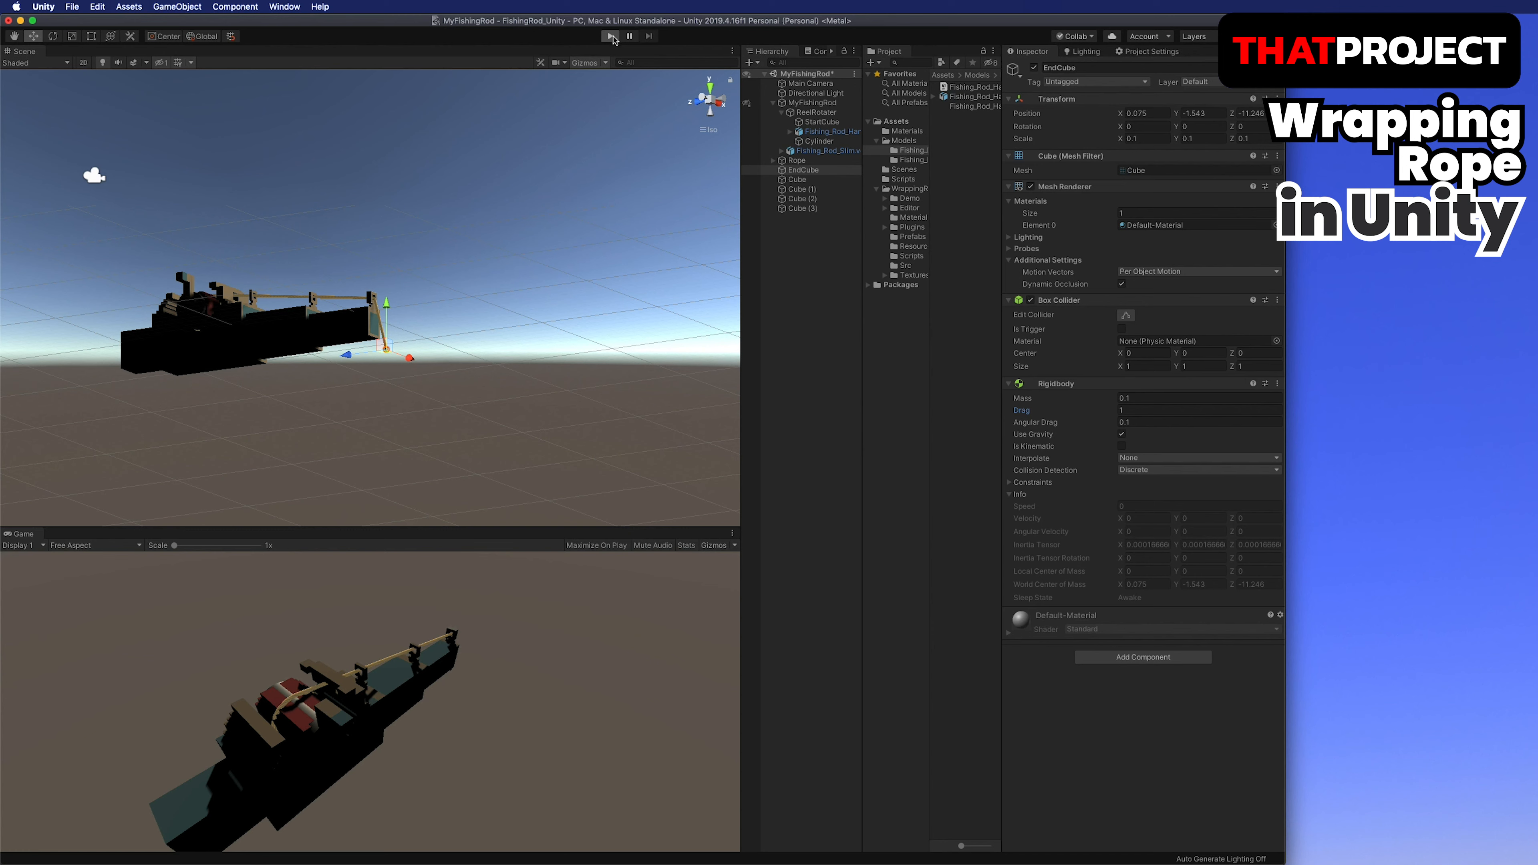
pyautogui.click(612, 36)
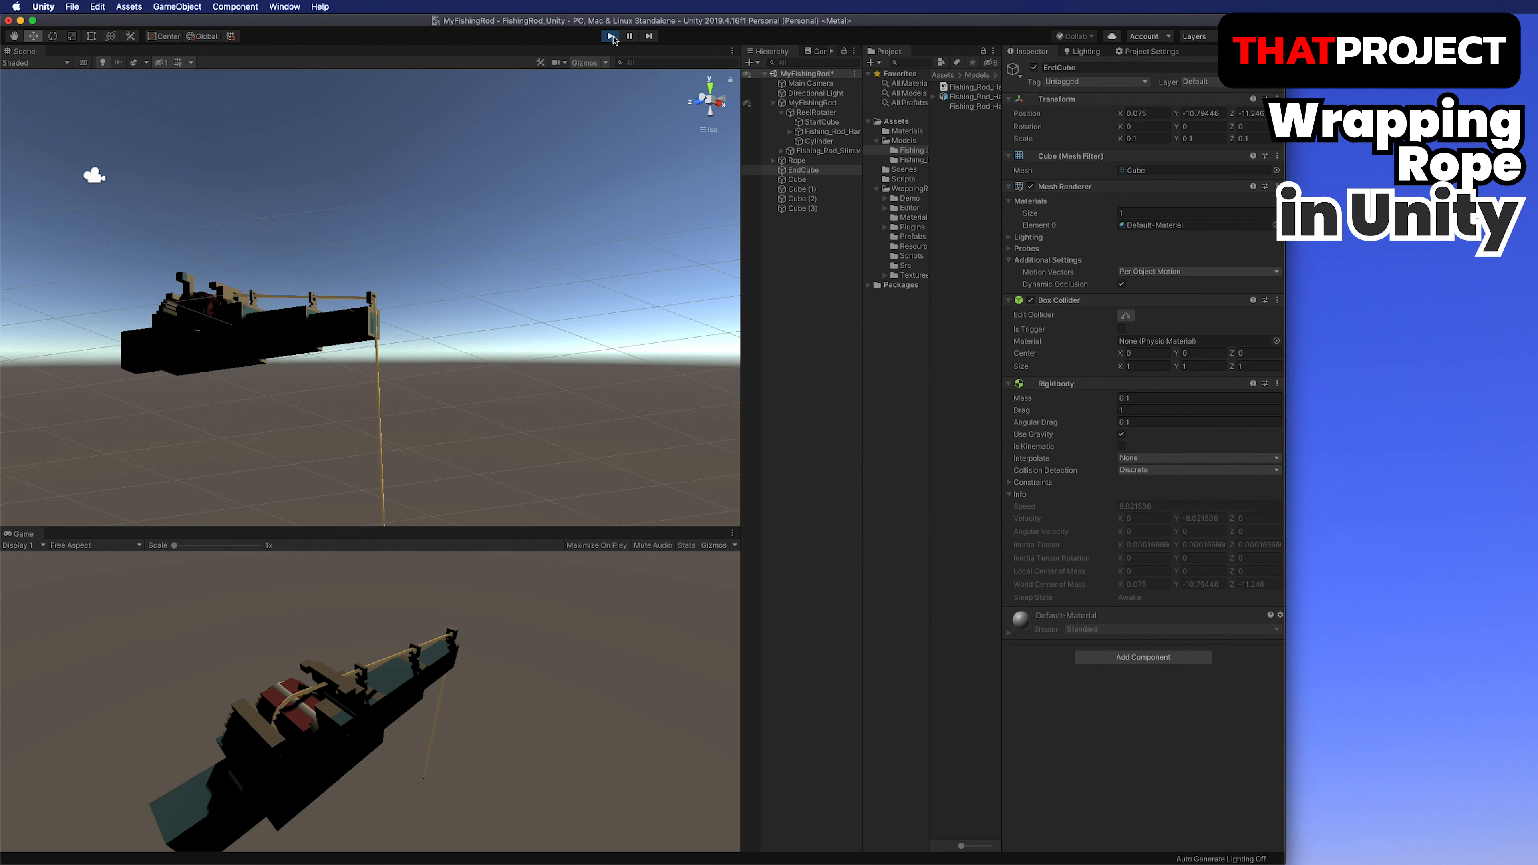
pyautogui.click(795, 160)
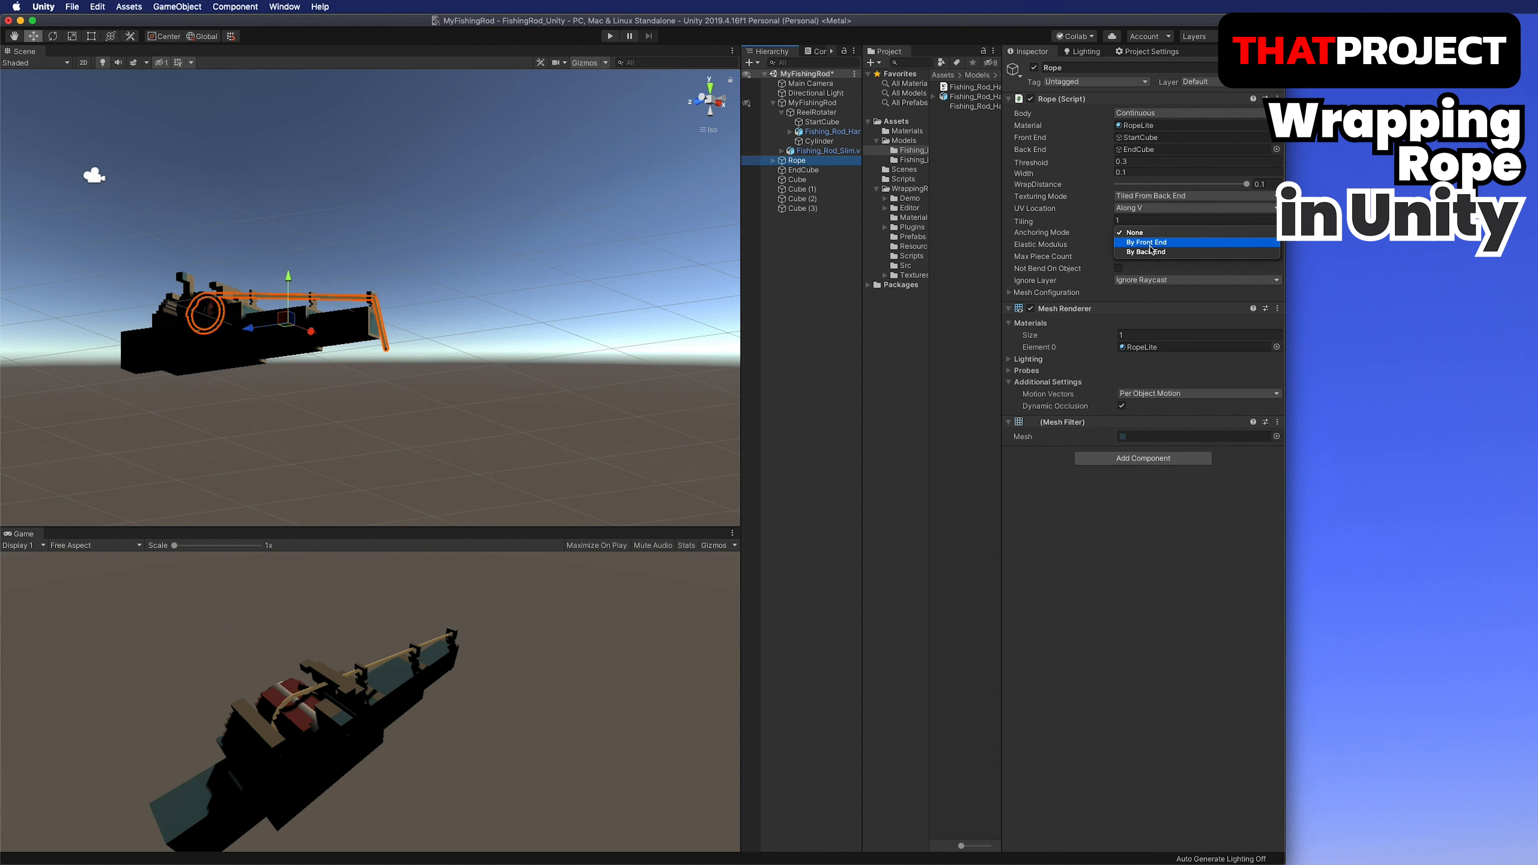
# Anchor the rope by its front end and select ReelRotater under MyFishingRod.
pyautogui.click(1144, 242)
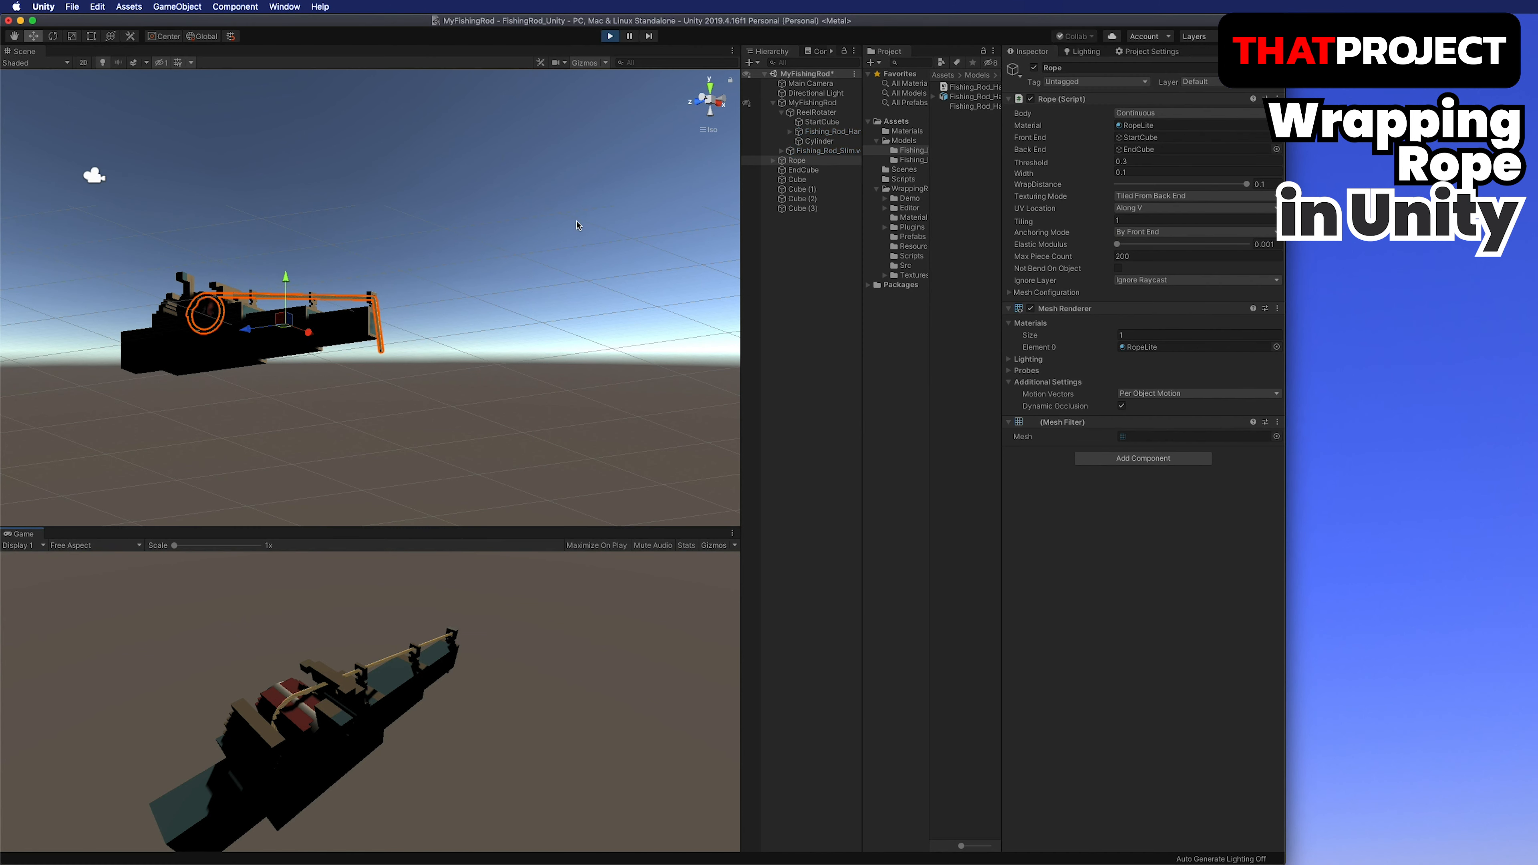
pyautogui.moveTo(449, 329)
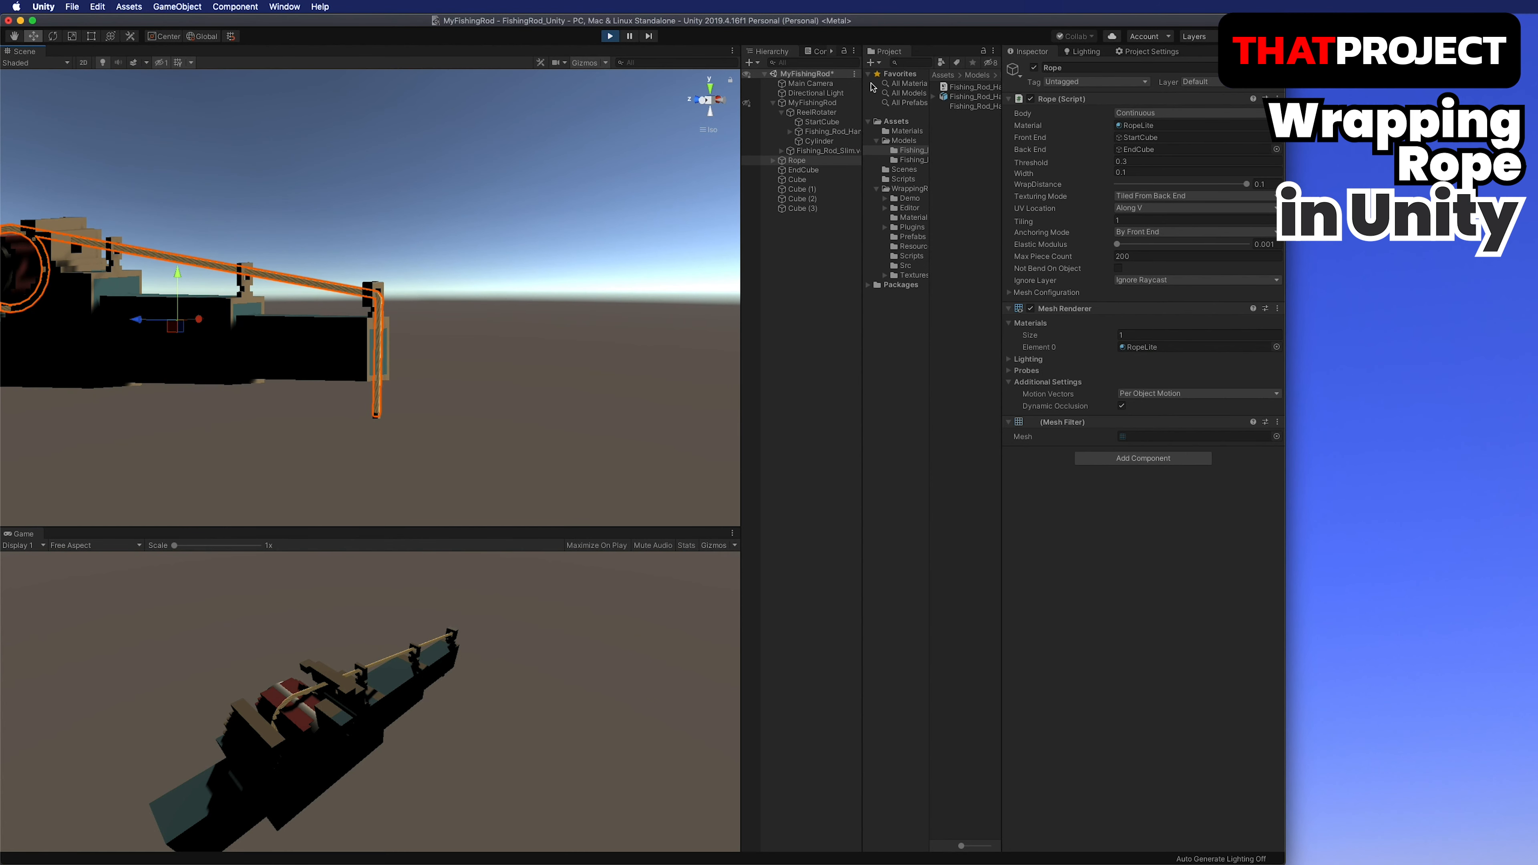
pyautogui.click(809, 101)
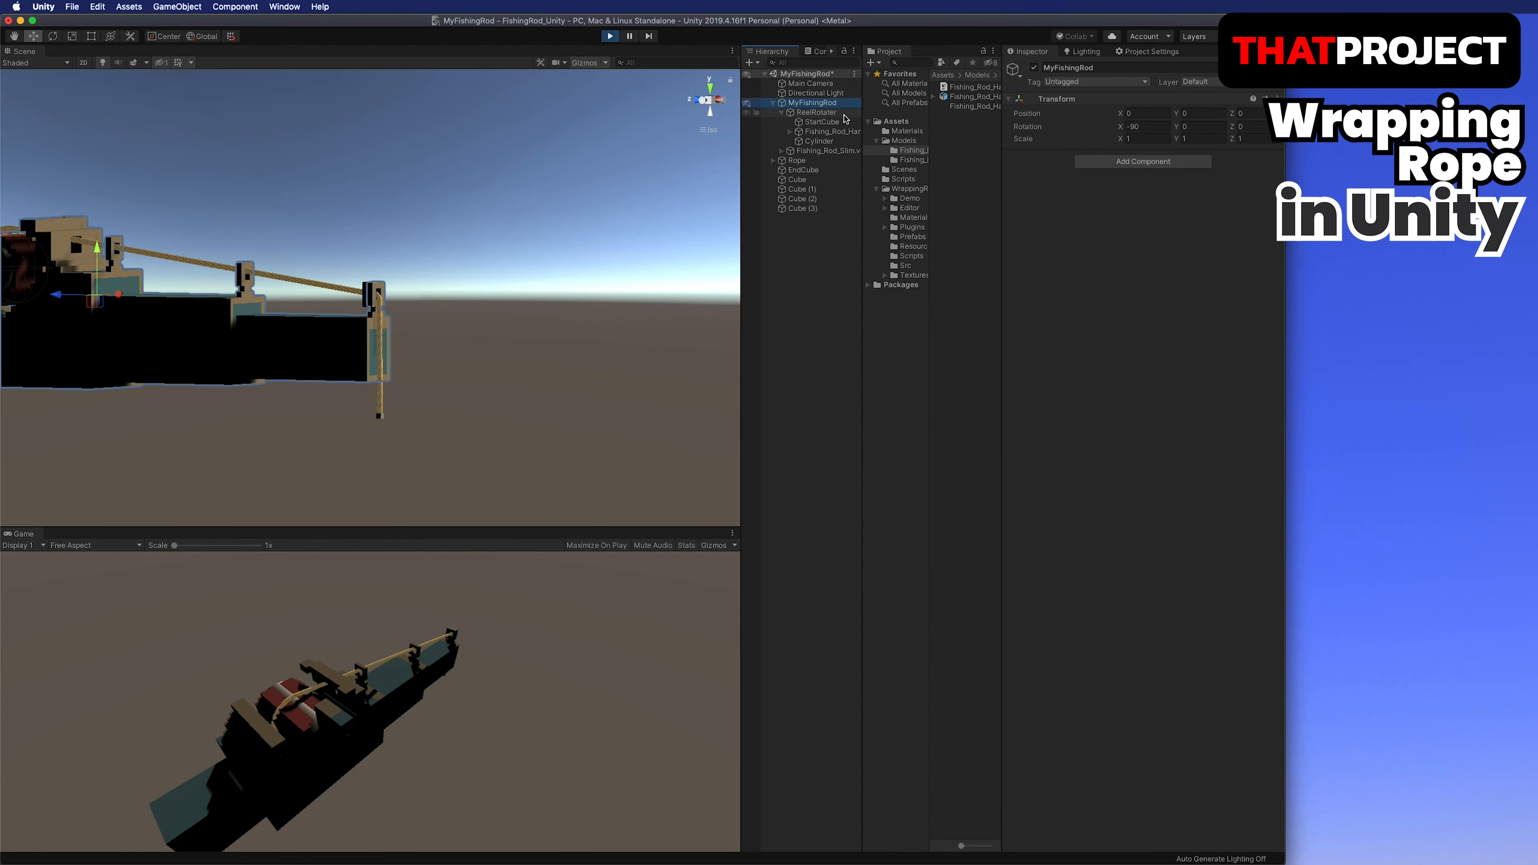
pyautogui.click(815, 112)
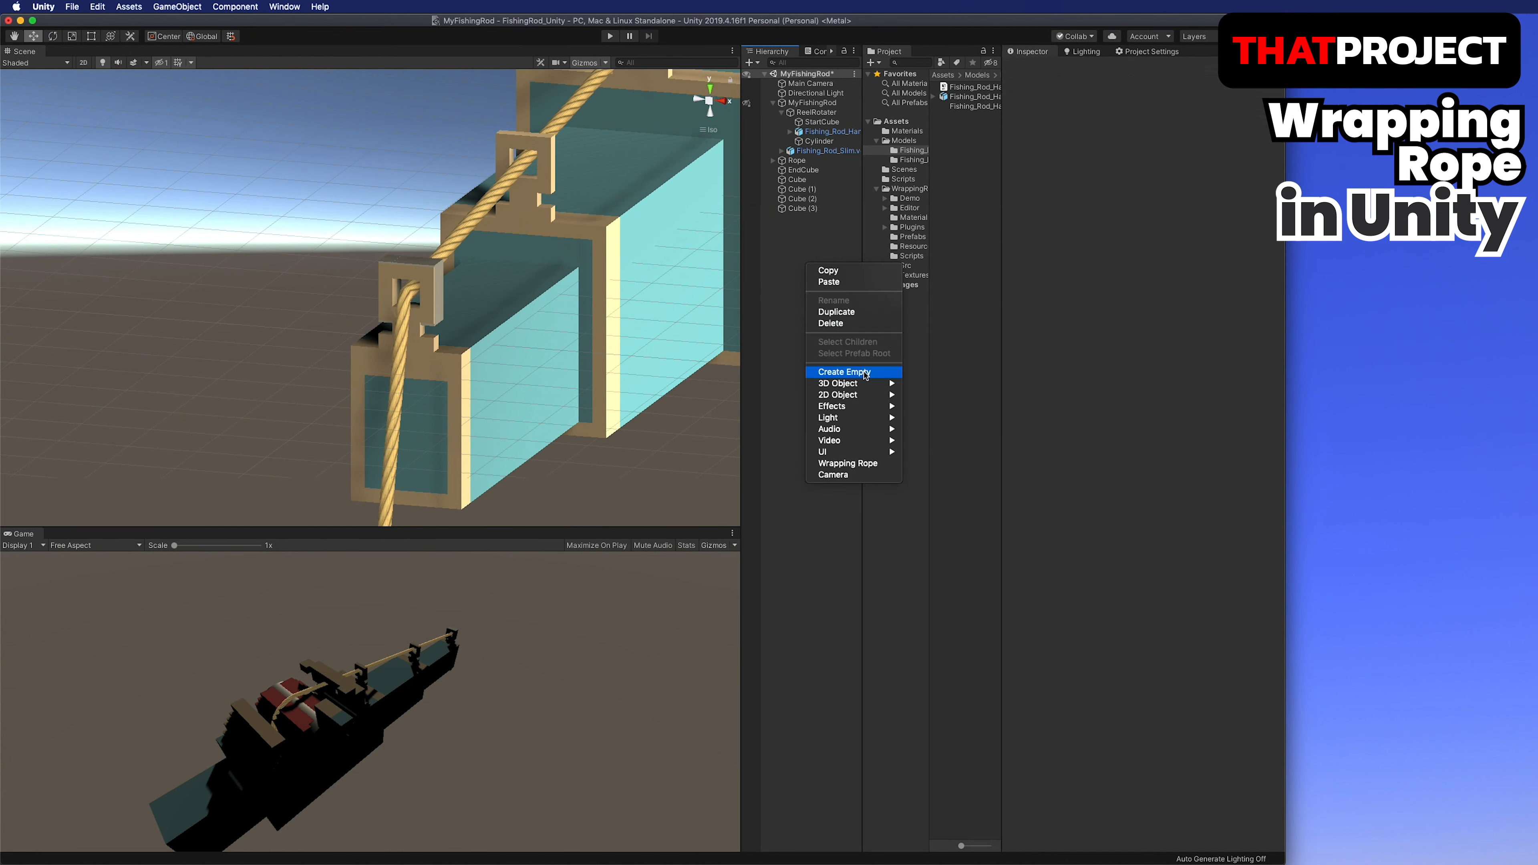
# Create an empty object, rename it InvisibleWall and parent the guide-wall cubes under copies of it.
pyautogui.click(840, 371)
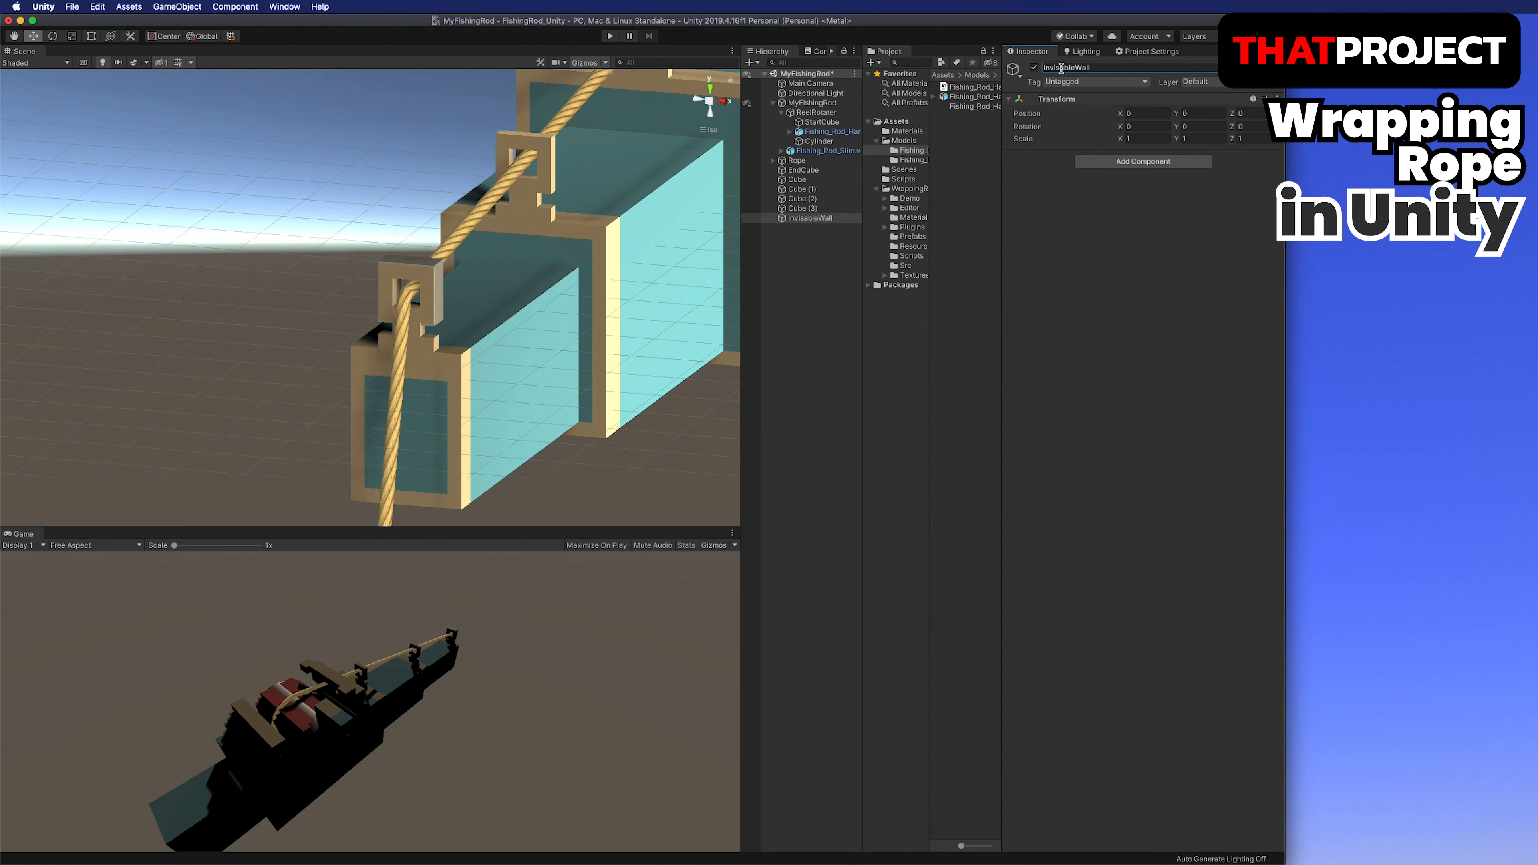
pyautogui.click(782, 179)
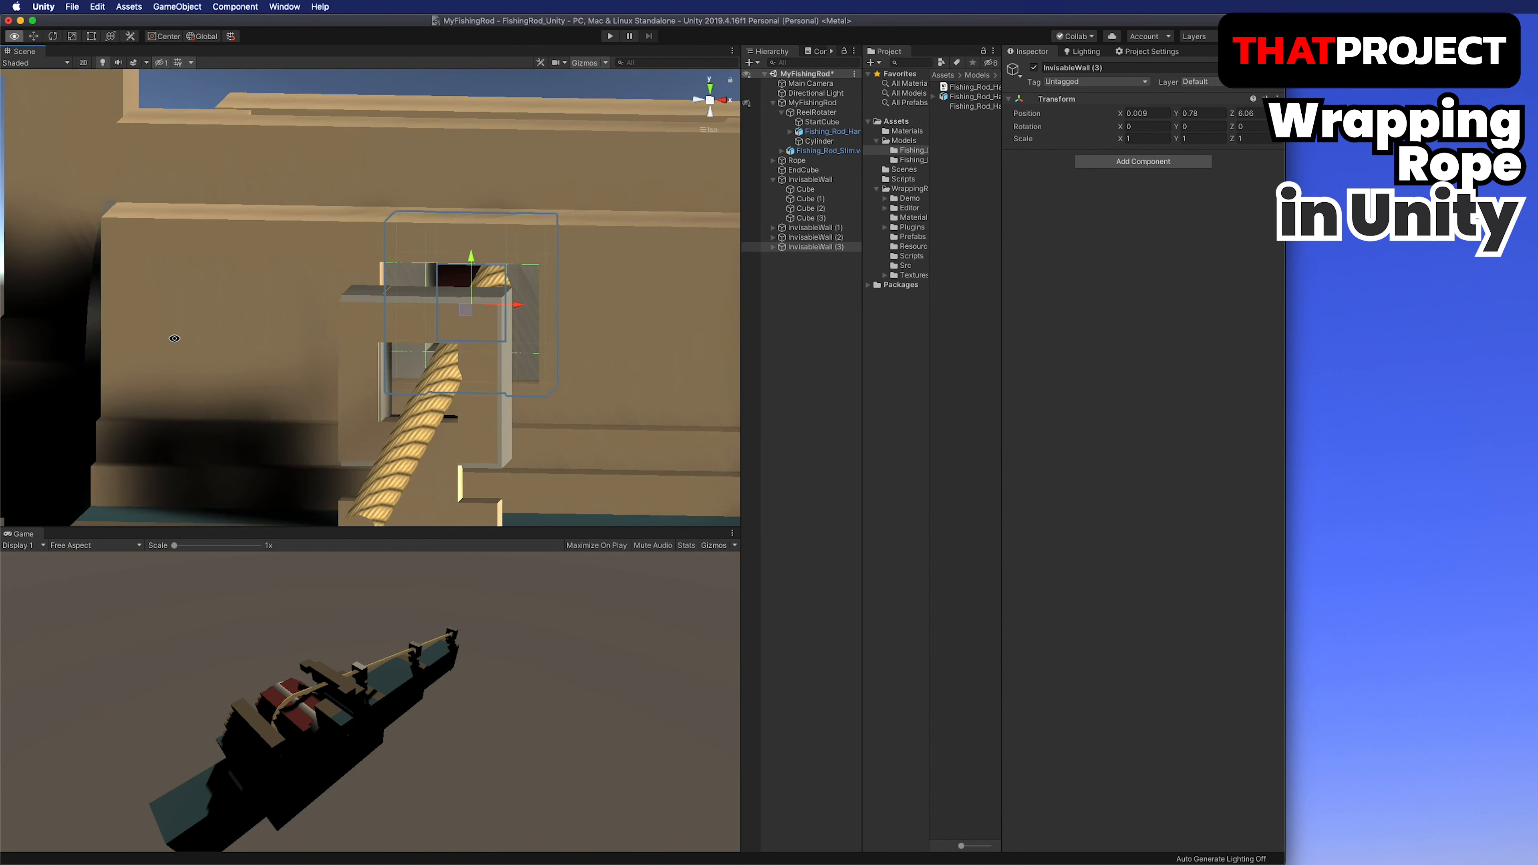
pyautogui.click(805, 275)
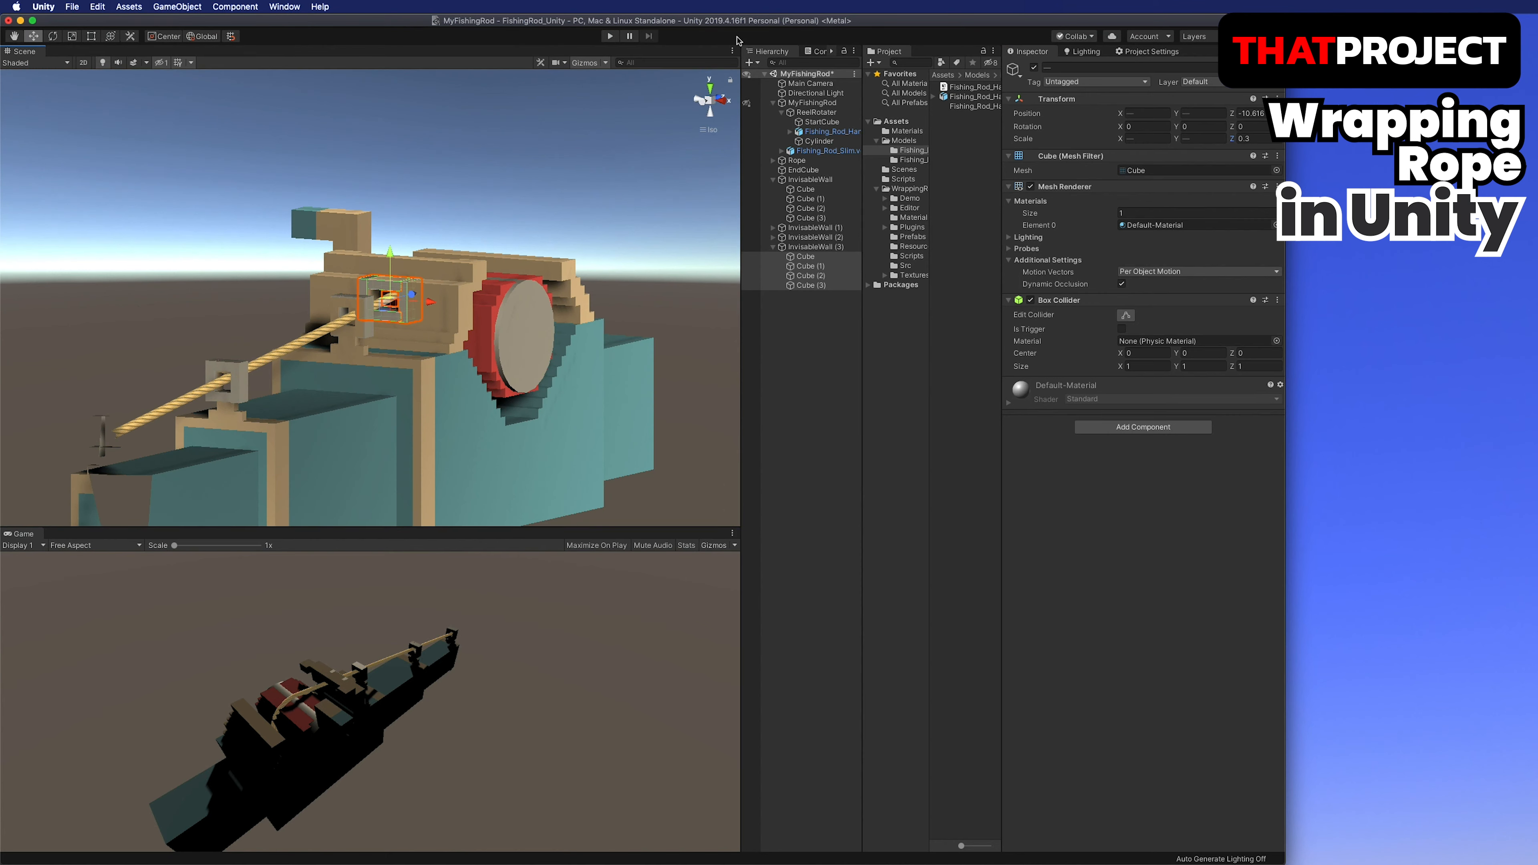
pyautogui.click(609, 36)
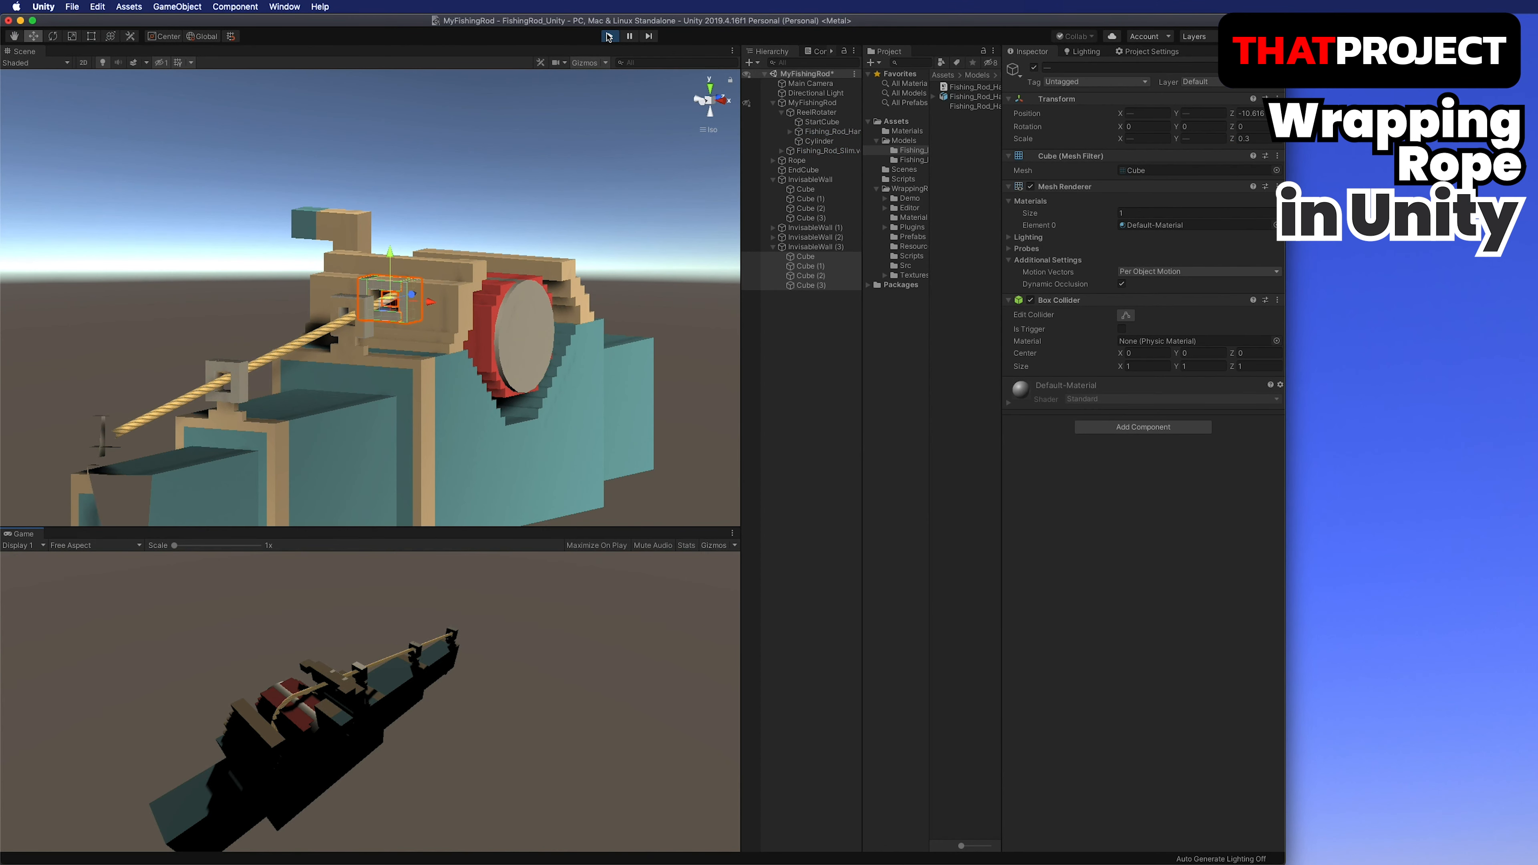
pyautogui.click(609, 36)
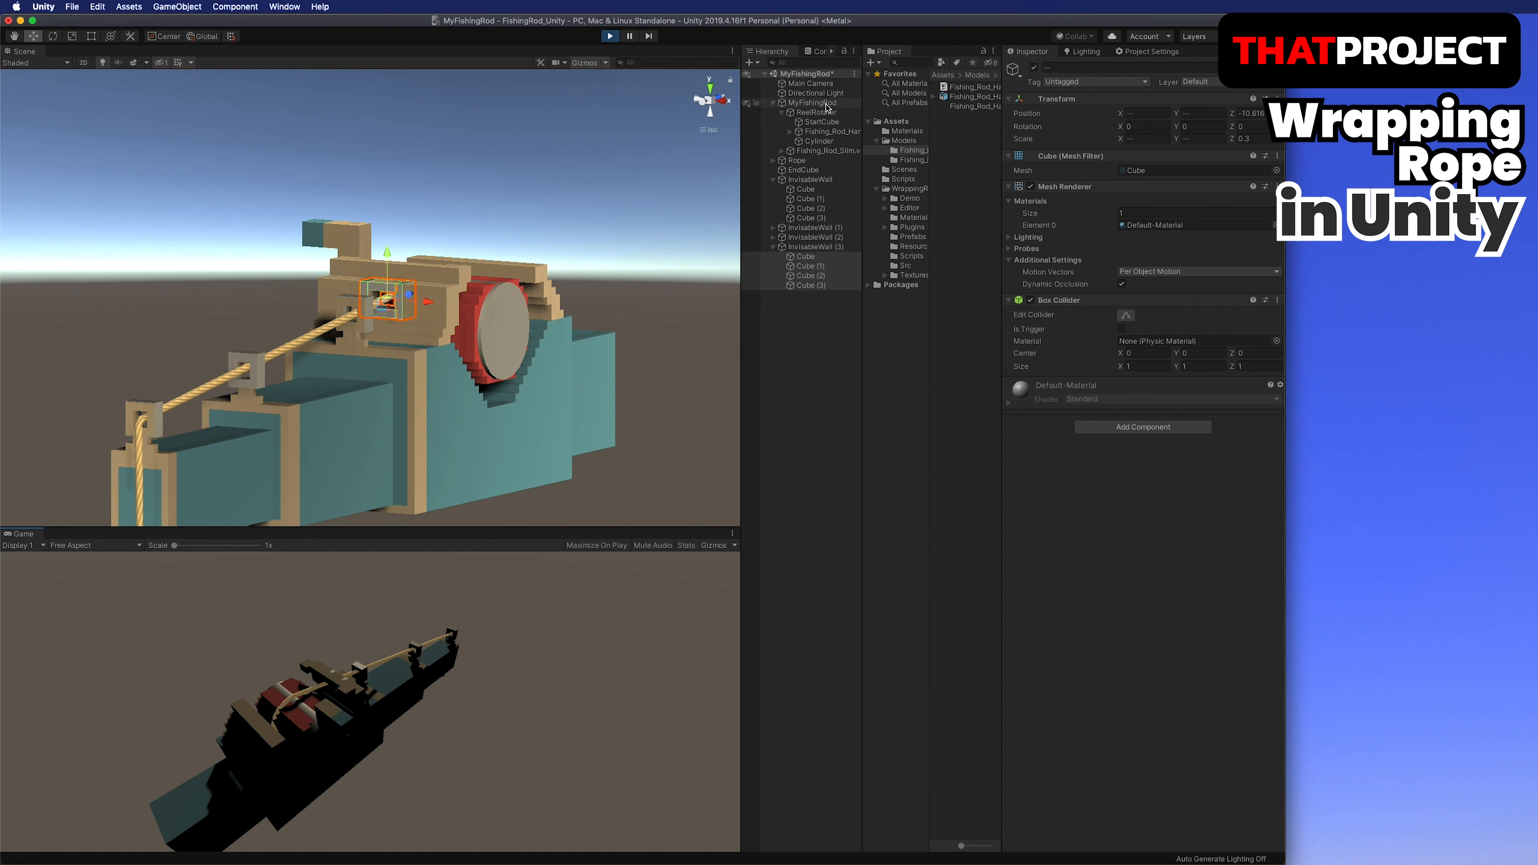
pyautogui.click(815, 112)
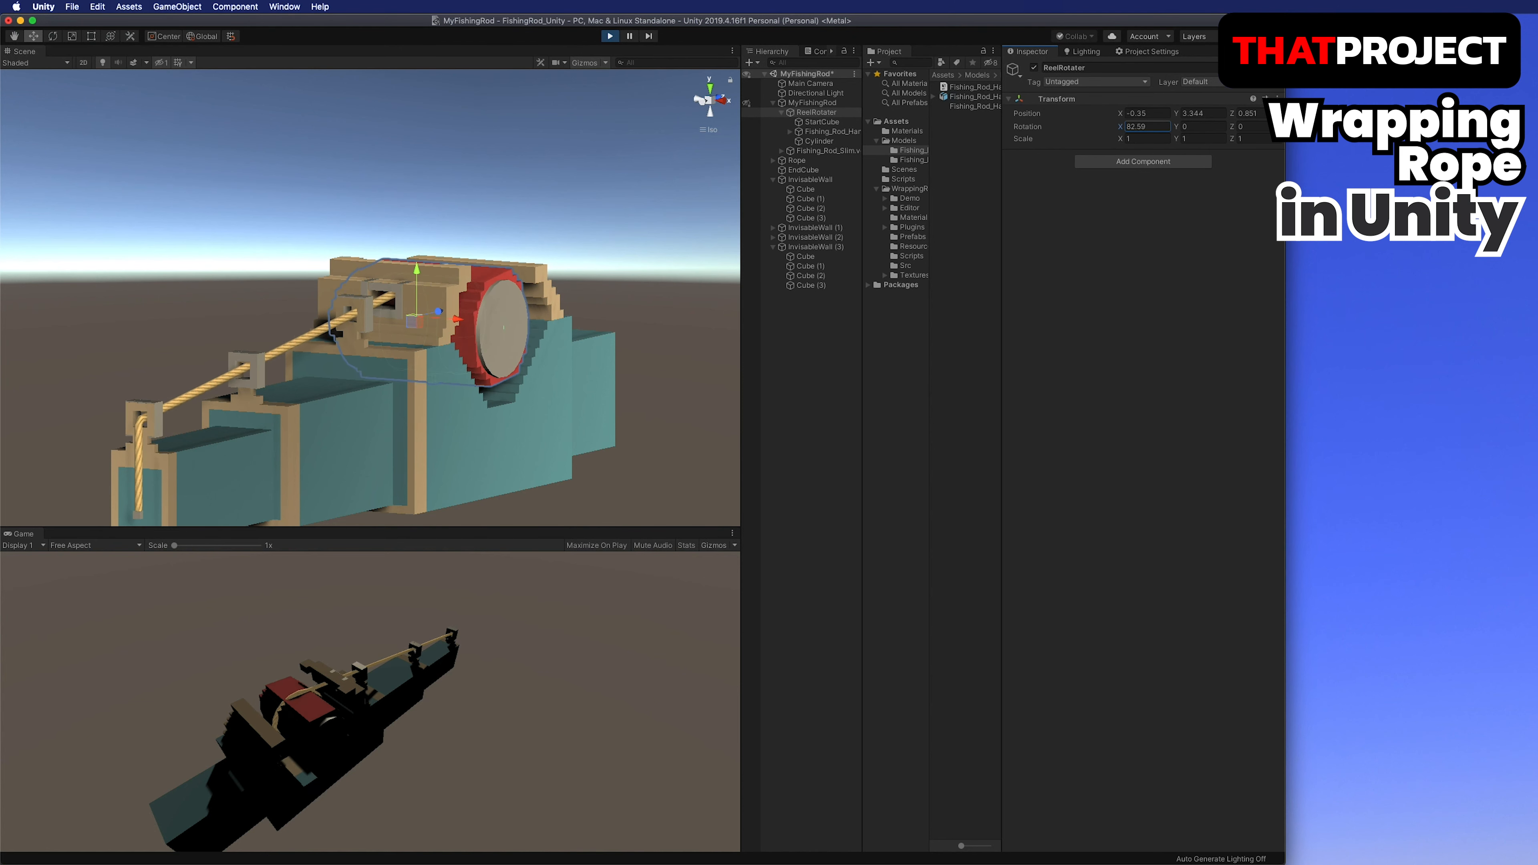
pyautogui.write('202.58')
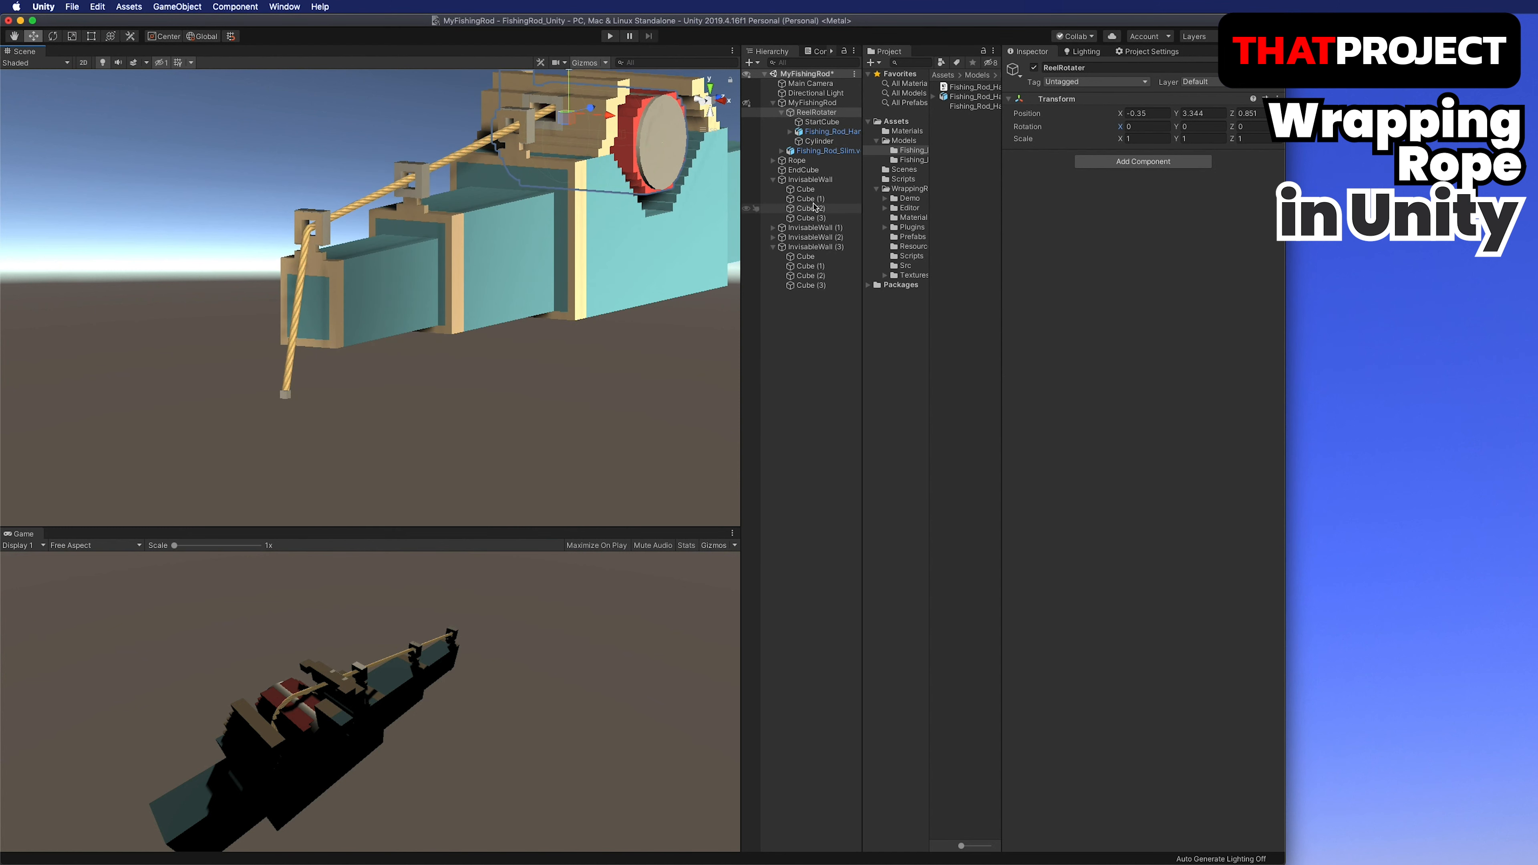
# Set the Rope's Anchoring Mode to By Front End before running the reel-winding test.
pyautogui.click(794, 161)
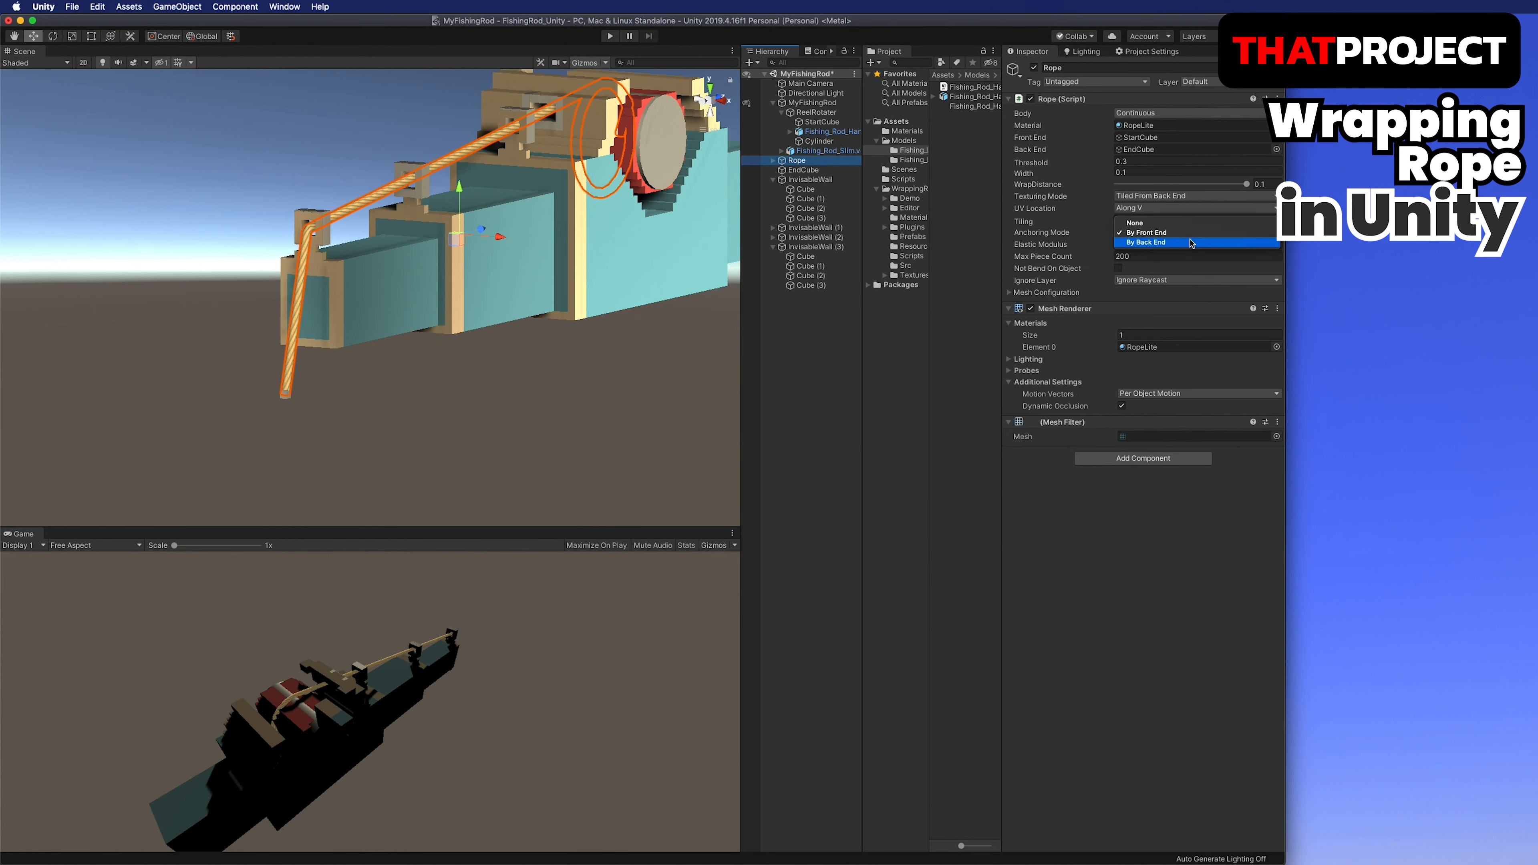
pyautogui.moveTo(1186, 222)
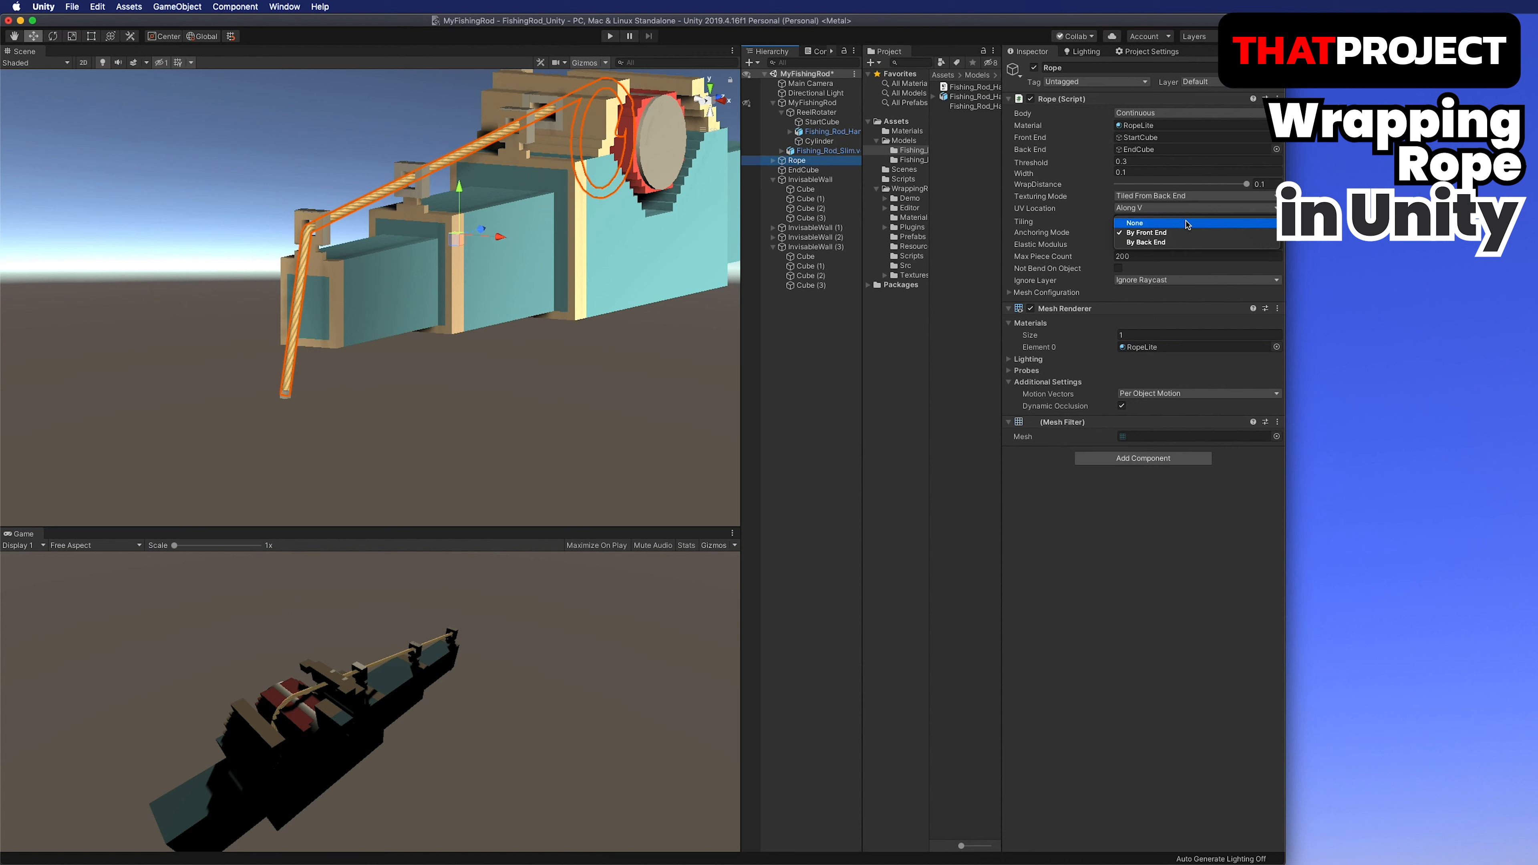
pyautogui.click(801, 169)
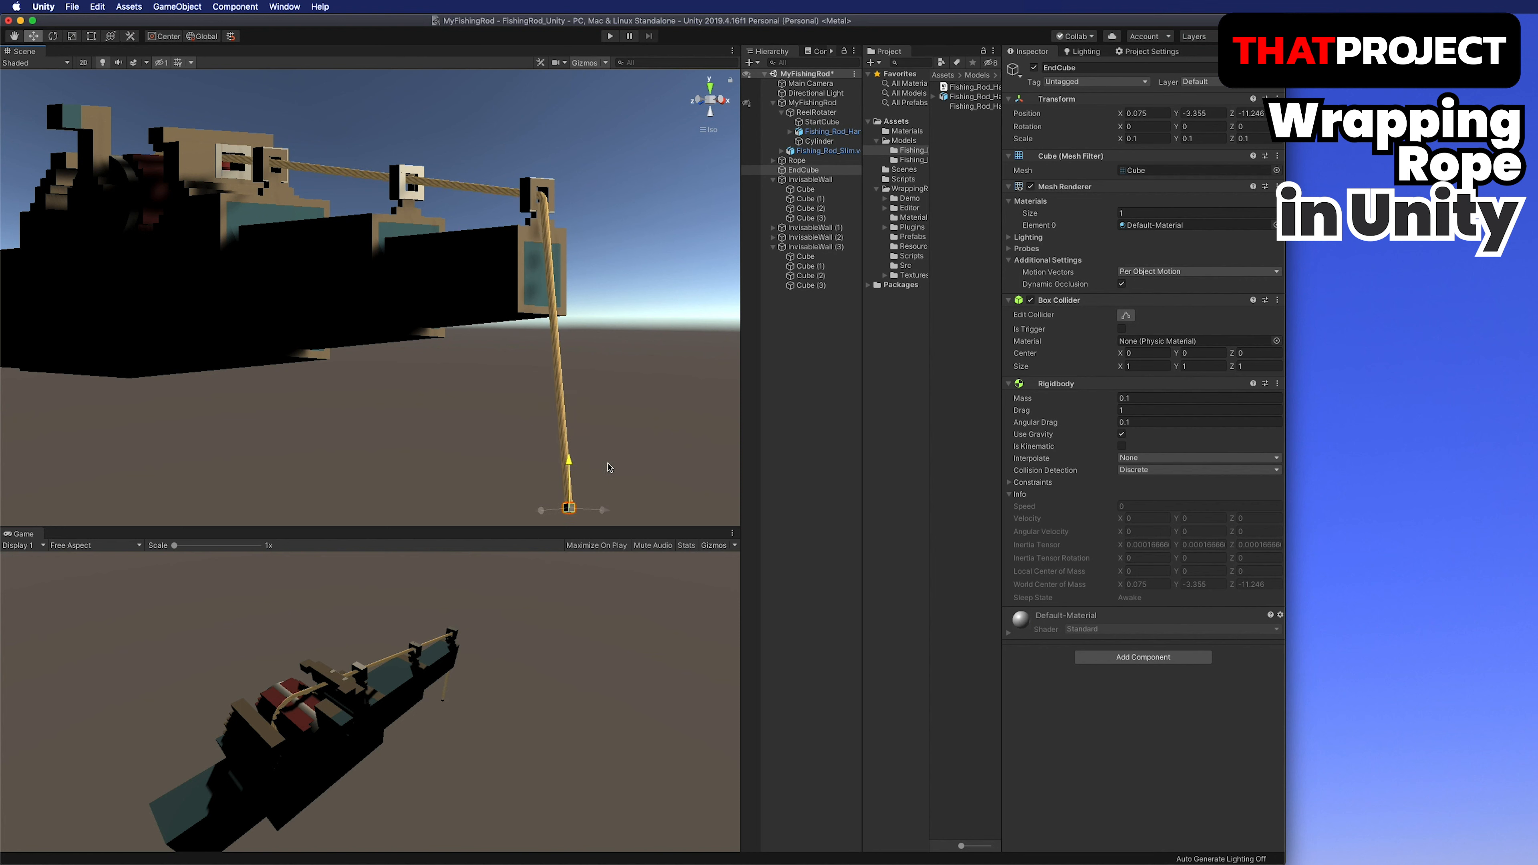
pyautogui.click(824, 131)
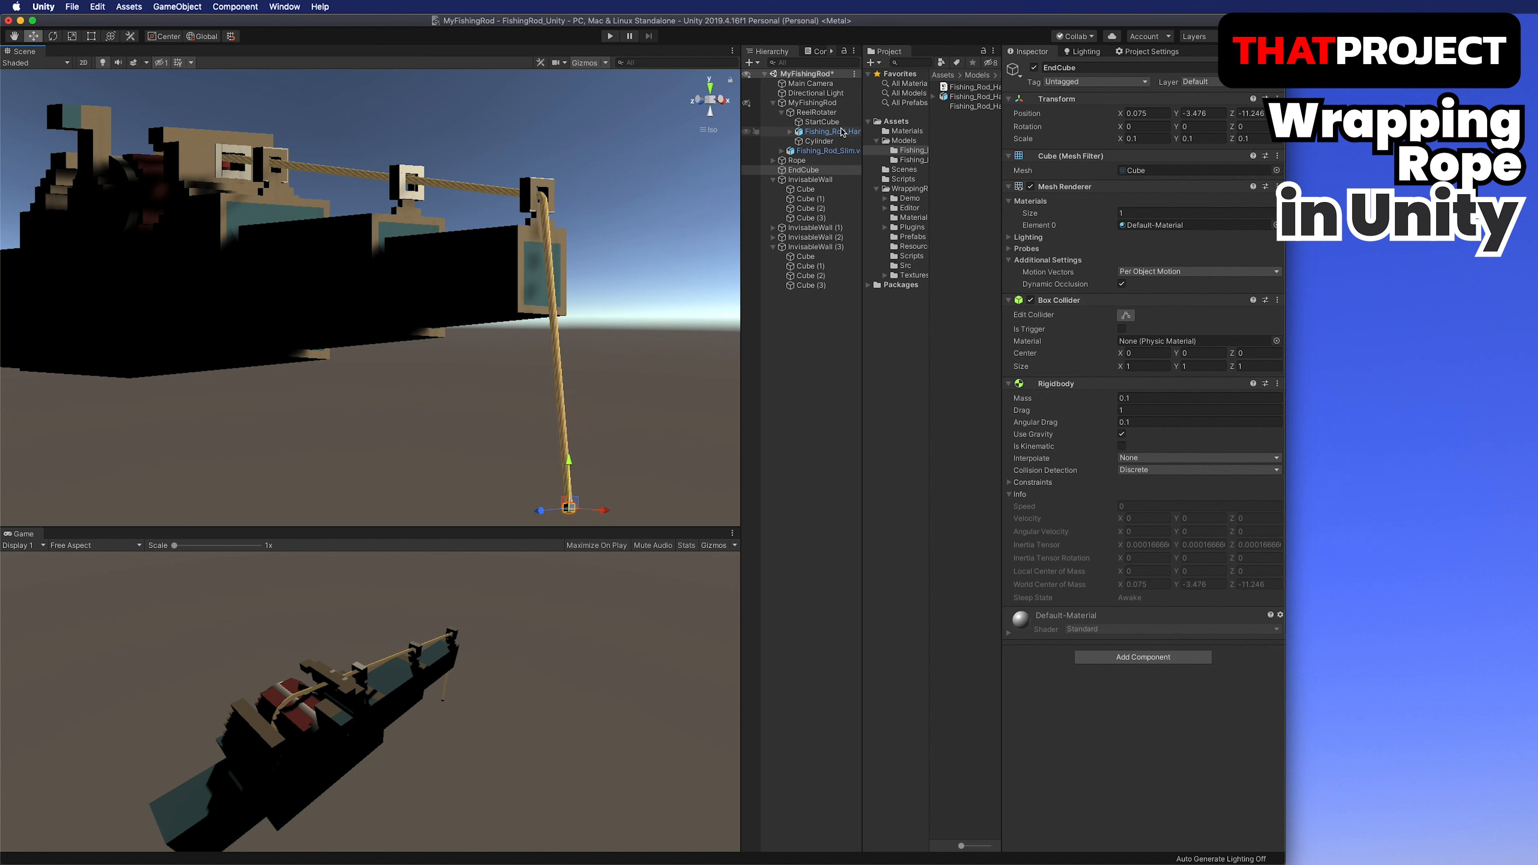
pyautogui.click(796, 160)
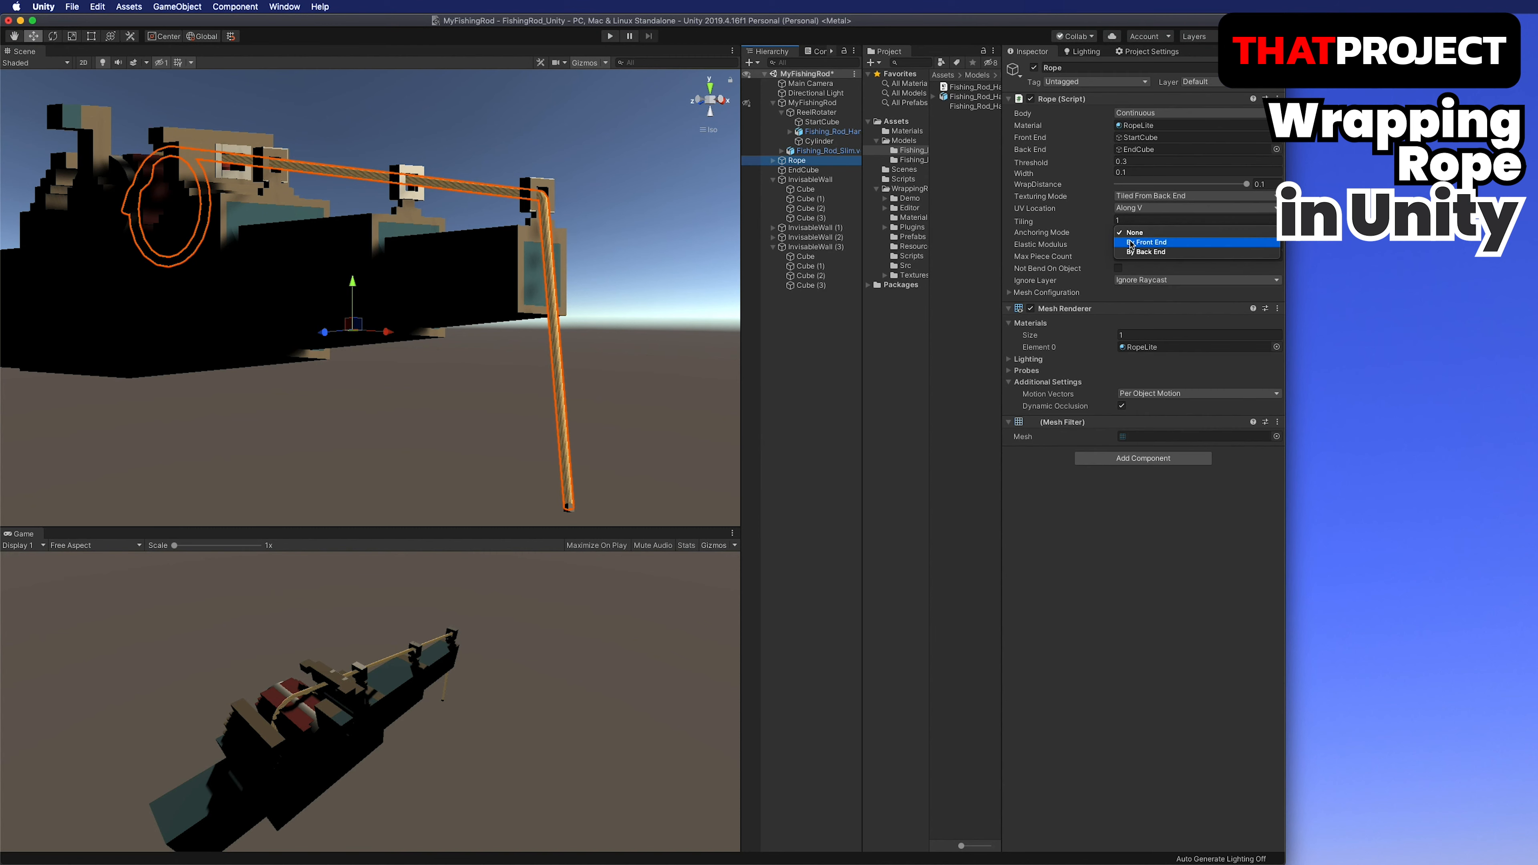
pyautogui.click(1150, 242)
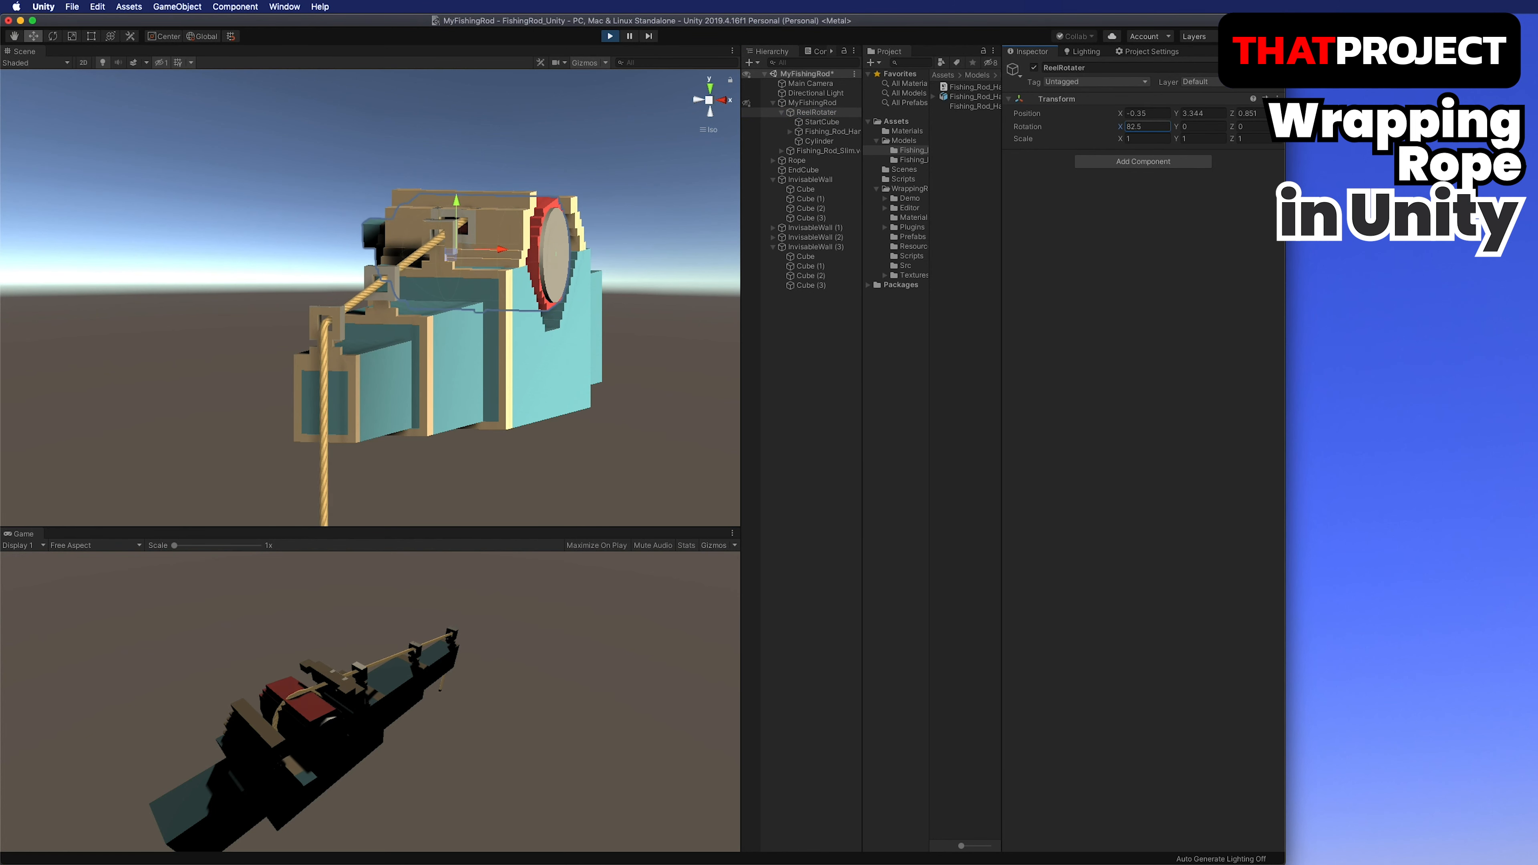
# Turn ReelRotater's X rotation to 144.48 then 241.67 while the rope winds.
pyautogui.write('144.48')
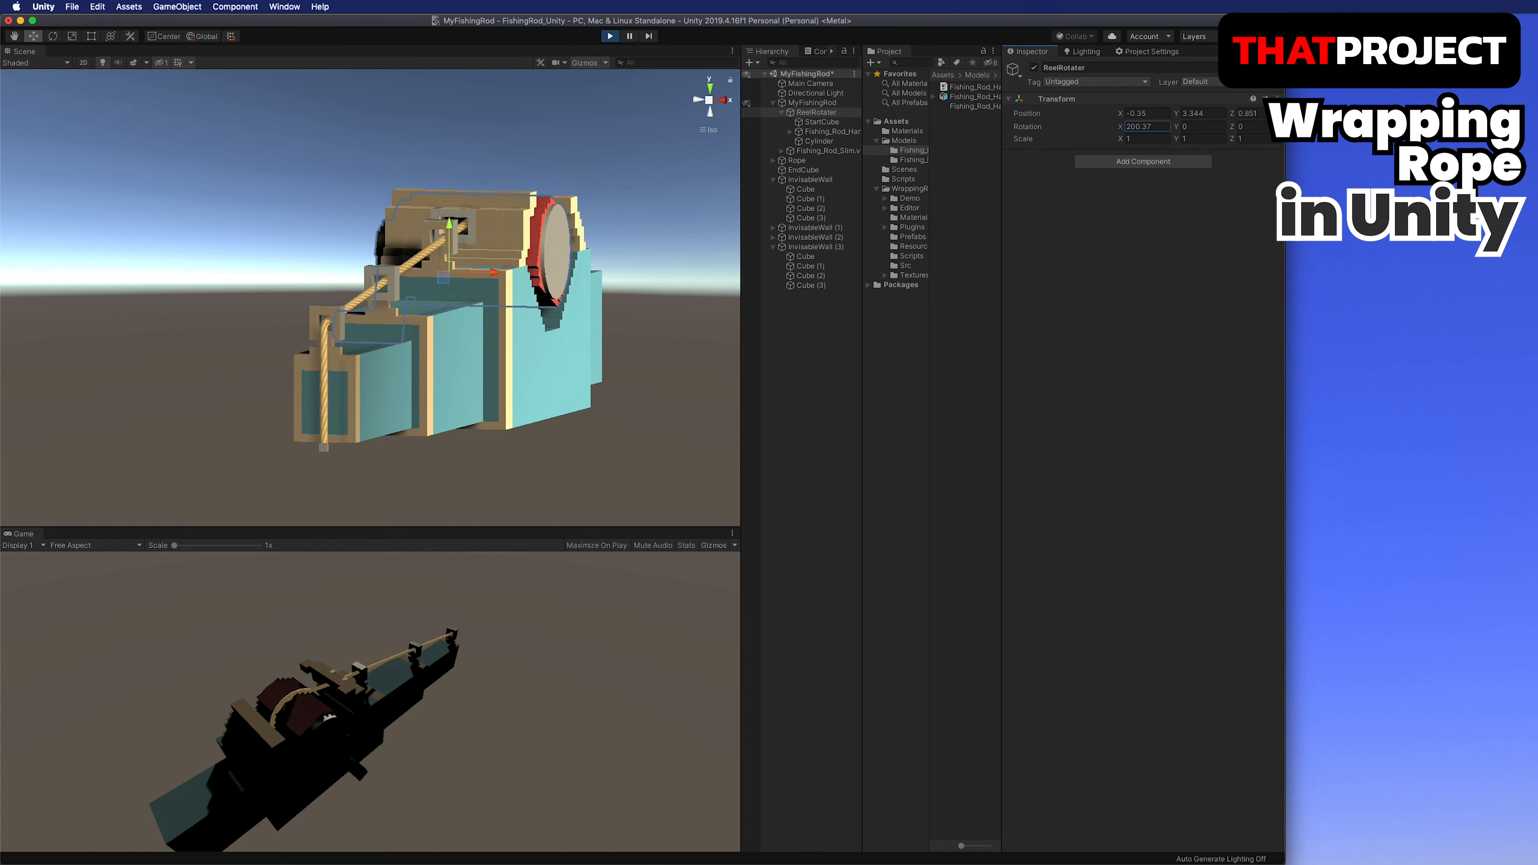
pyautogui.write('241.67')
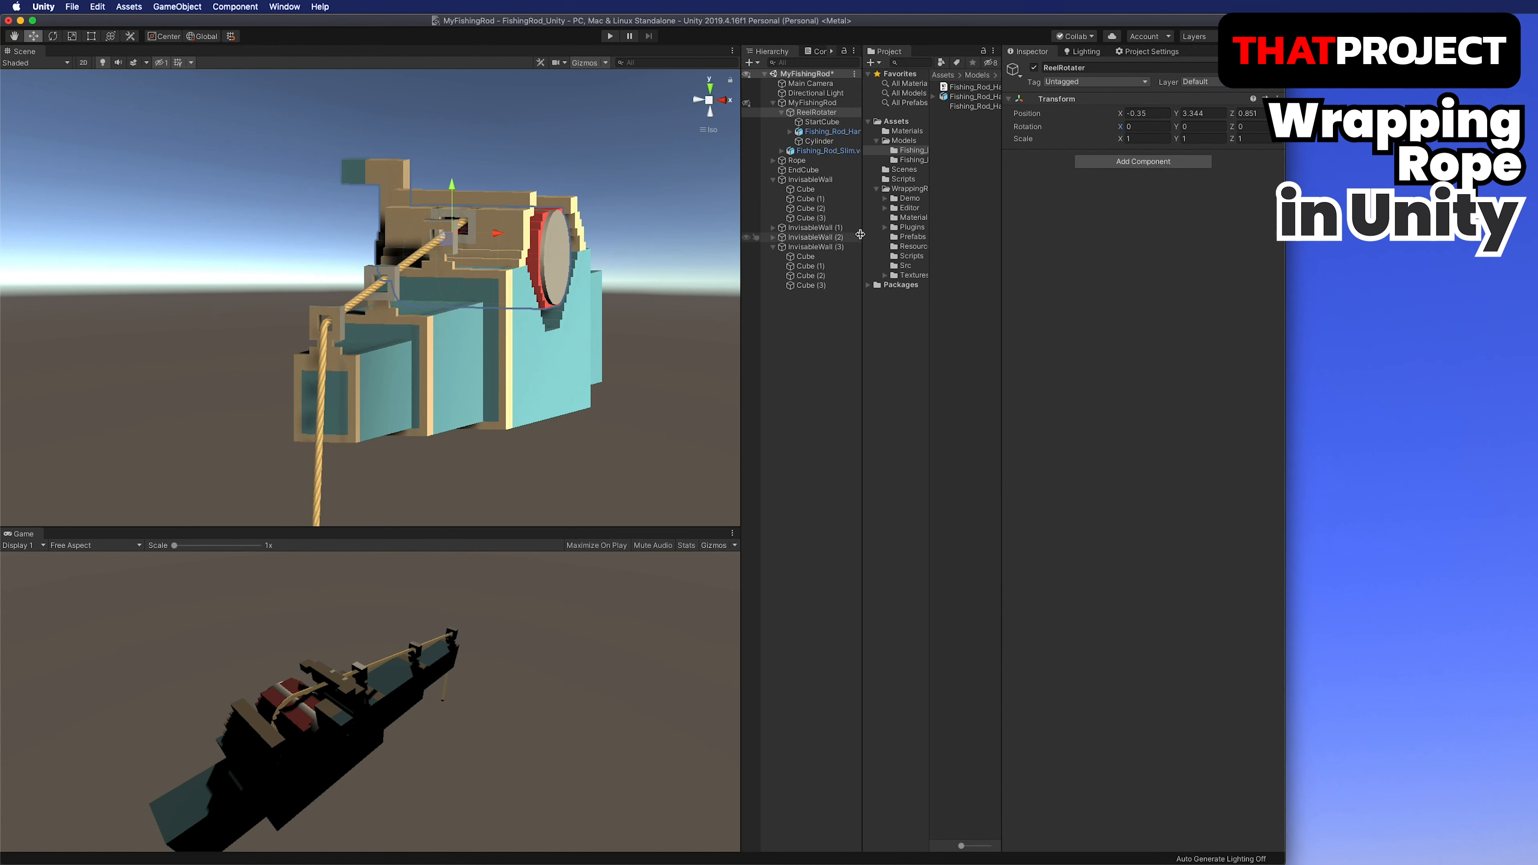
# Inspect the InvisibleWall cubes and Rope, then set EndCube's scale to 0.3.
pyautogui.click(803, 188)
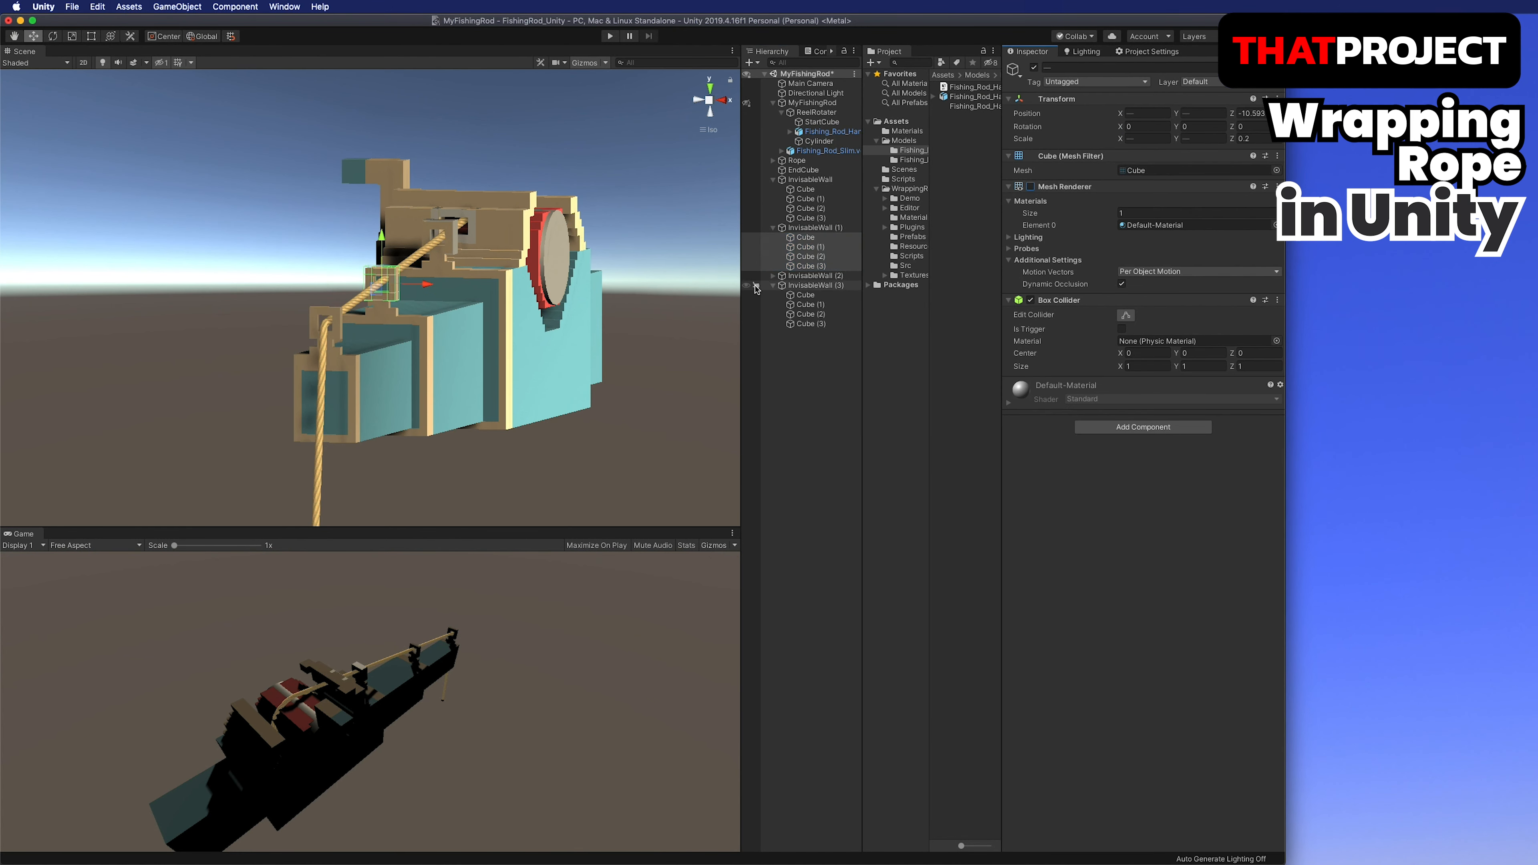
pyautogui.click(803, 332)
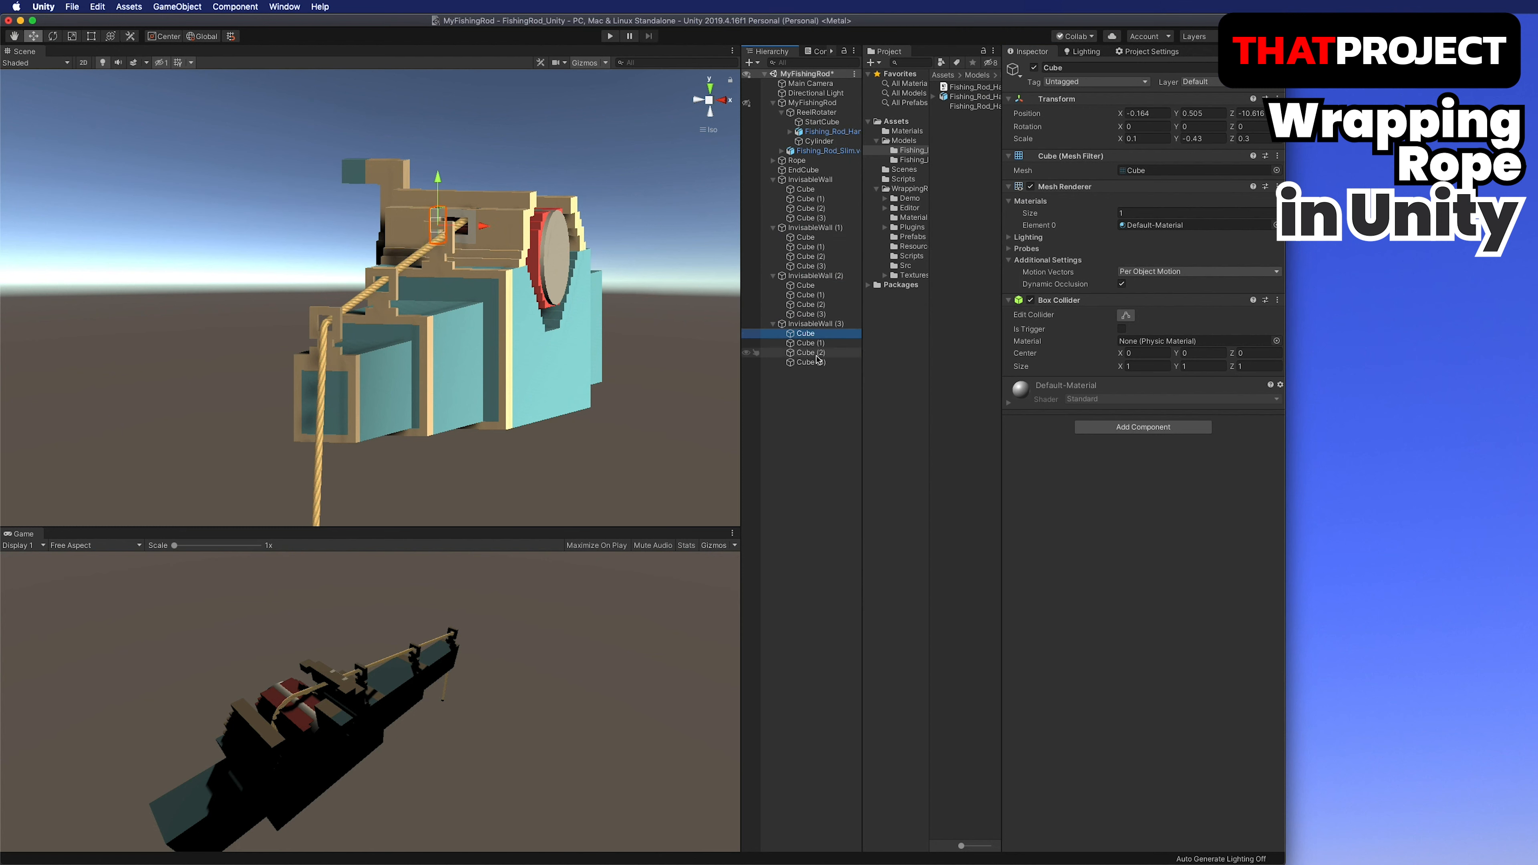
pyautogui.click(809, 179)
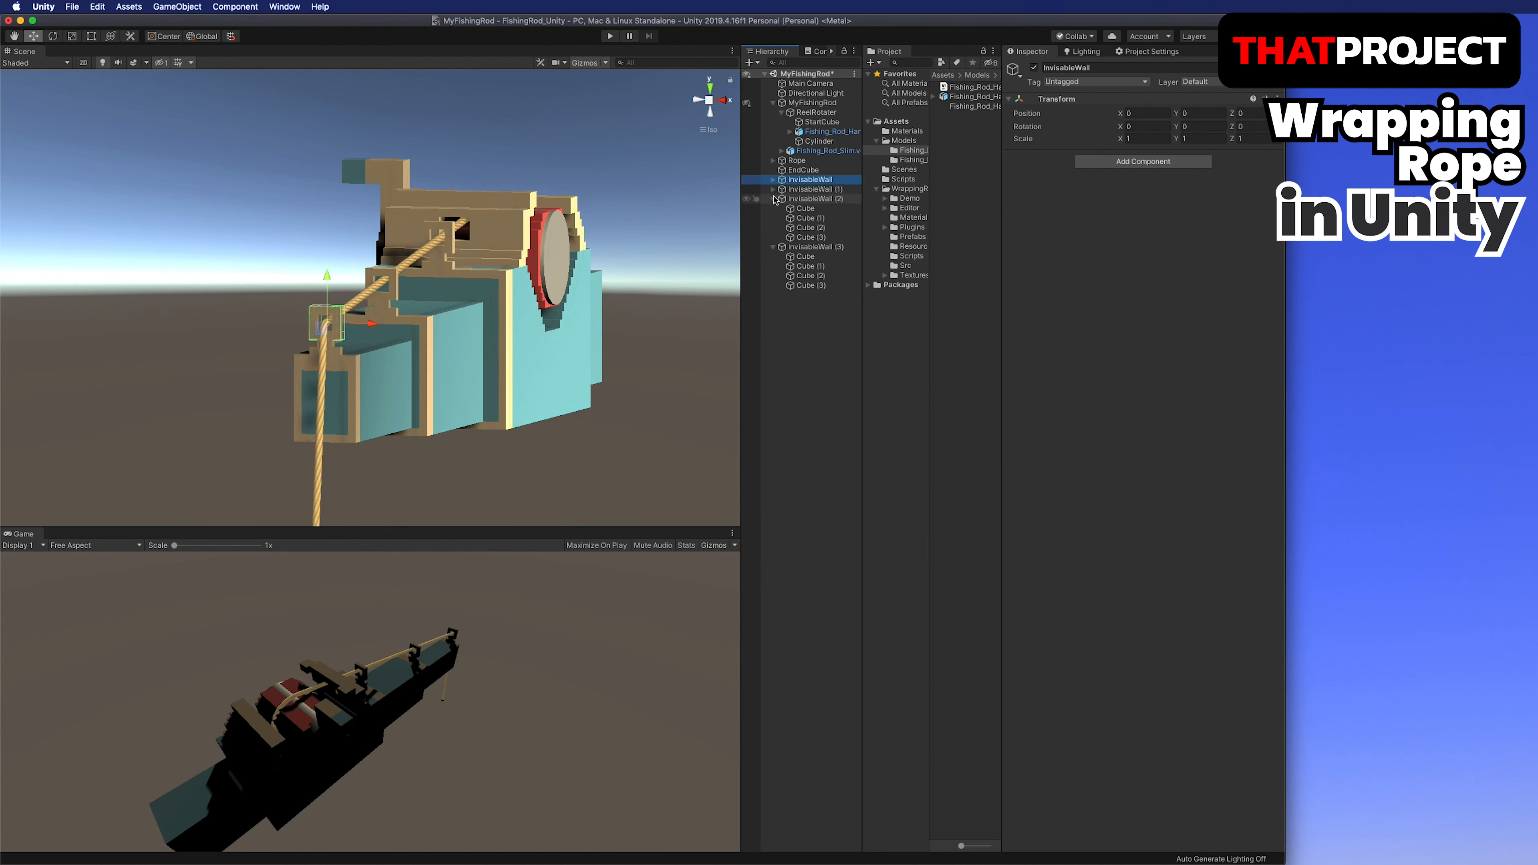
pyautogui.click(795, 161)
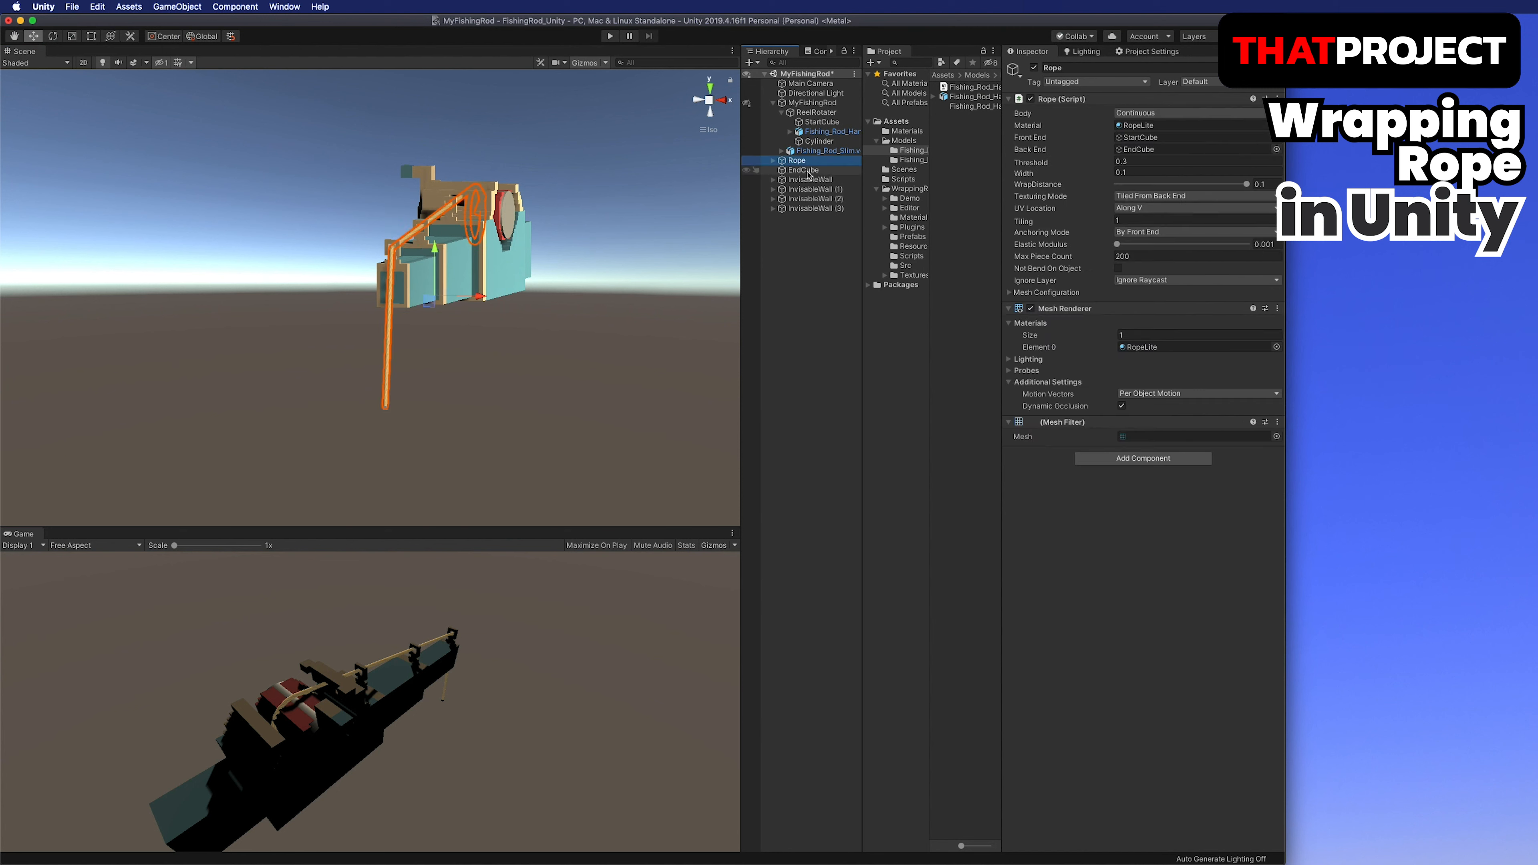
pyautogui.click(803, 170)
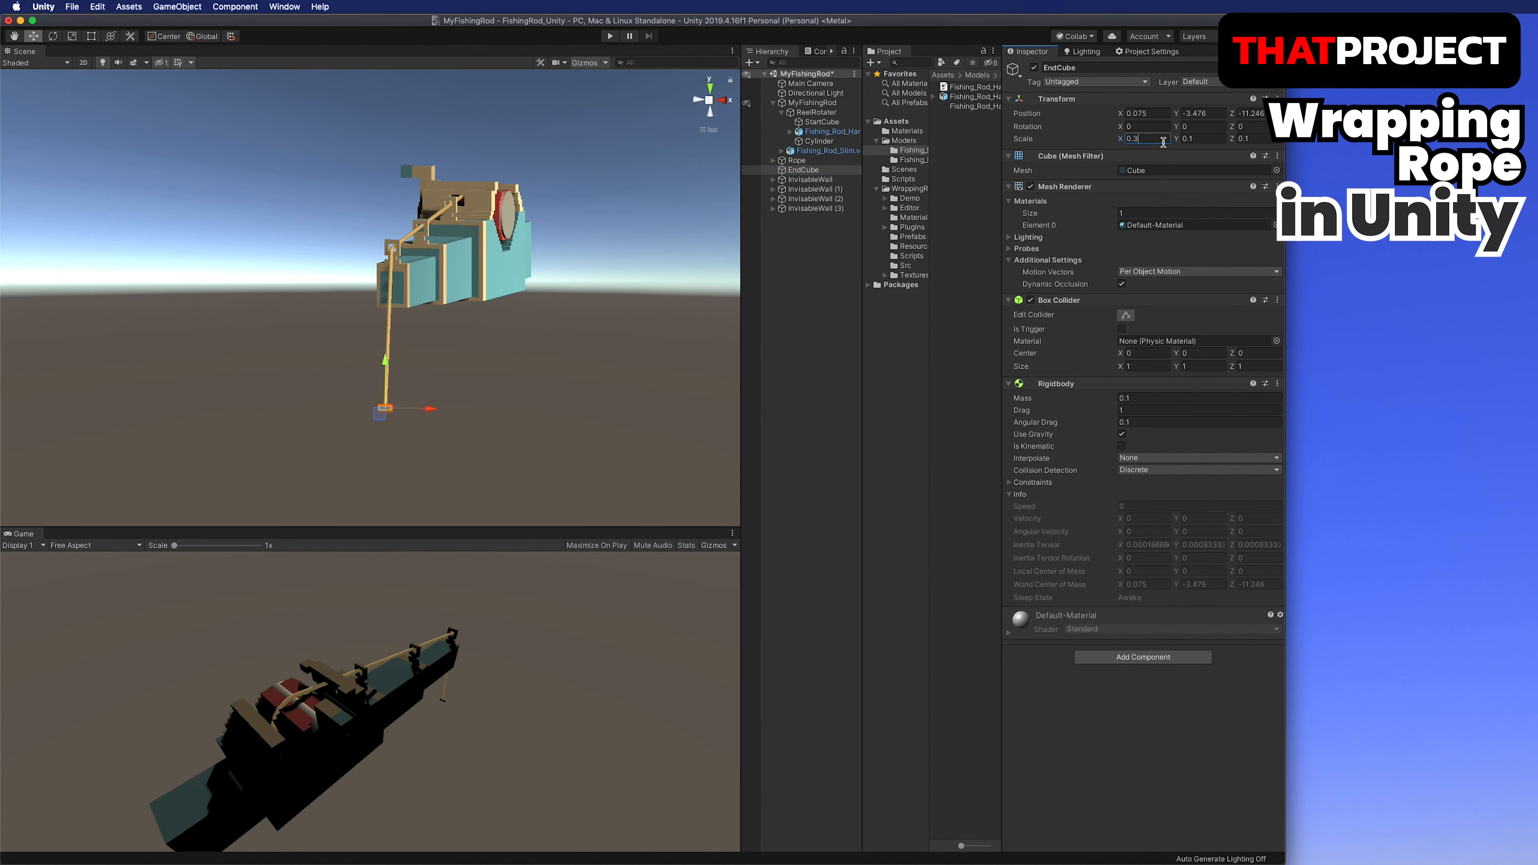
pyautogui.write('0.3')
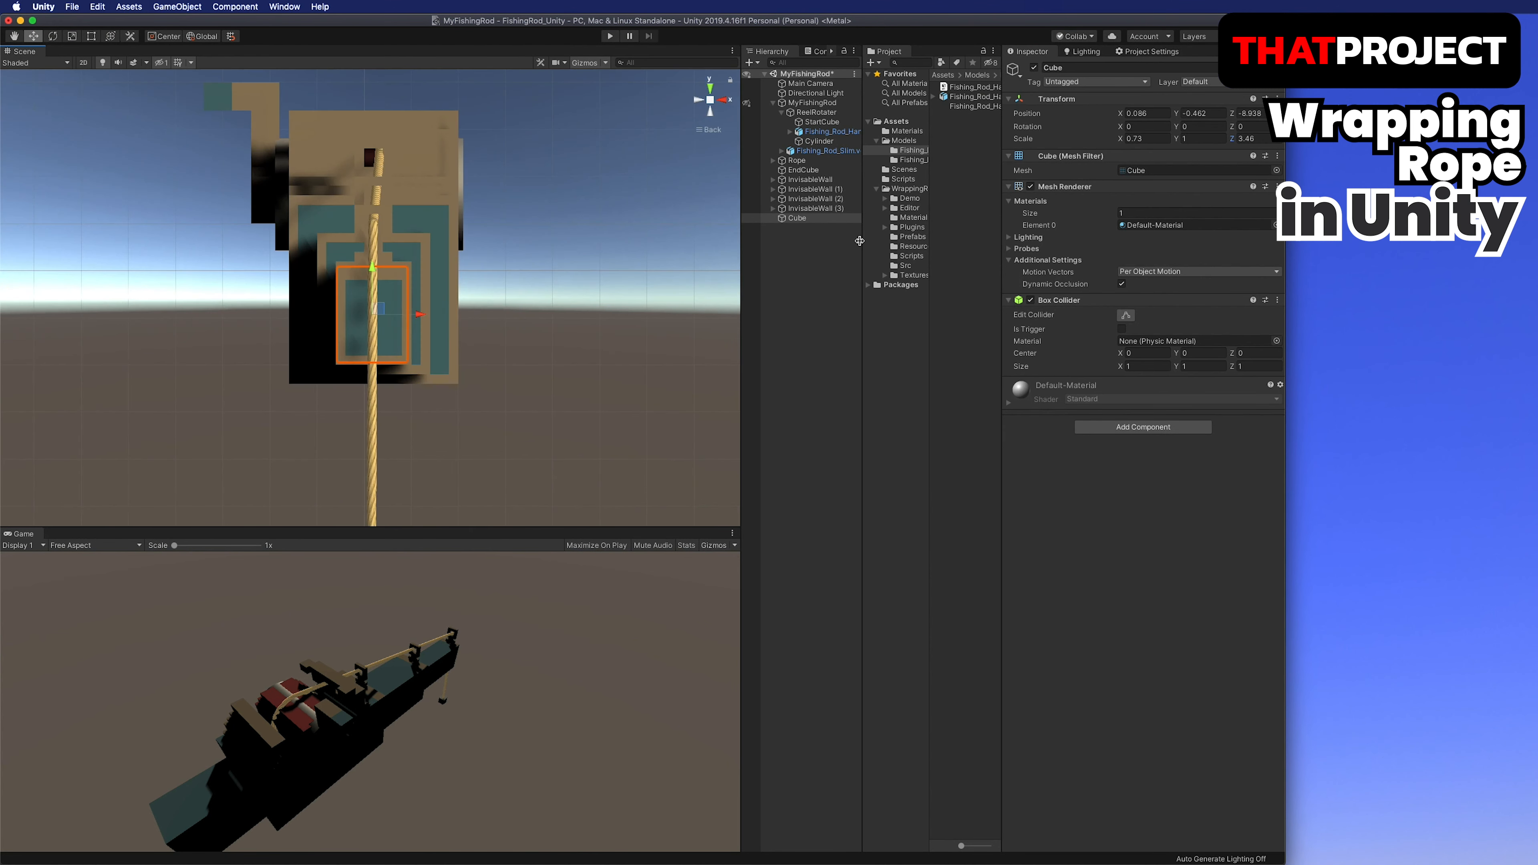
# Play the scene and select ReelRotater to watch the rope hang from the turning reel.
pyautogui.click(809, 83)
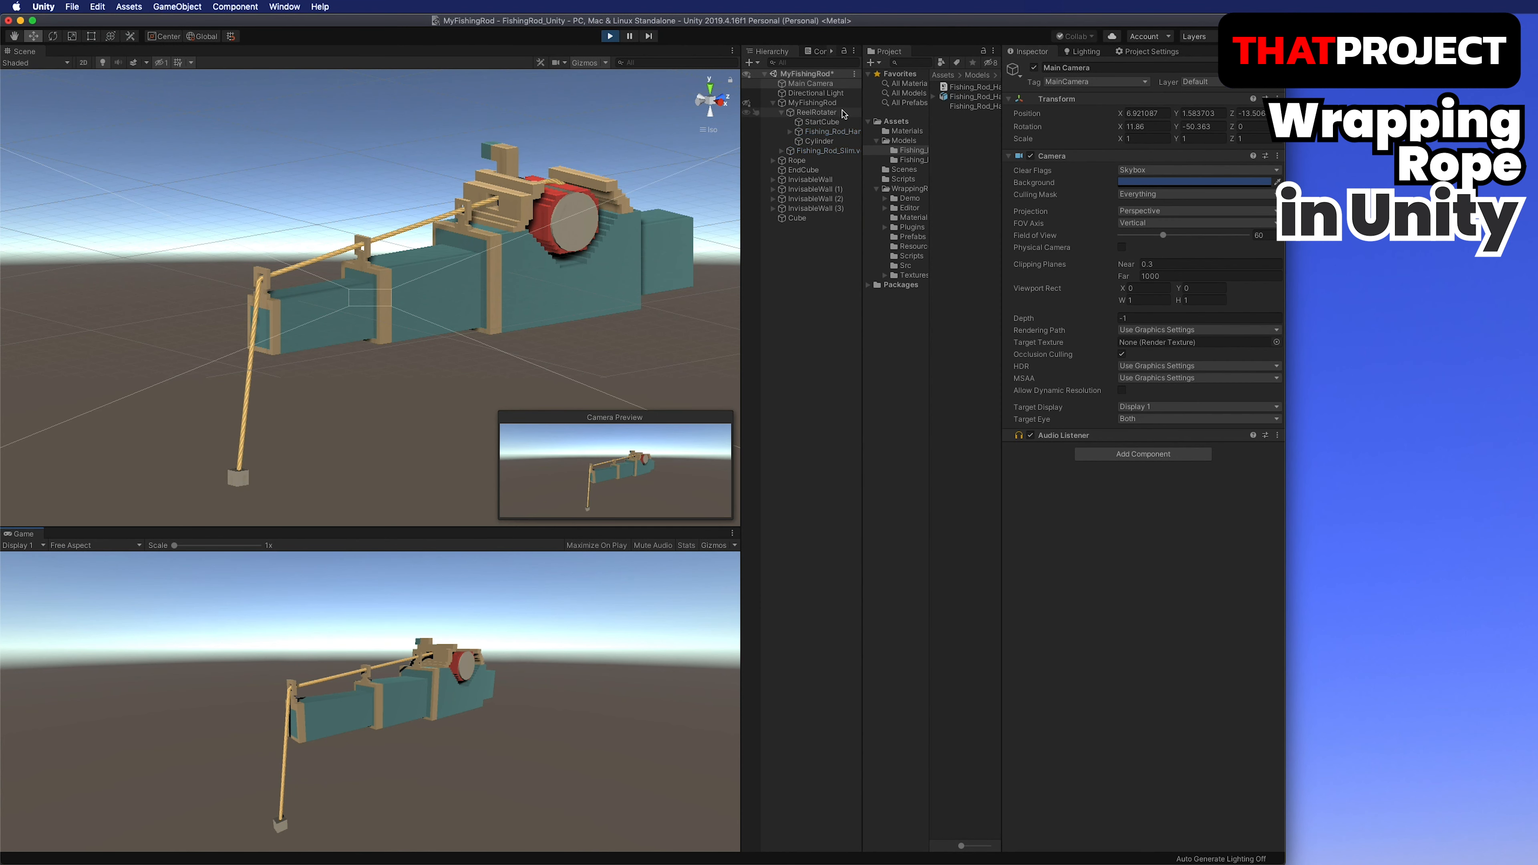
pyautogui.click(813, 112)
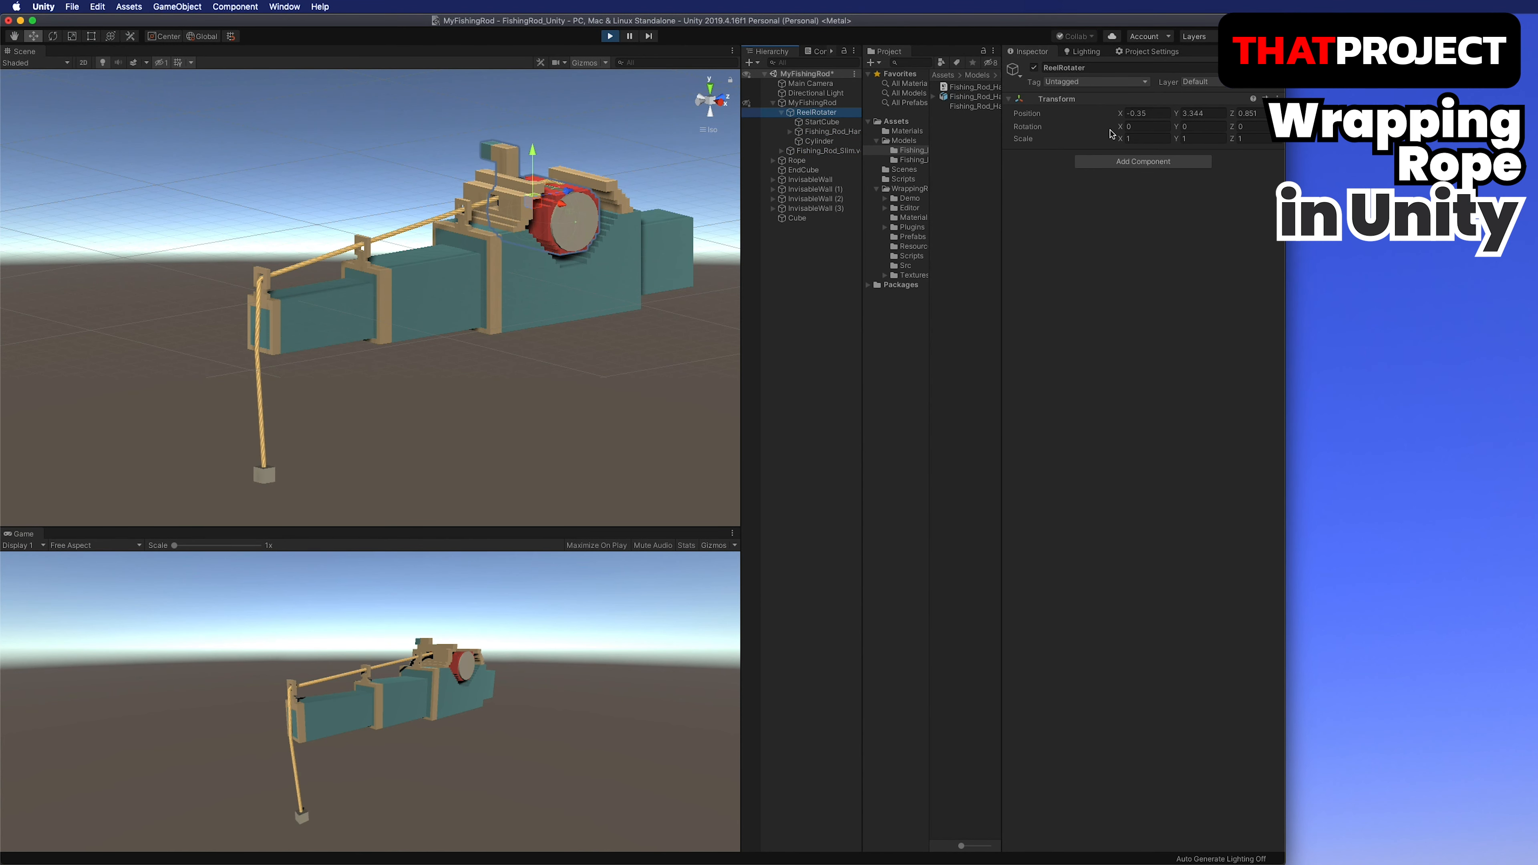